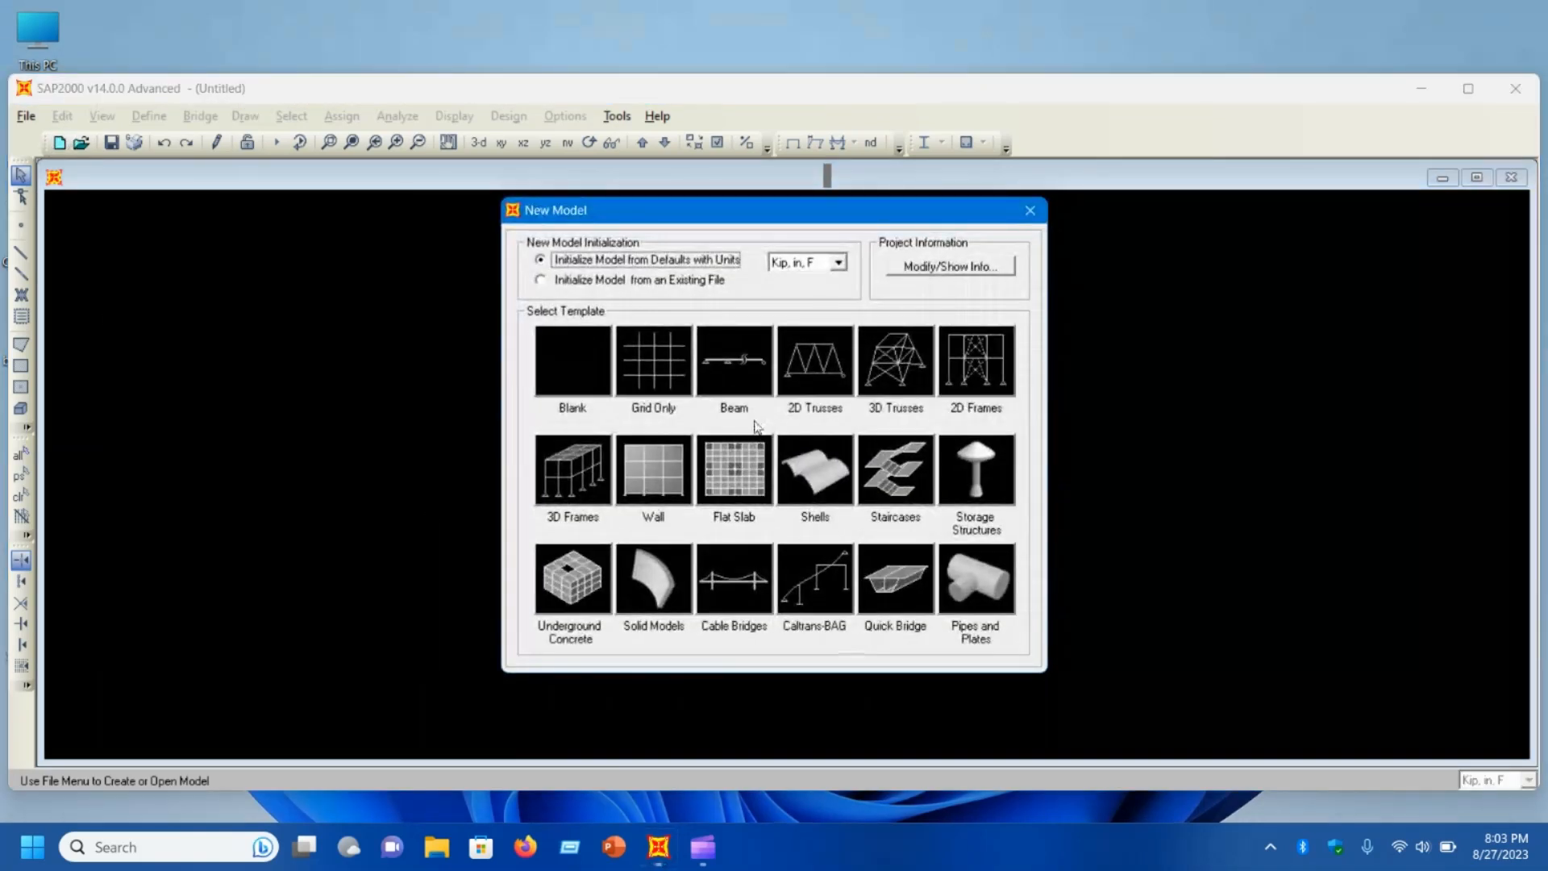
mouse_move(832, 395)
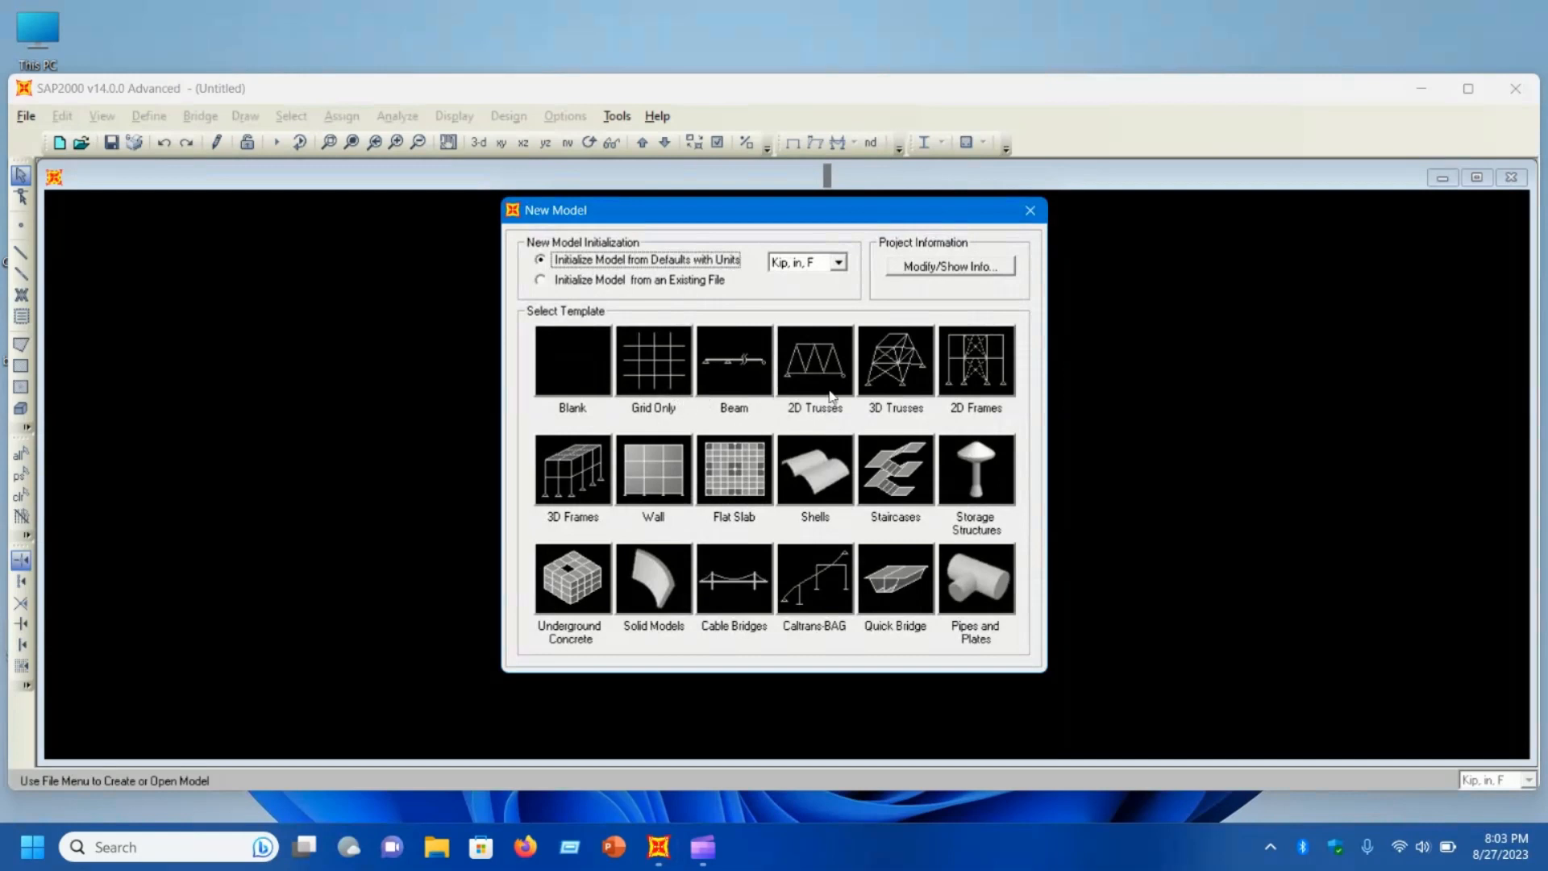
mouse_move(966, 380)
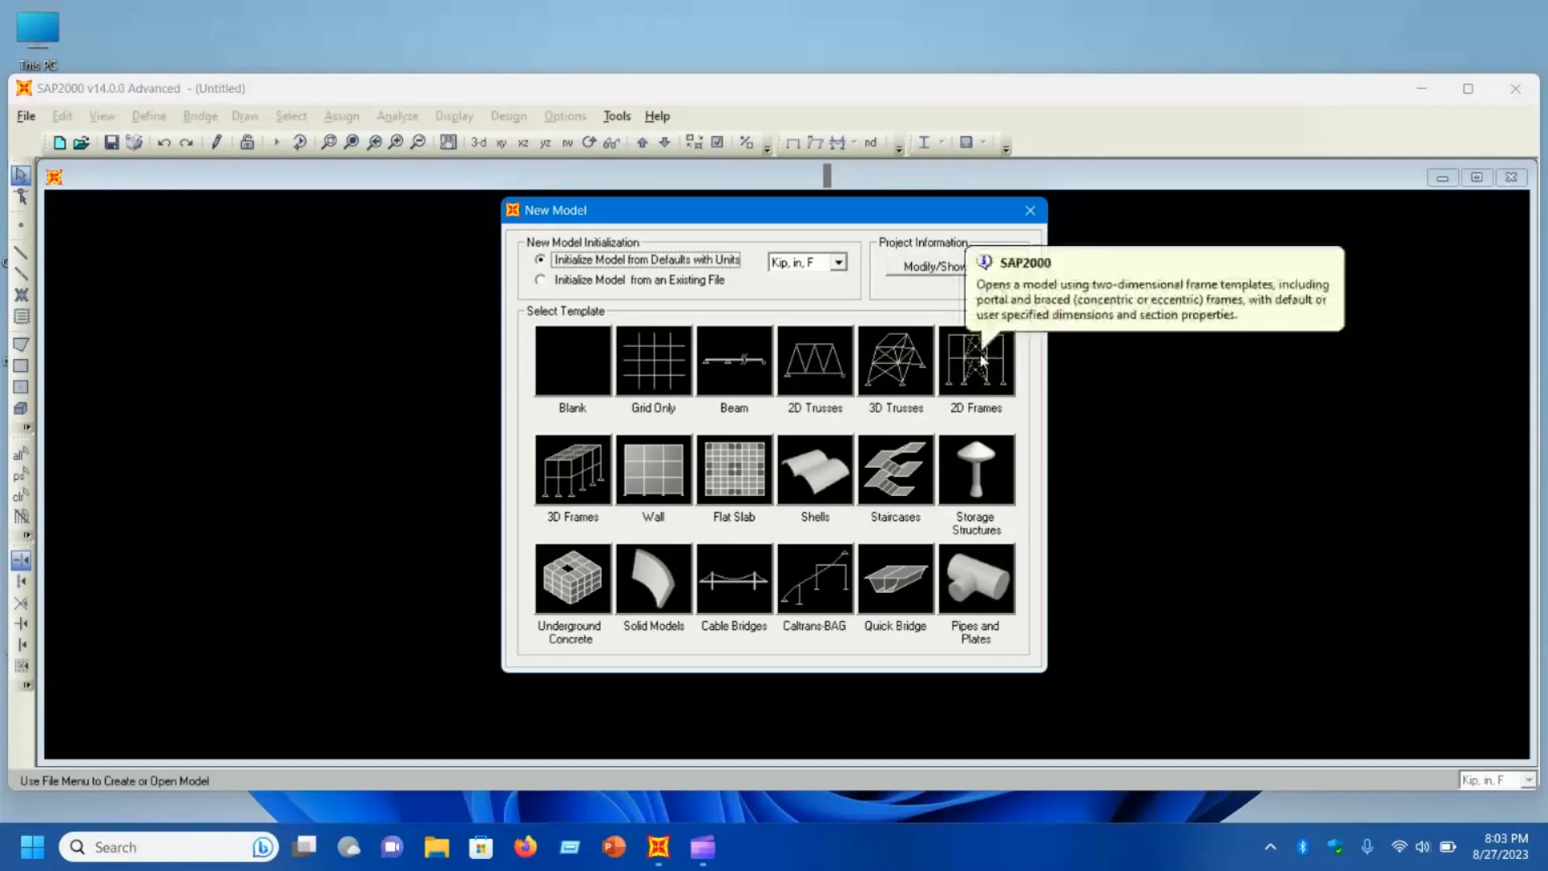
Step: Start a 2D portal frame template with 1 story and 1 bay
click(974, 359)
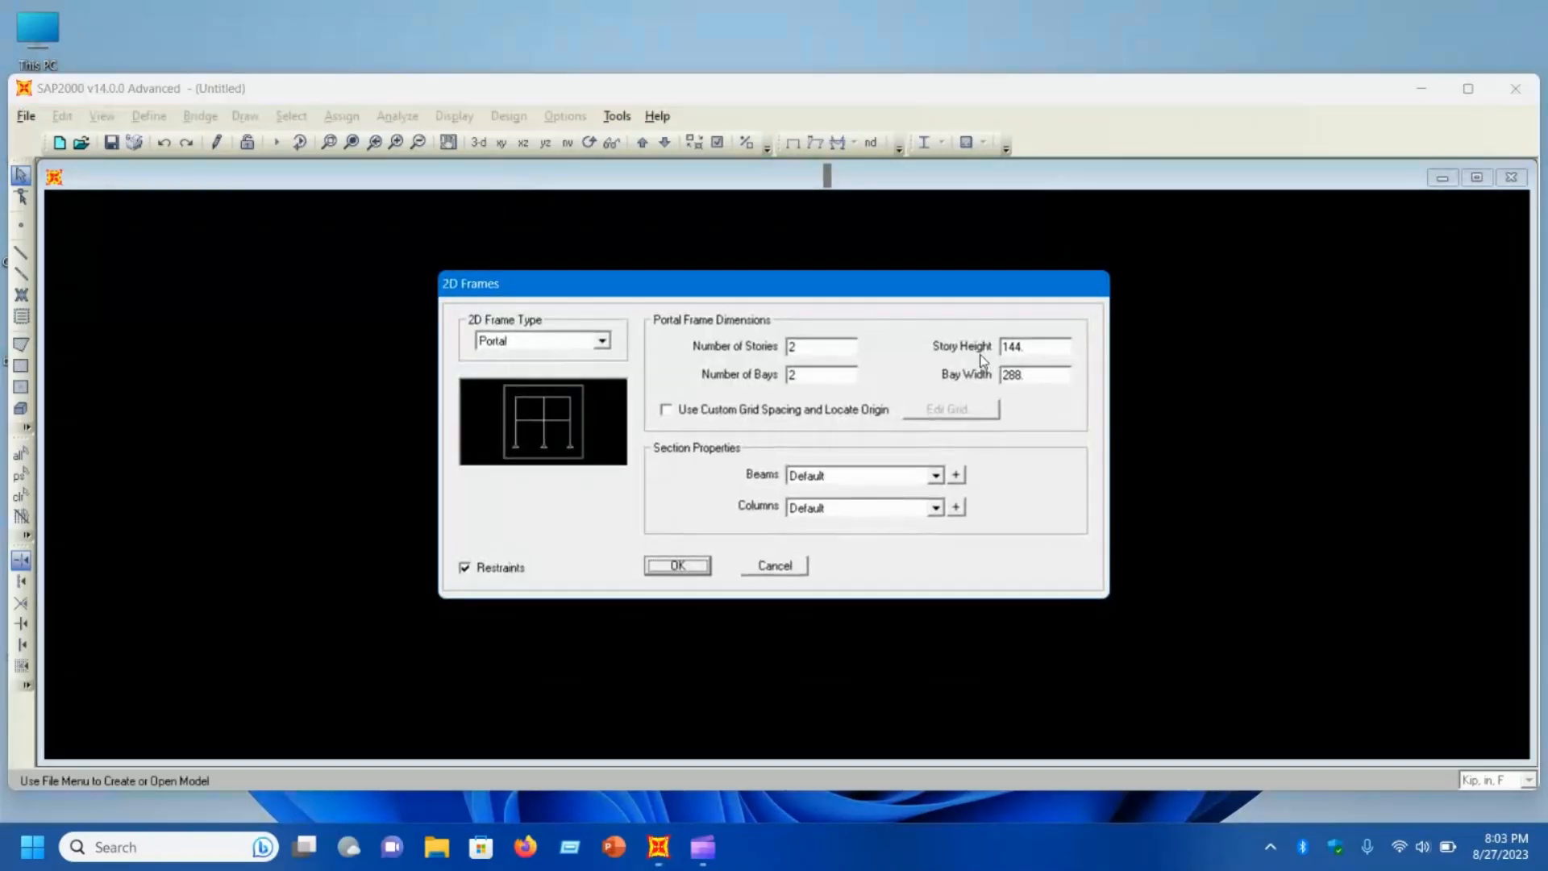
mouse_move(518, 427)
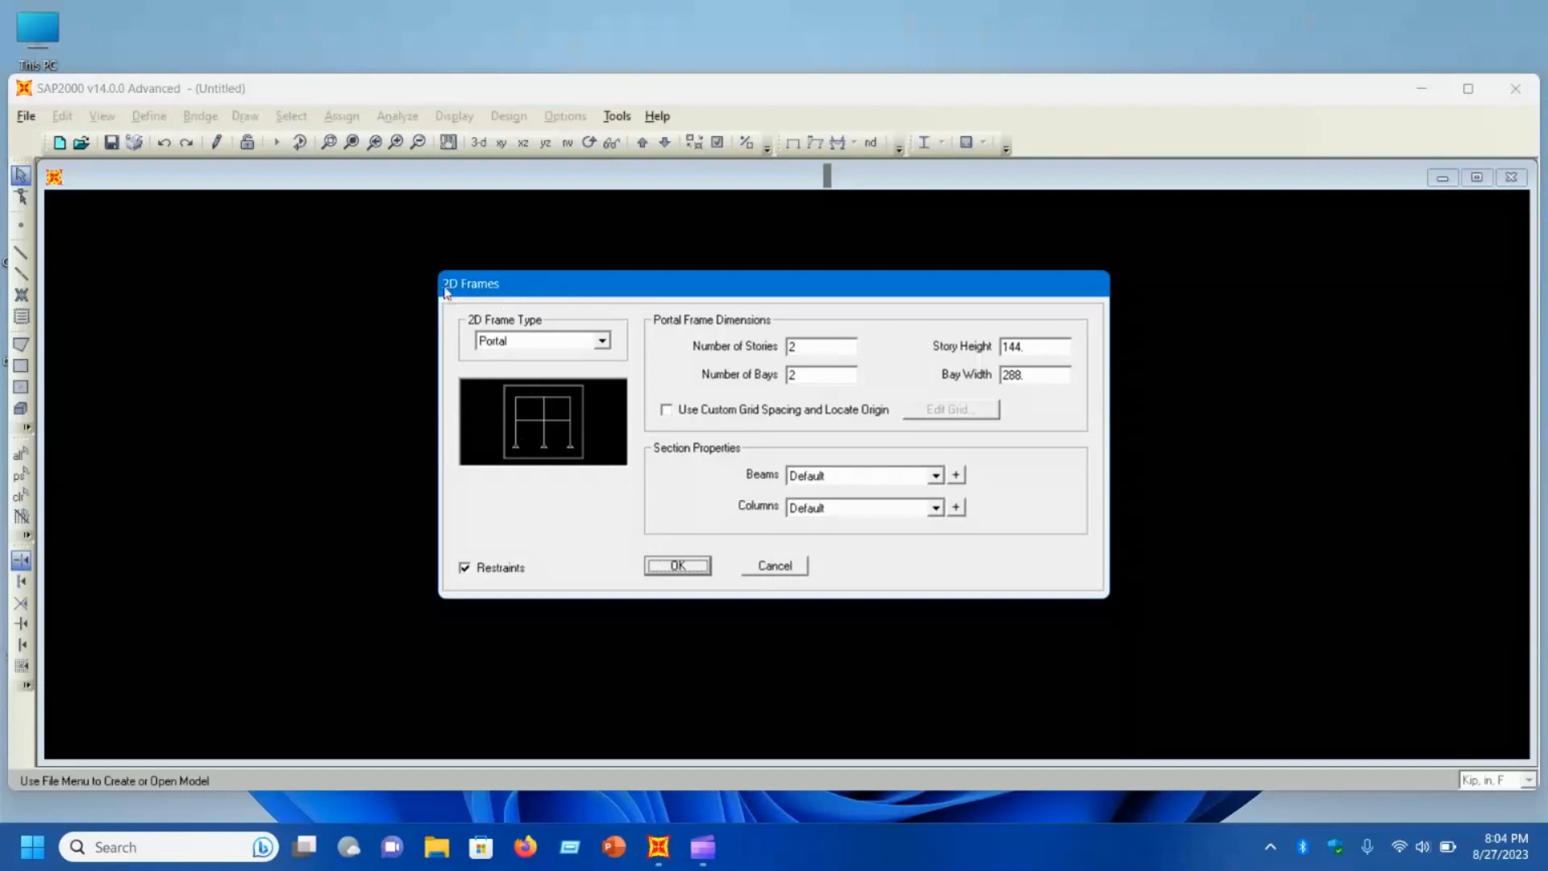
mouse_move(518, 327)
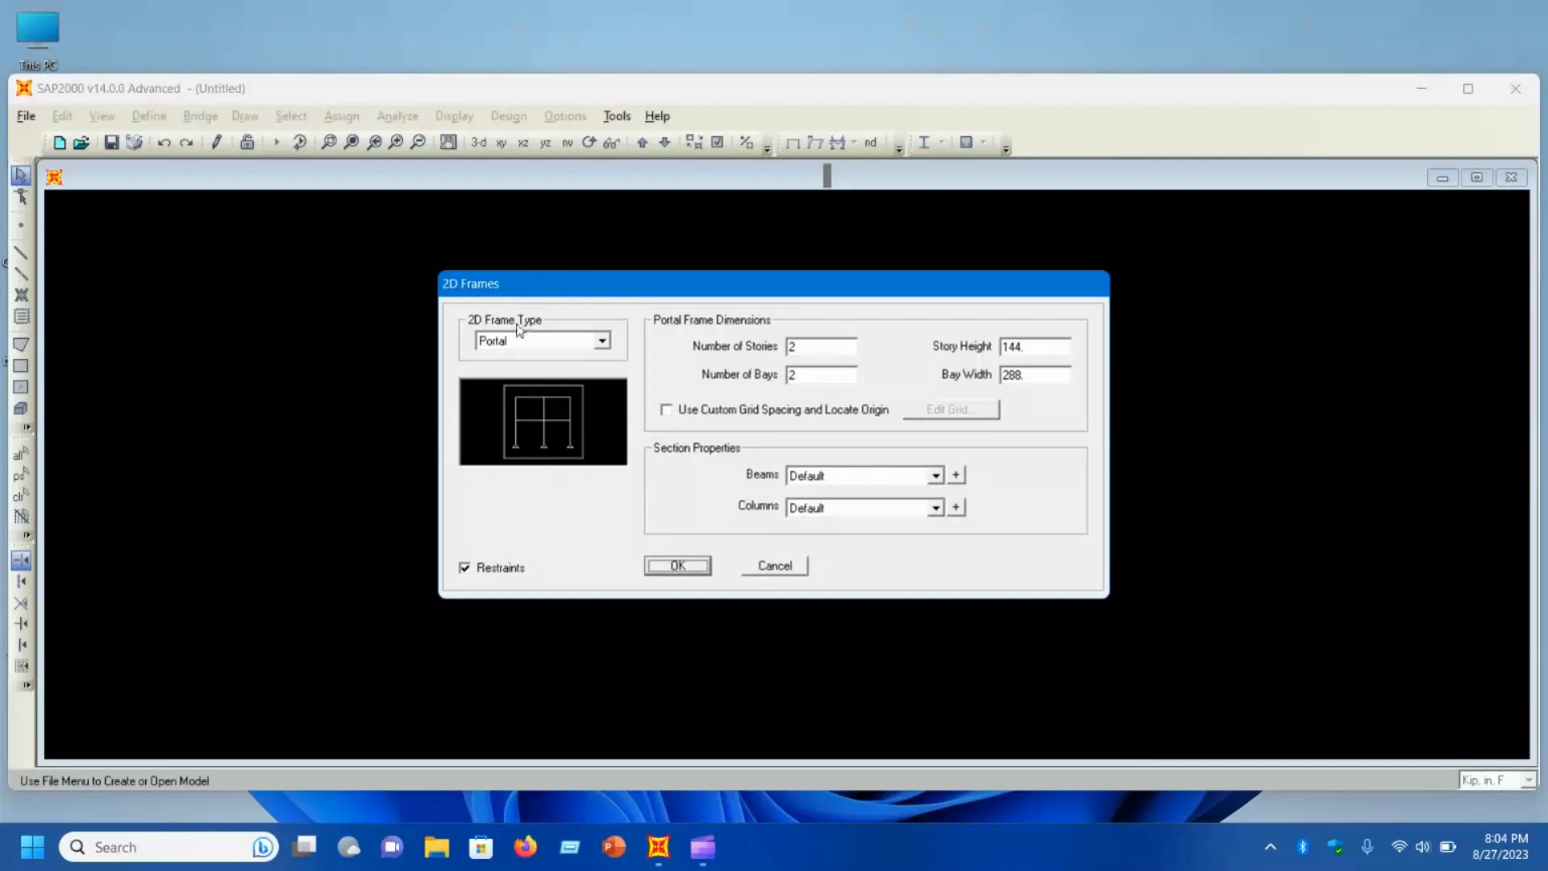
mouse_move(563, 330)
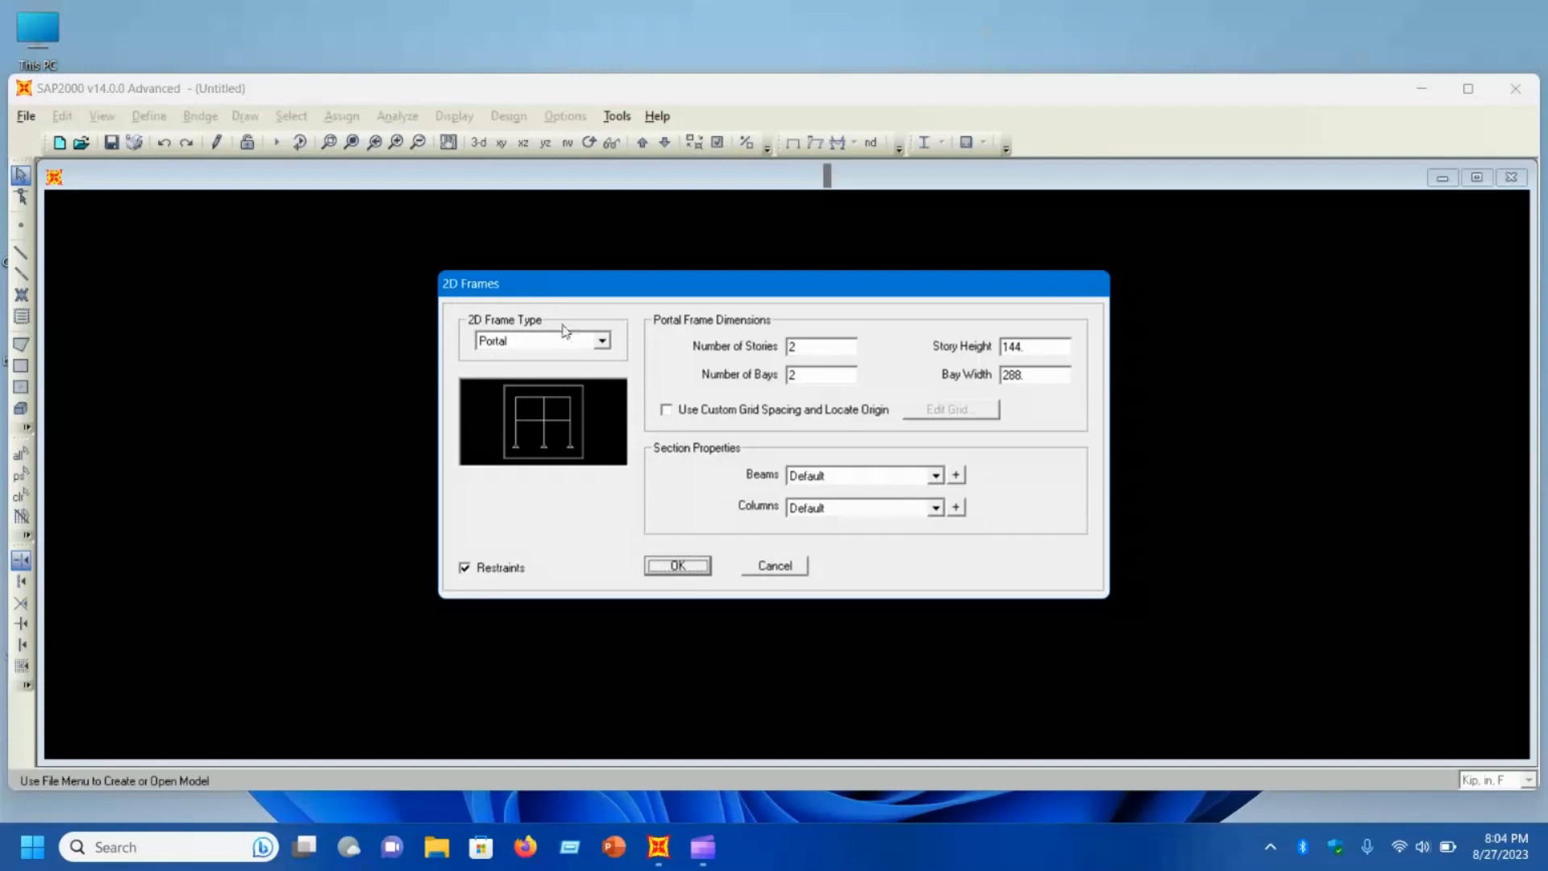
mouse_move(511, 335)
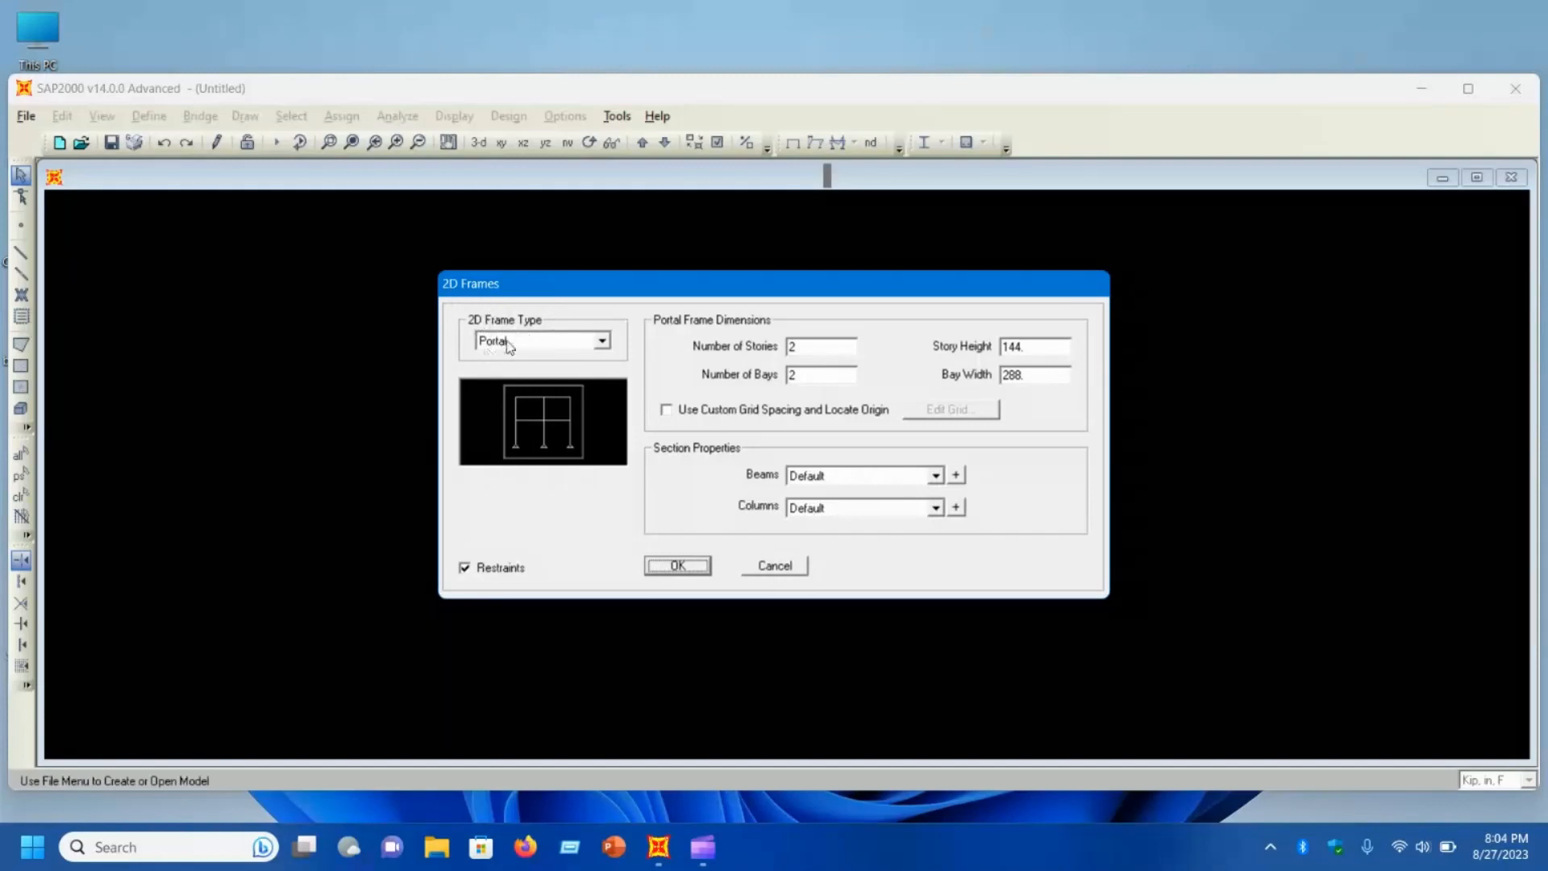
mouse_move(580, 398)
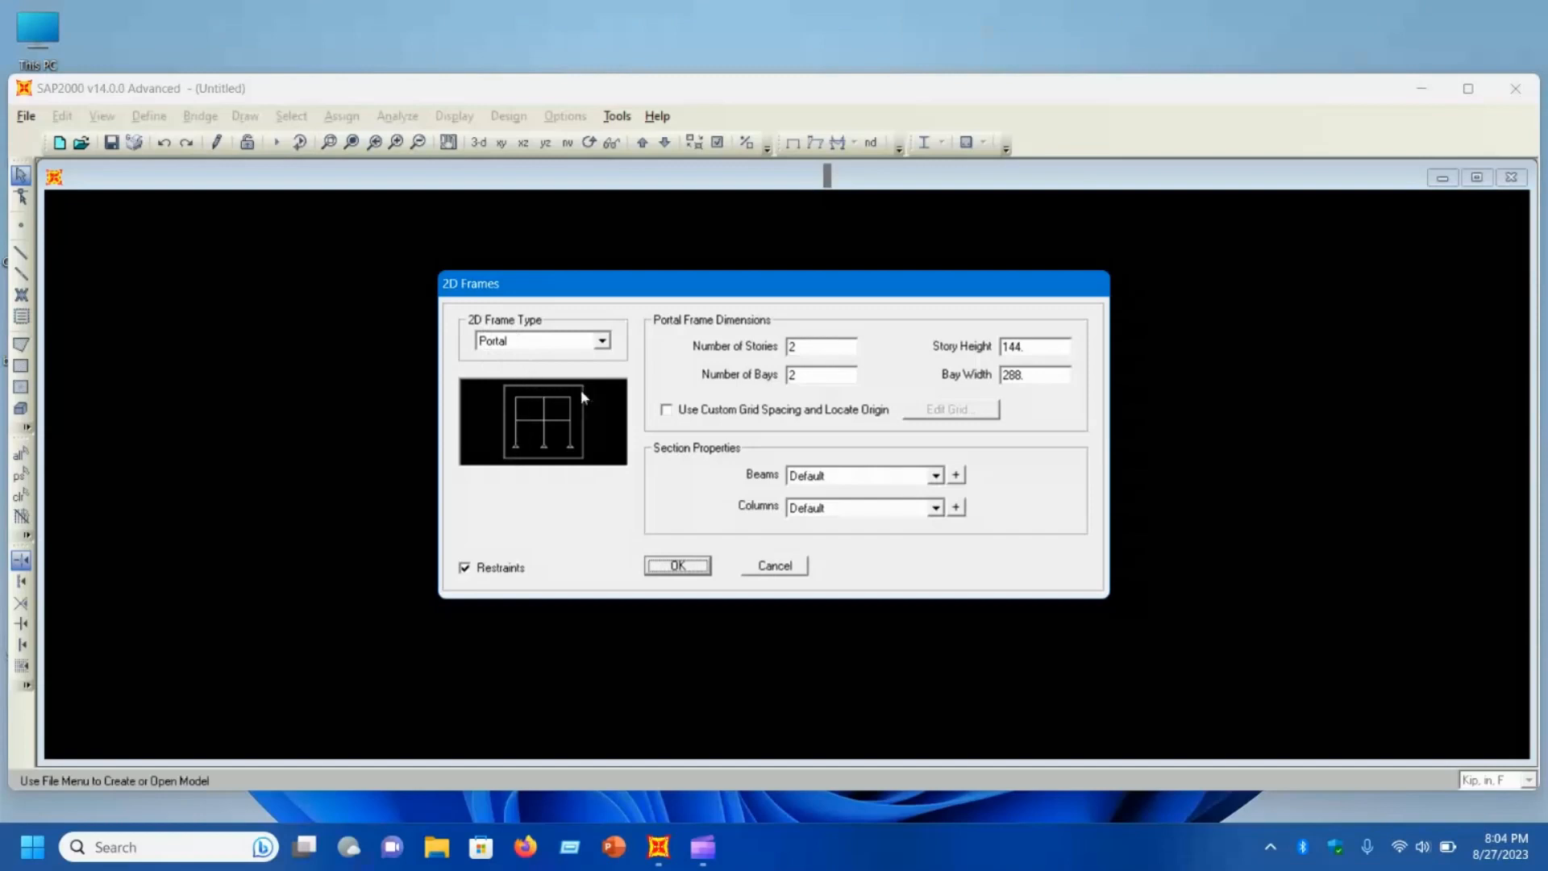
mouse_move(567, 394)
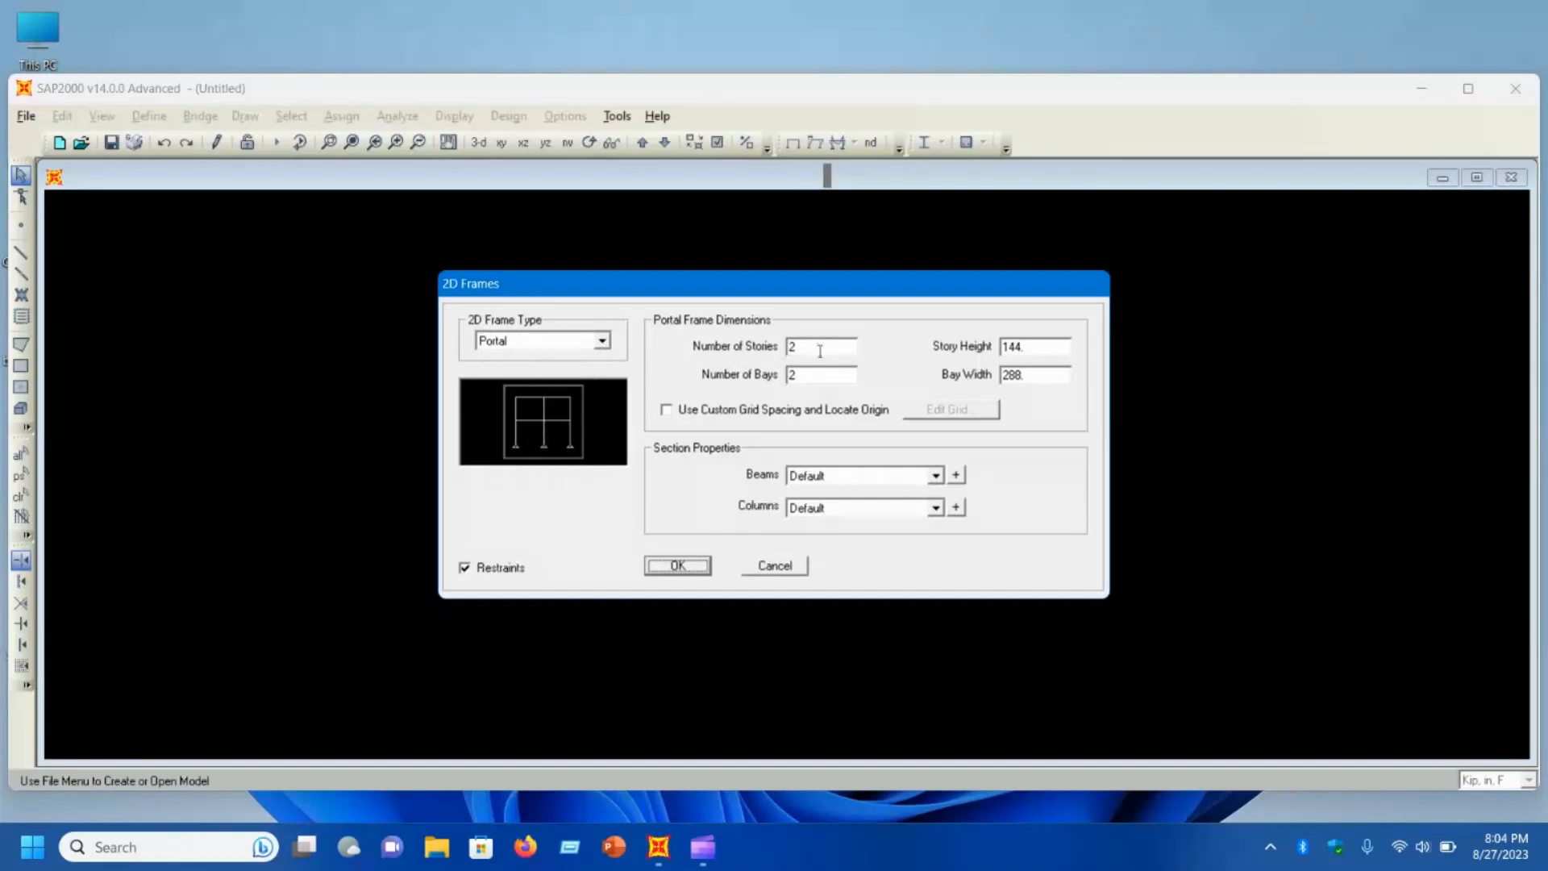
text(1)
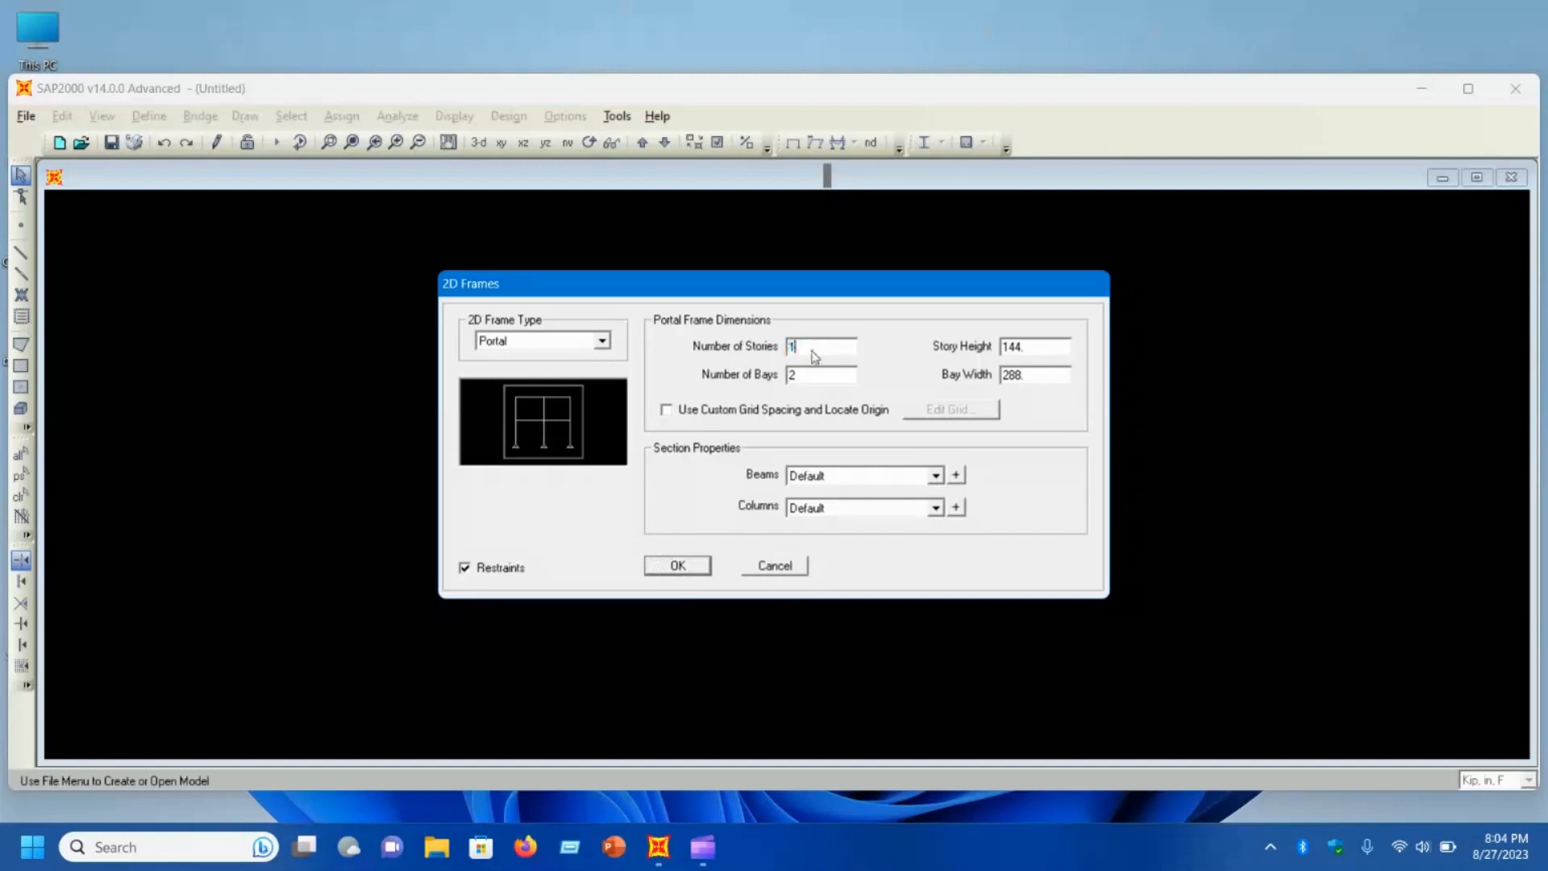
click(819, 374)
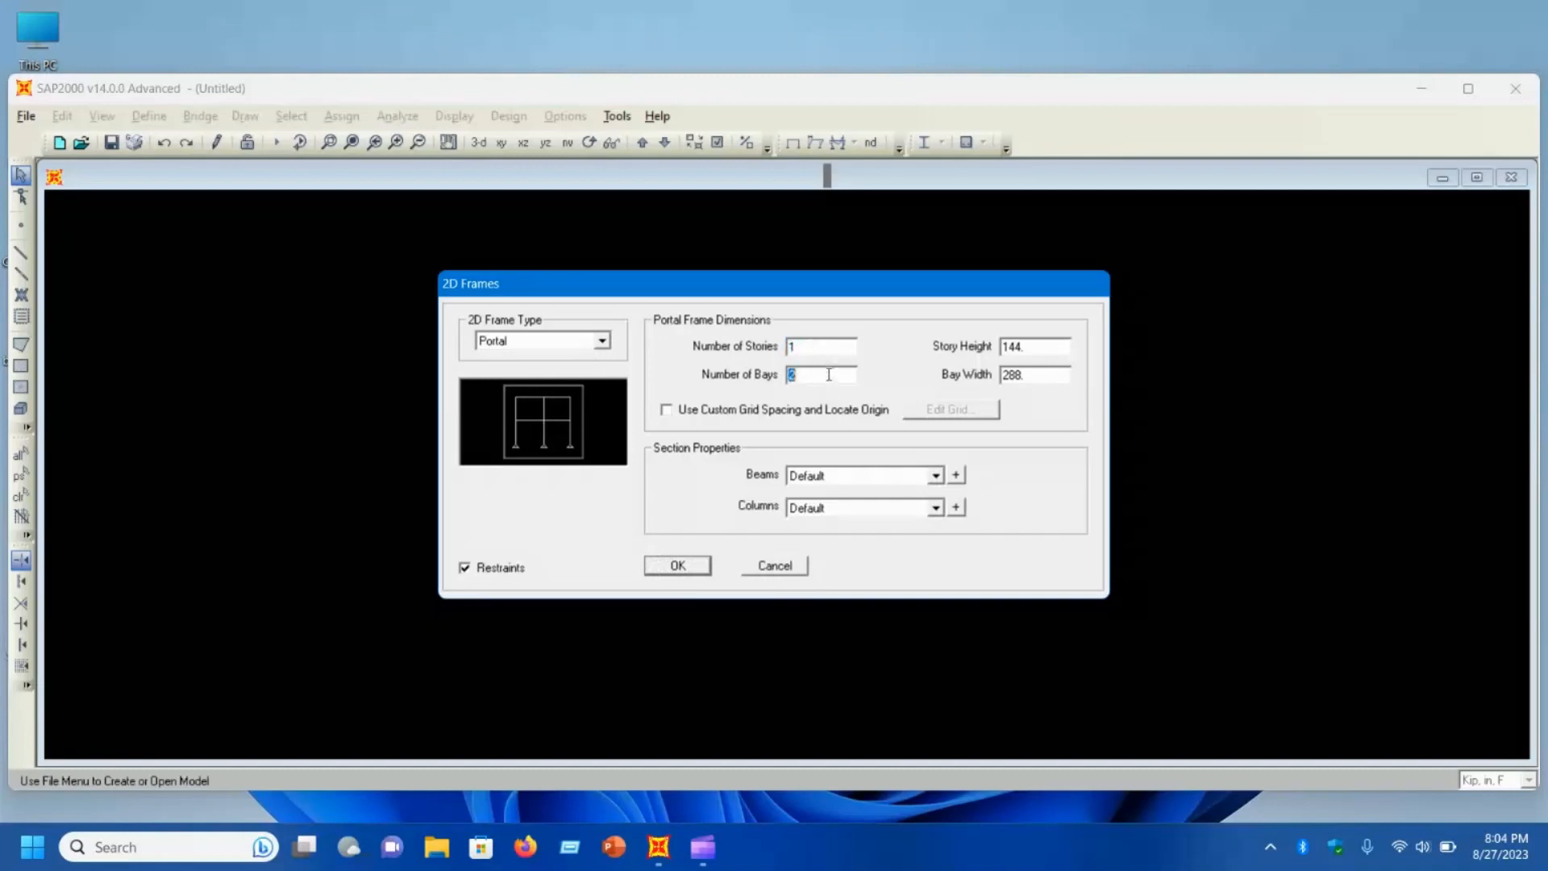
text(1)
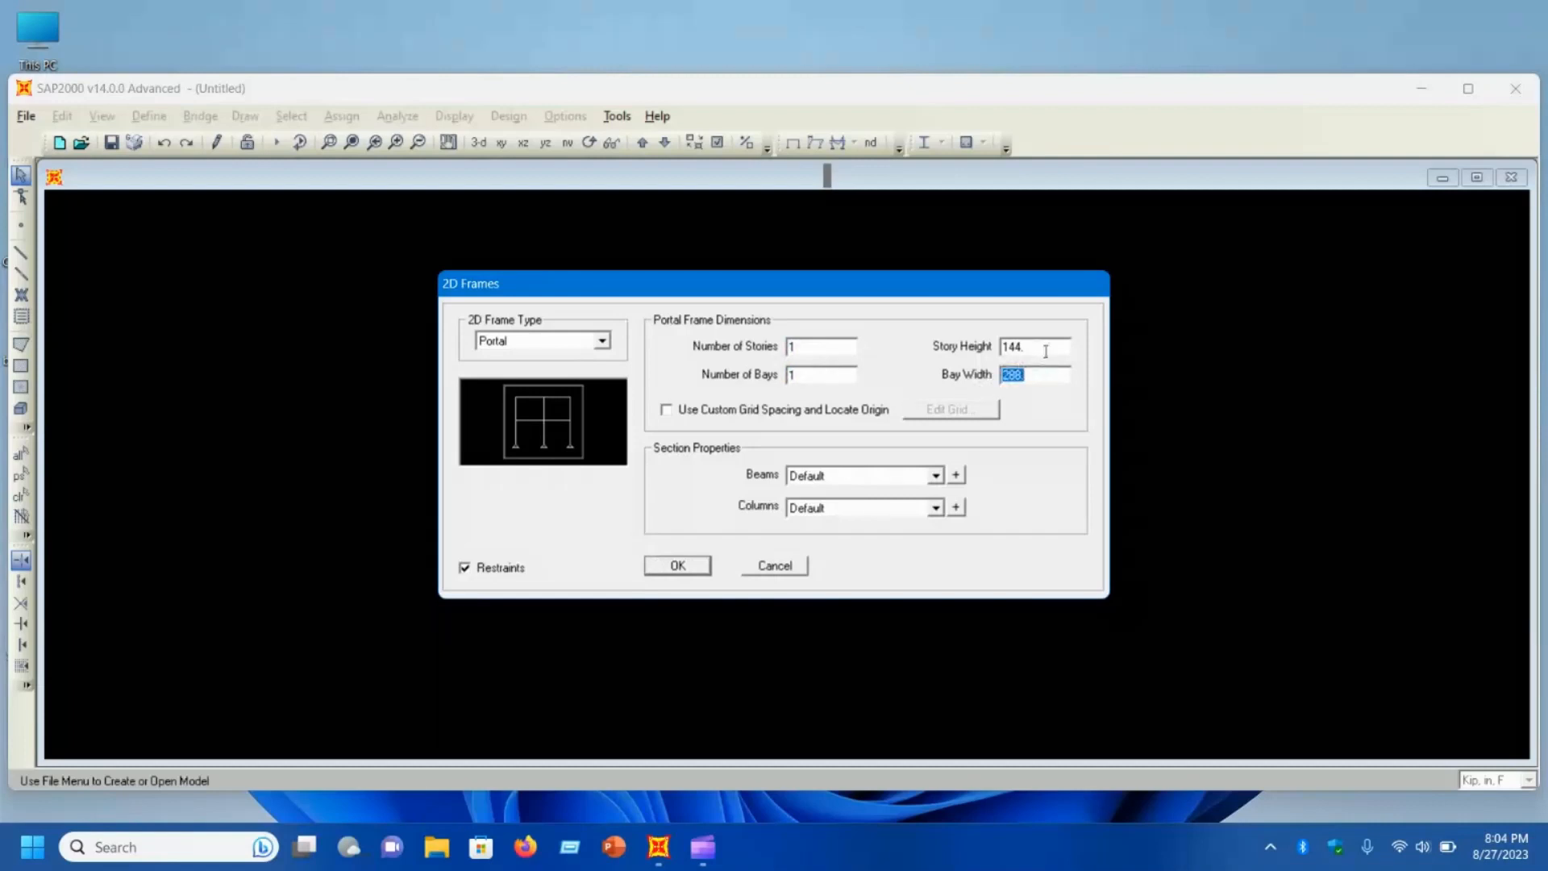
Step: Enter a story height of 120 (10 ft) and a bay width of 180
click(1032, 345)
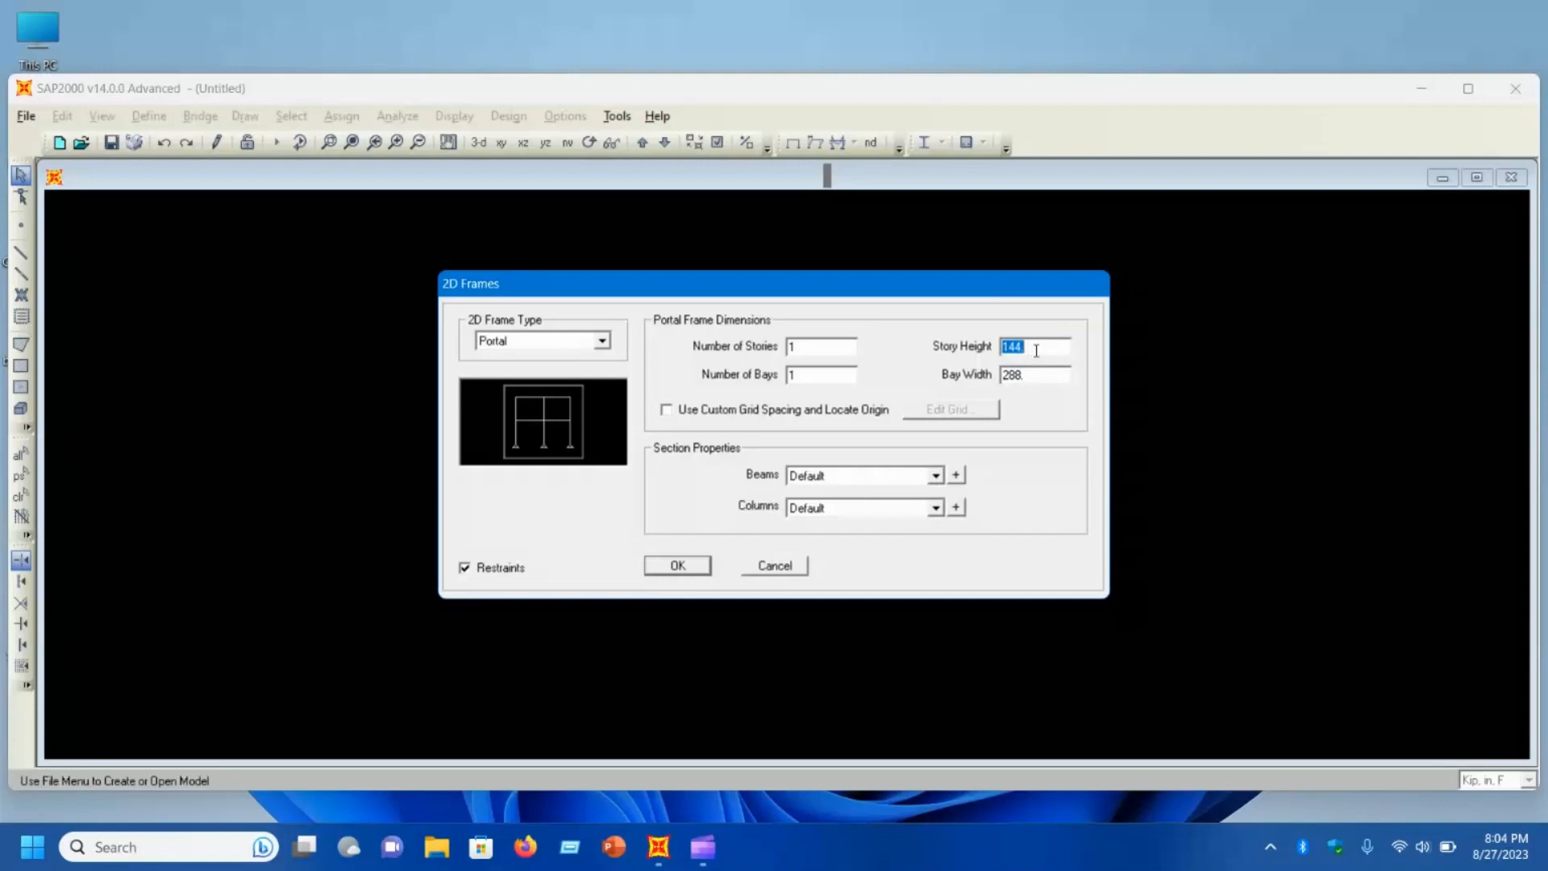
text(10)
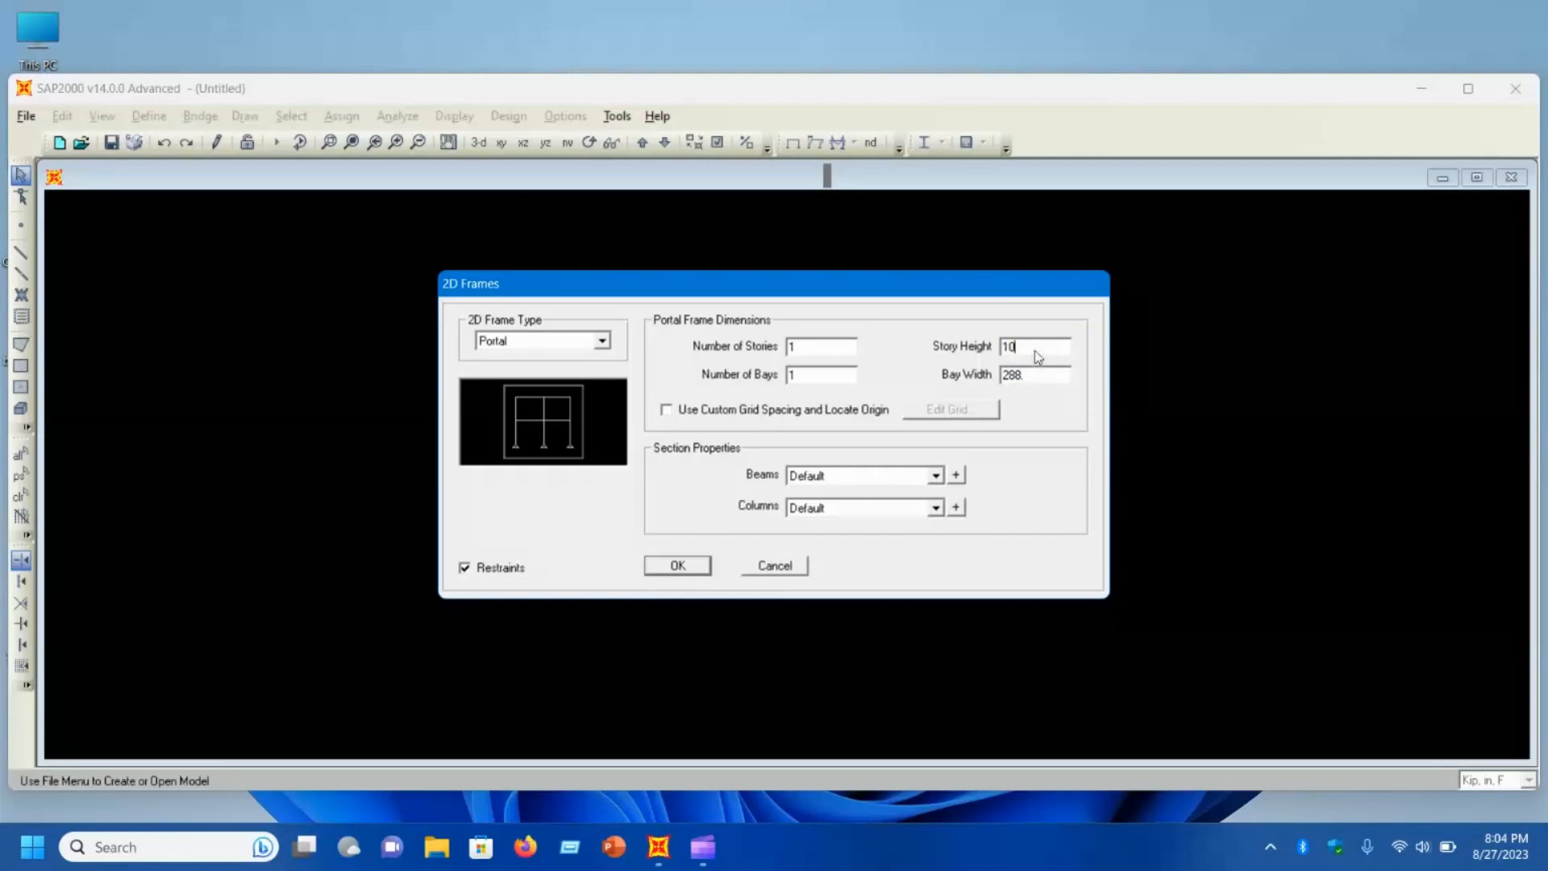
text(ft)
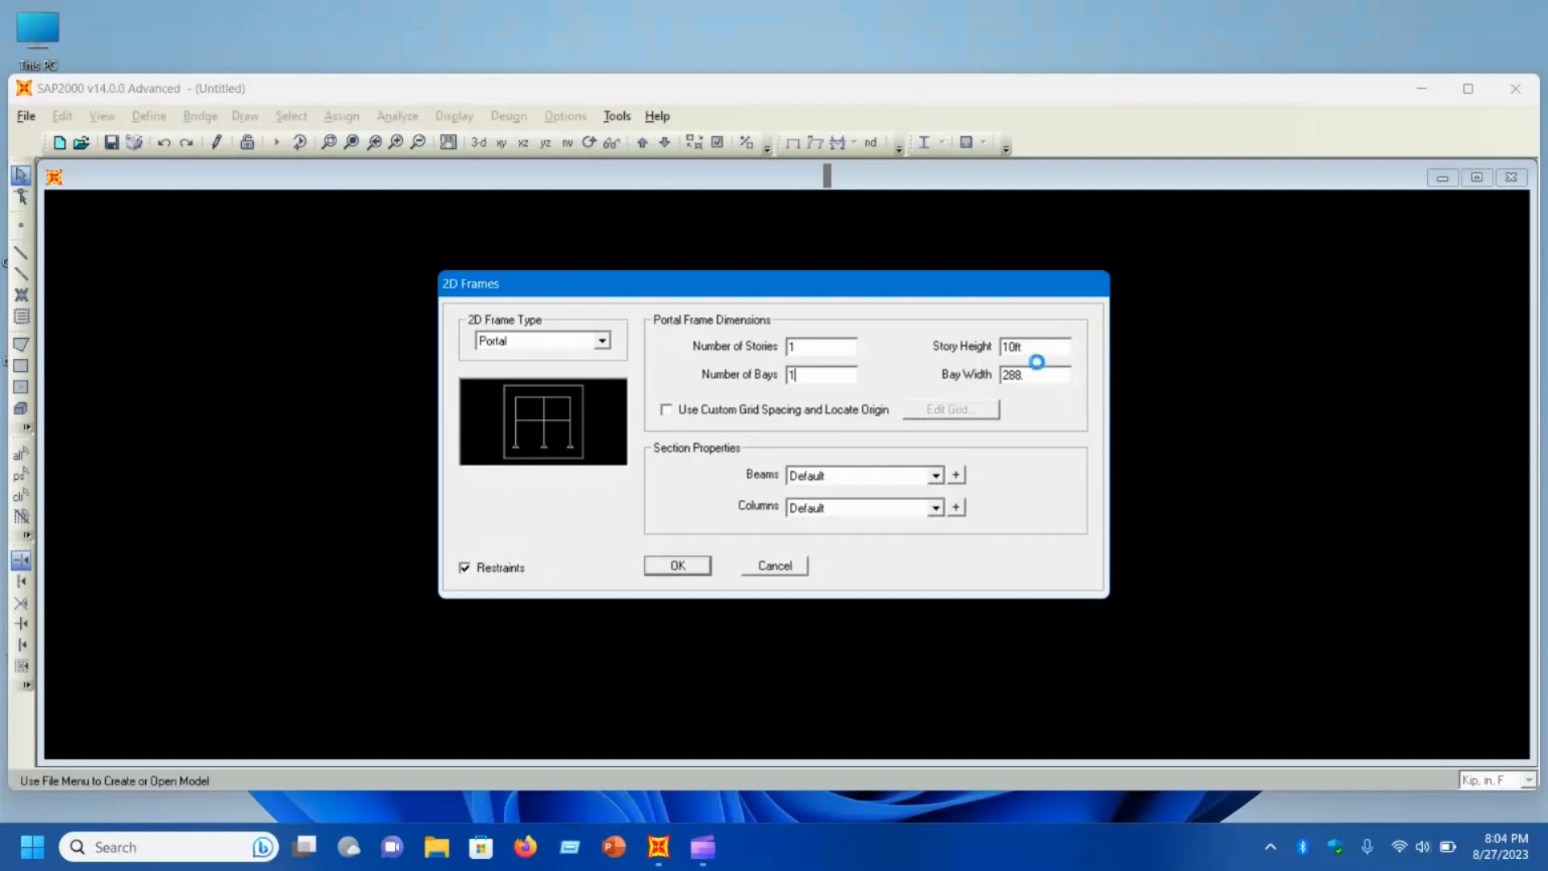
text(120)
click(1033, 374)
text(15ft)
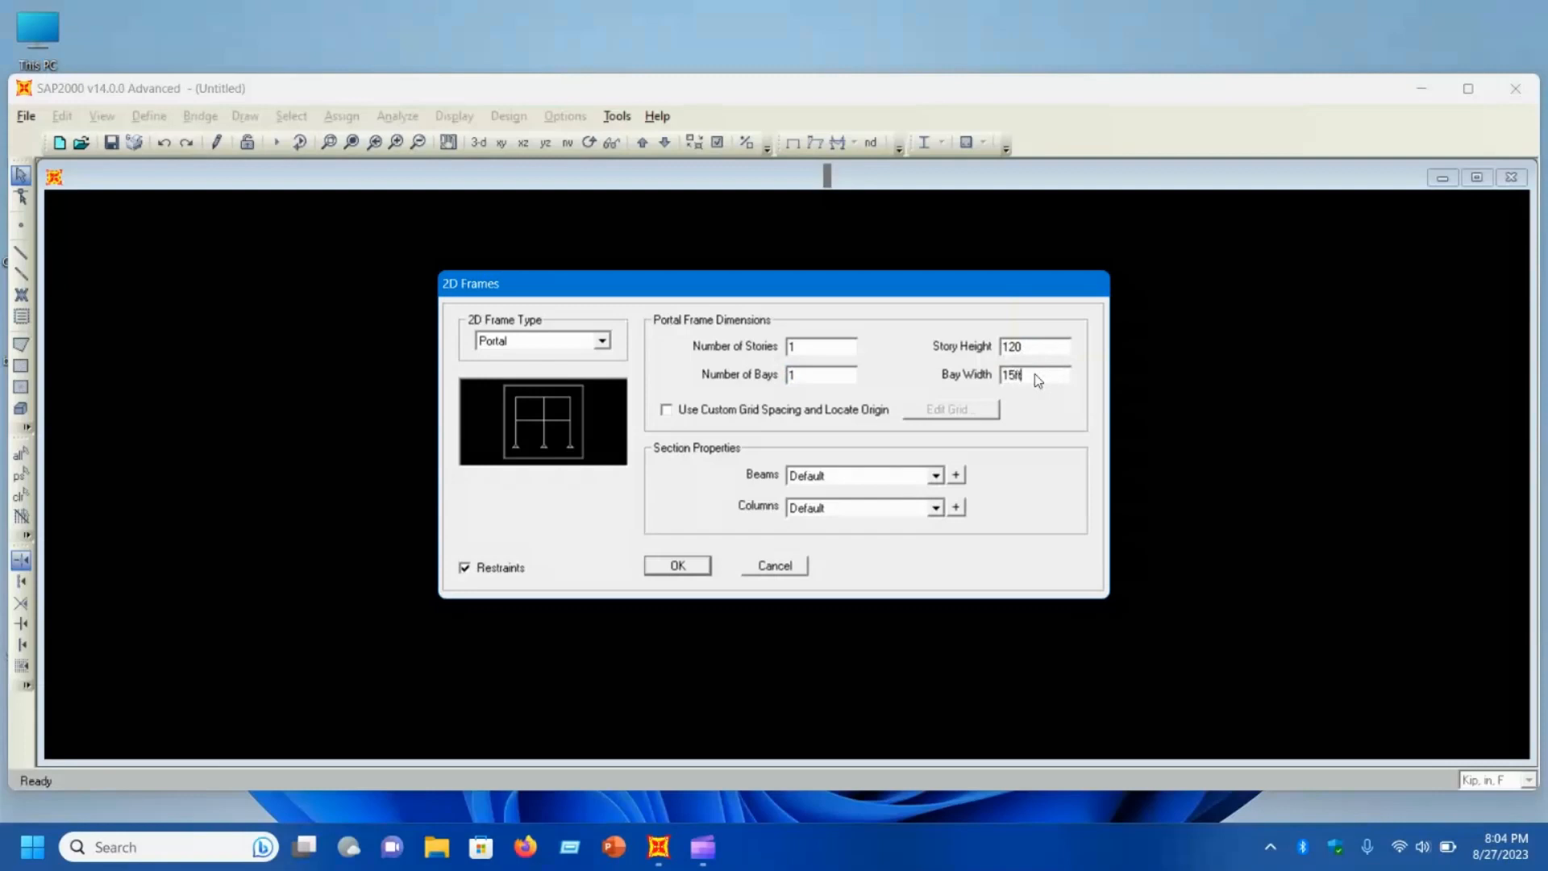
text(180)
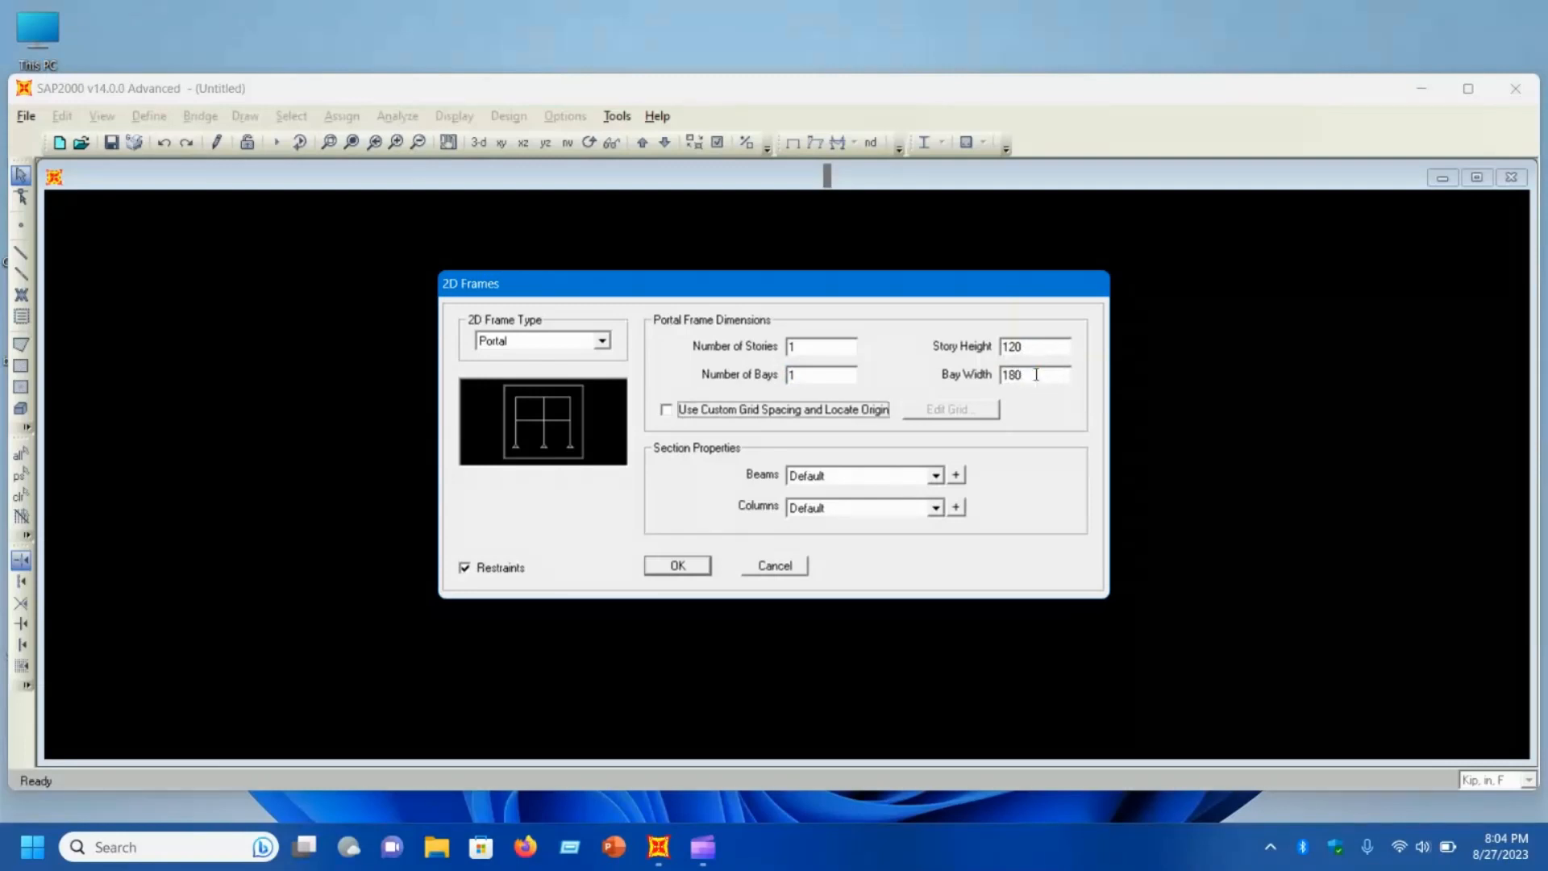
mouse_move(426, 361)
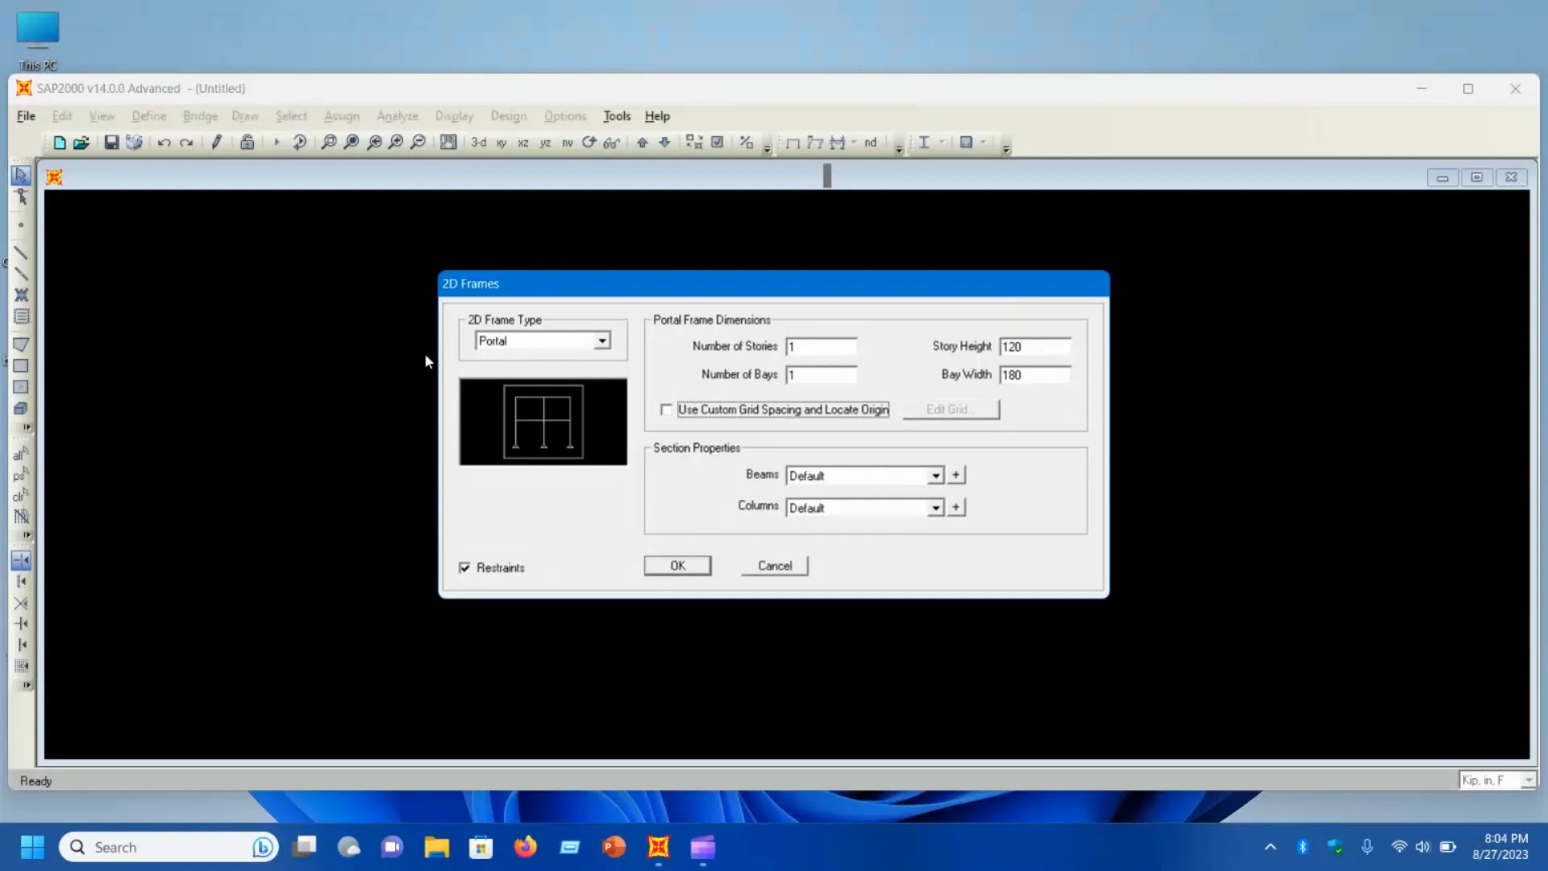
mouse_move(535, 358)
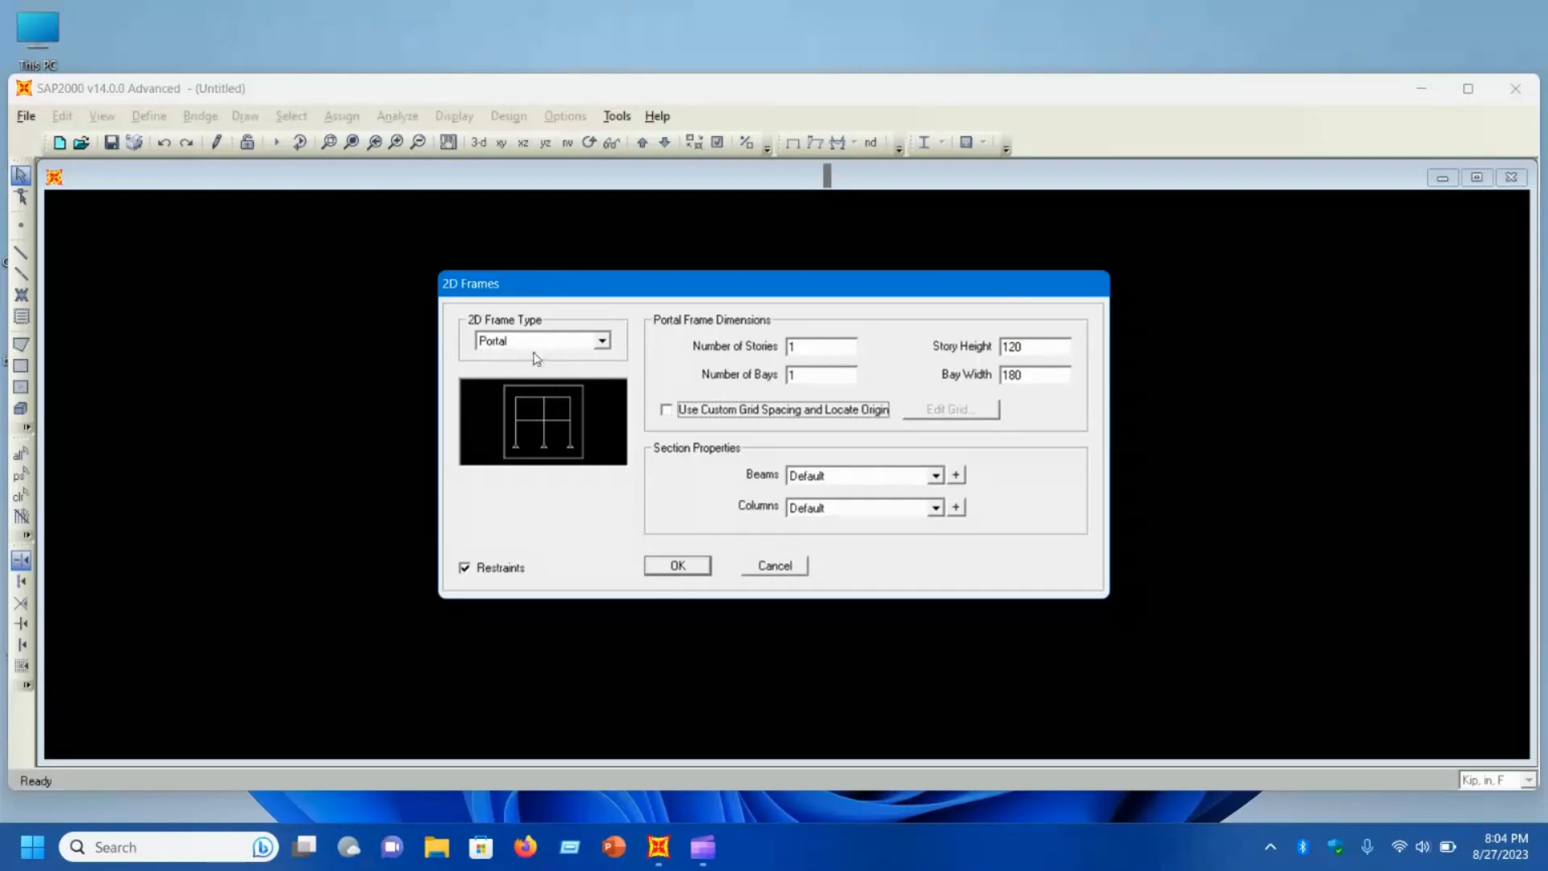
mouse_move(534, 345)
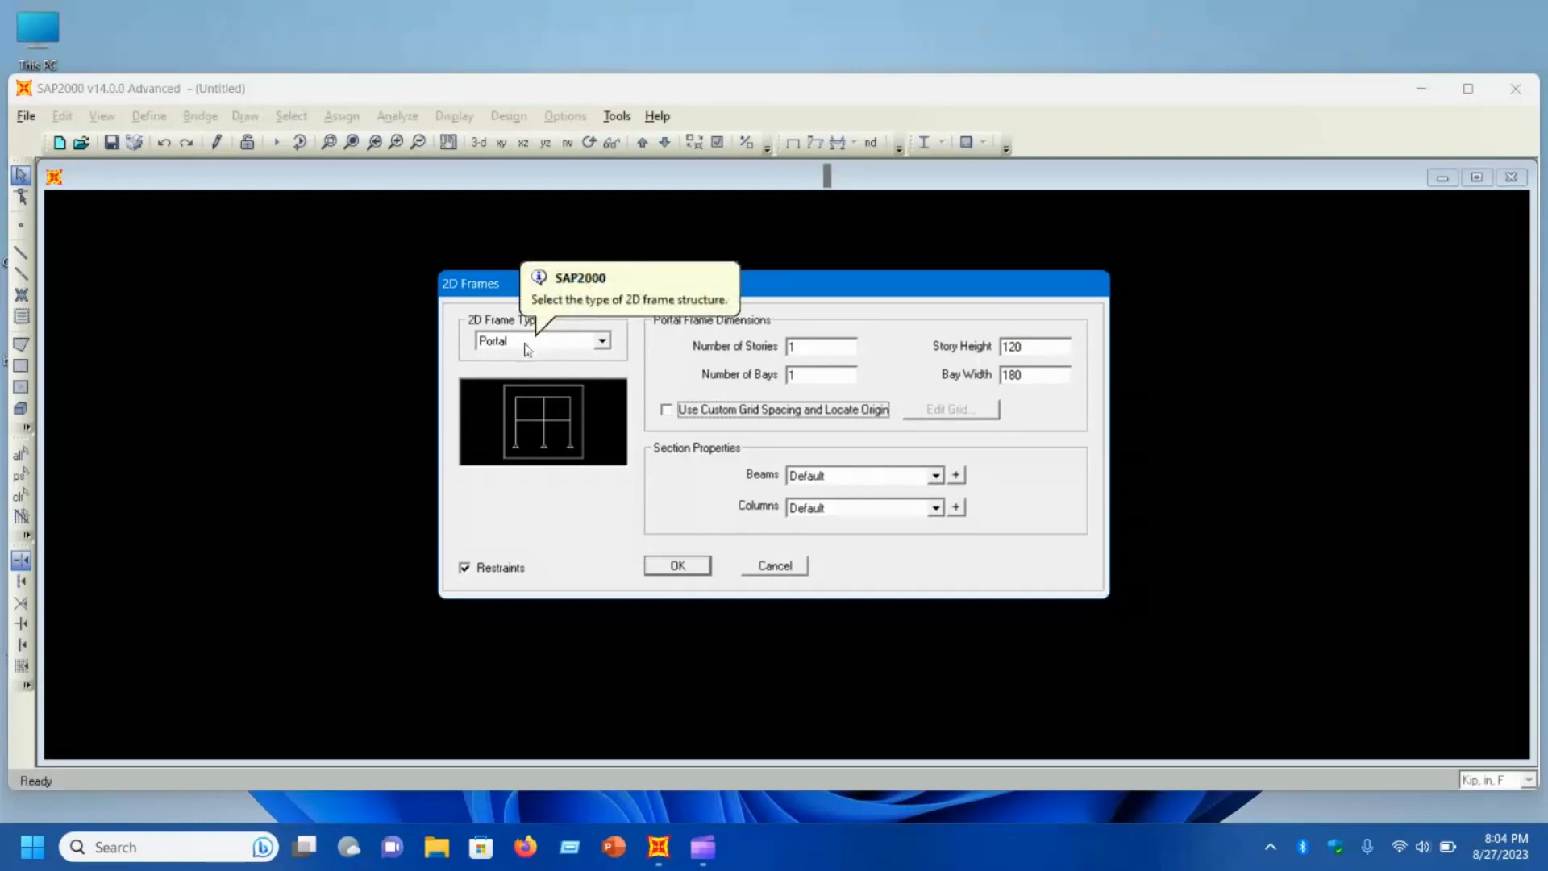
Step: Preview the concentric braced frame type, then switch to the eccentric braced frame
click(600, 340)
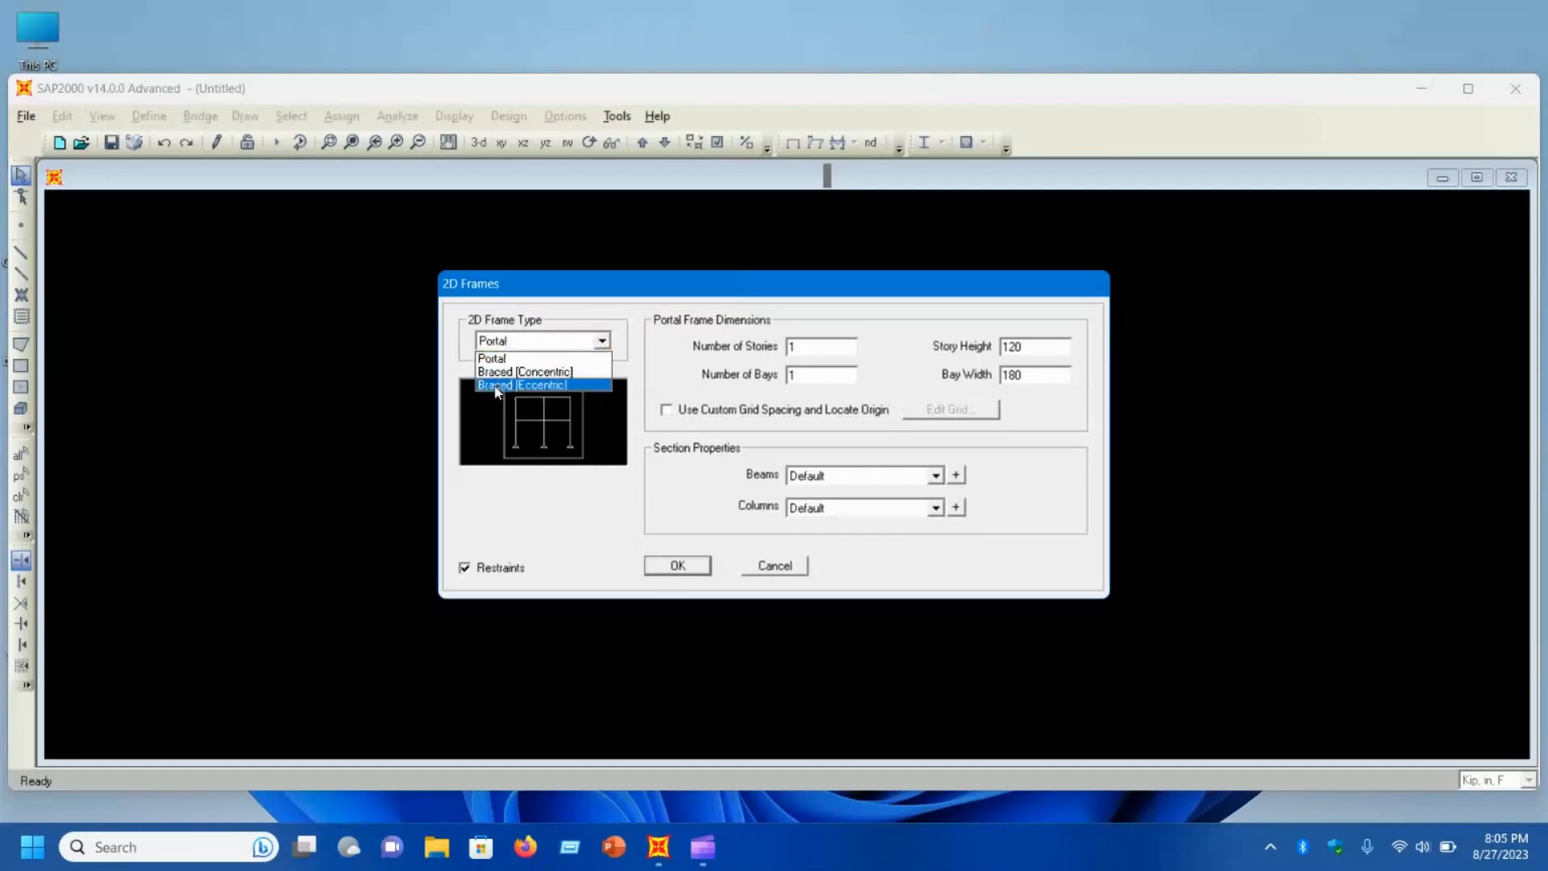
mouse_move(523, 371)
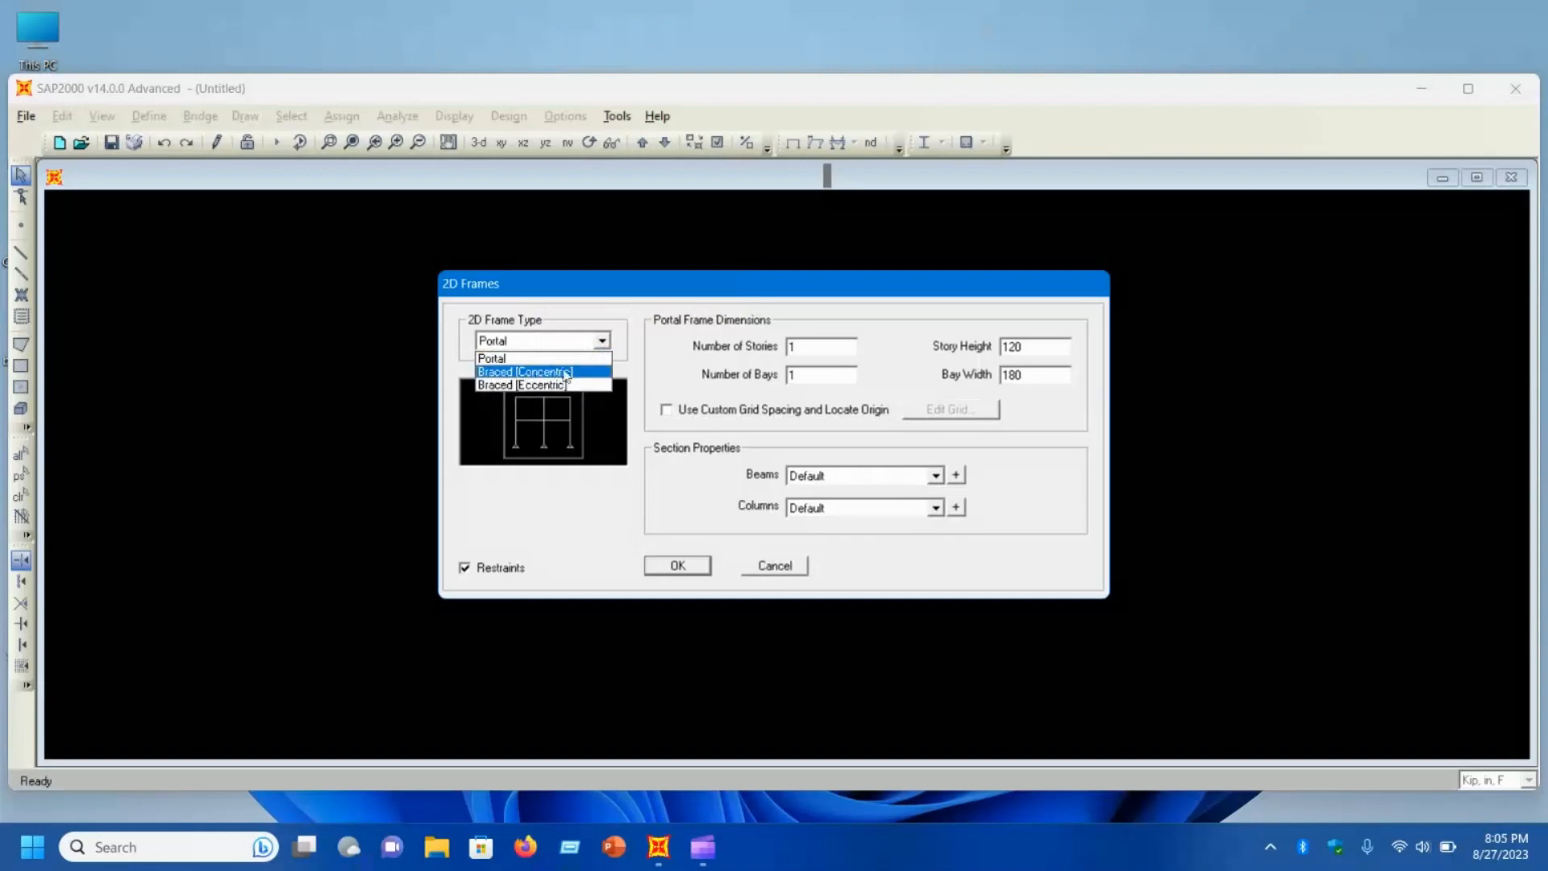
click(523, 371)
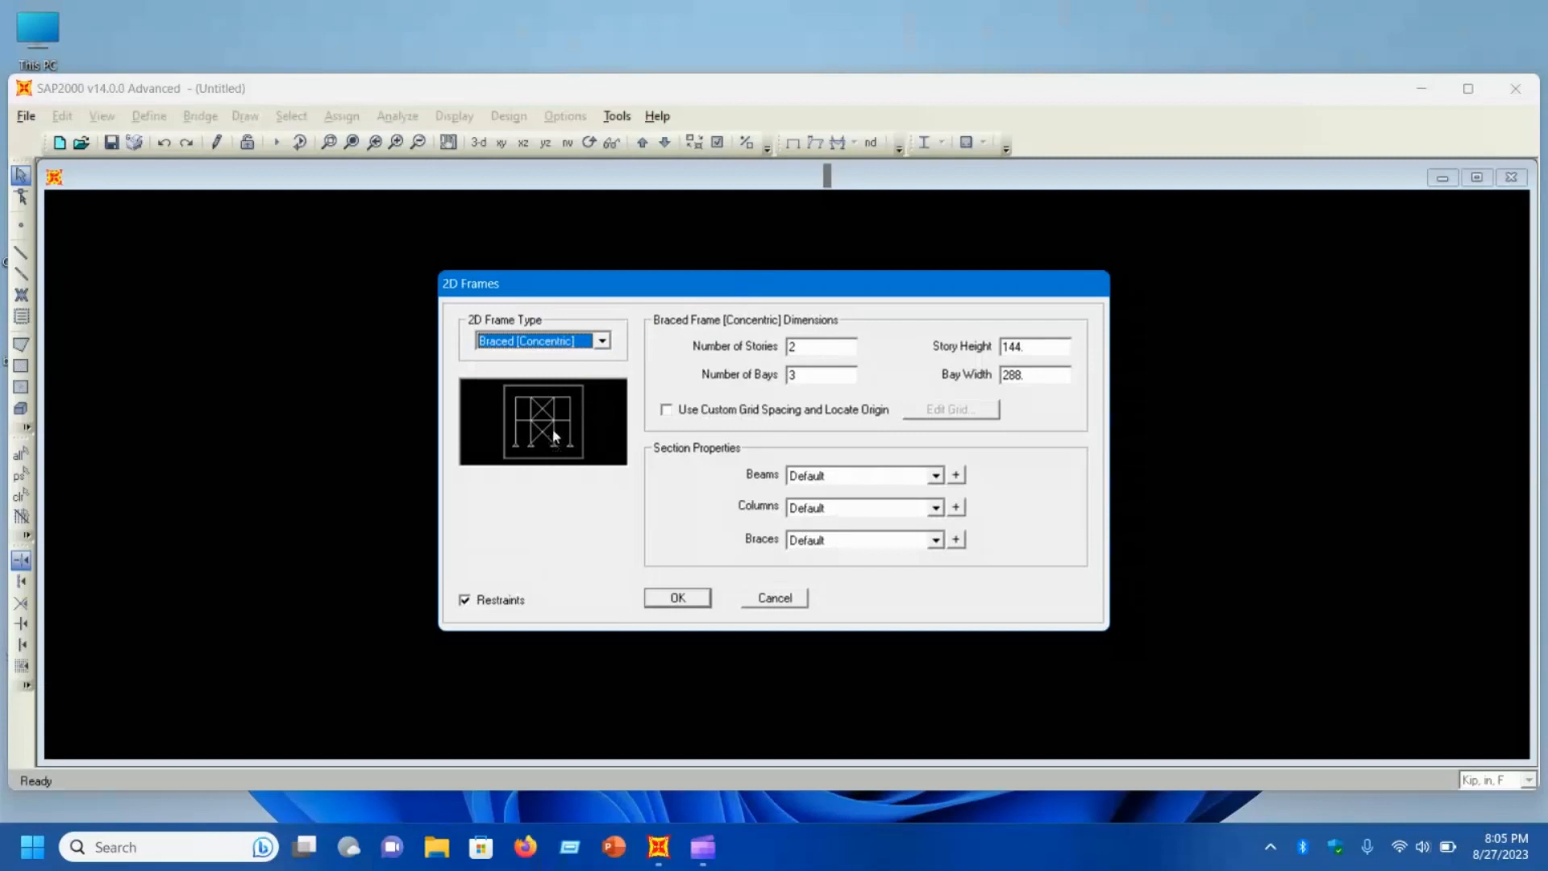
mouse_move(542, 408)
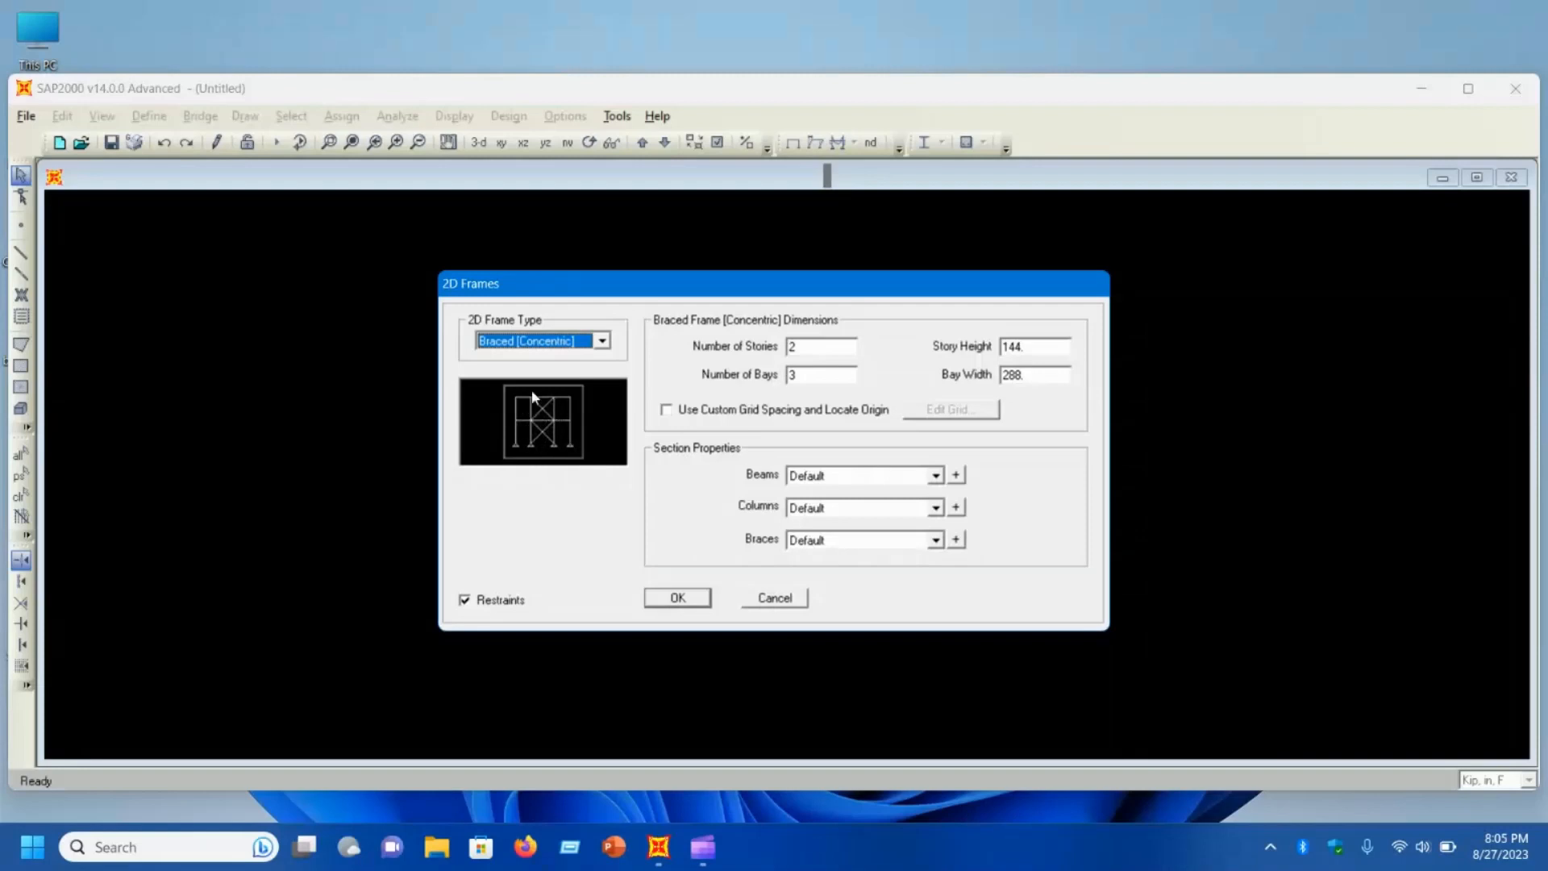
mouse_move(553, 411)
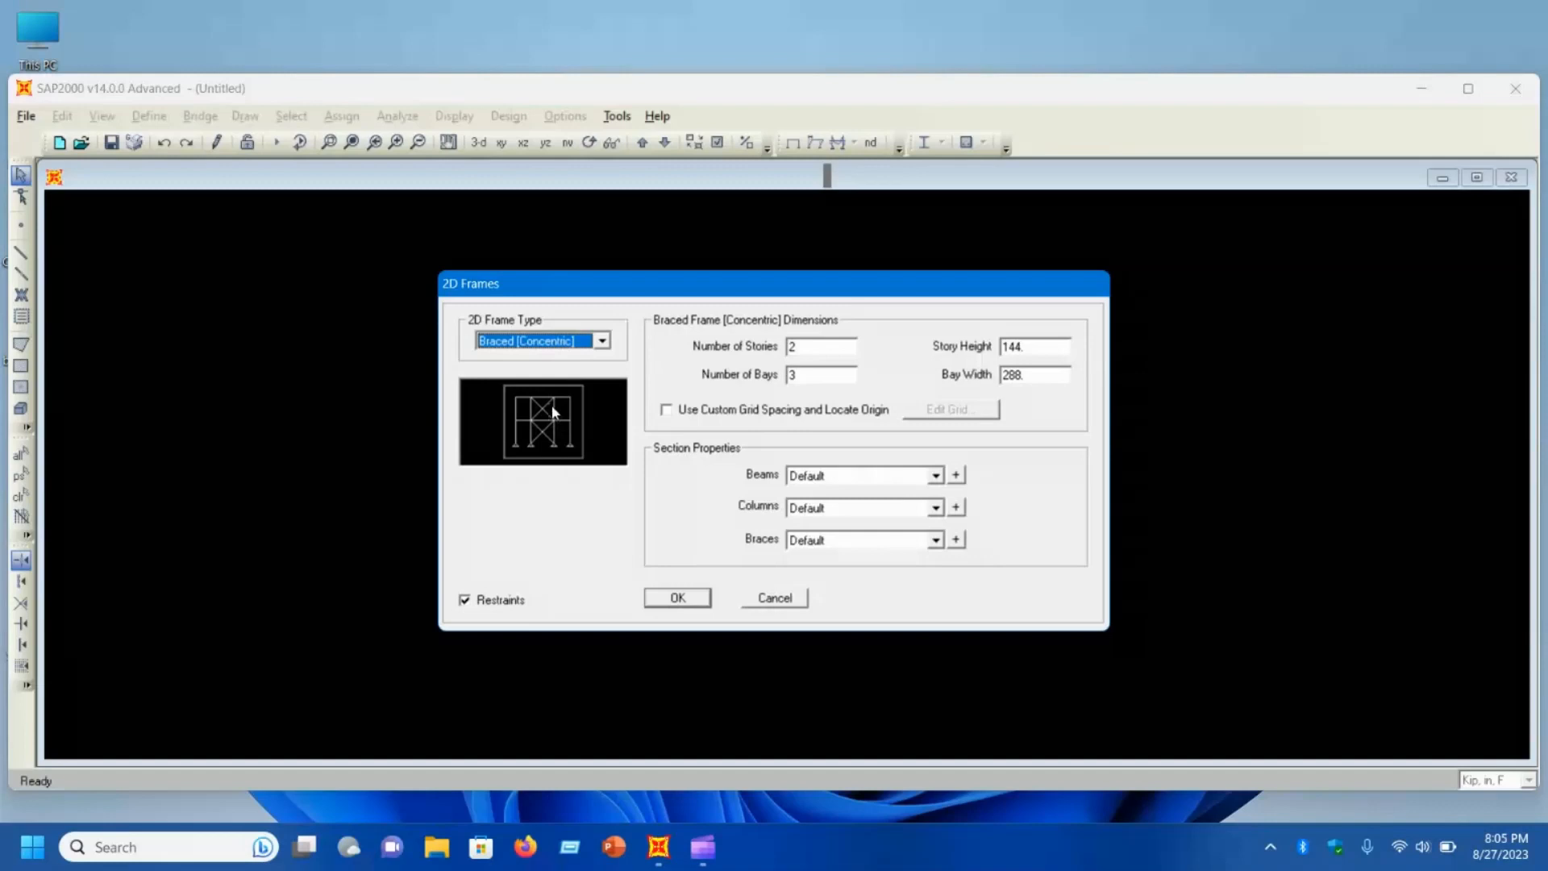
mouse_move(606, 347)
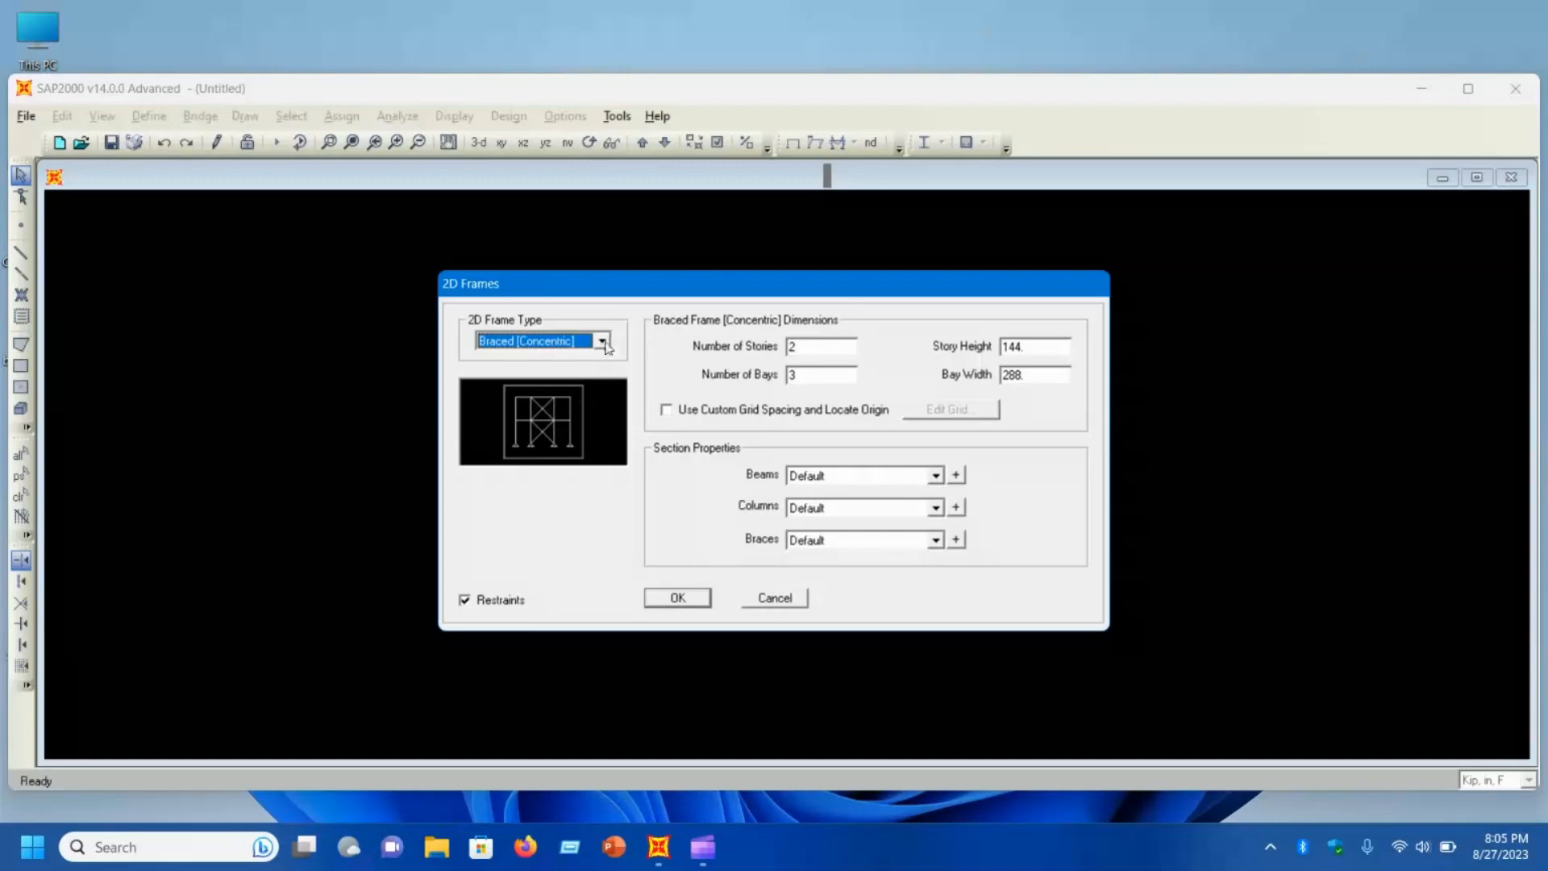
click(599, 340)
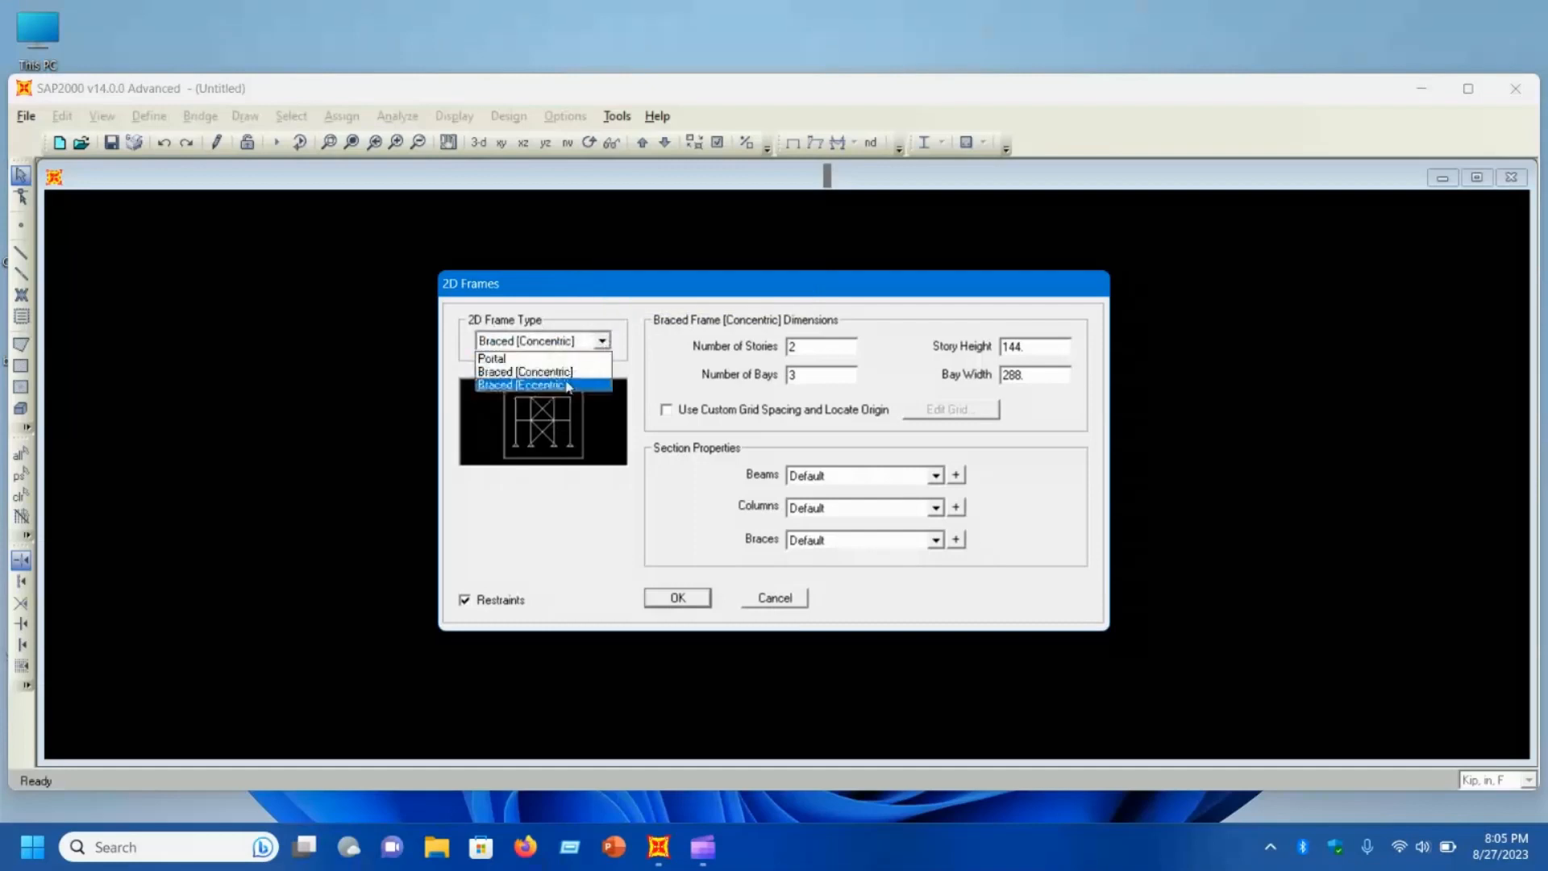
click(537, 385)
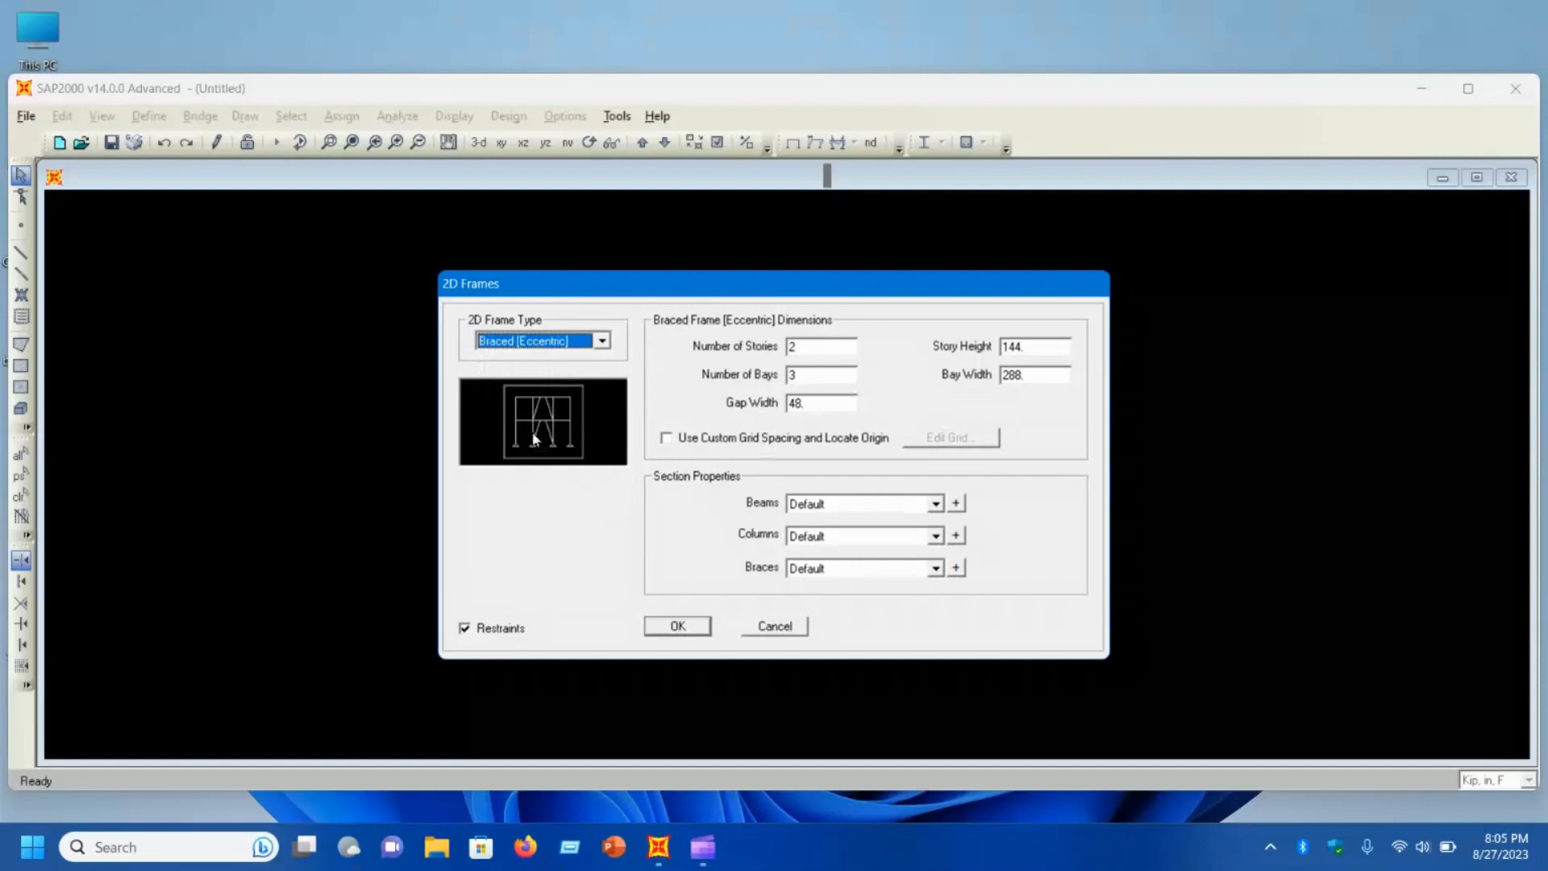
mouse_move(545, 397)
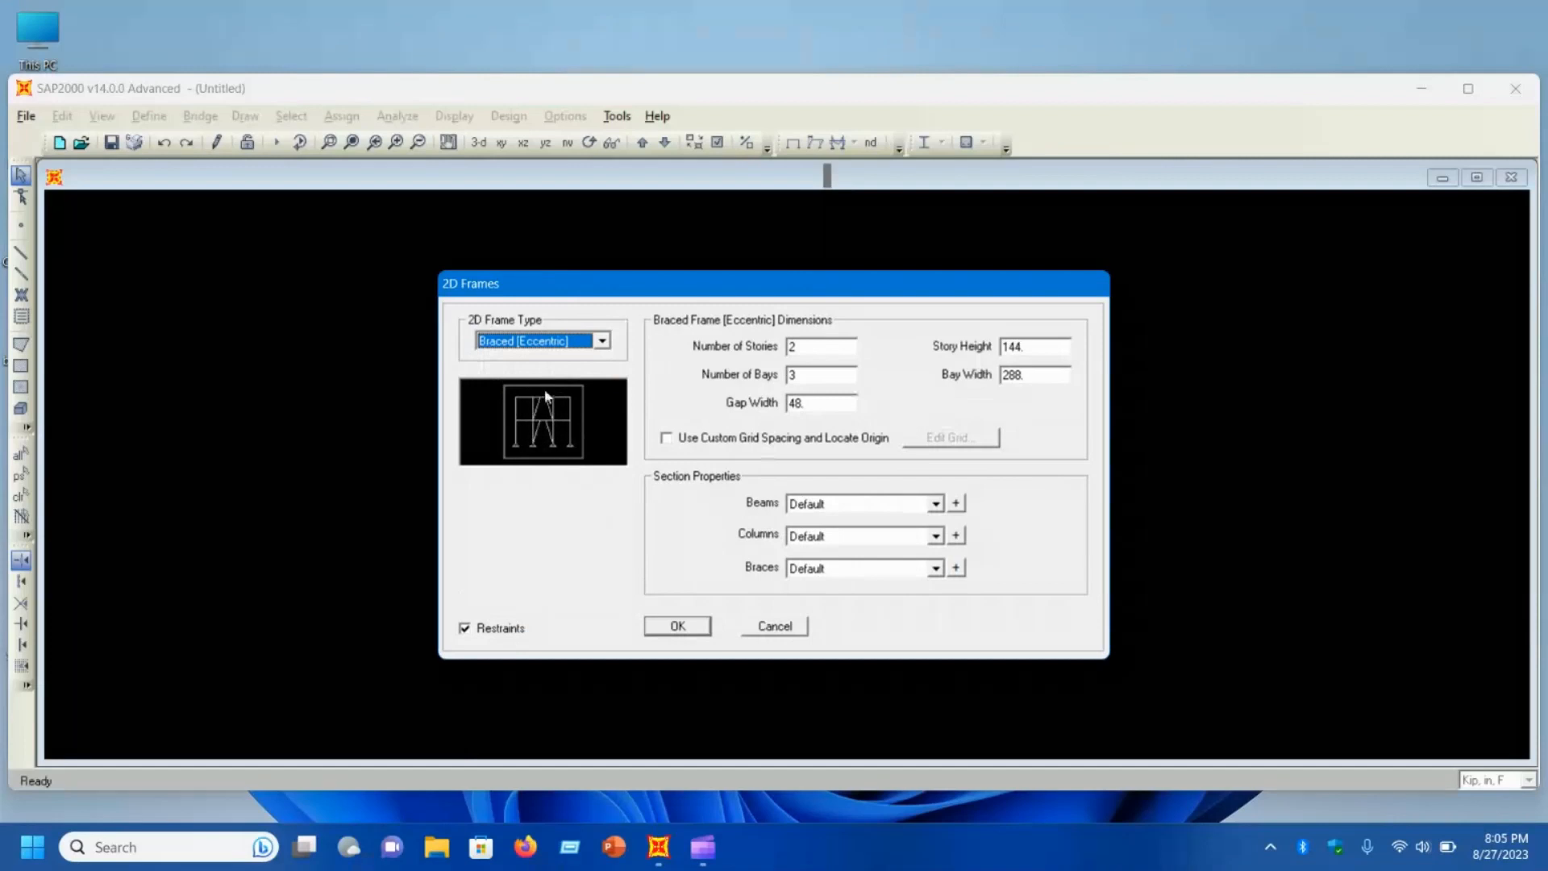
Step: Switch back to the portal frame, enter bay width 240 (20 ft) and enable custom grid spacing
click(541, 341)
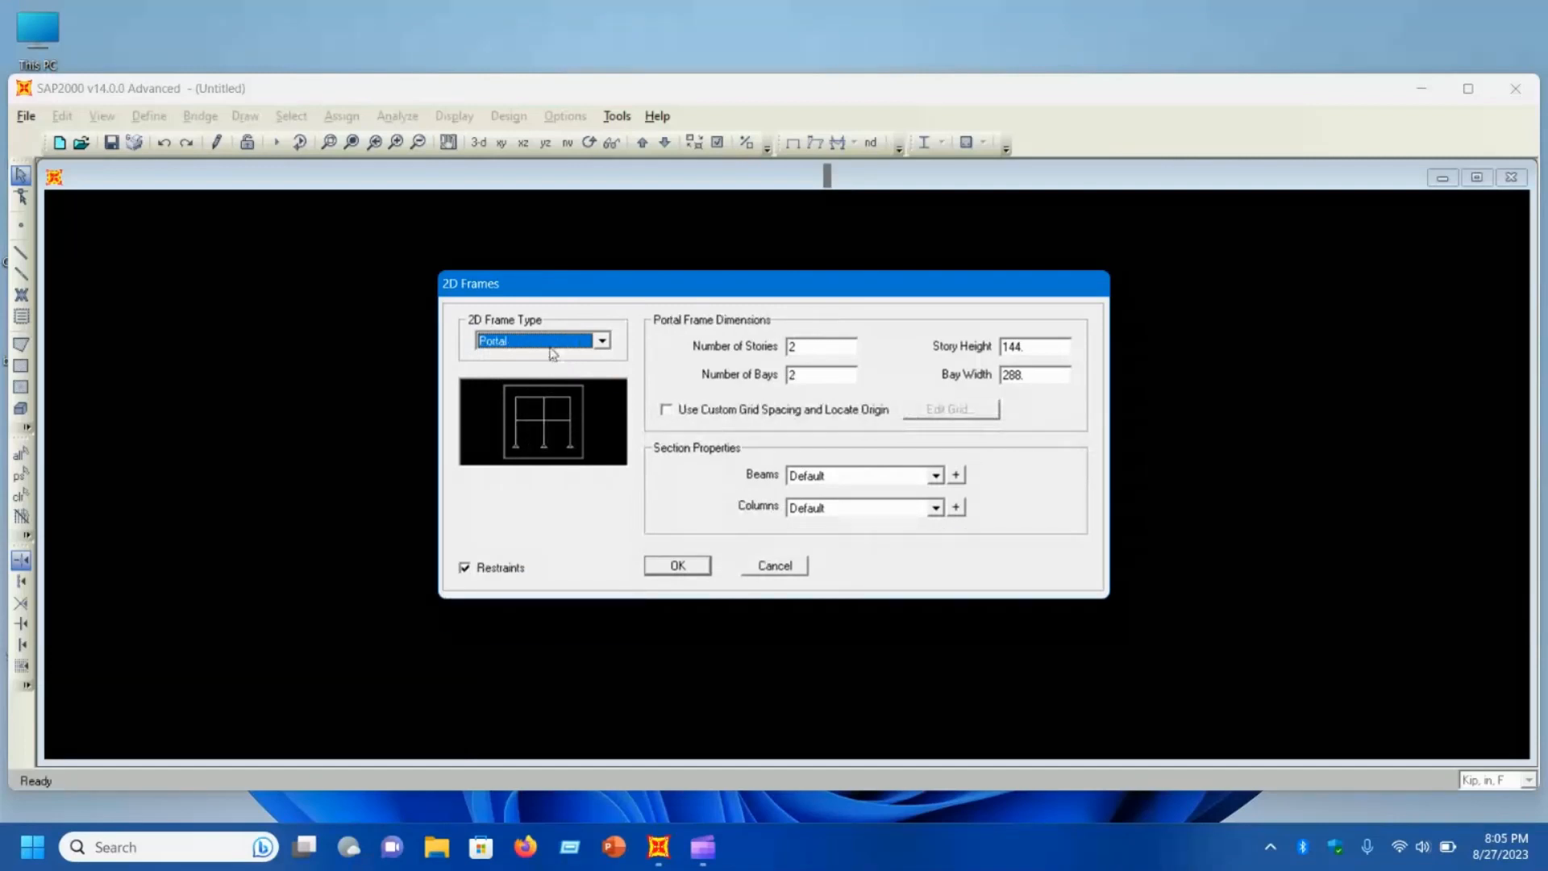
mouse_move(741, 368)
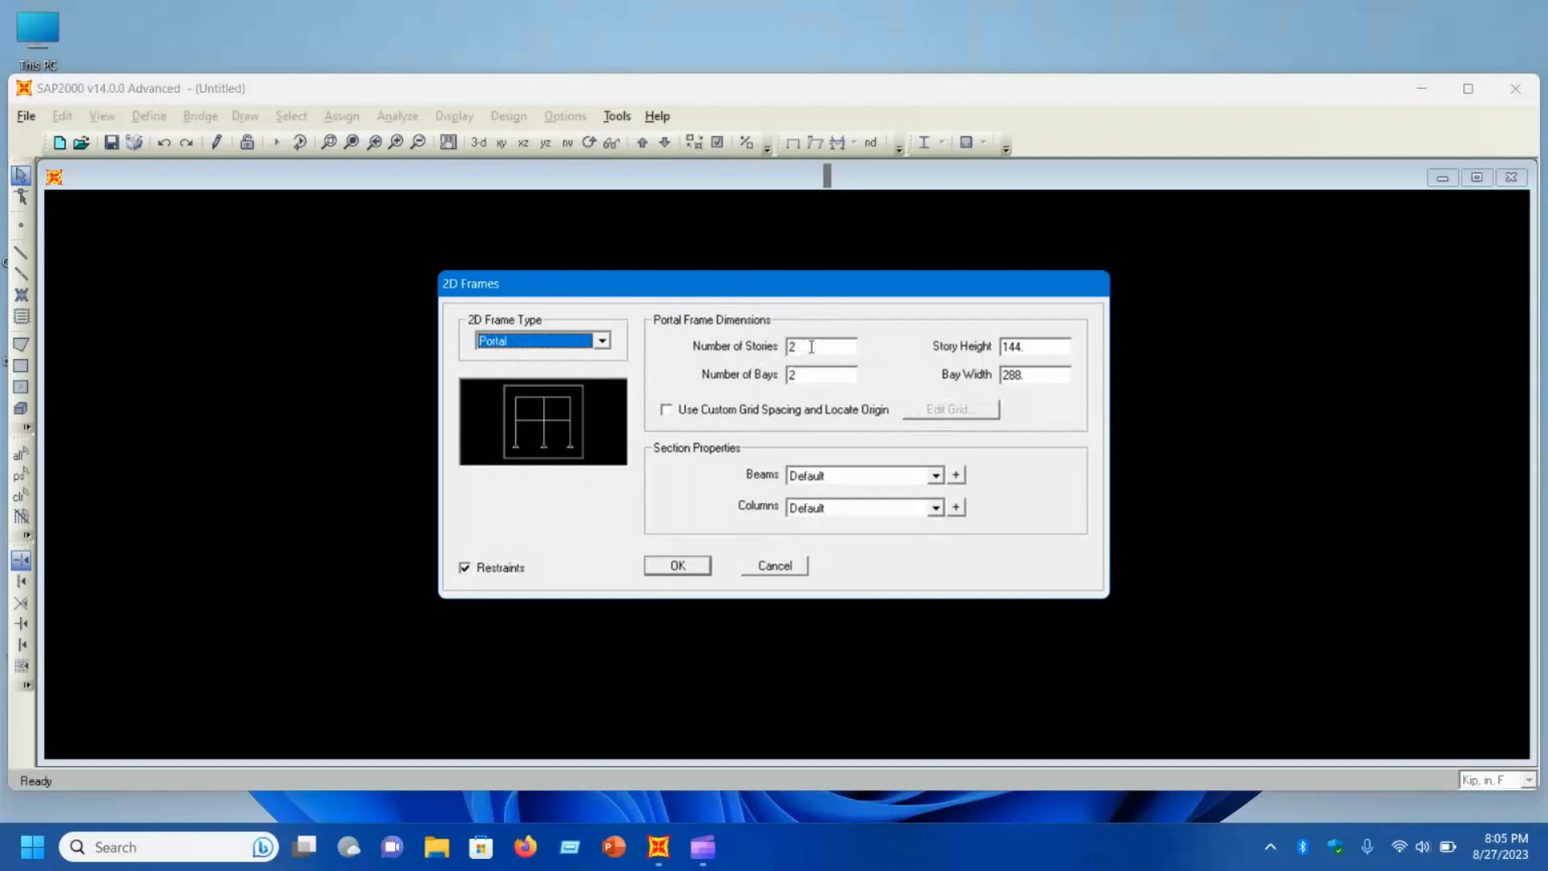
mouse_move(894, 389)
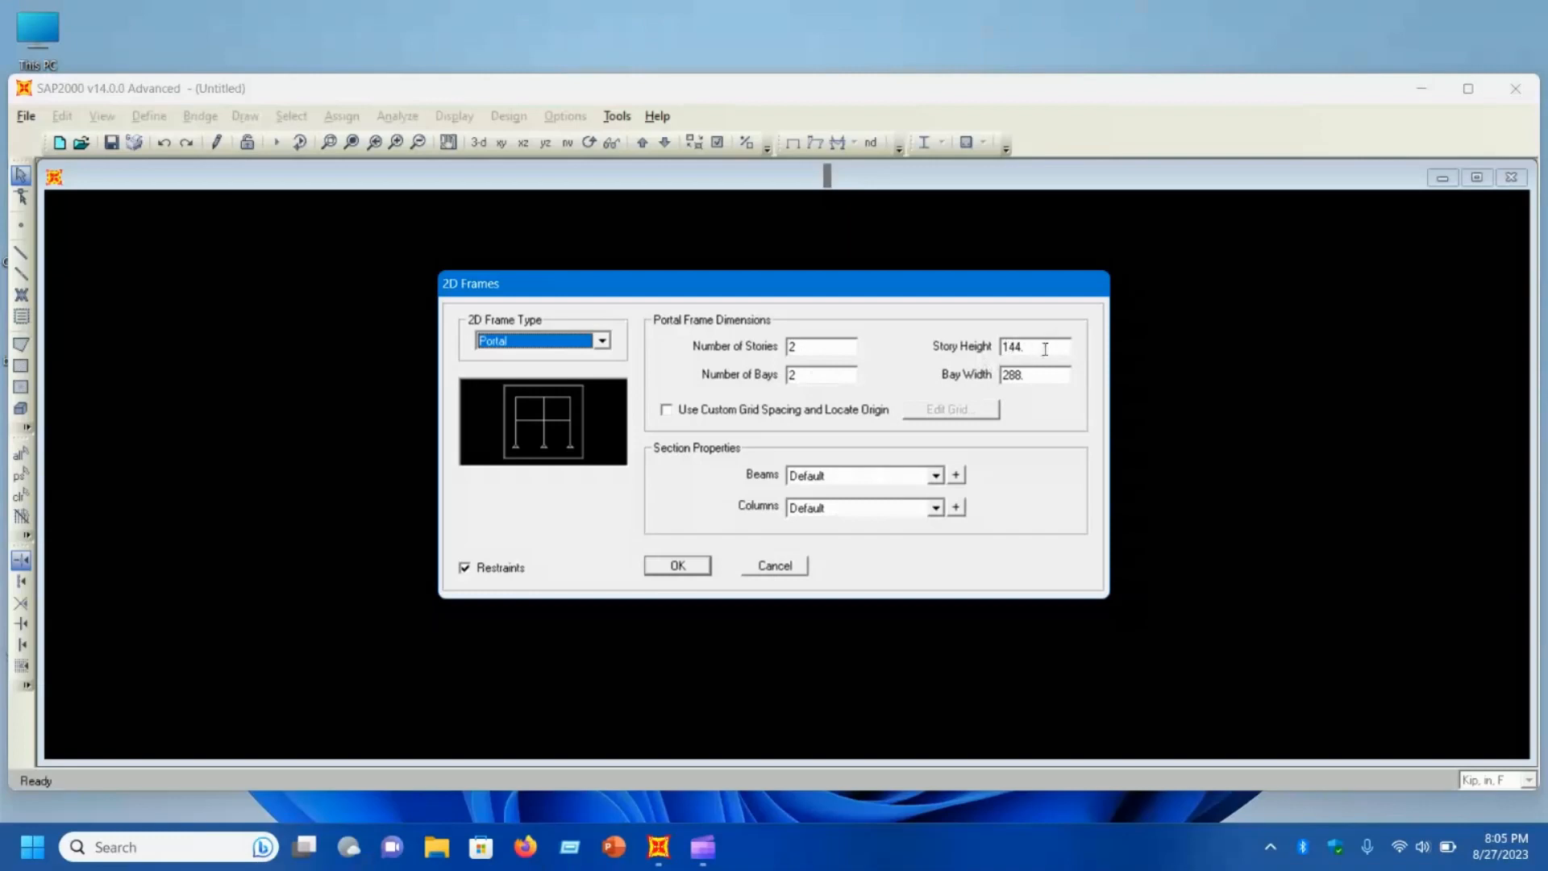
mouse_move(1008, 390)
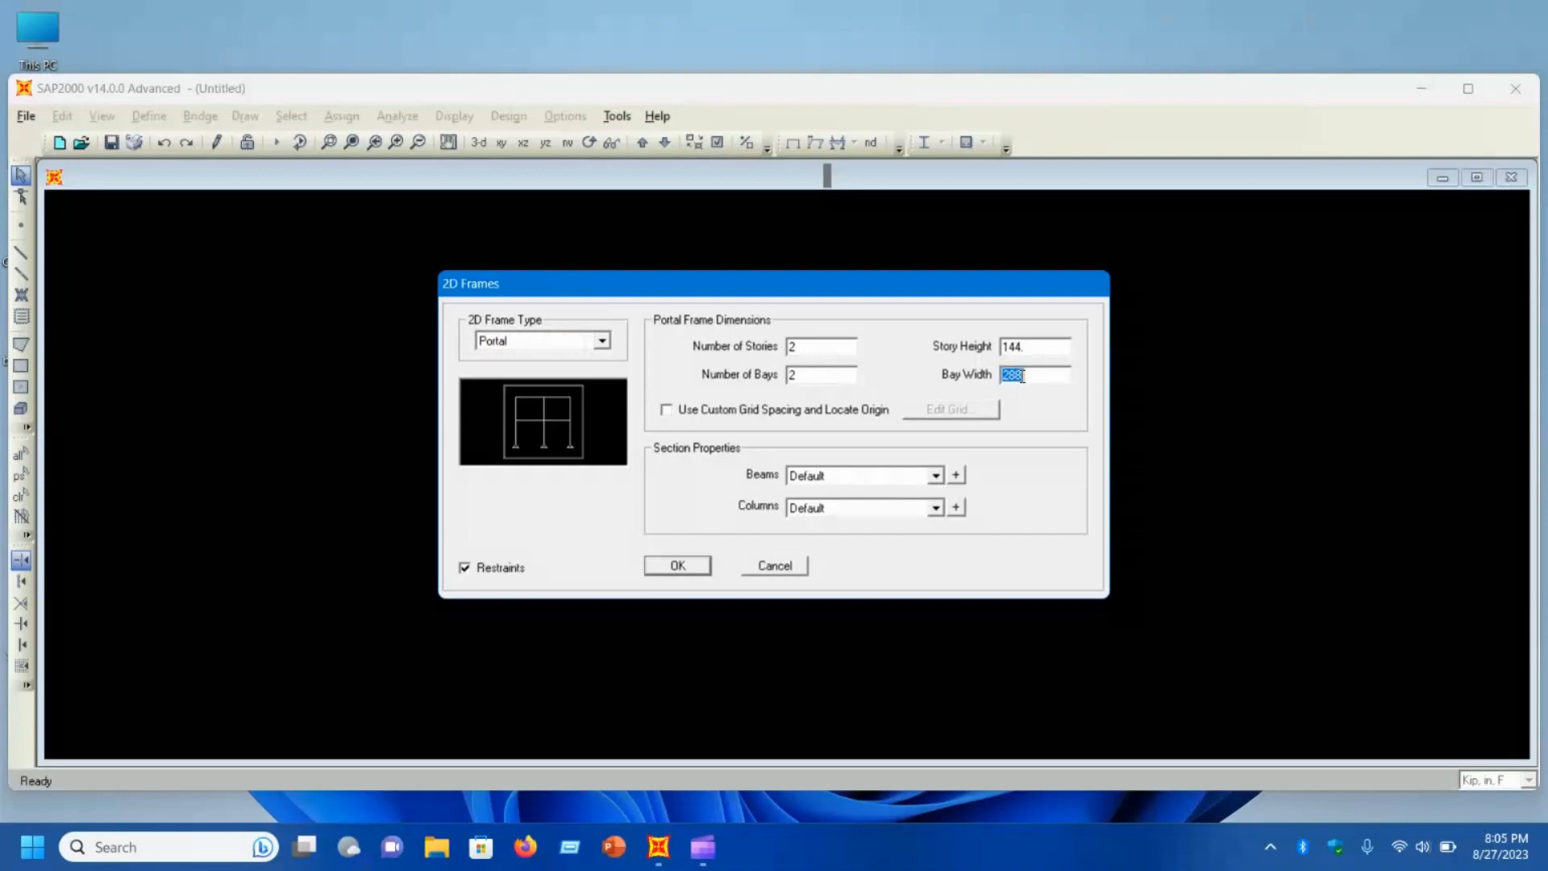
text(20)
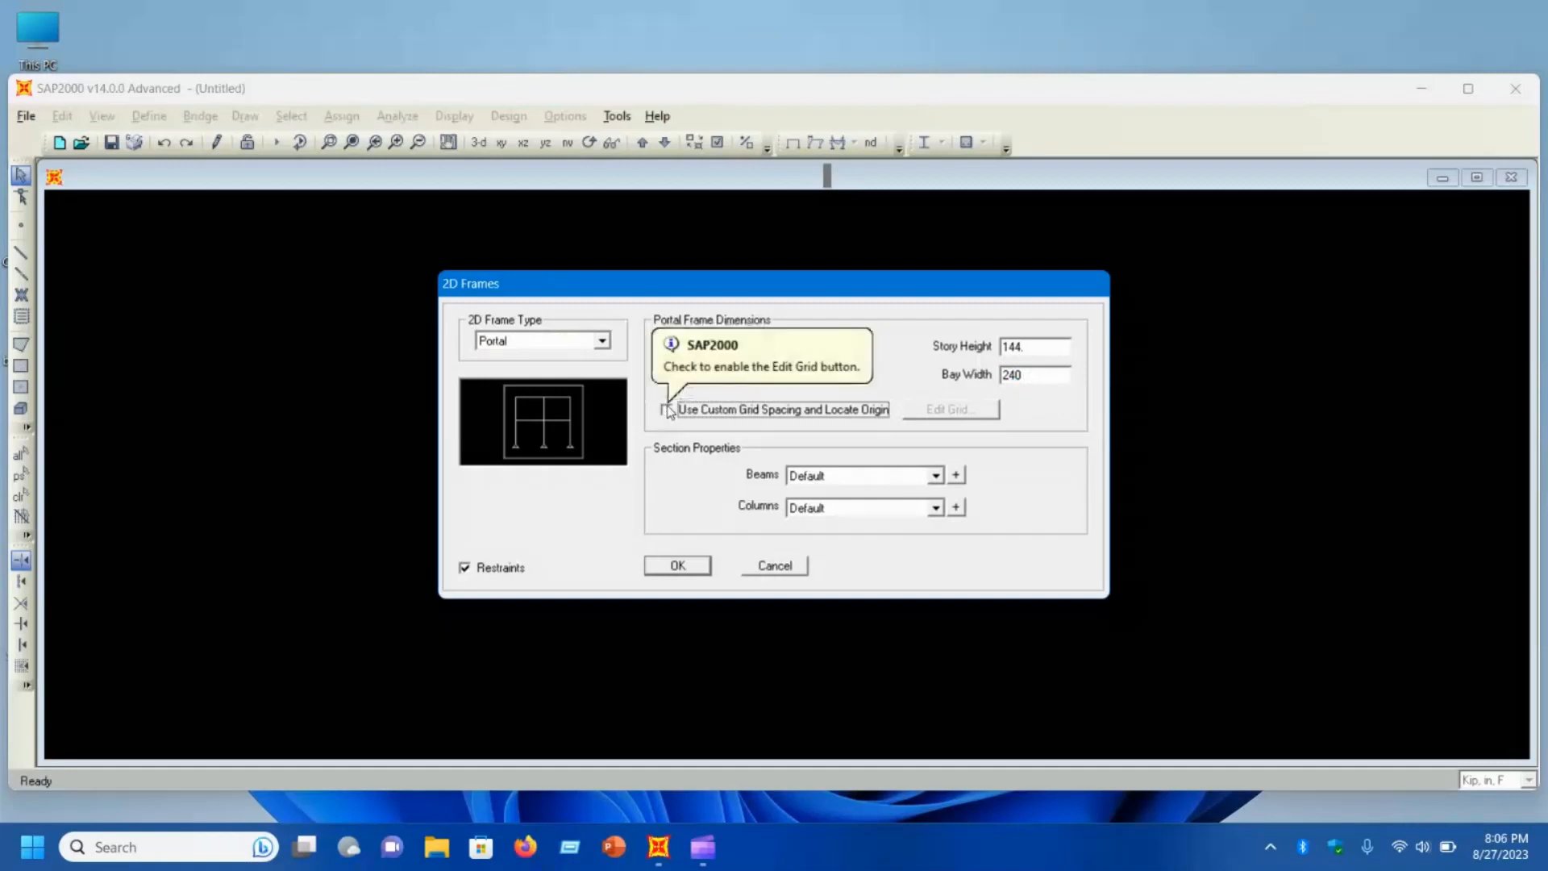
click(666, 408)
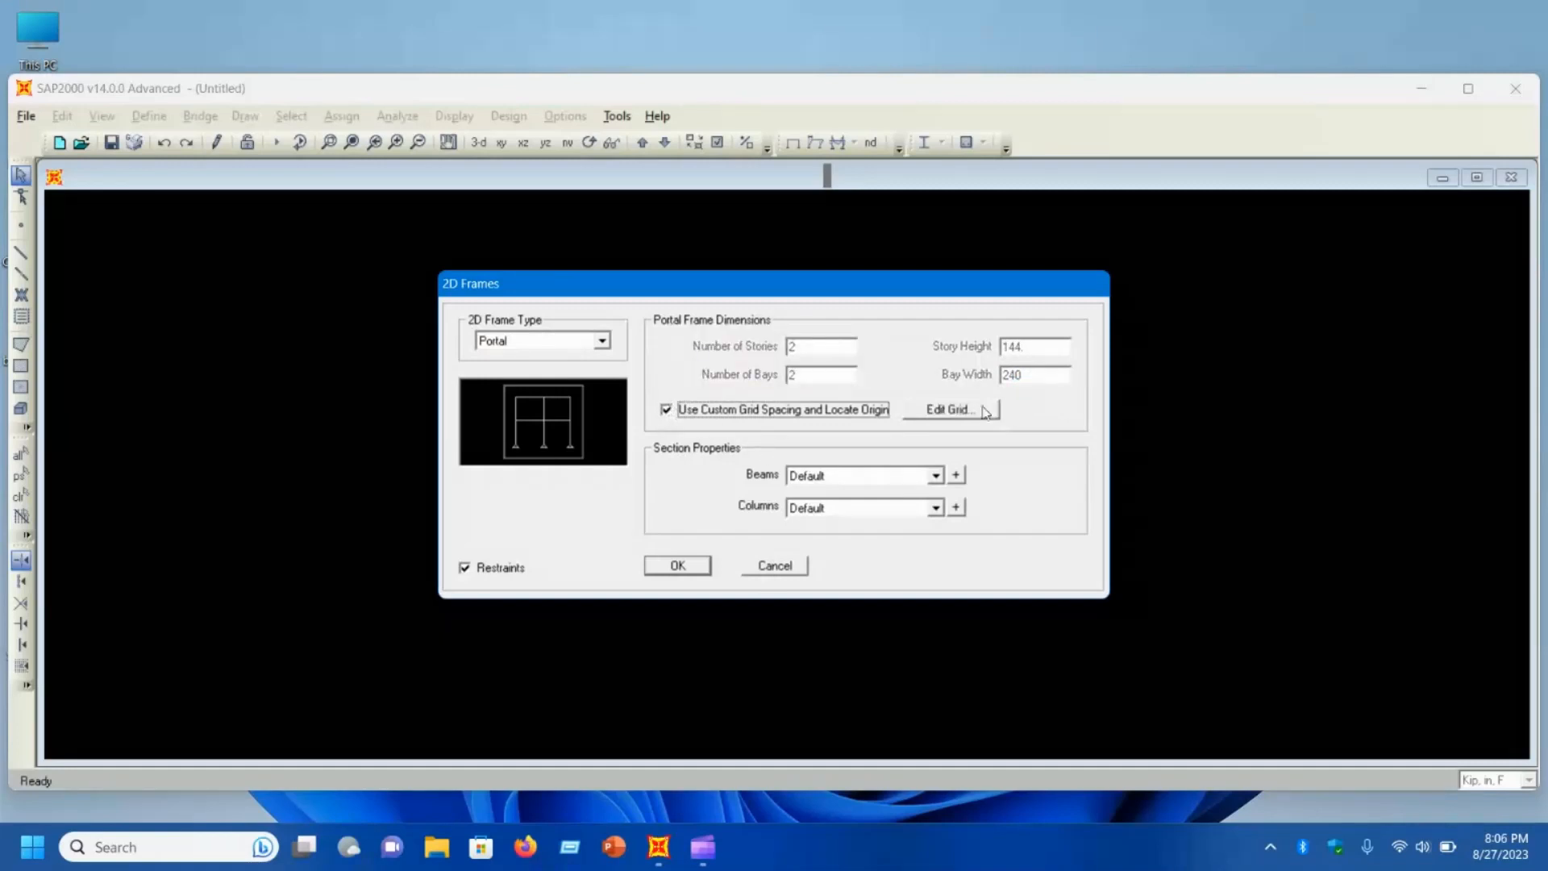
Step: Edit the grid as spacings with X bays 228 and 252 and Z stories 156 and 120
click(947, 410)
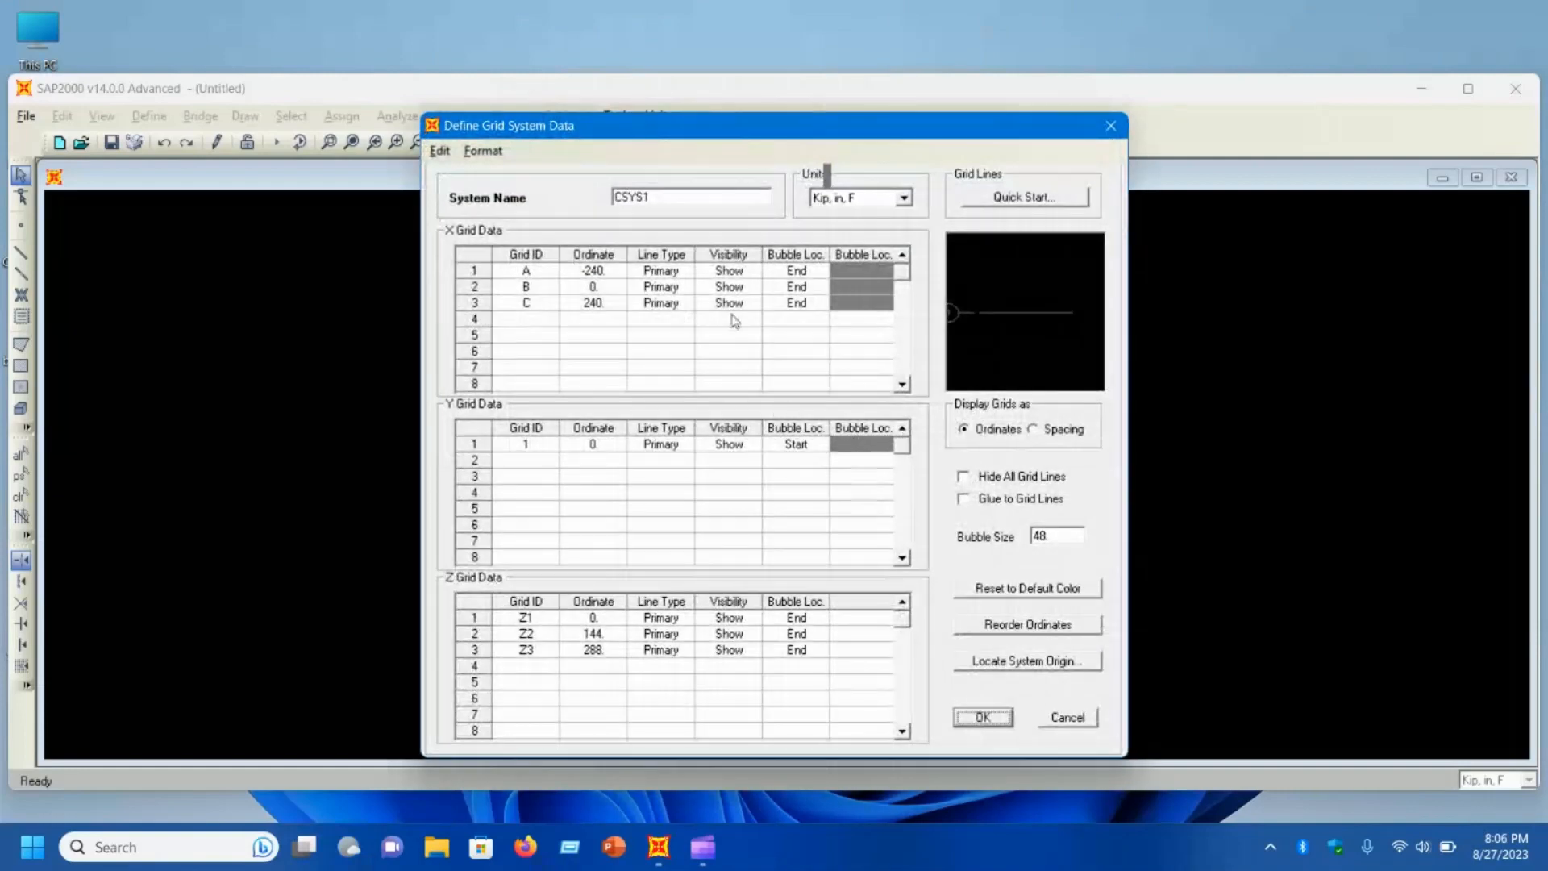
mouse_move(956, 424)
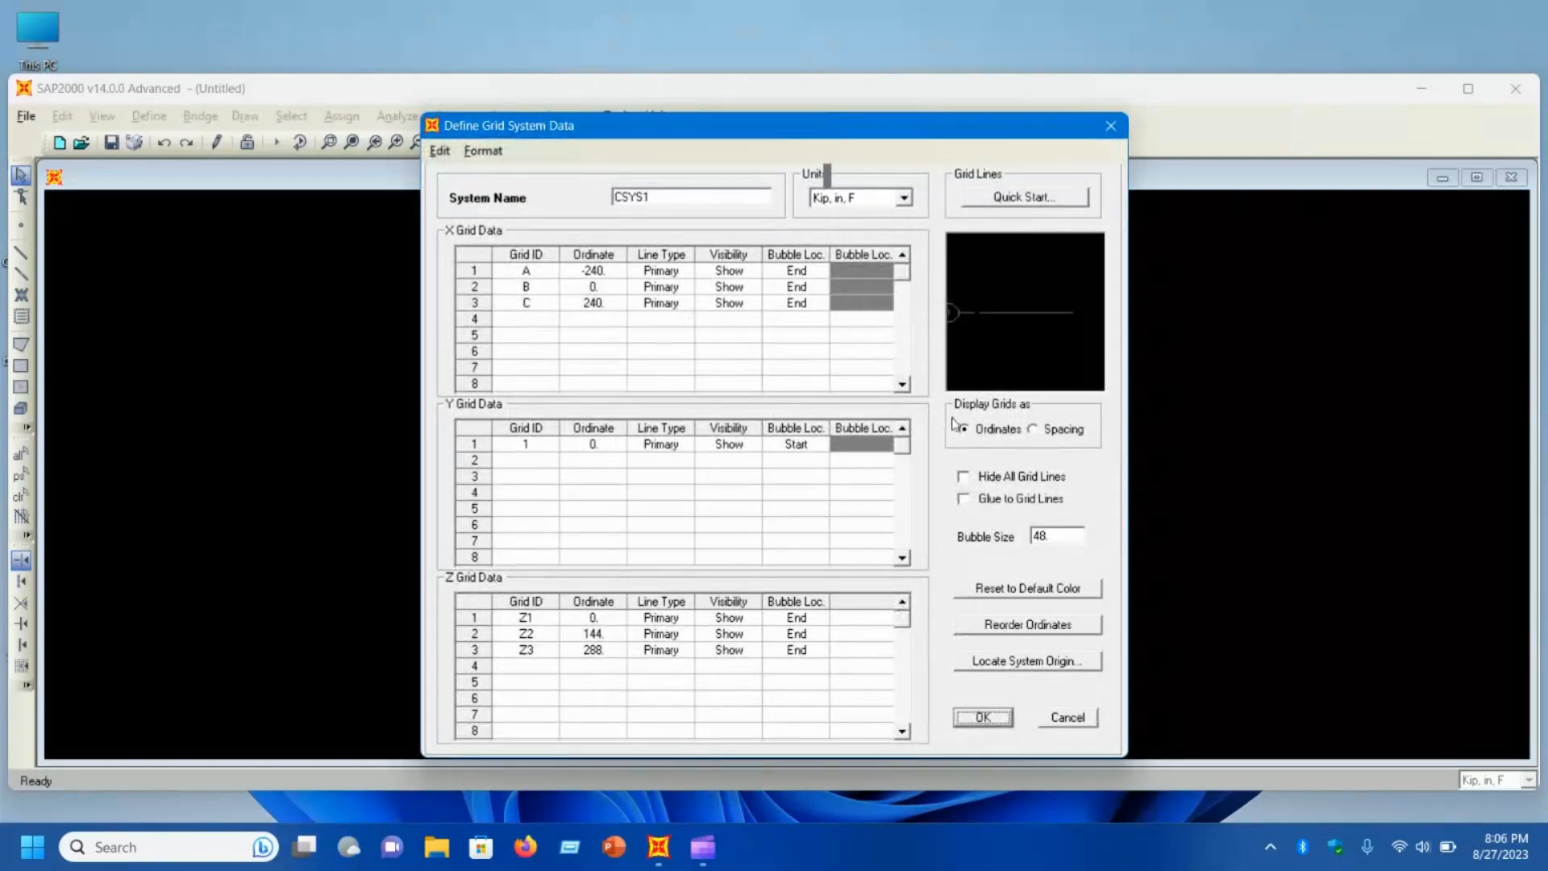
click(1032, 429)
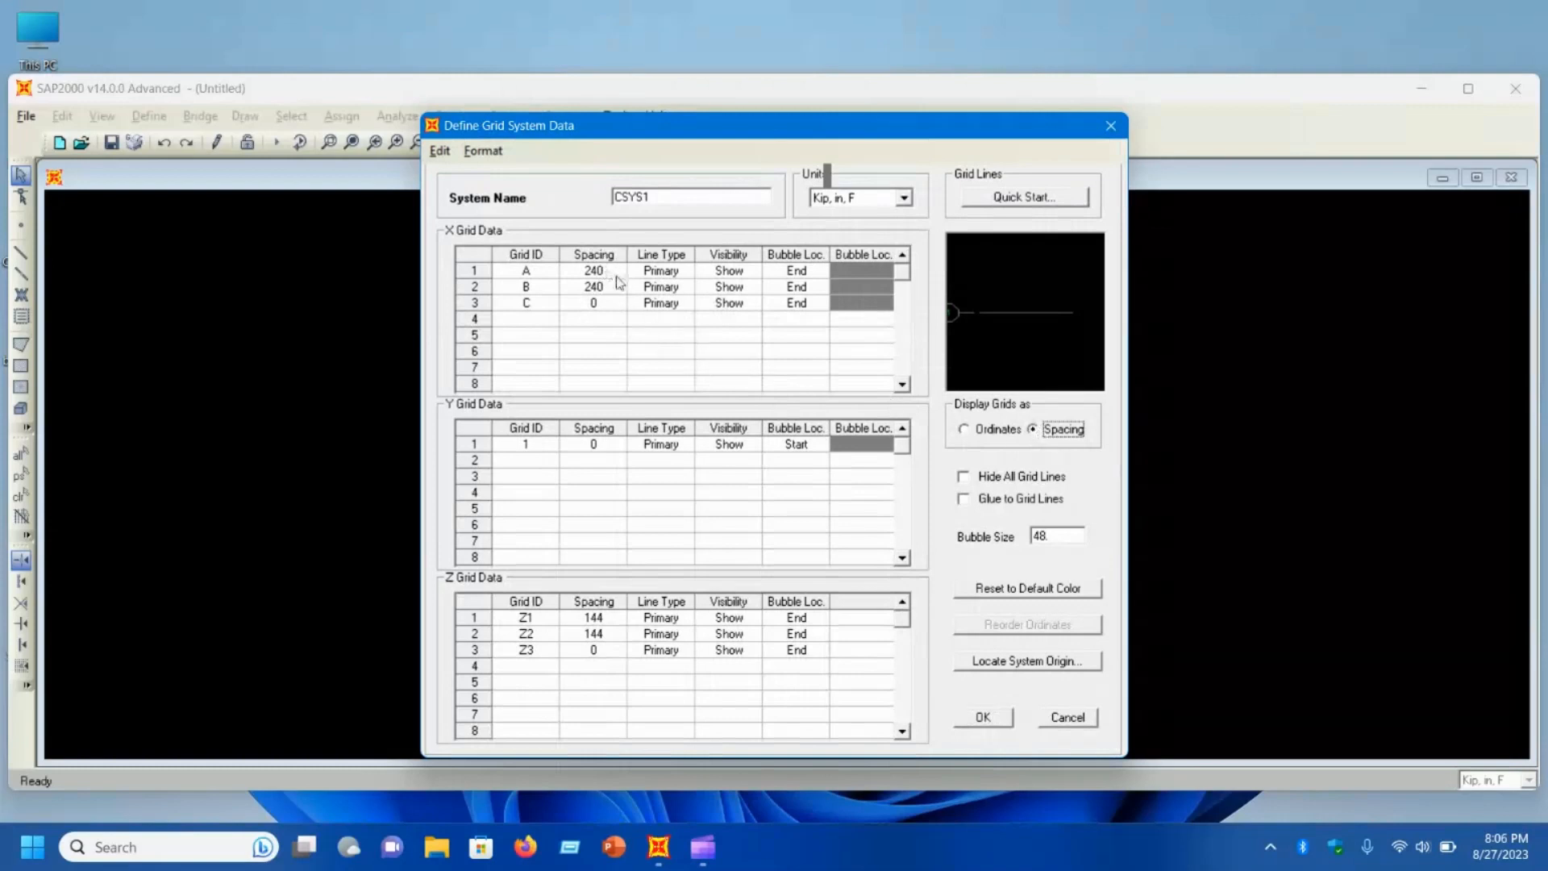
mouse_move(609, 277)
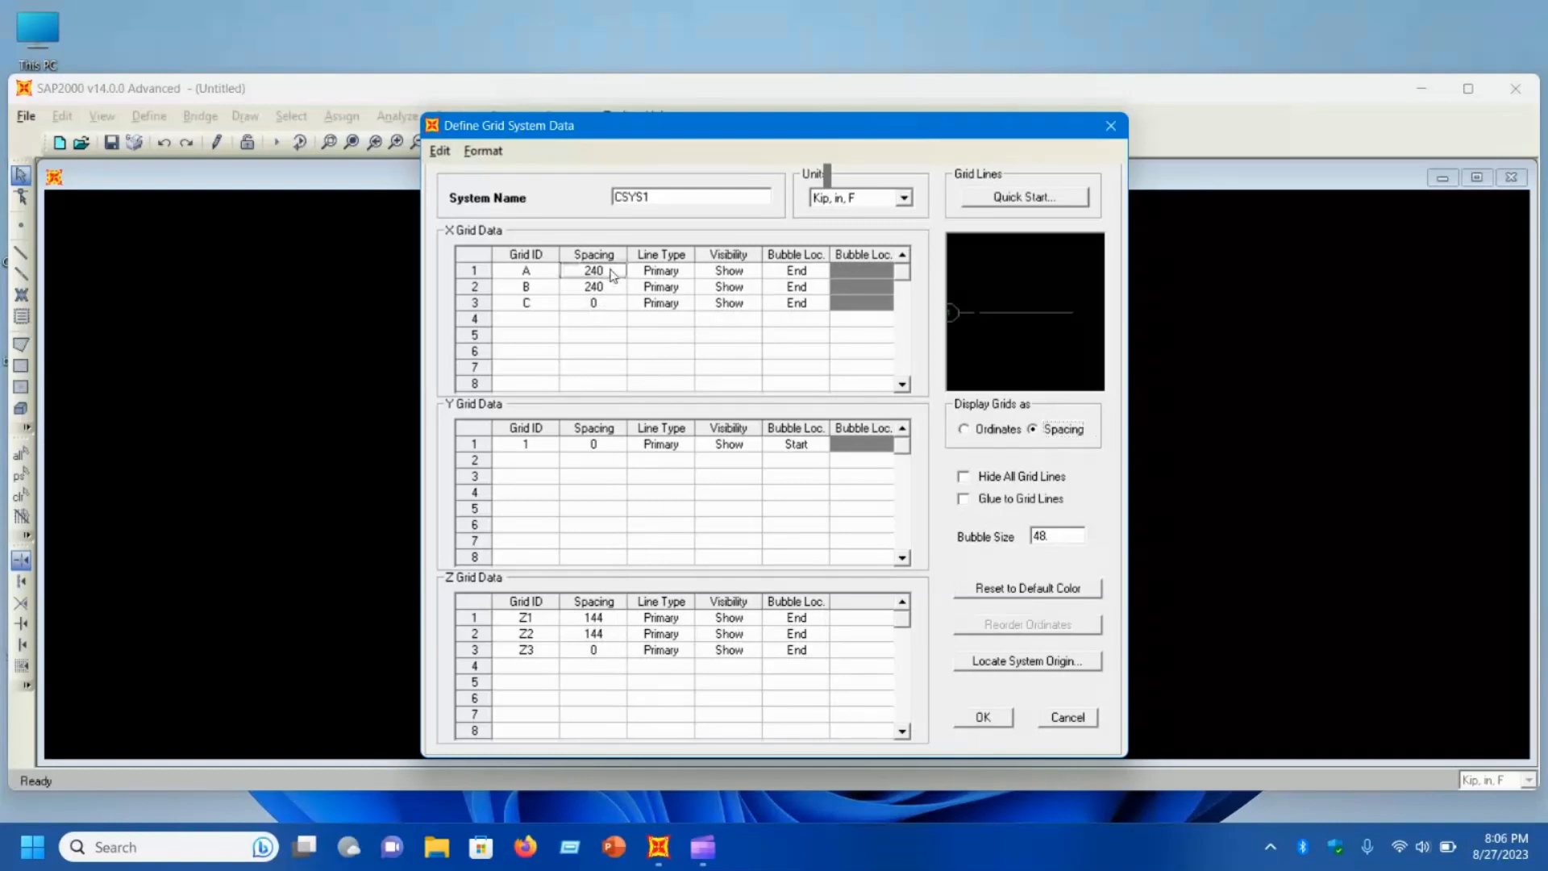
mouse_move(630, 371)
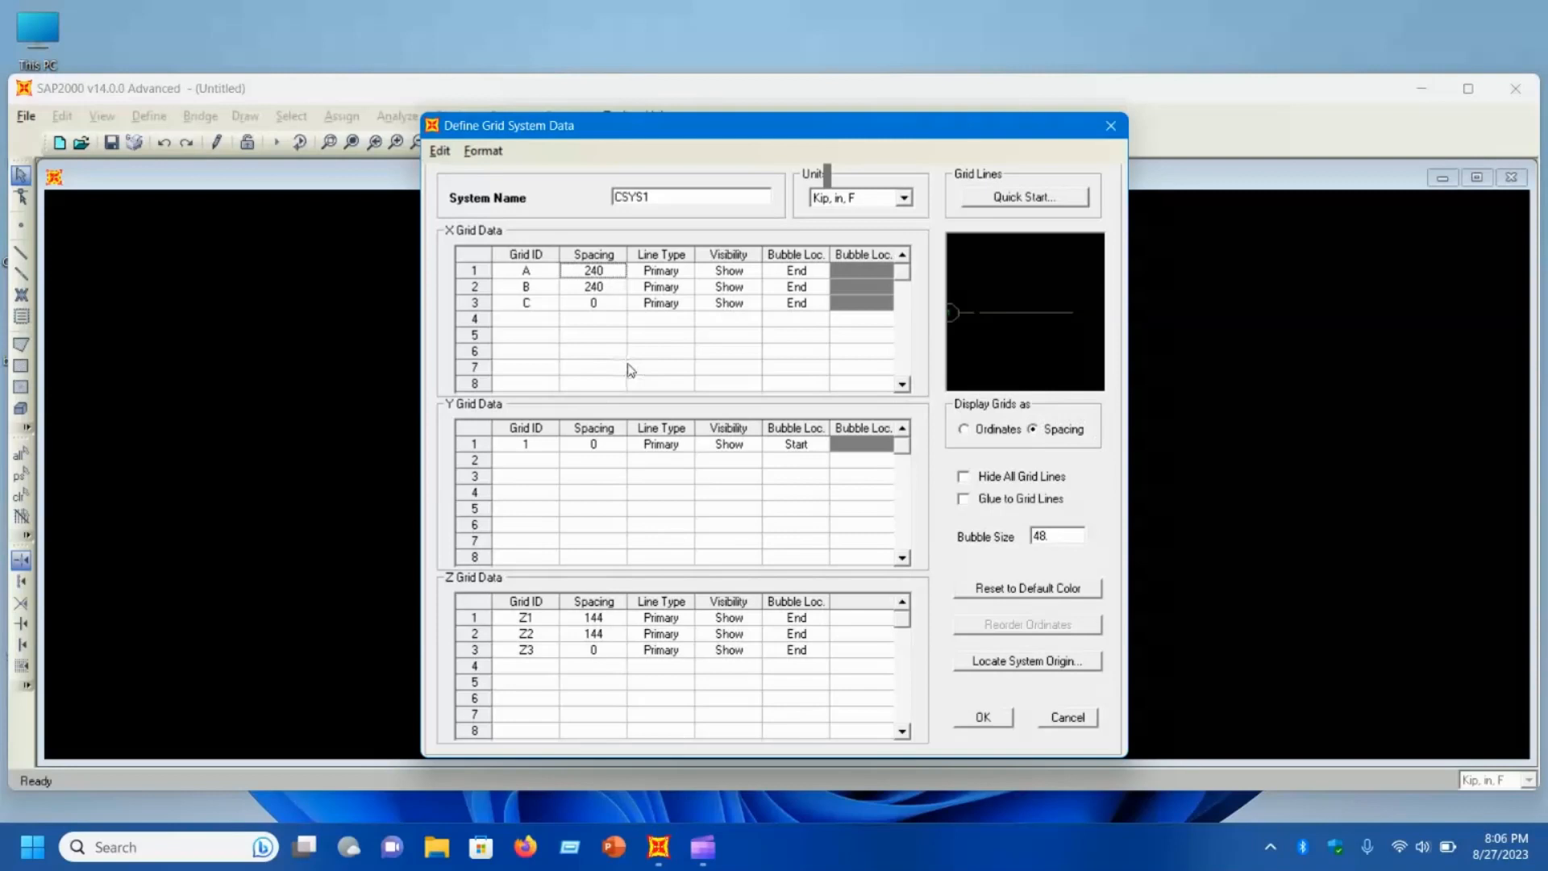
text(228)
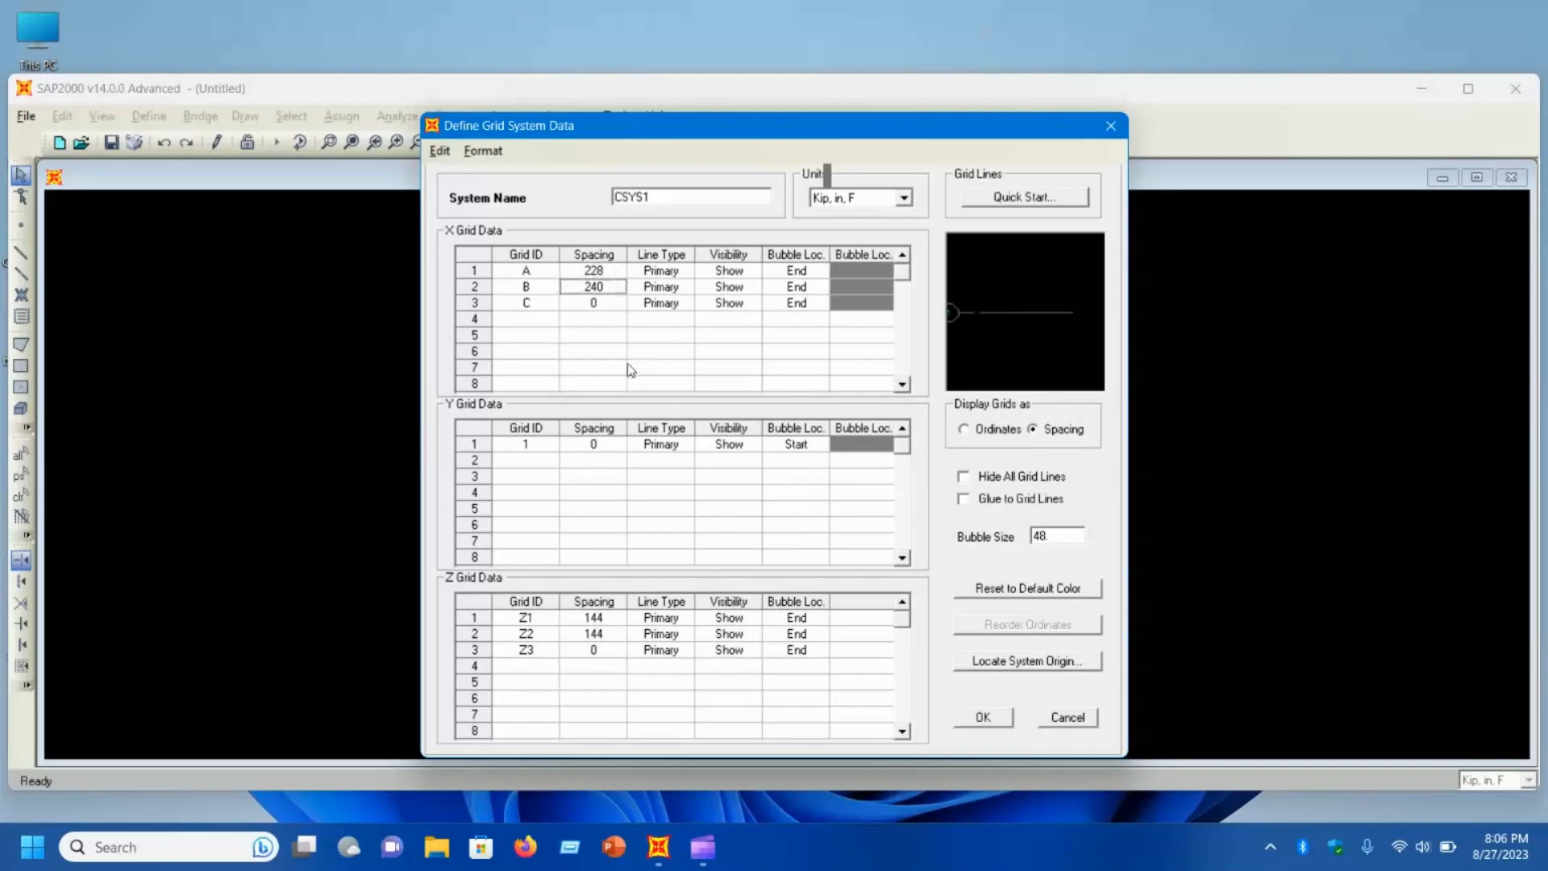
text(252)
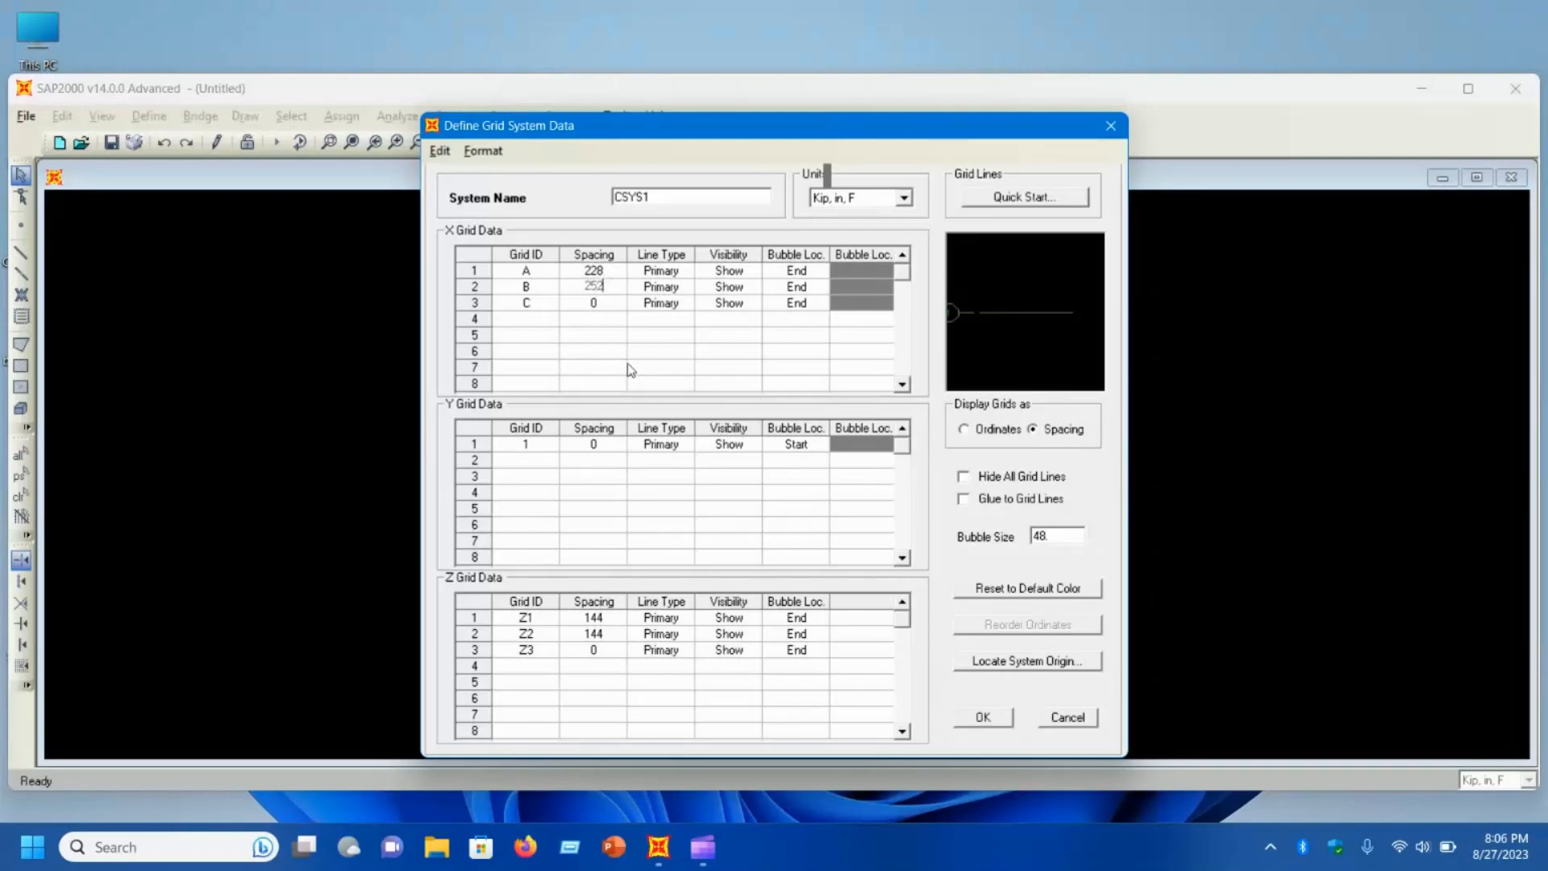
click(593, 303)
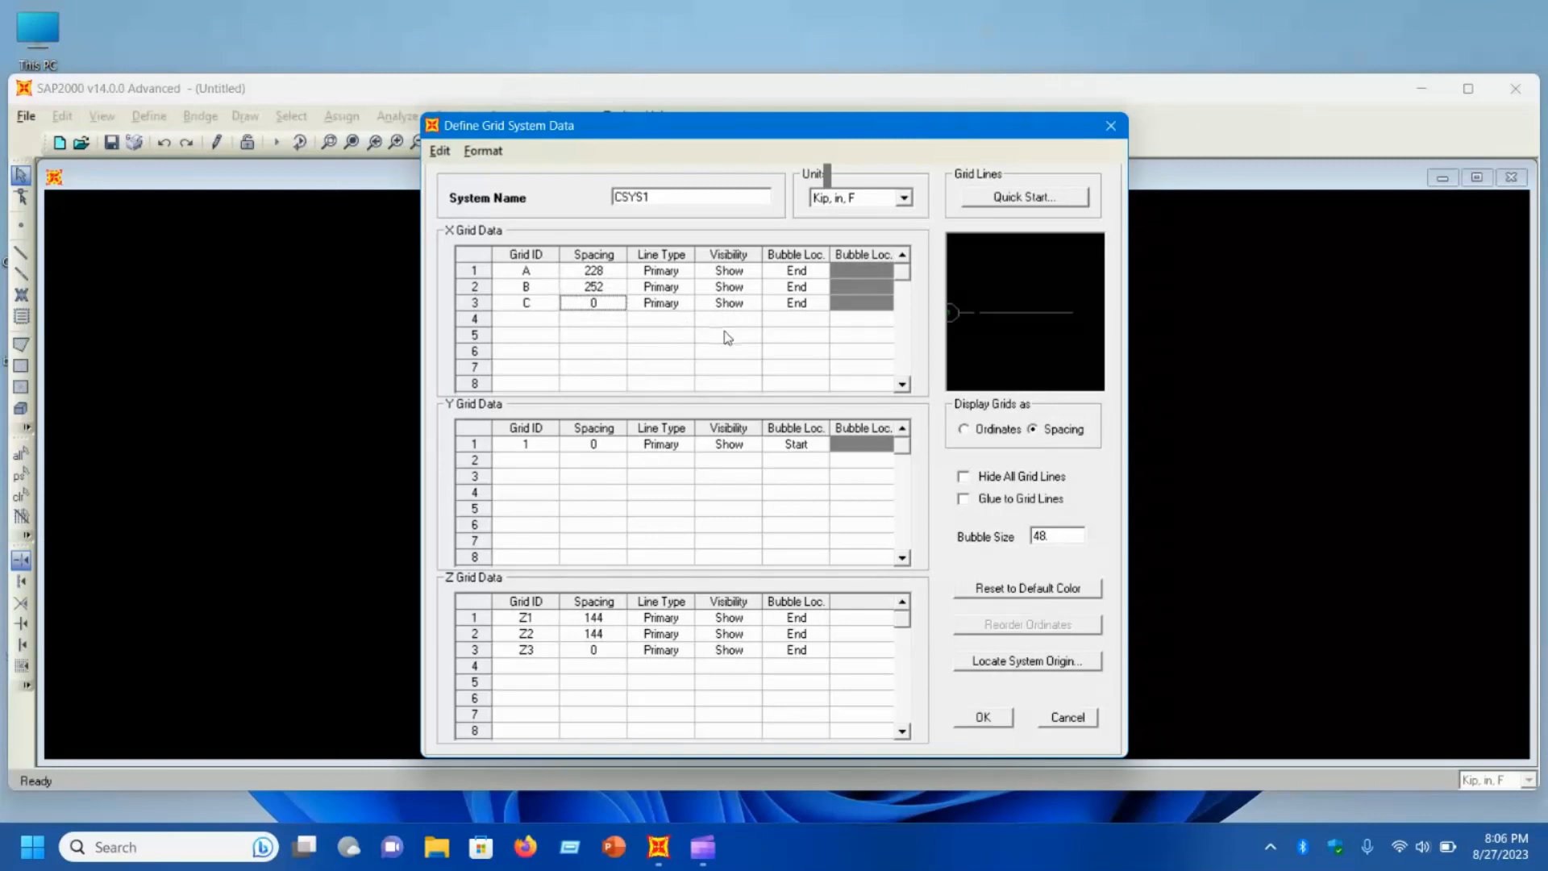
mouse_move(587, 622)
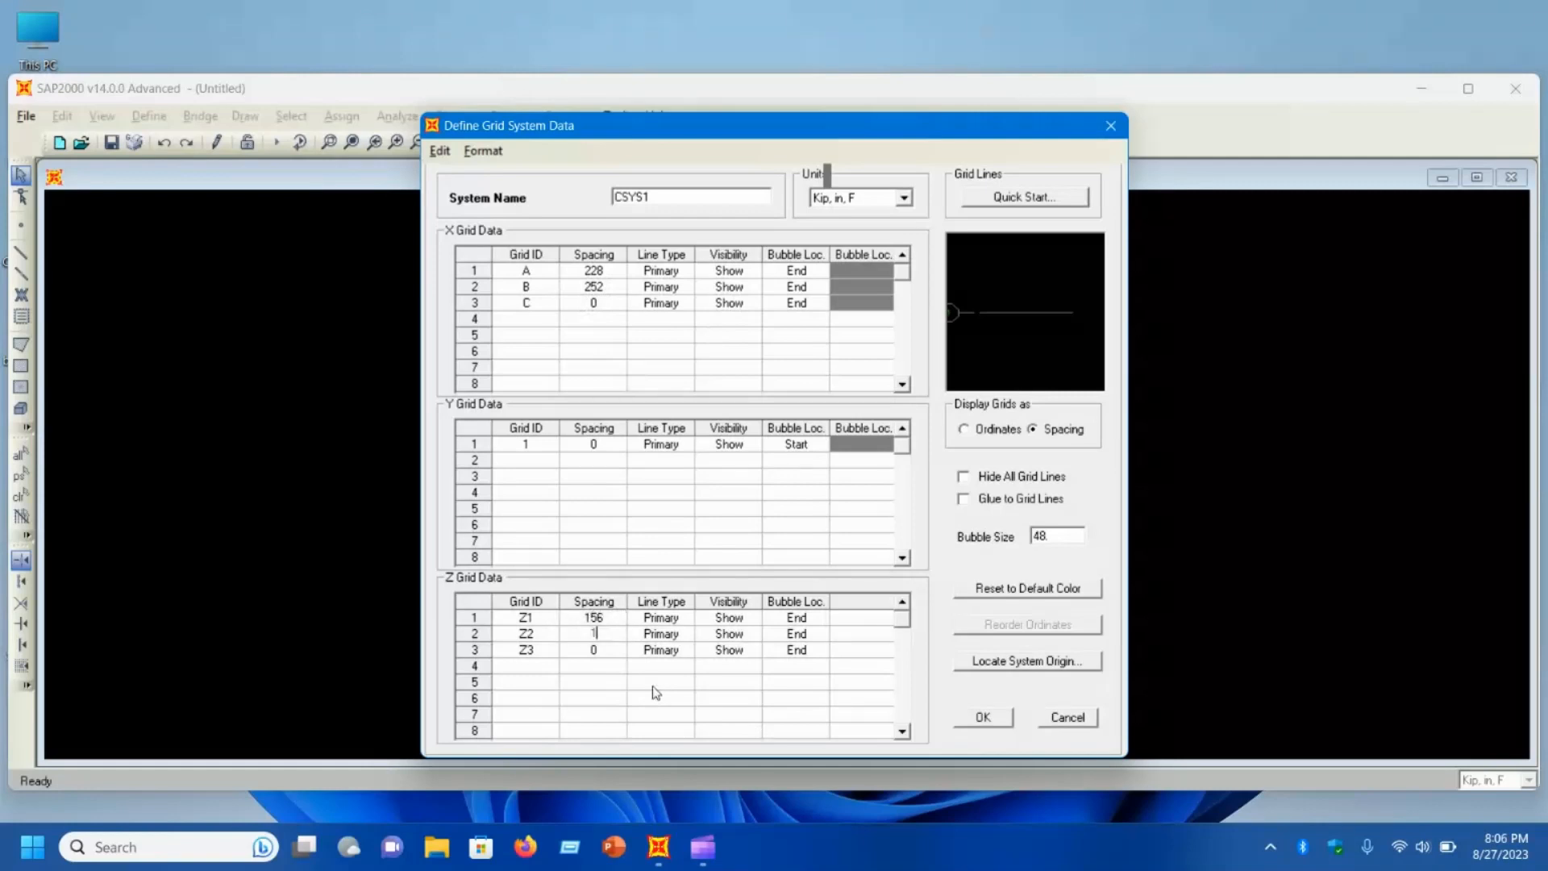
text(120)
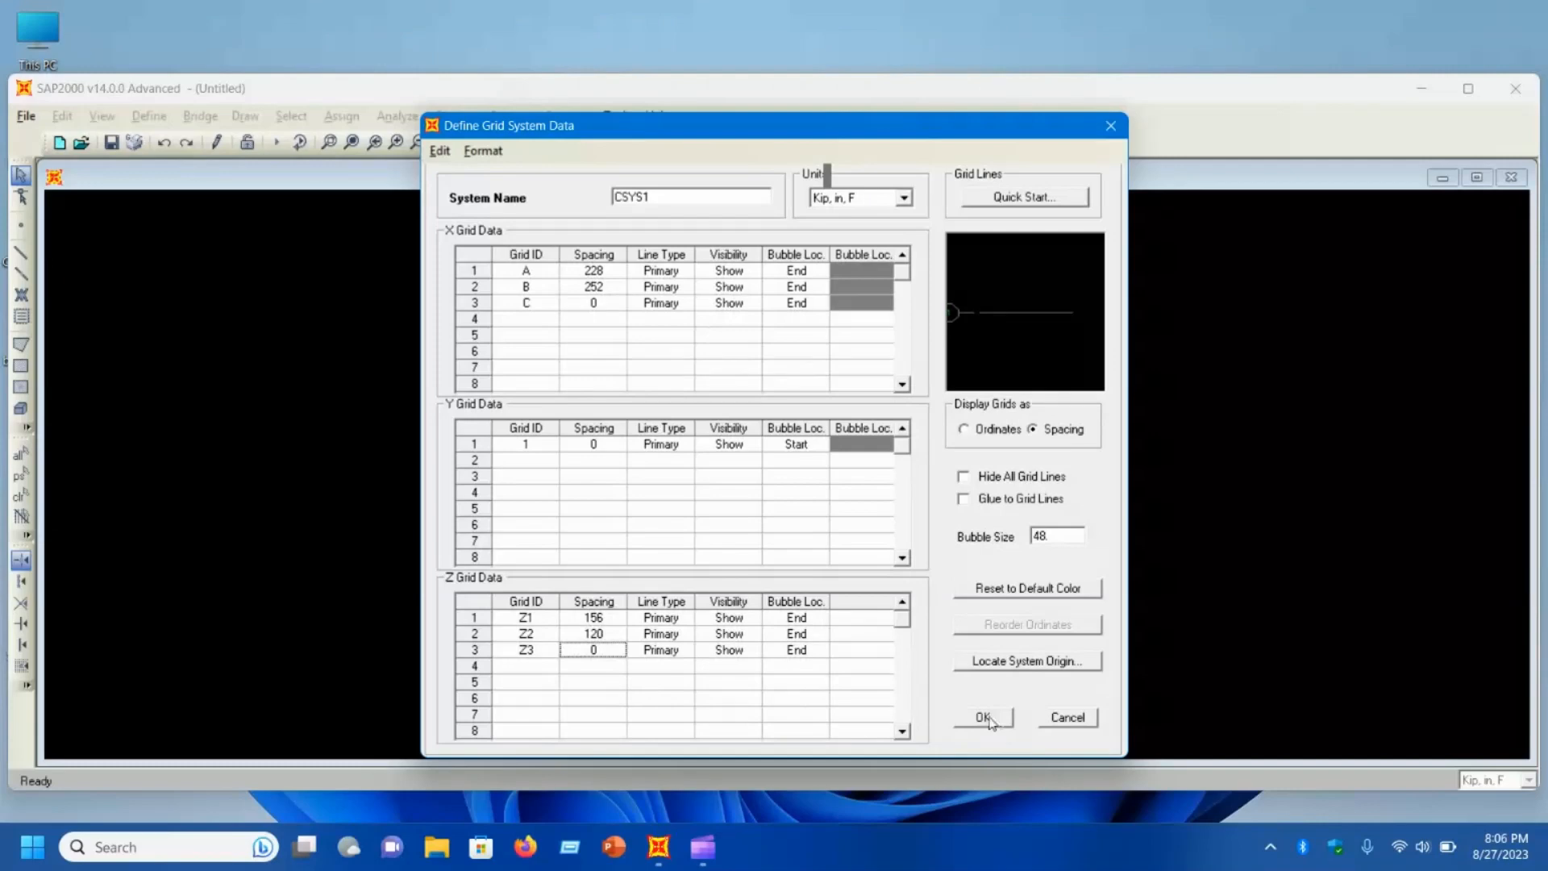
Step: Confirm the custom grid data and keep the joint restraints enabled in the 2D Frames settings
click(982, 716)
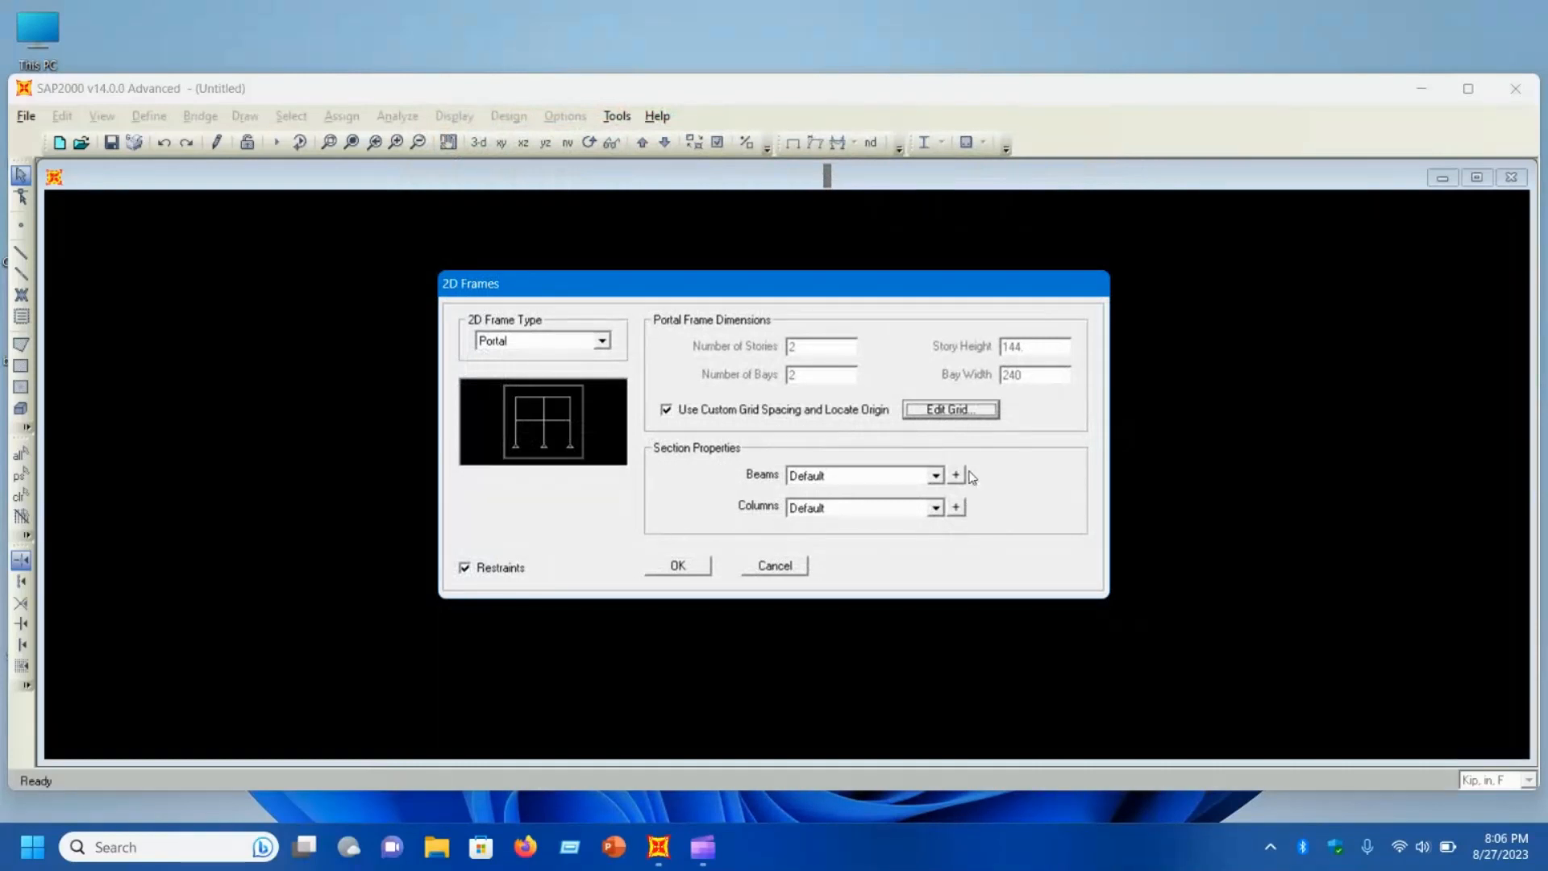
mouse_move(991, 474)
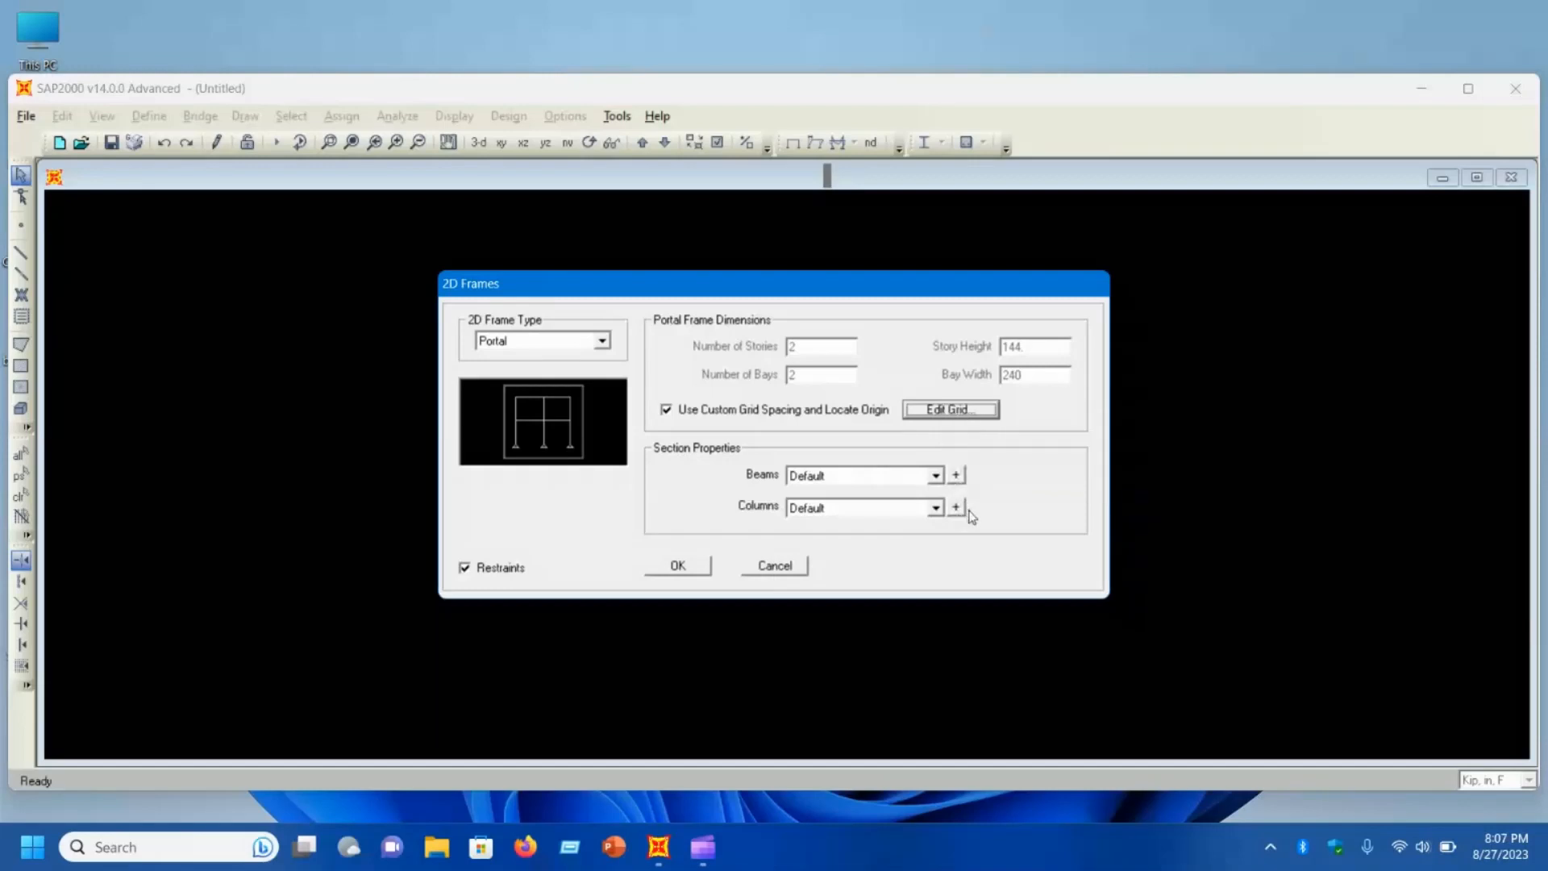
mouse_move(962, 479)
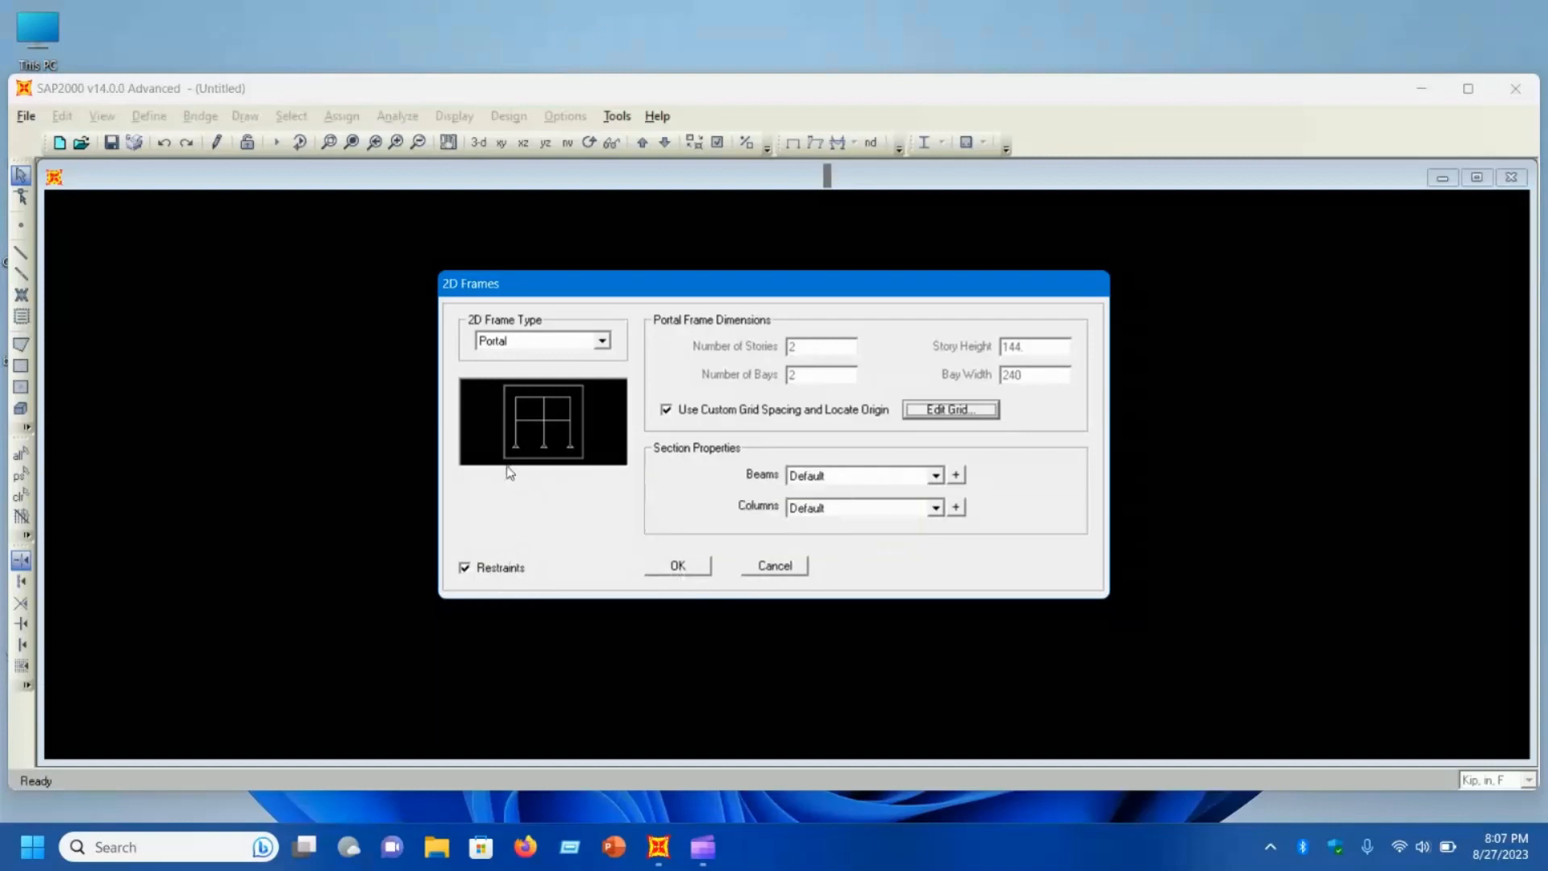
mouse_move(572, 450)
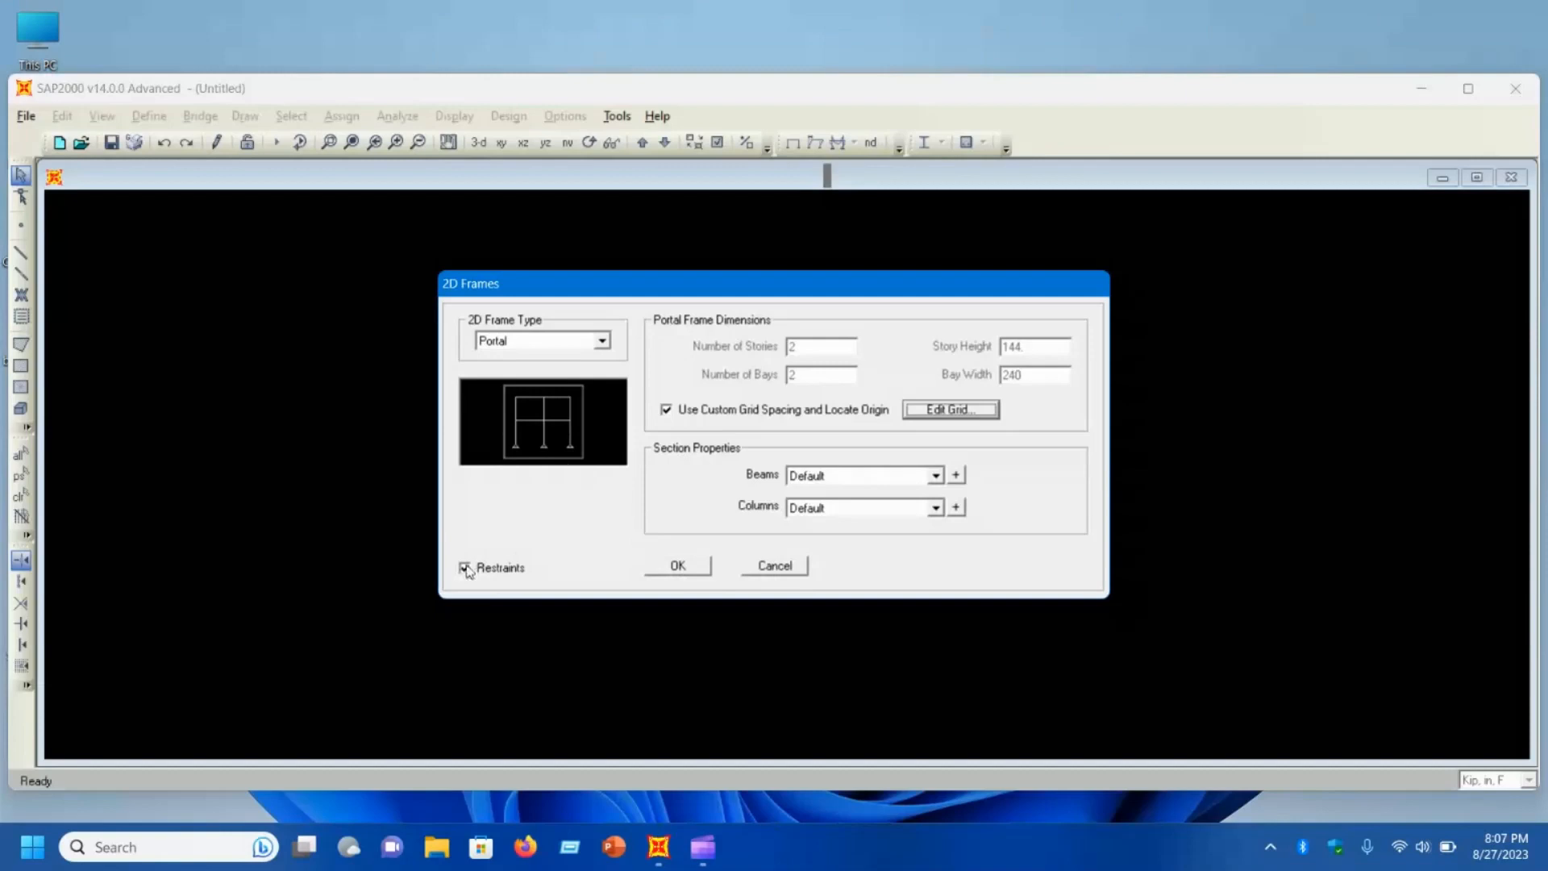
click(464, 566)
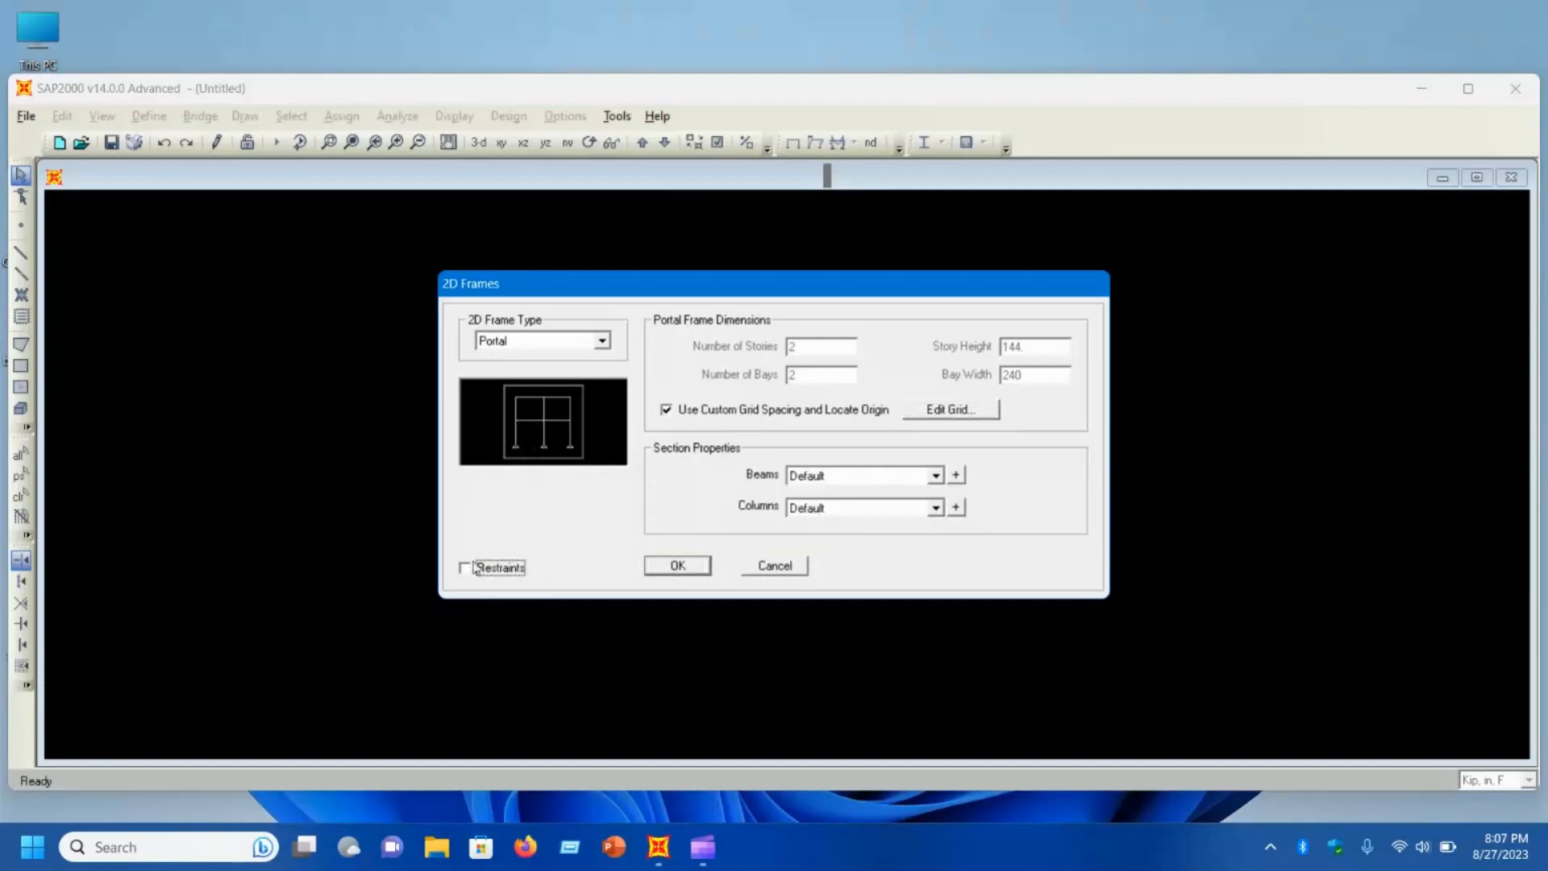
click(464, 565)
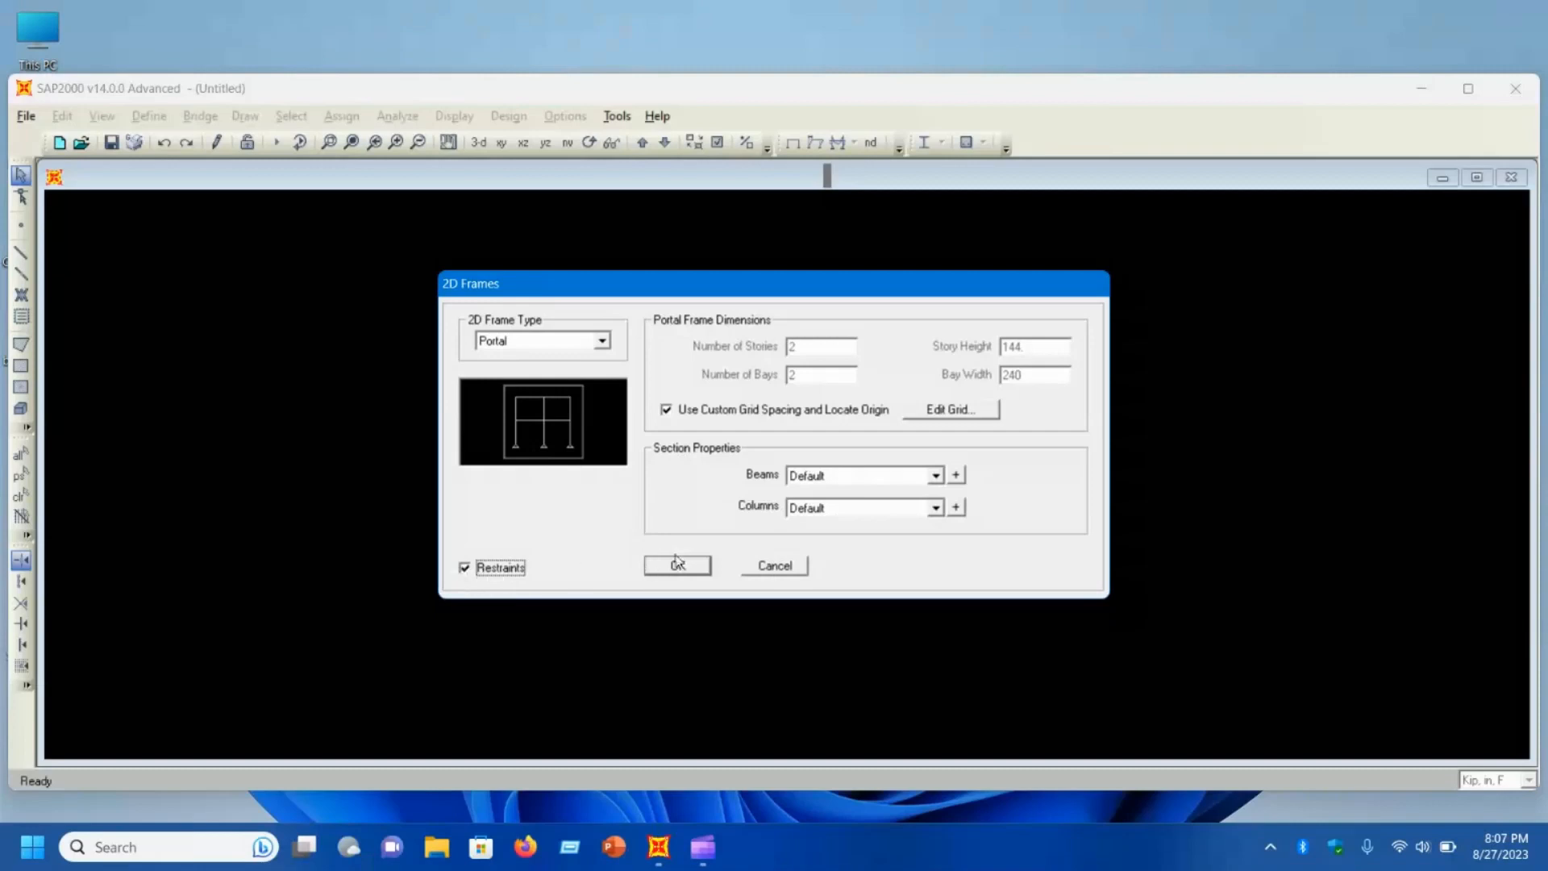
Step: Create the two-story, two-bay portal frame and bring up the Define Materials list
click(676, 564)
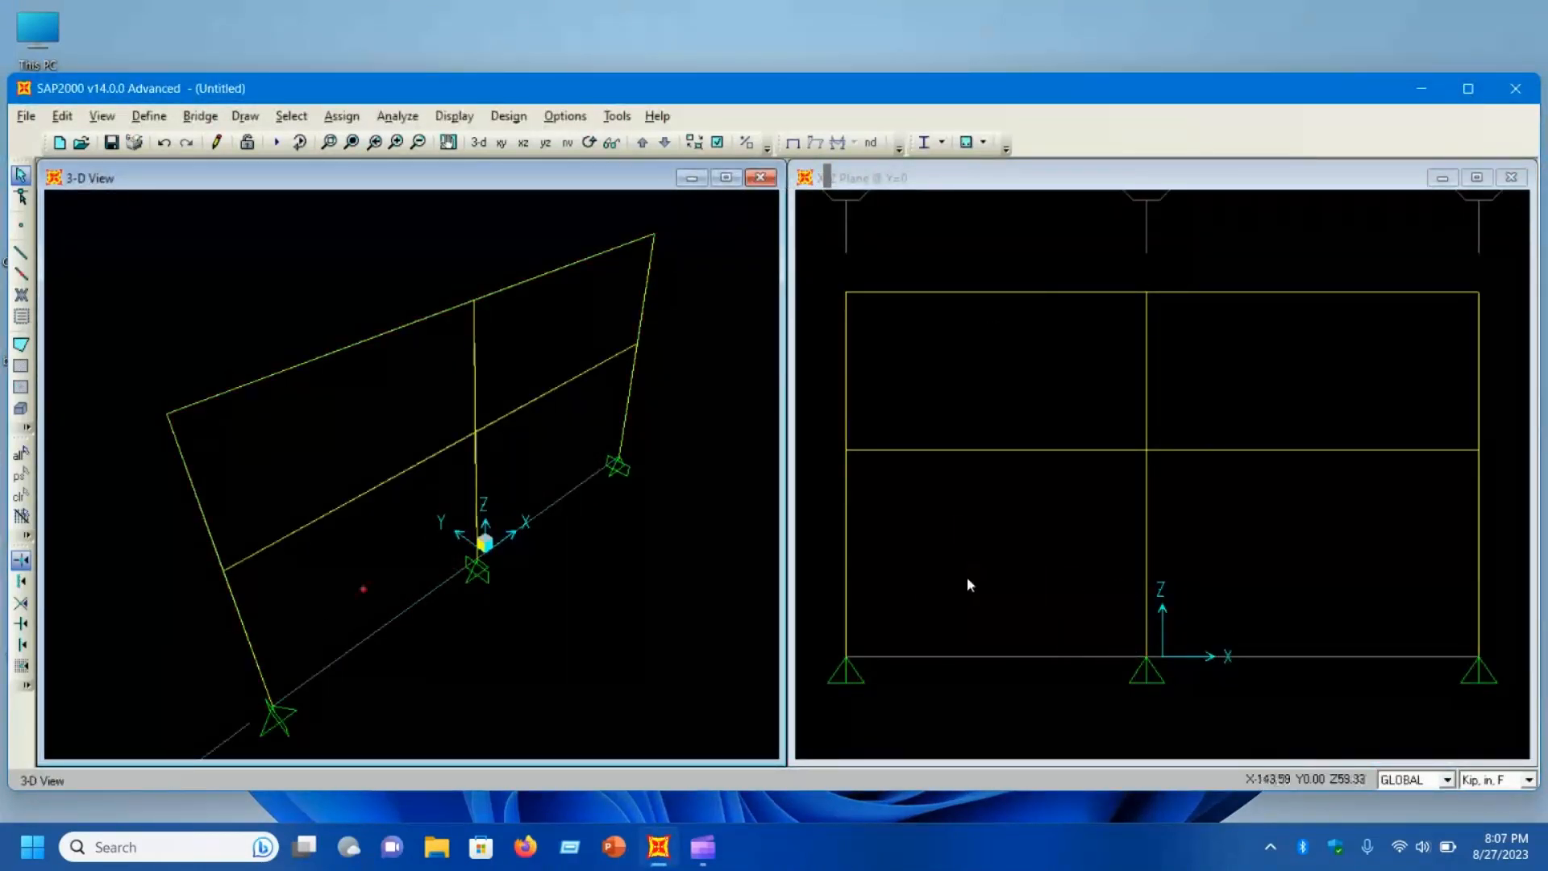
mouse_move(1339, 559)
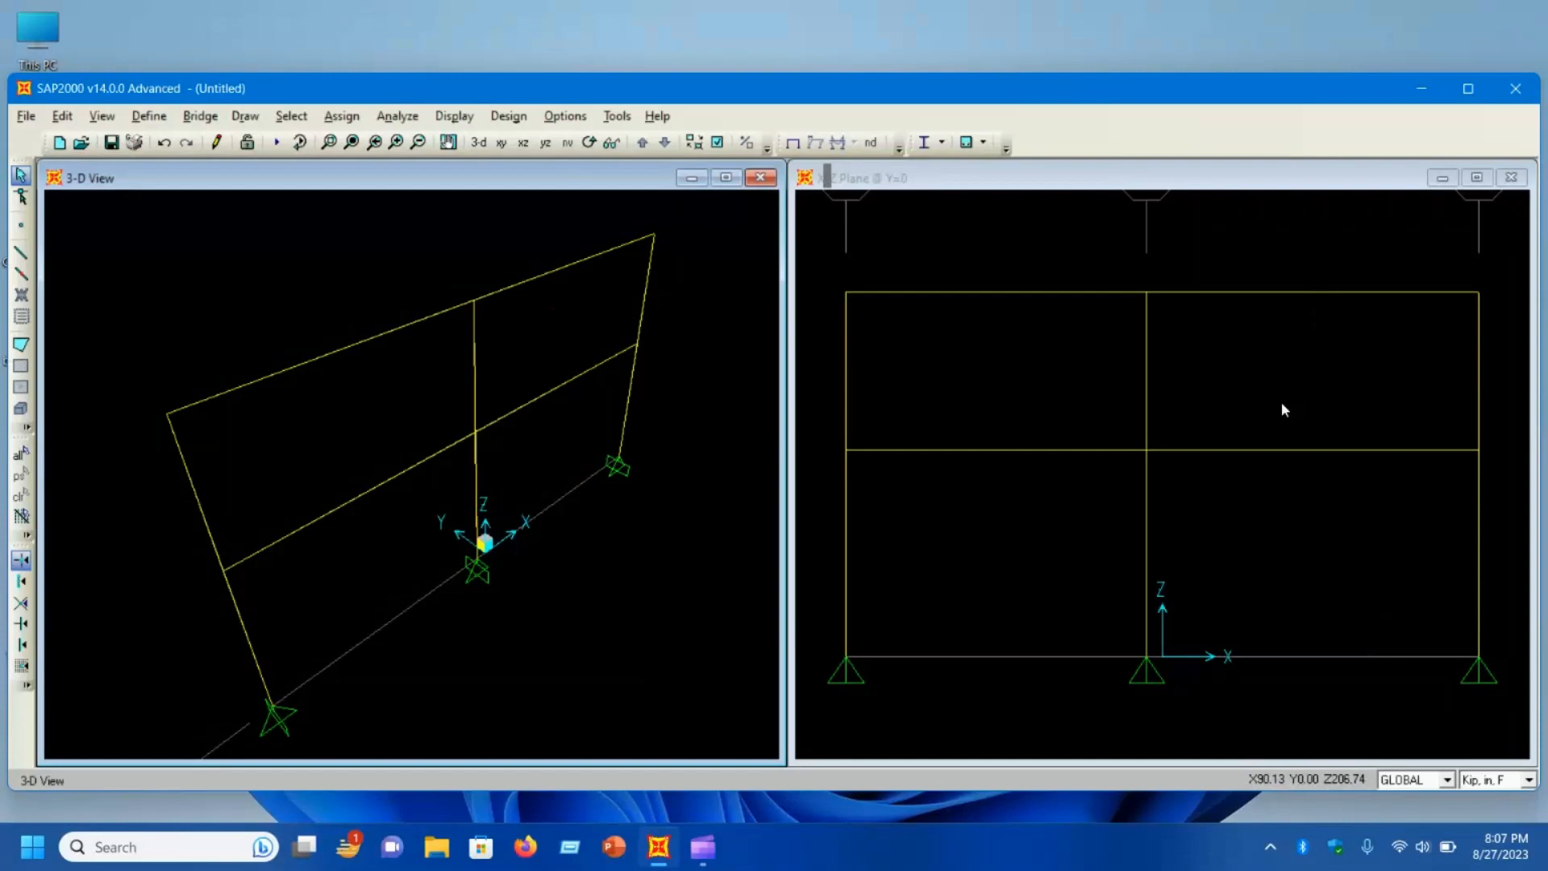
mouse_move(1164, 642)
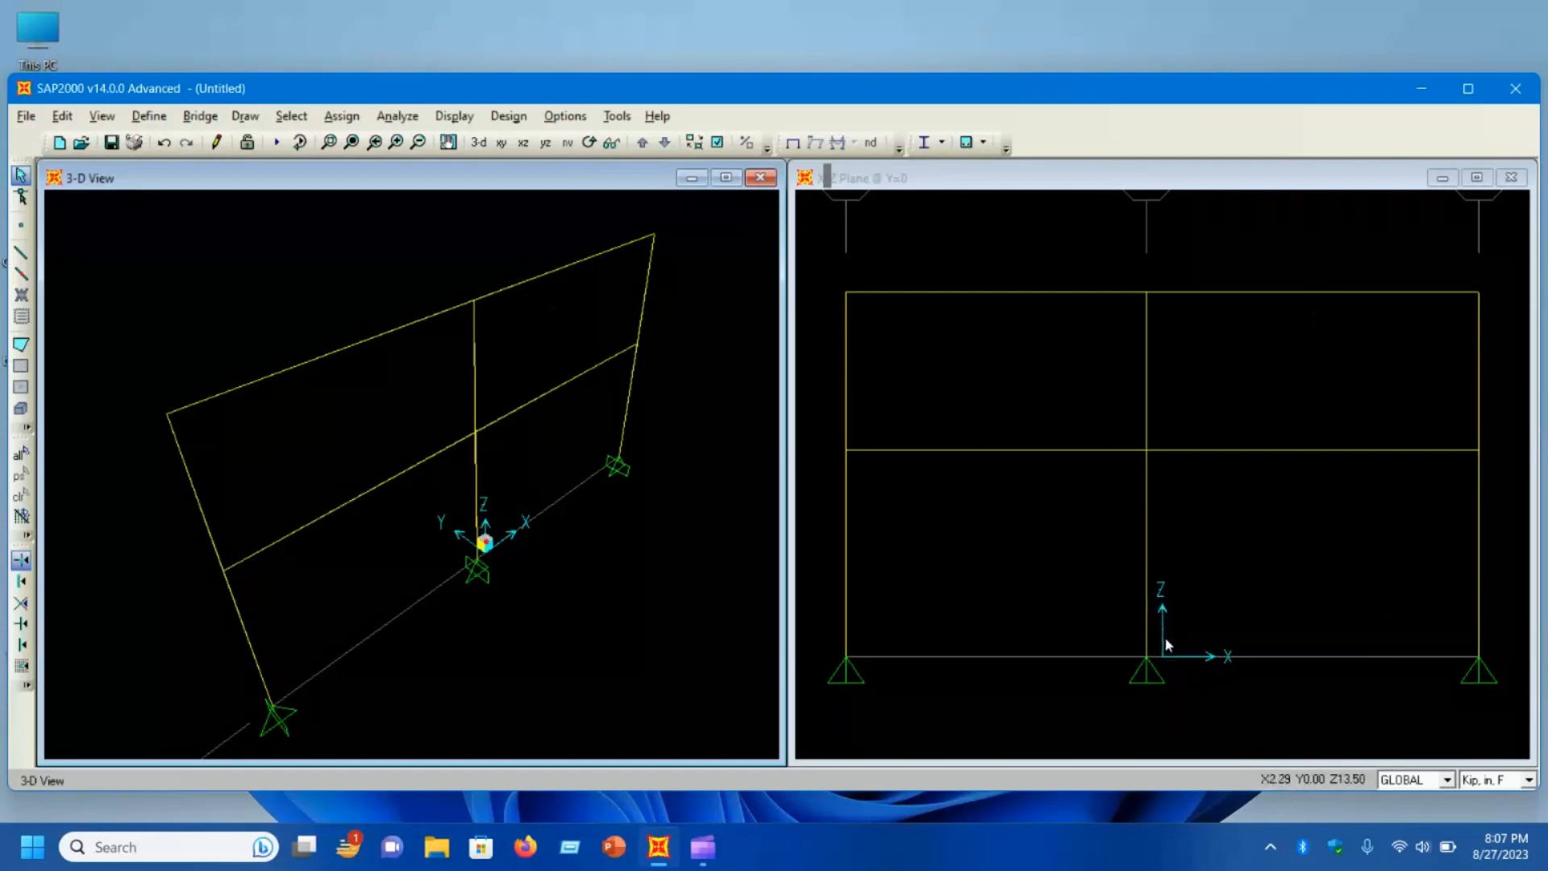
mouse_move(1145, 590)
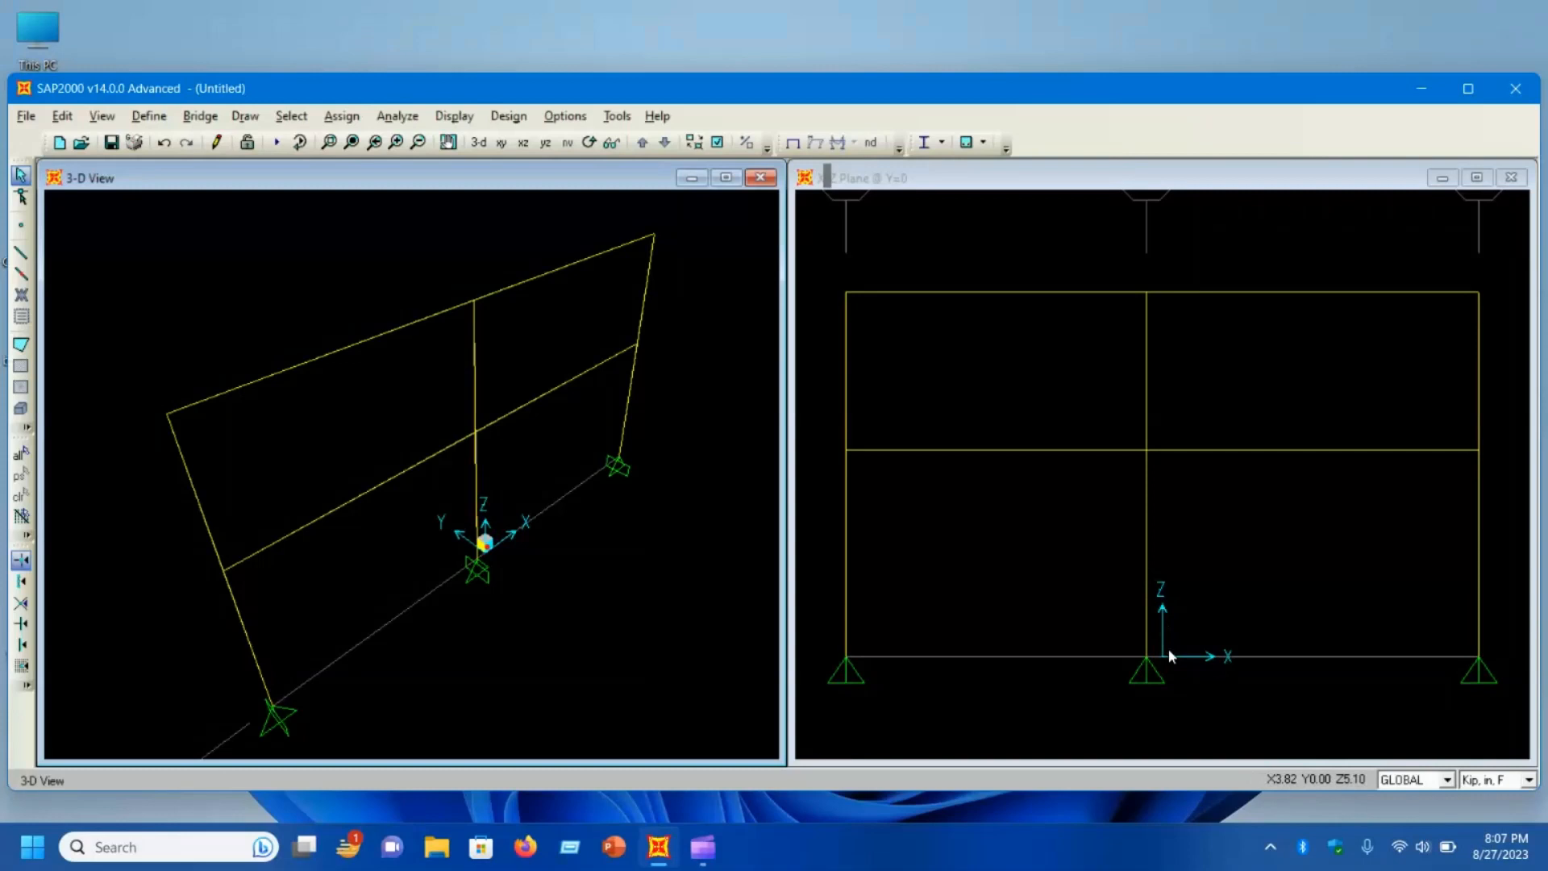
mouse_move(1162, 582)
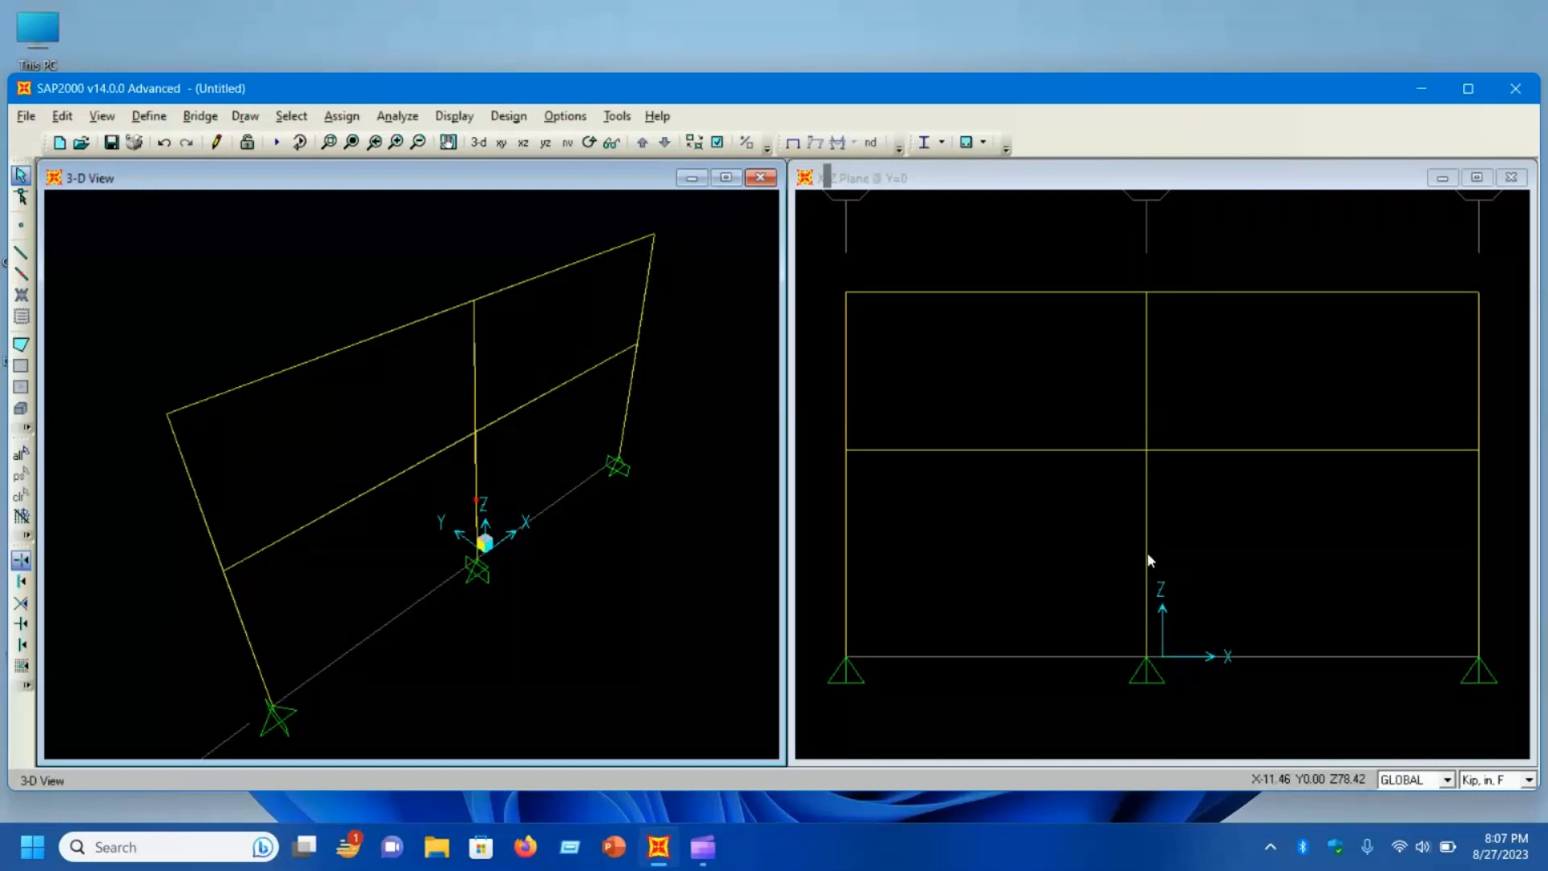
click(111, 144)
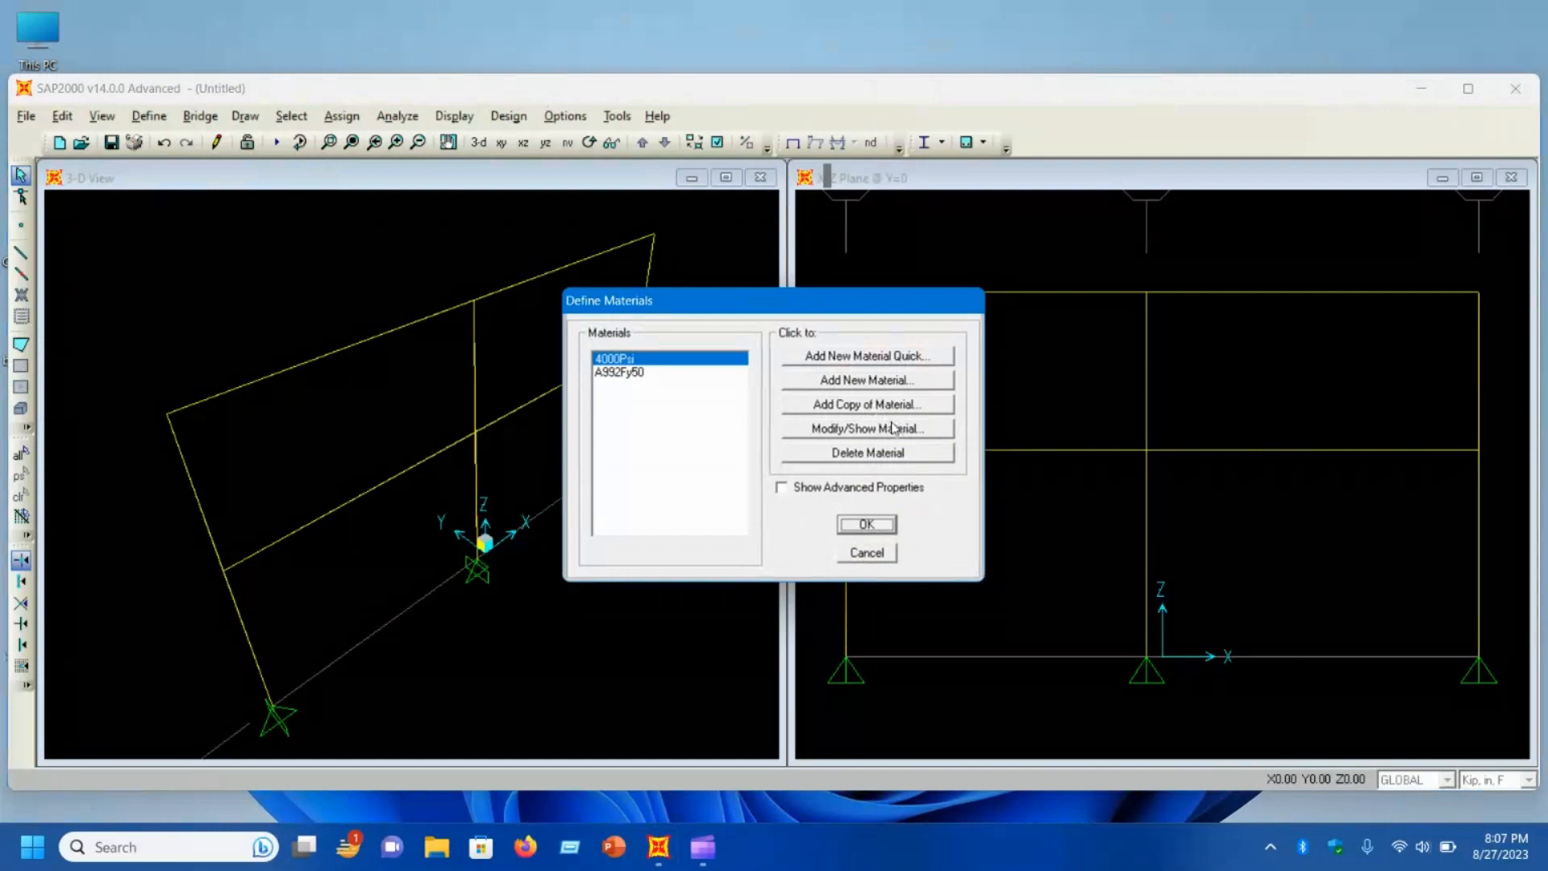
Step: Add a new concrete material MAT and replace its modulus of elasticity value
click(866, 427)
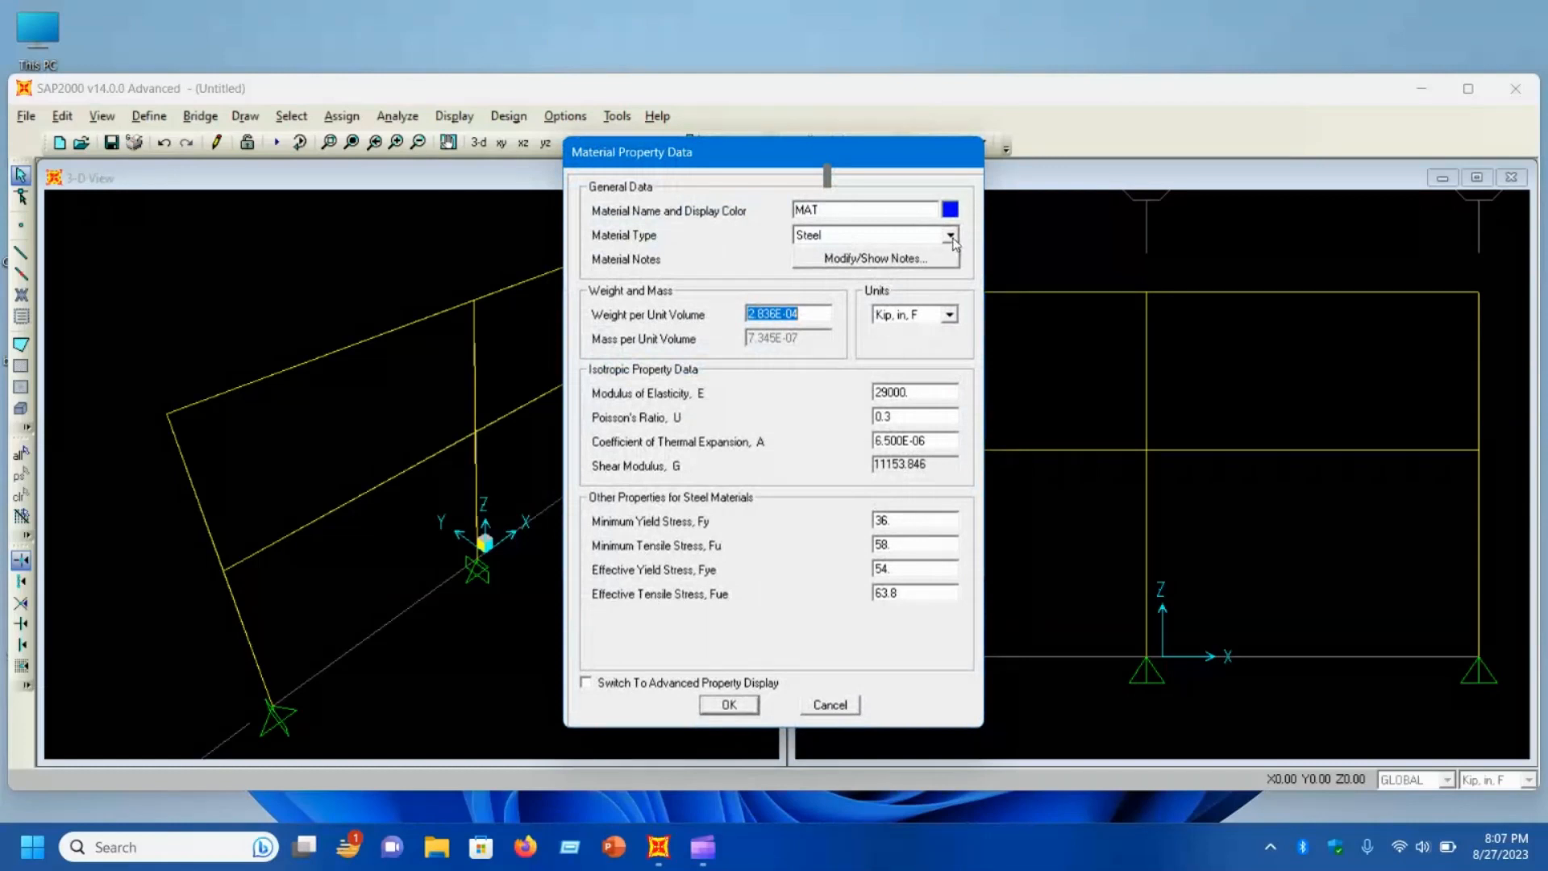
click(948, 235)
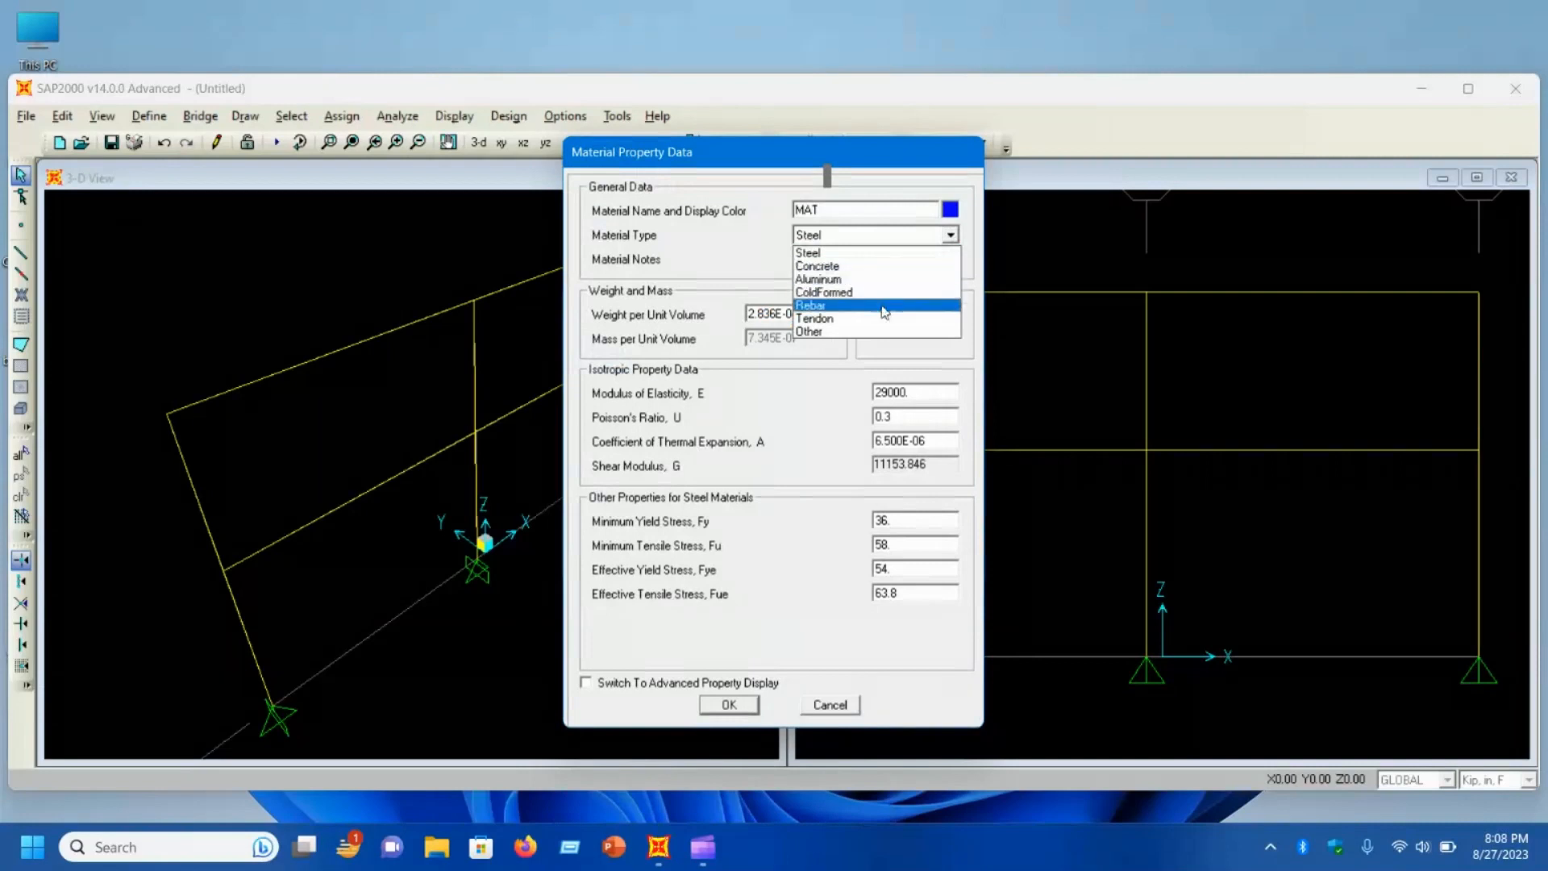
click(816, 266)
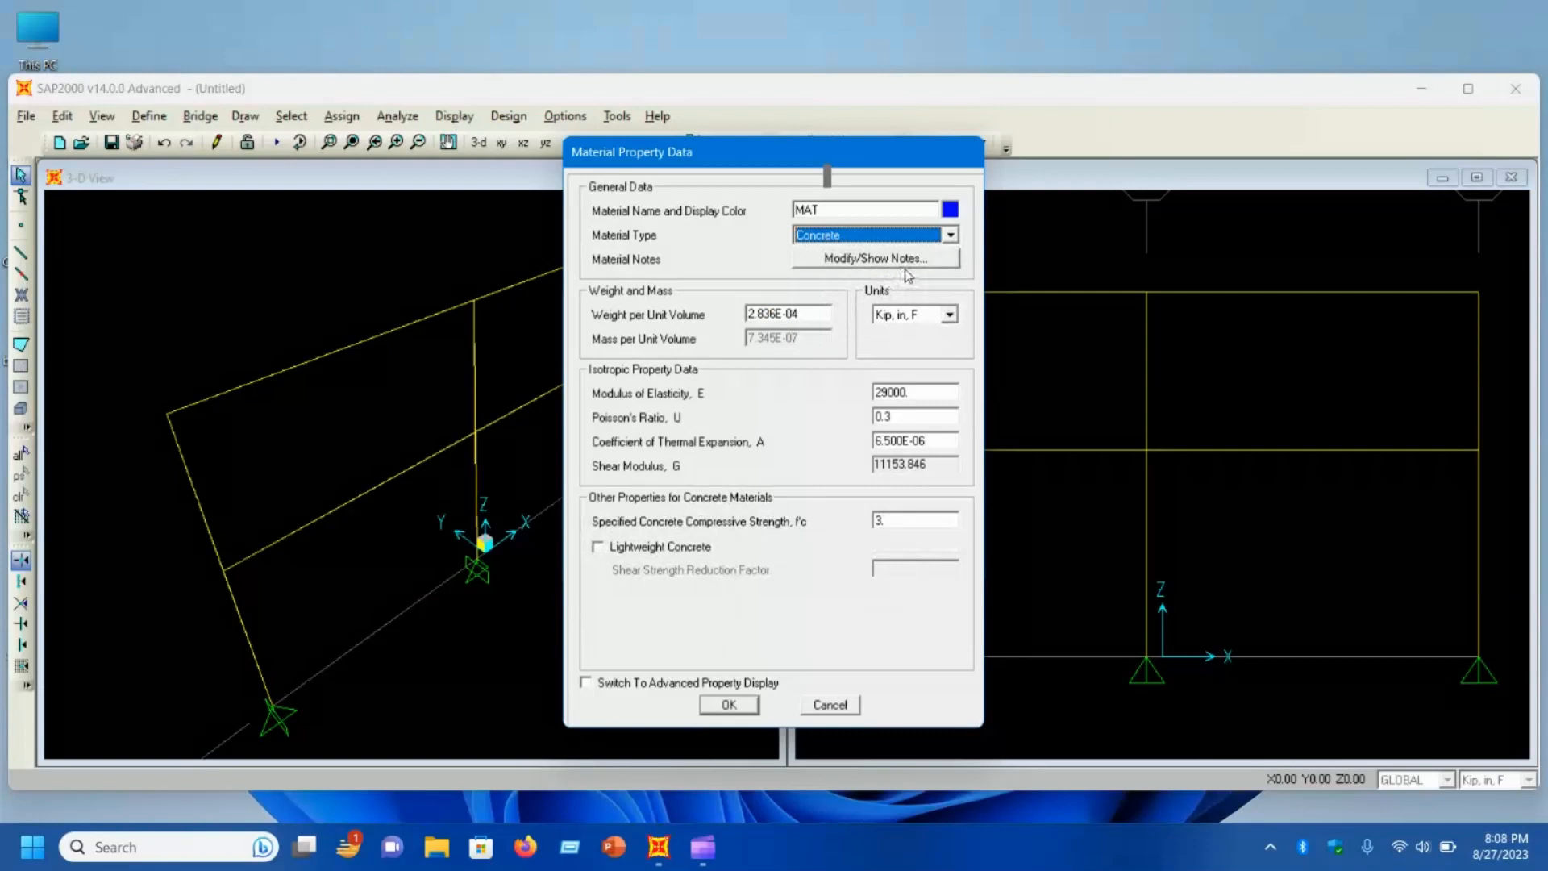
mouse_move(732, 332)
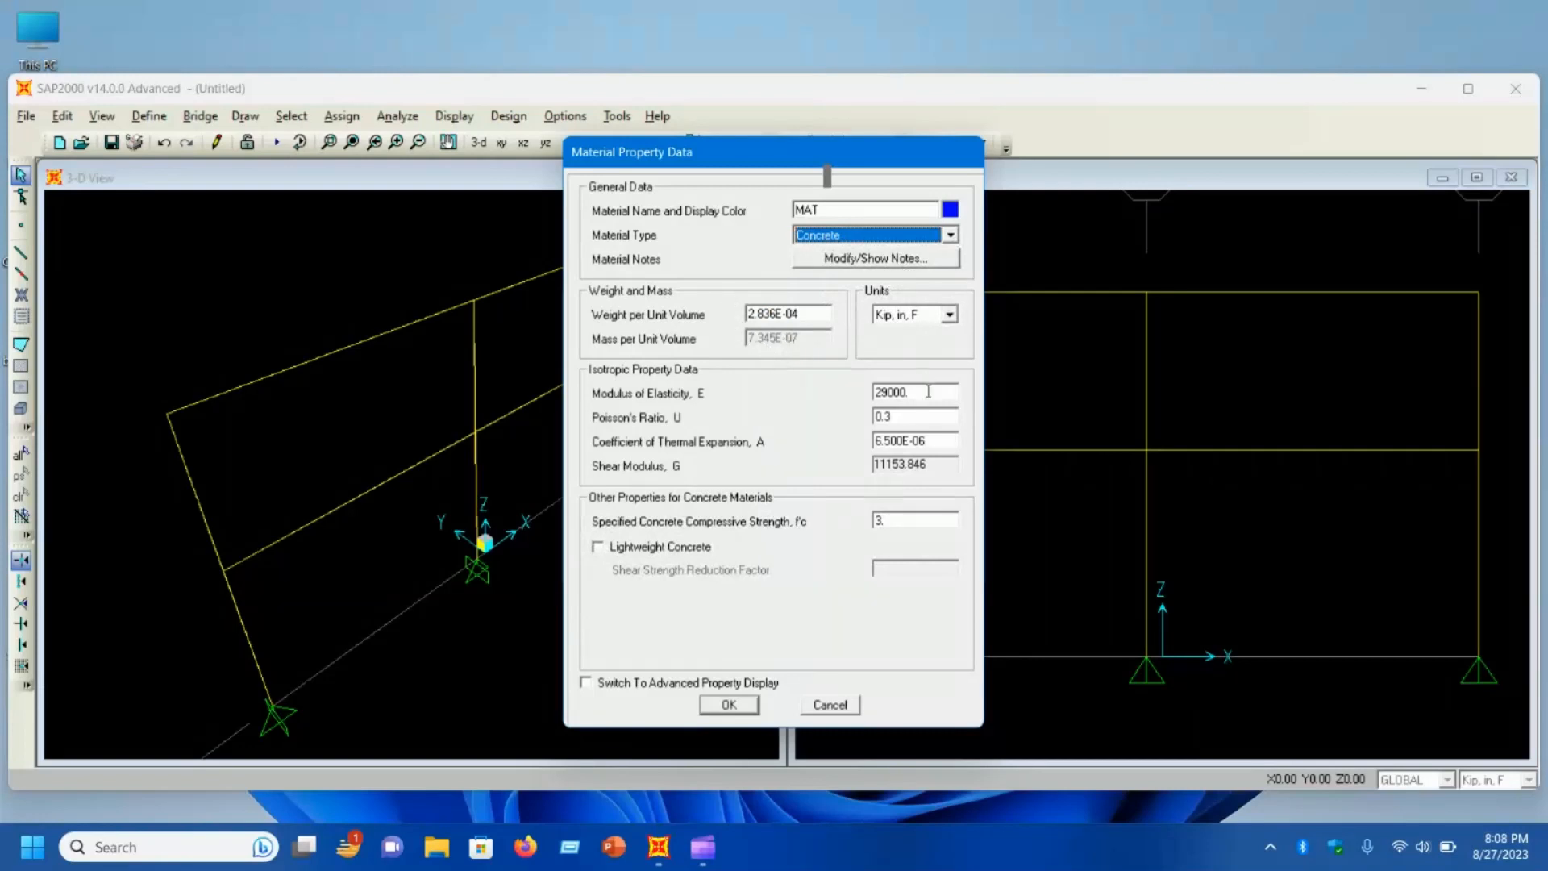
click(908, 391)
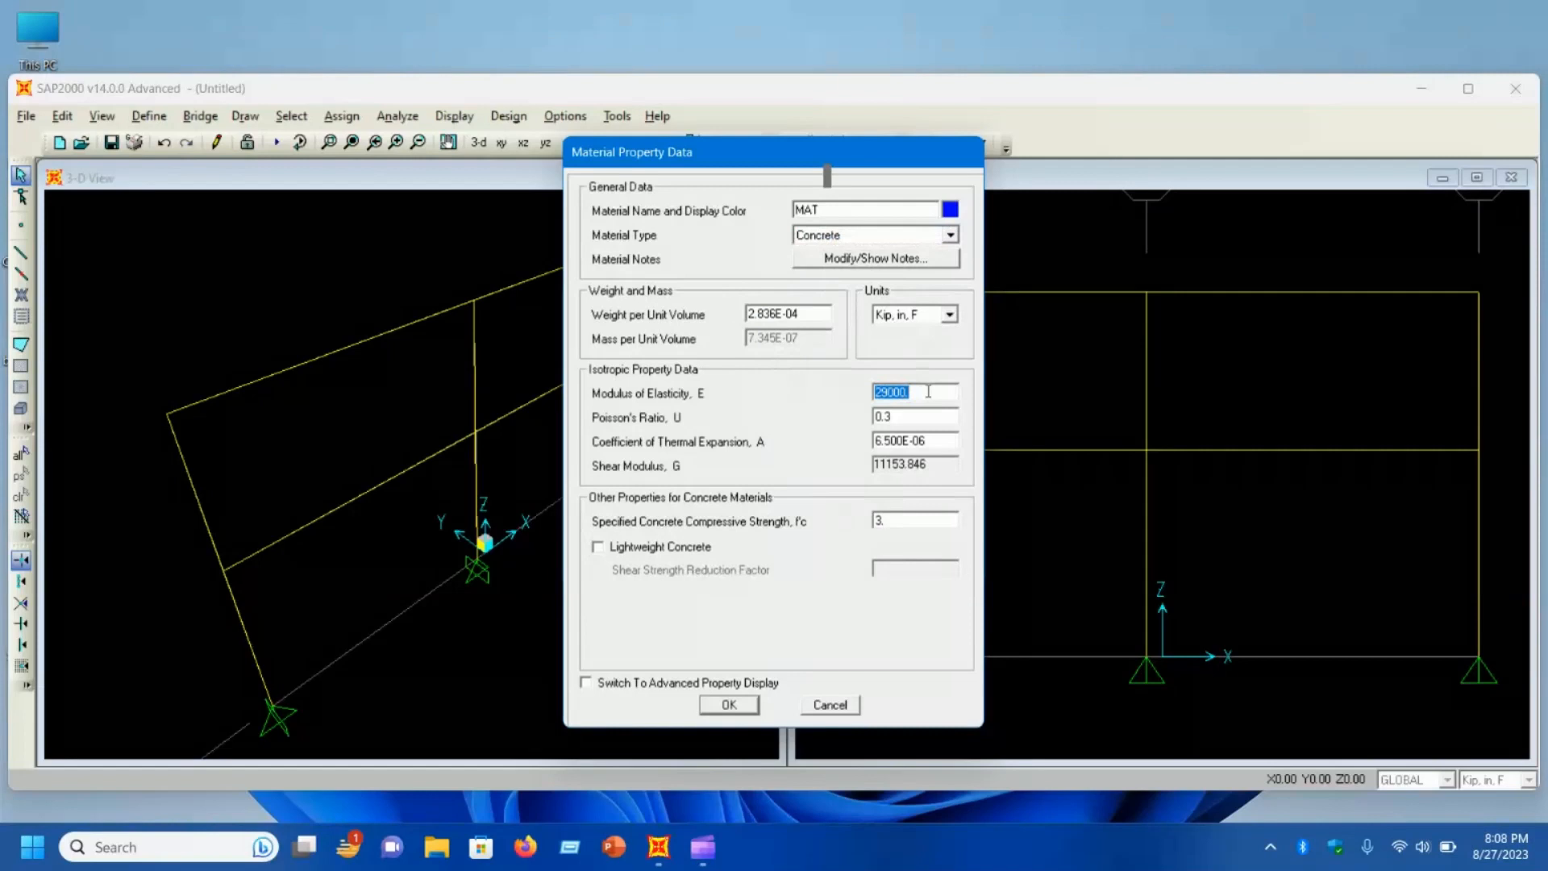
text(400)
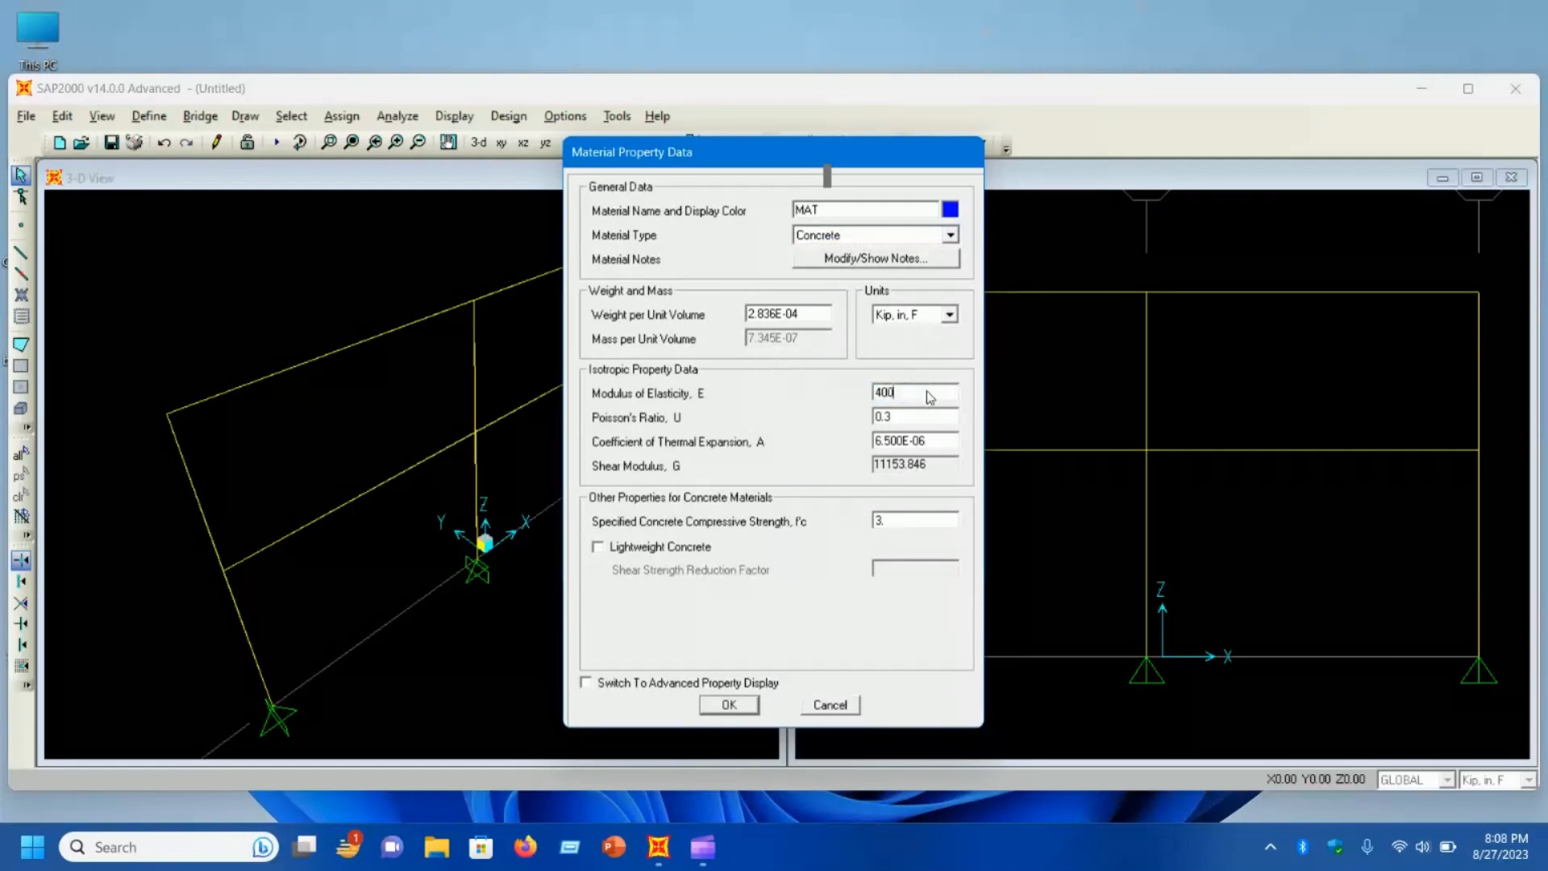
text(0)
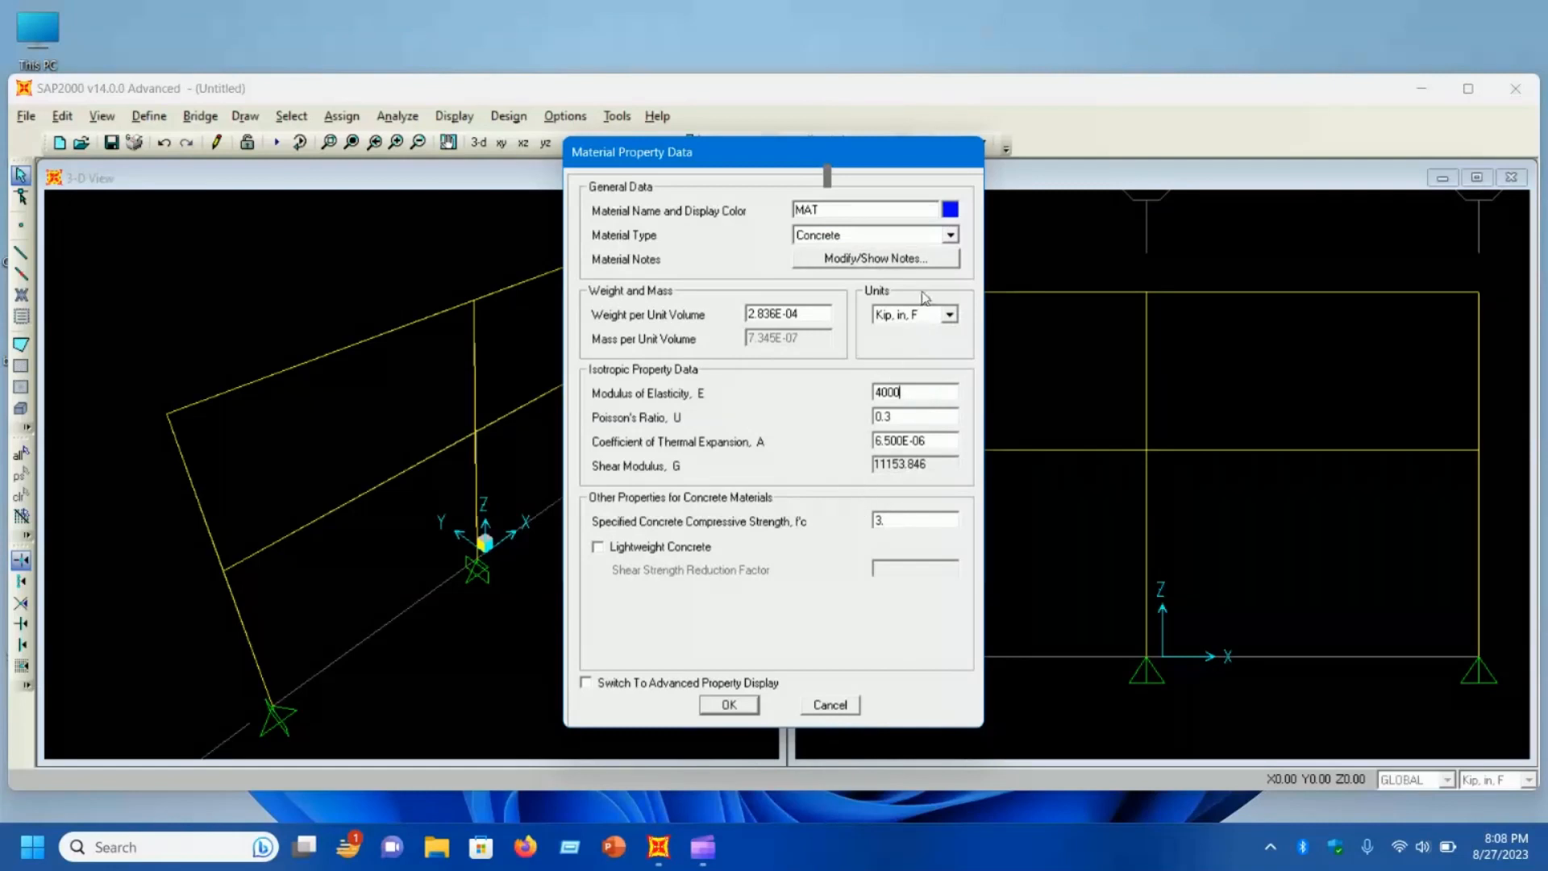
Step: Set the material units to Kip, ft, F with Poisson's ratio 0.2 and confirm MAT
click(948, 315)
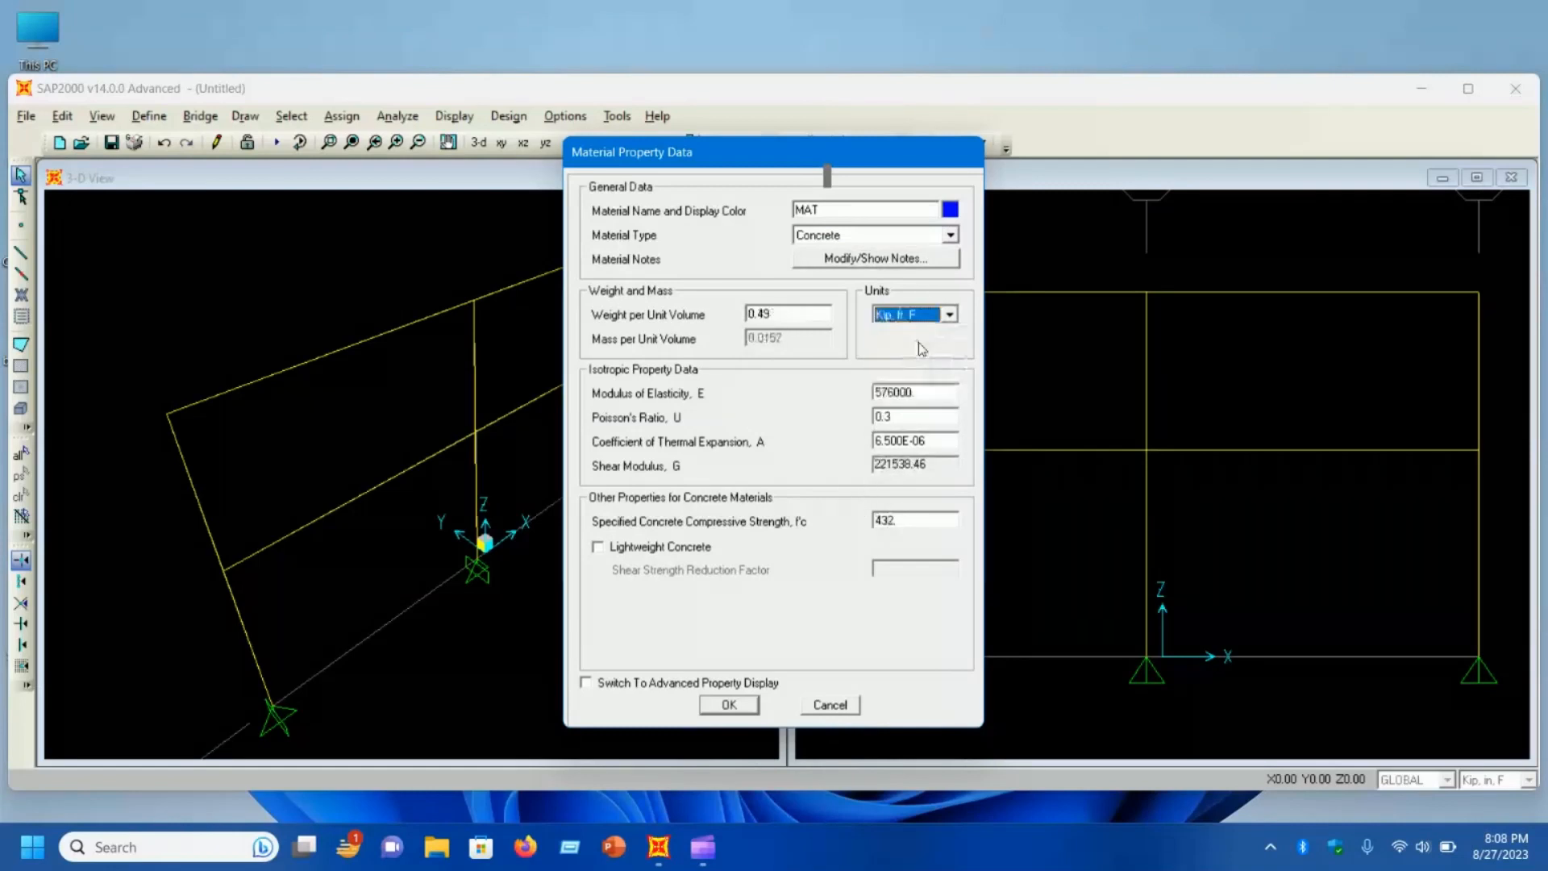
click(913, 416)
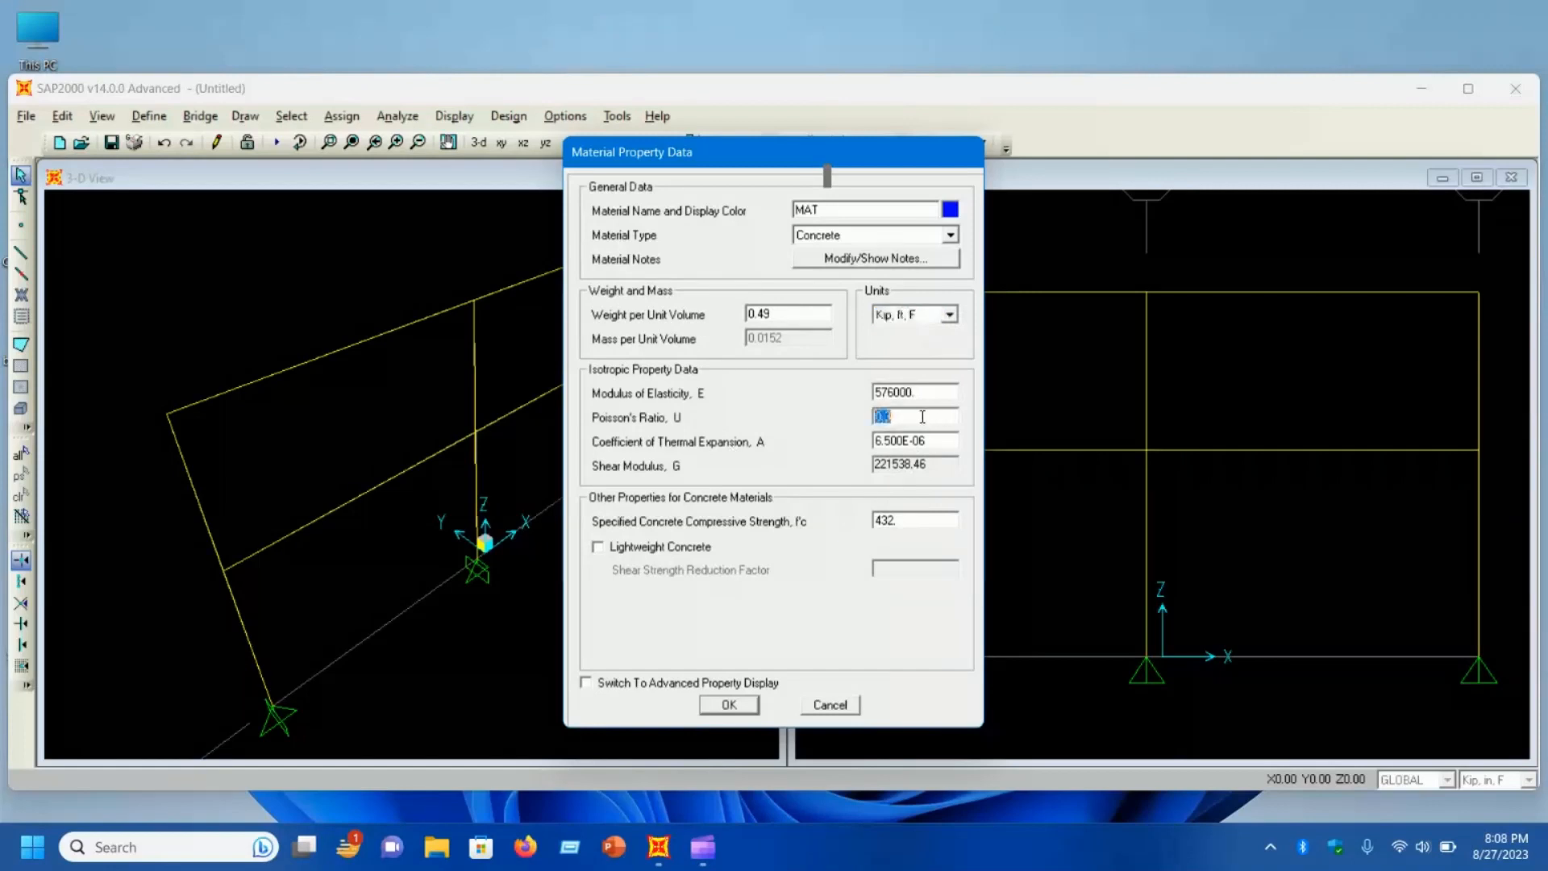
text(0.2)
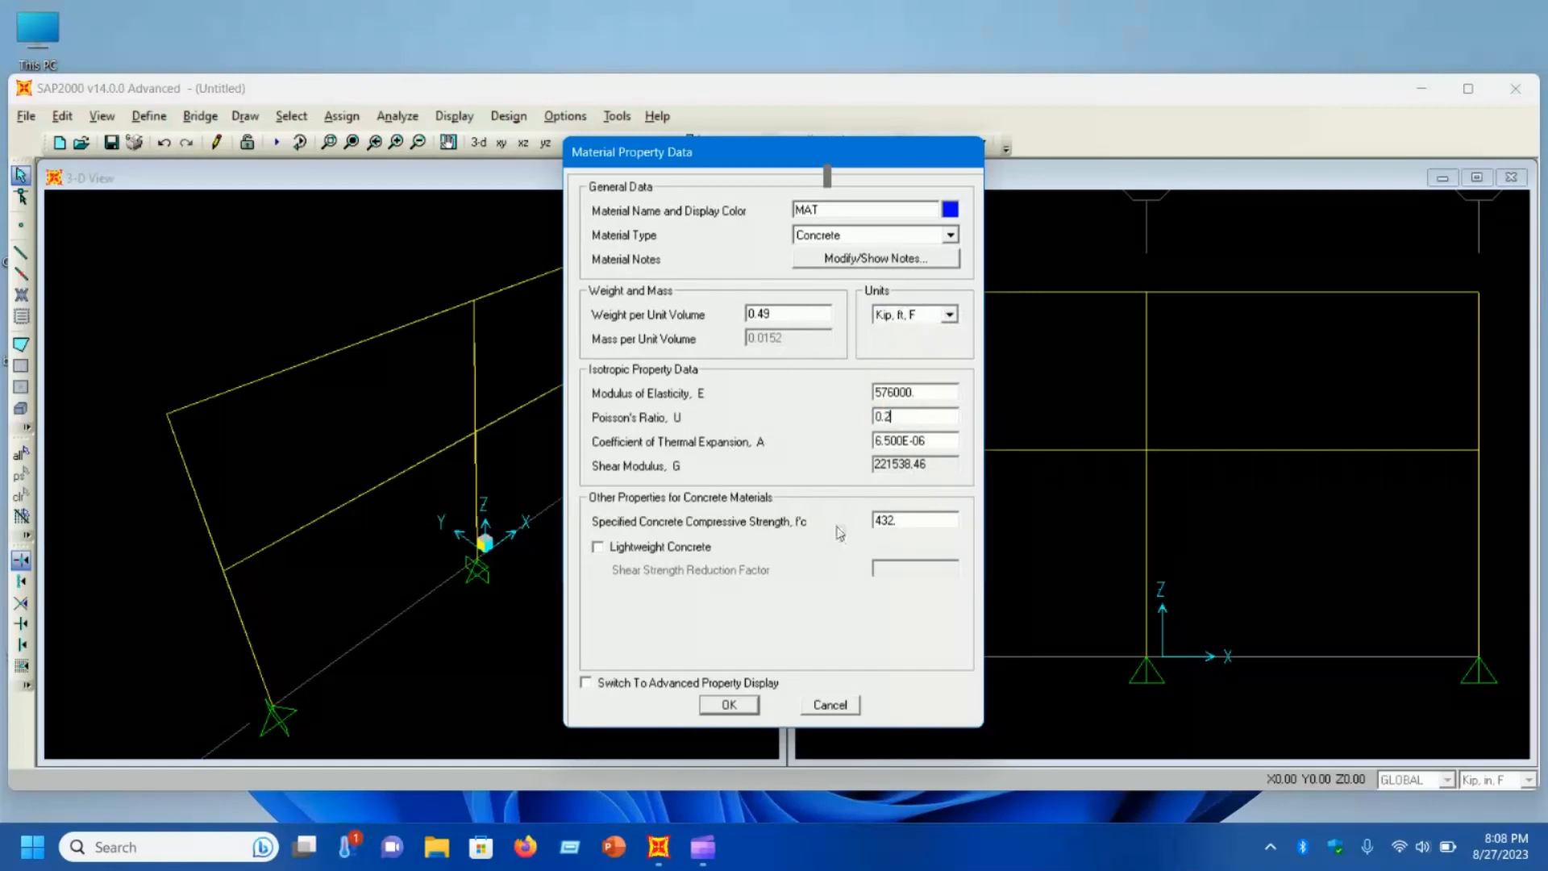
click(728, 704)
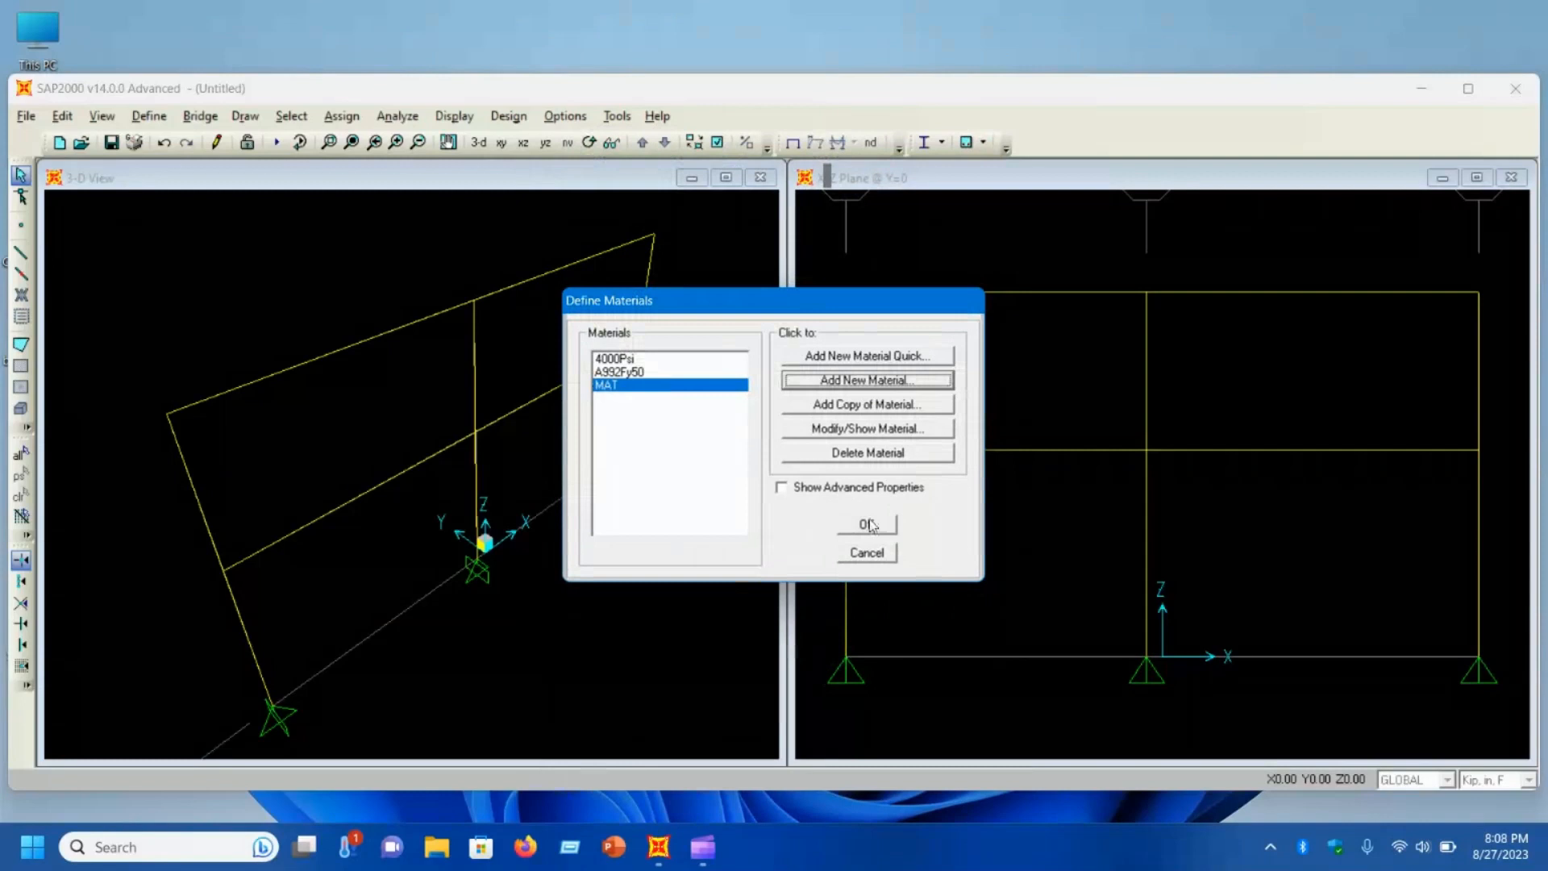
Step: Close the materials list and bring up the Frame Sections list to inspect FSEC1
click(865, 522)
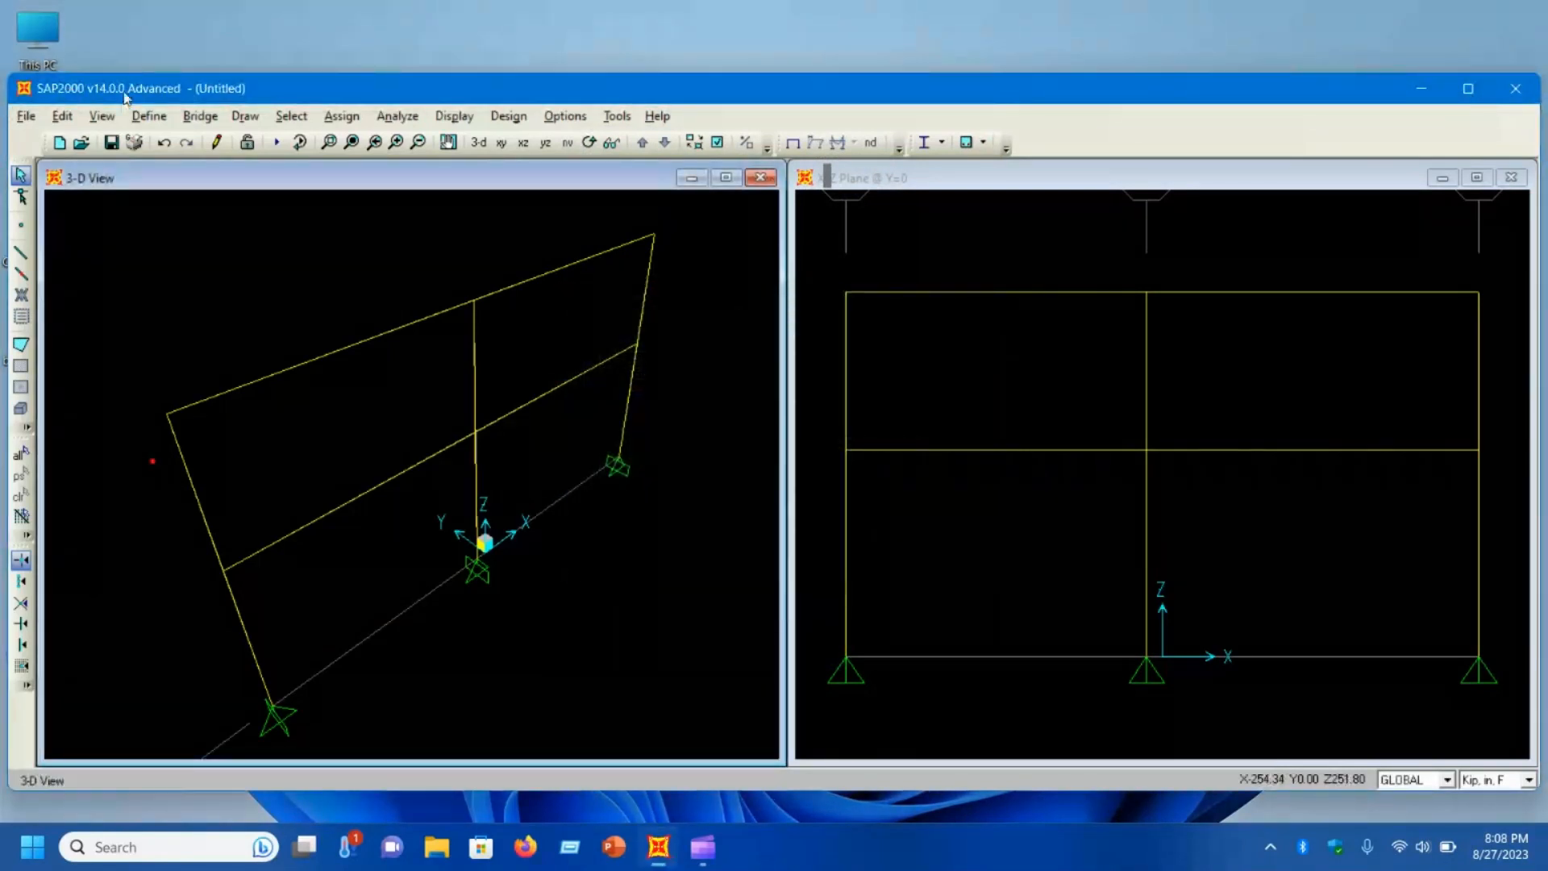
click(149, 116)
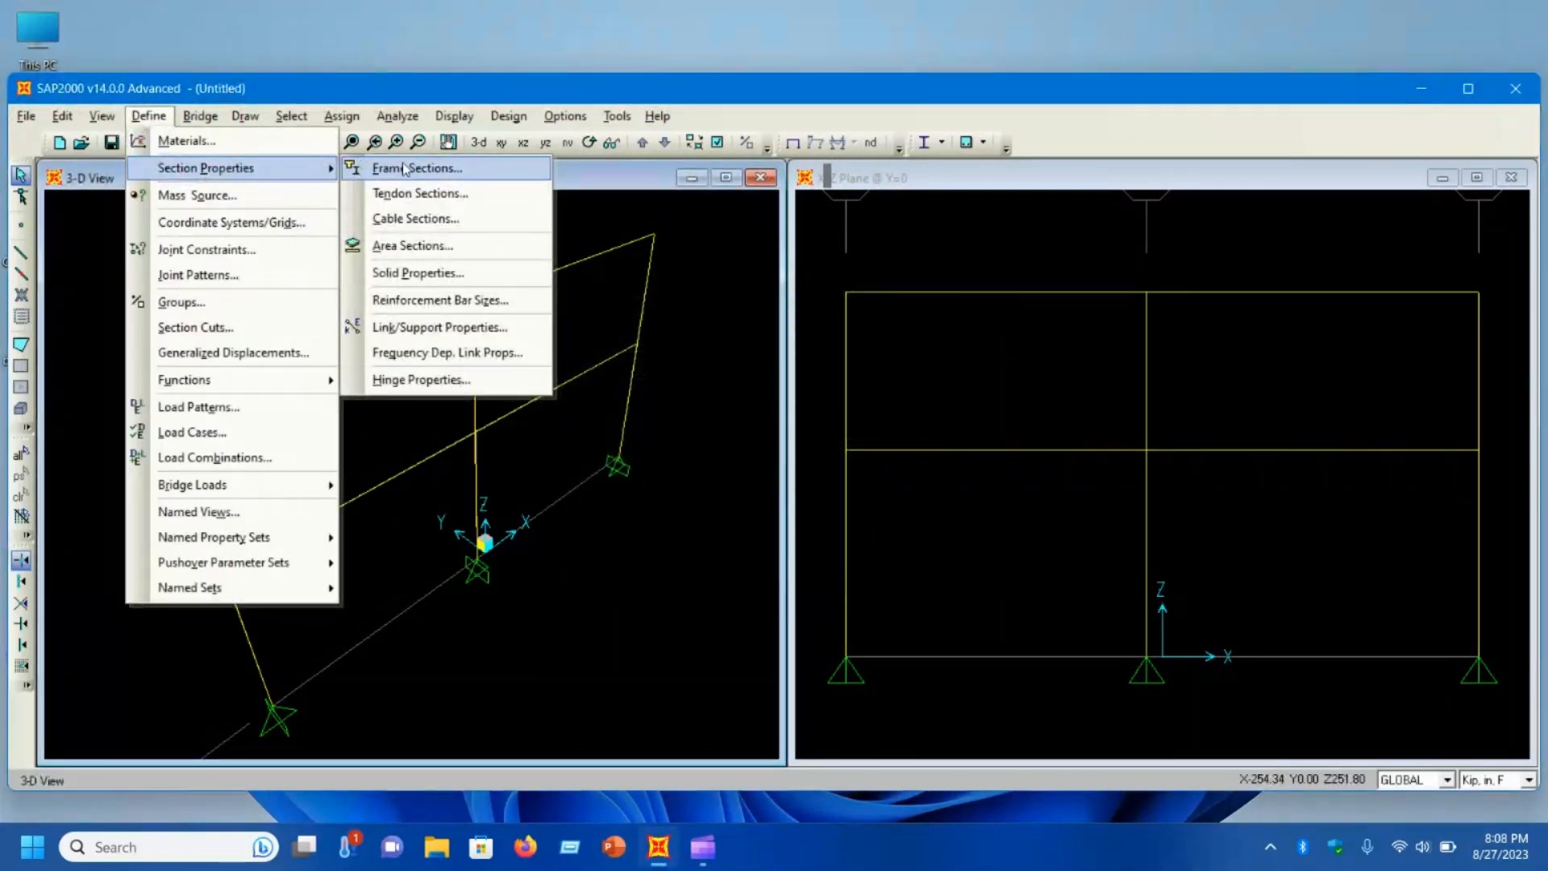
click(416, 166)
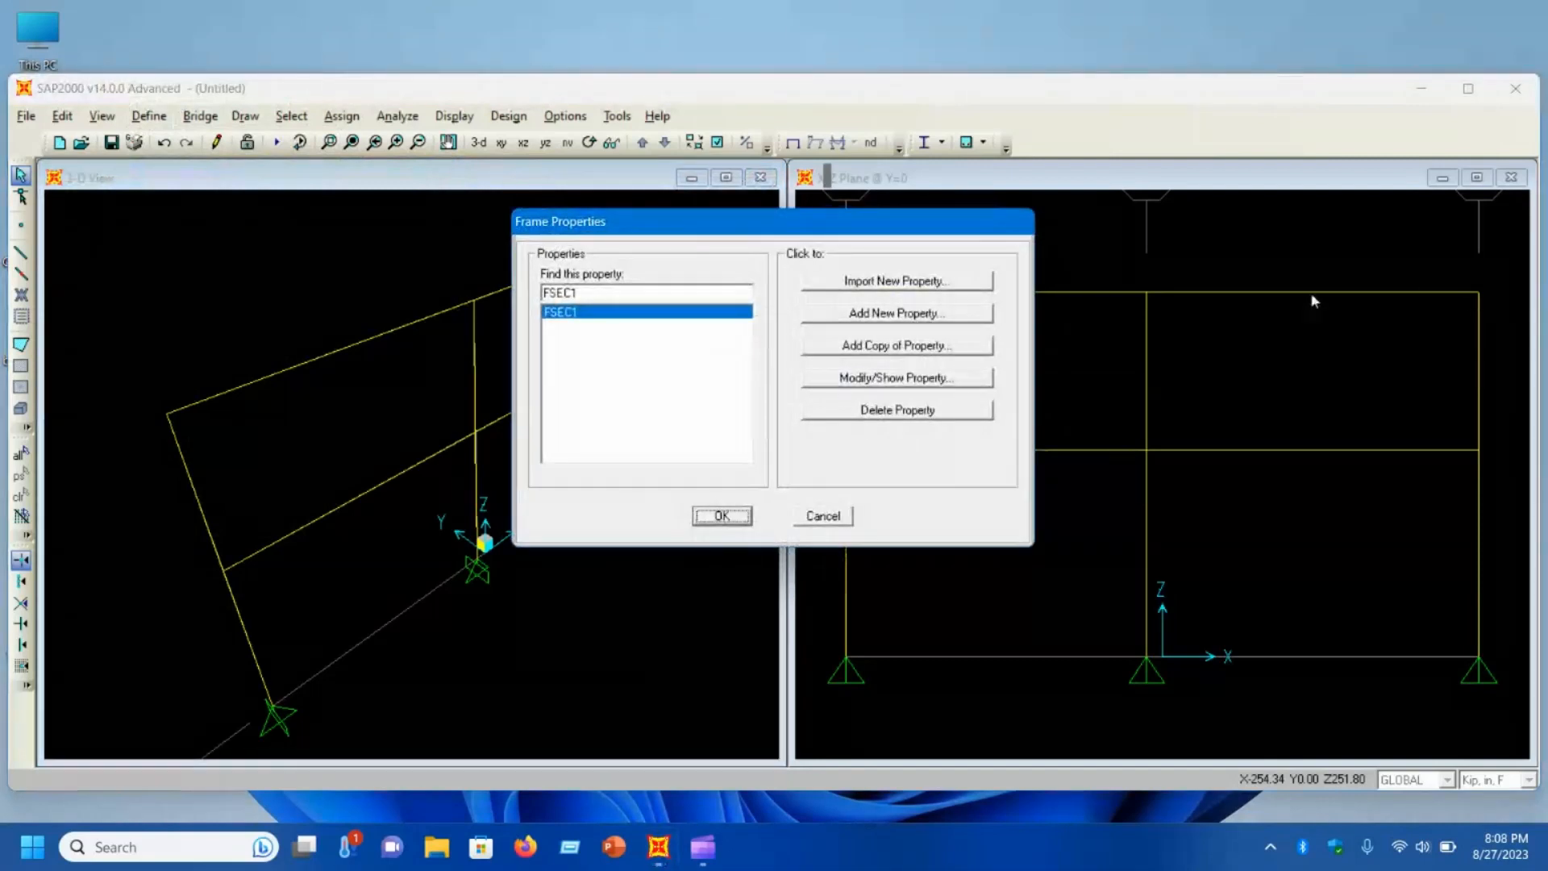
mouse_move(1079, 316)
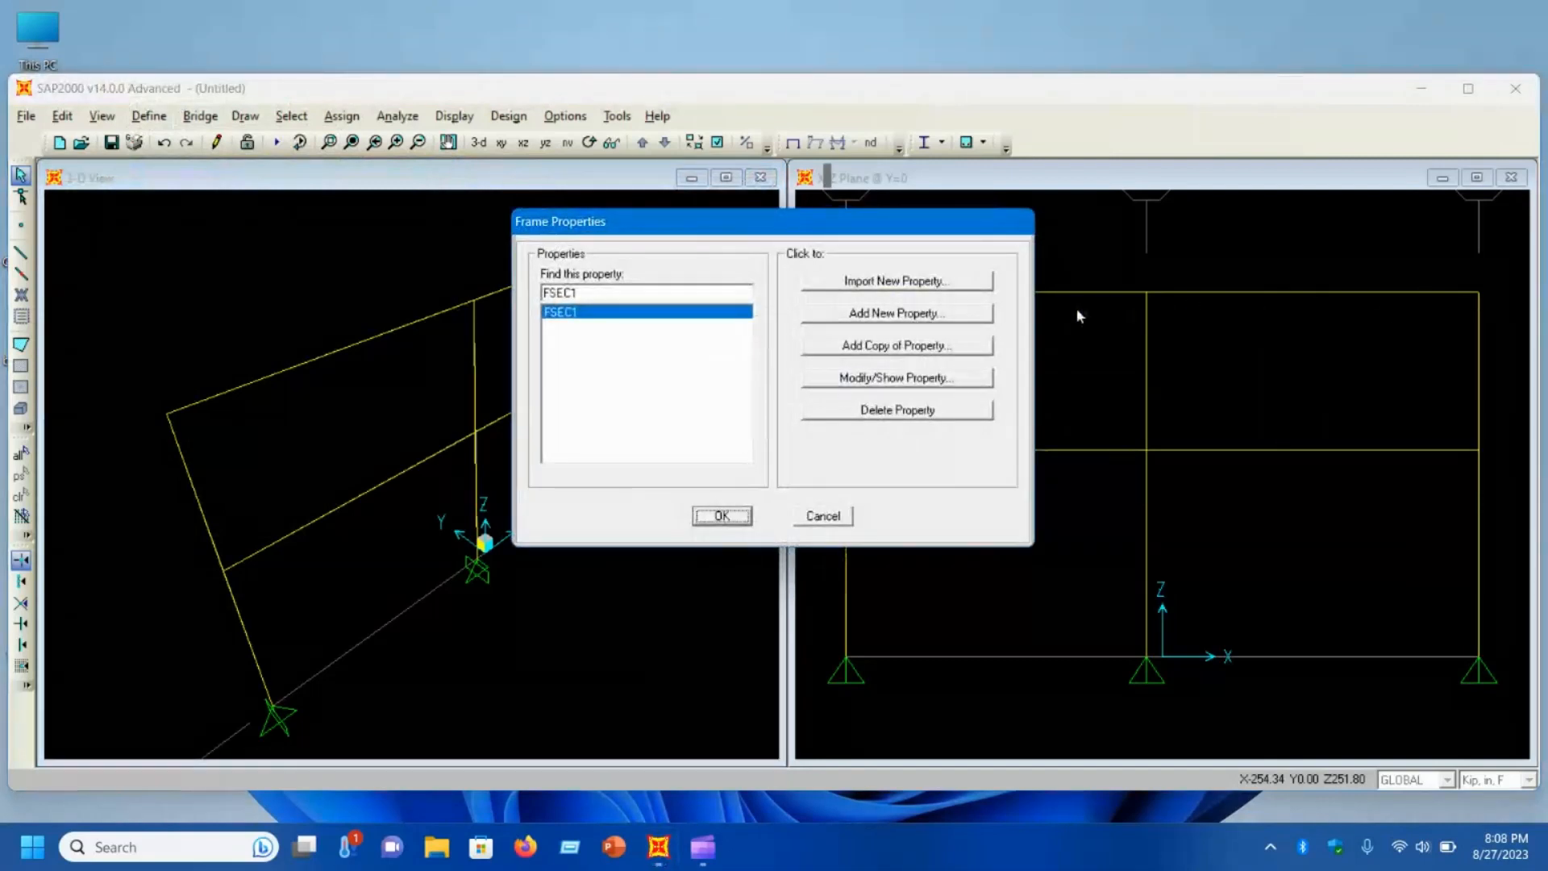
mouse_move(885, 353)
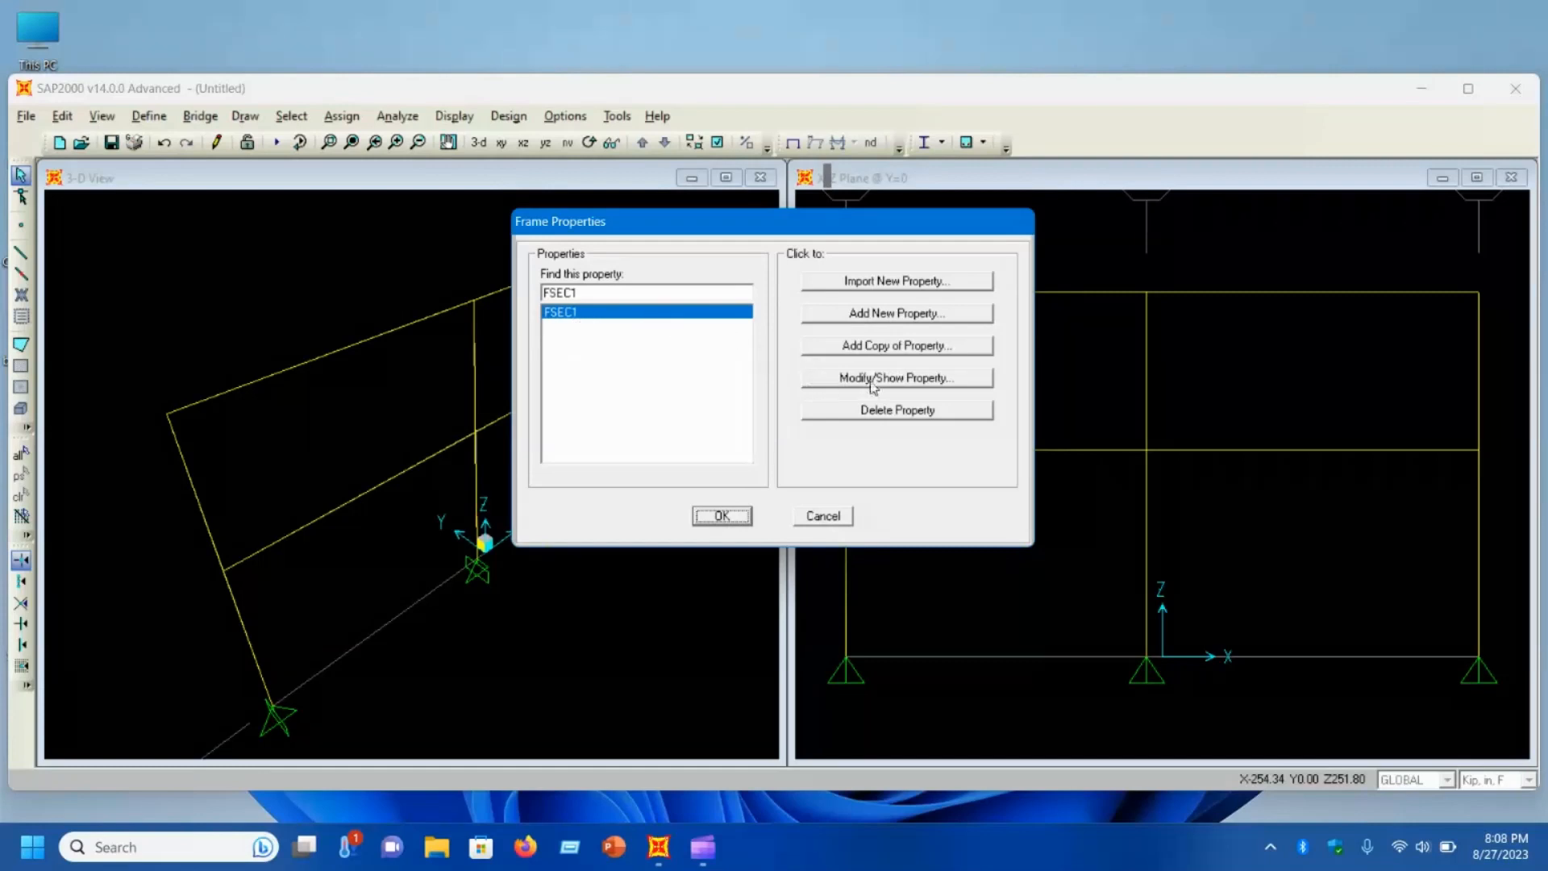
click(894, 377)
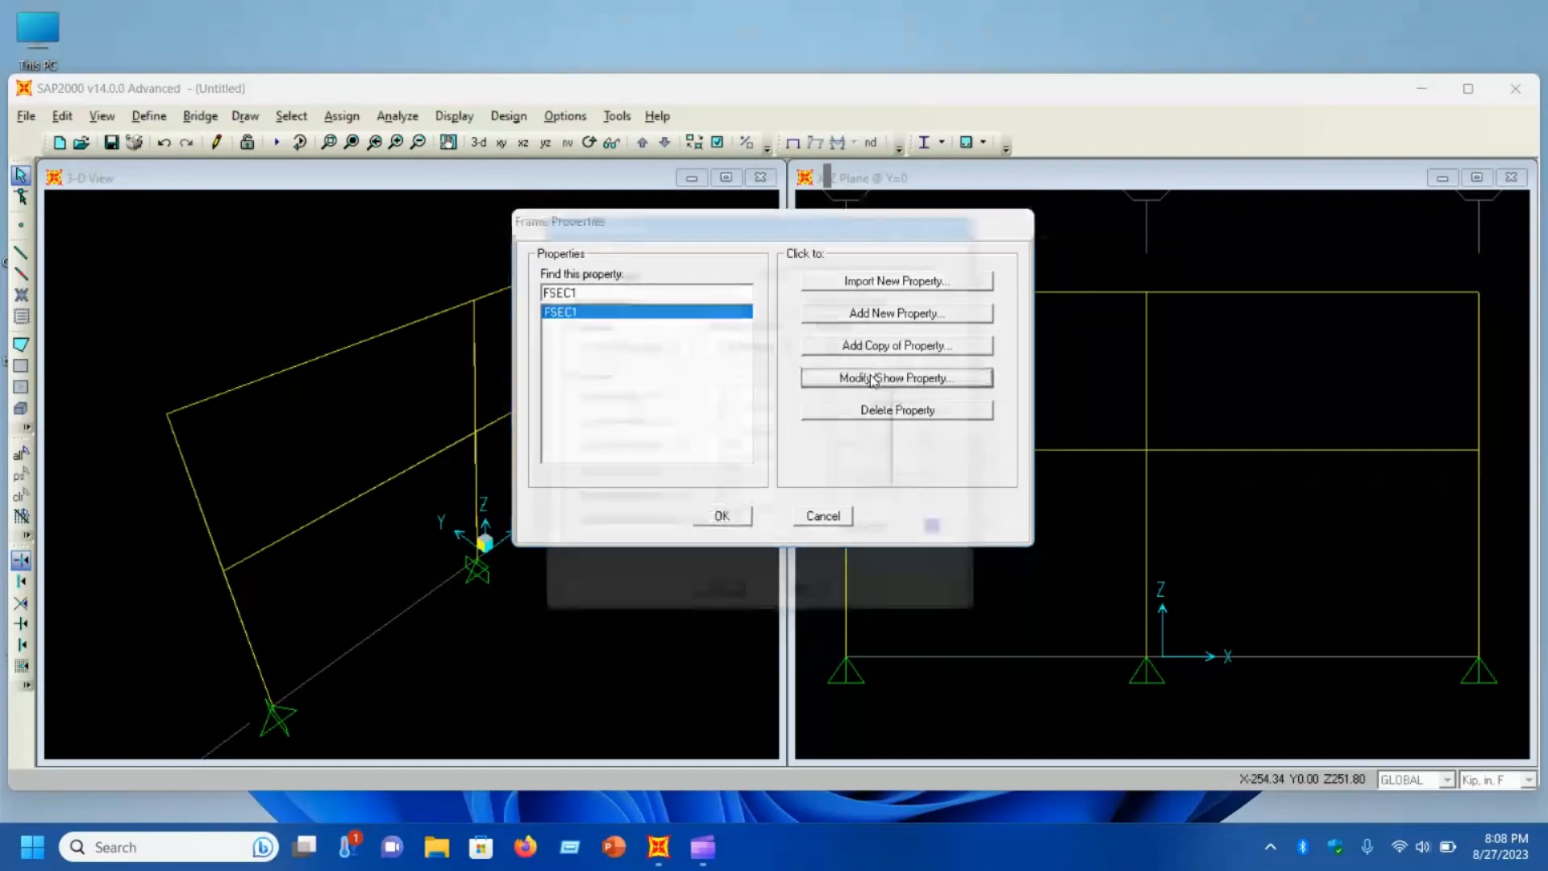
click(895, 378)
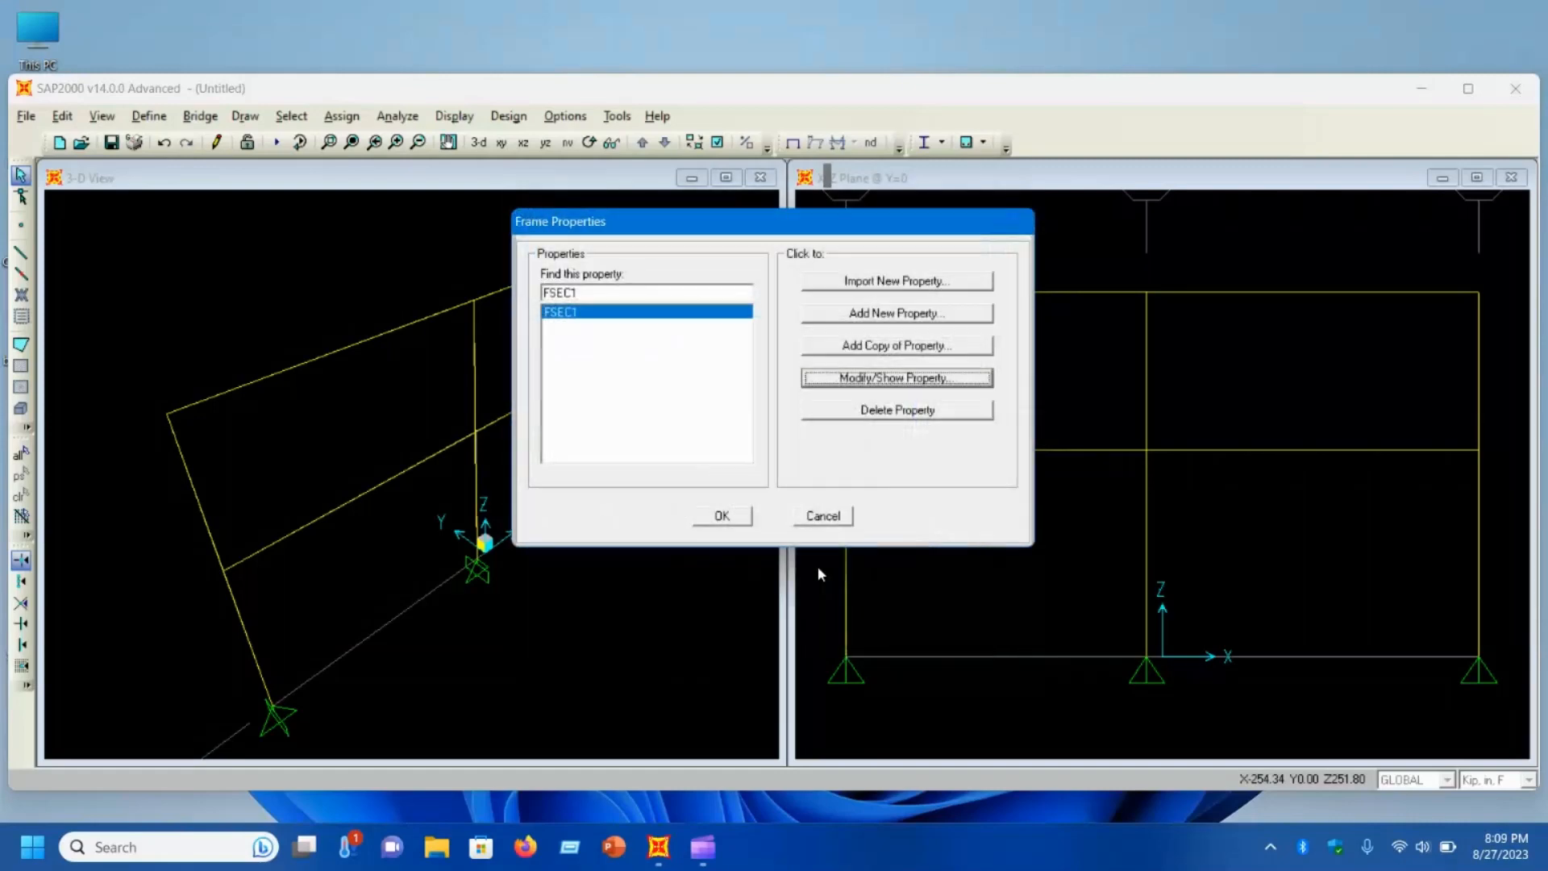
Step: Add a new rectangular concrete frame section and name it B-Col
click(894, 313)
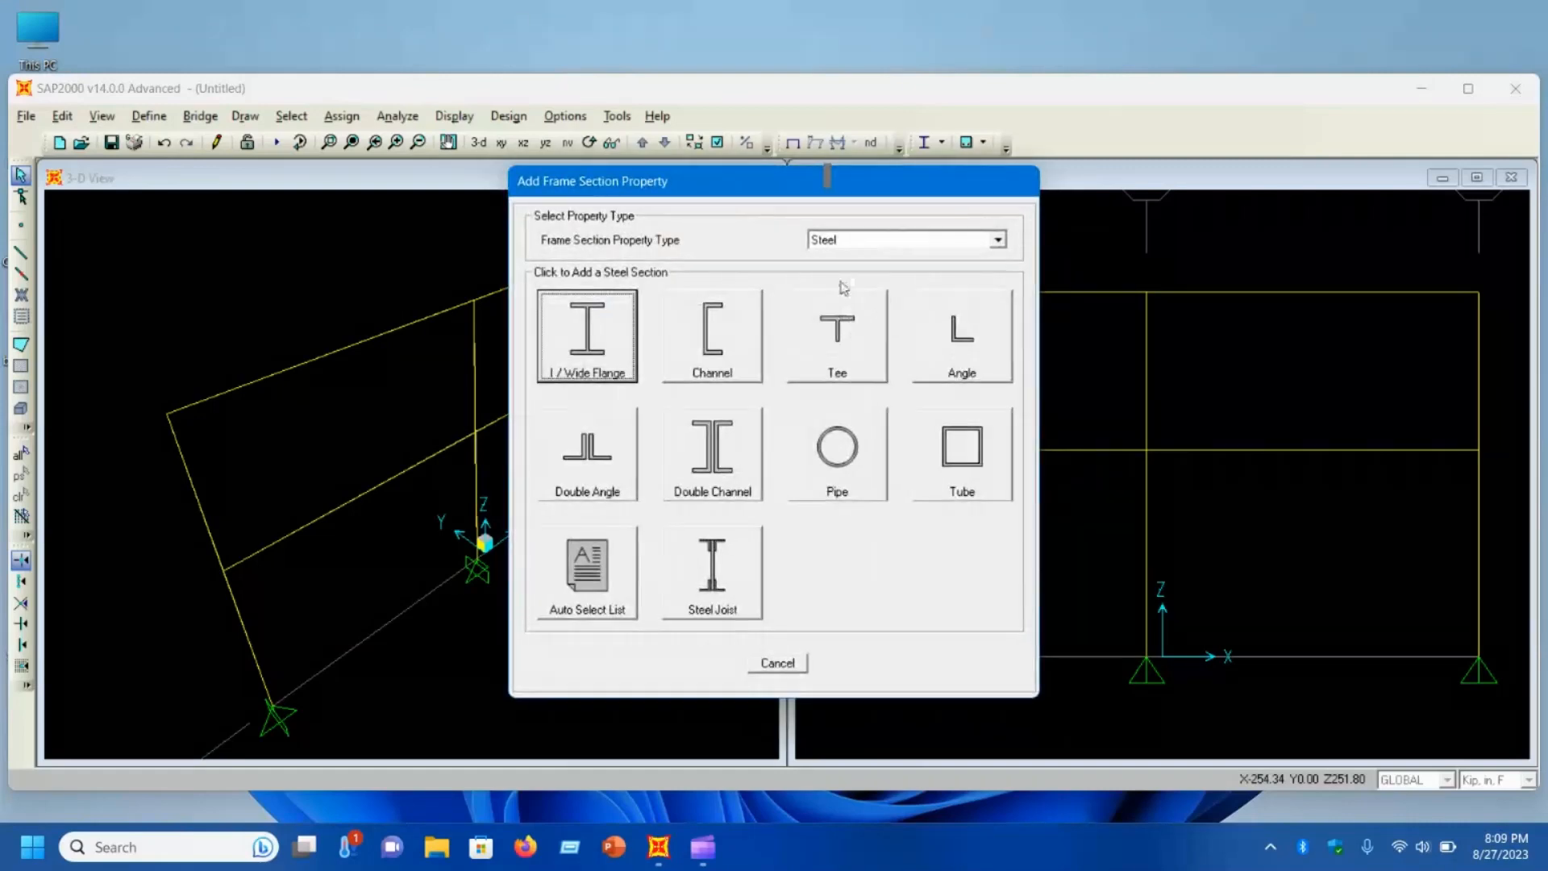
click(995, 239)
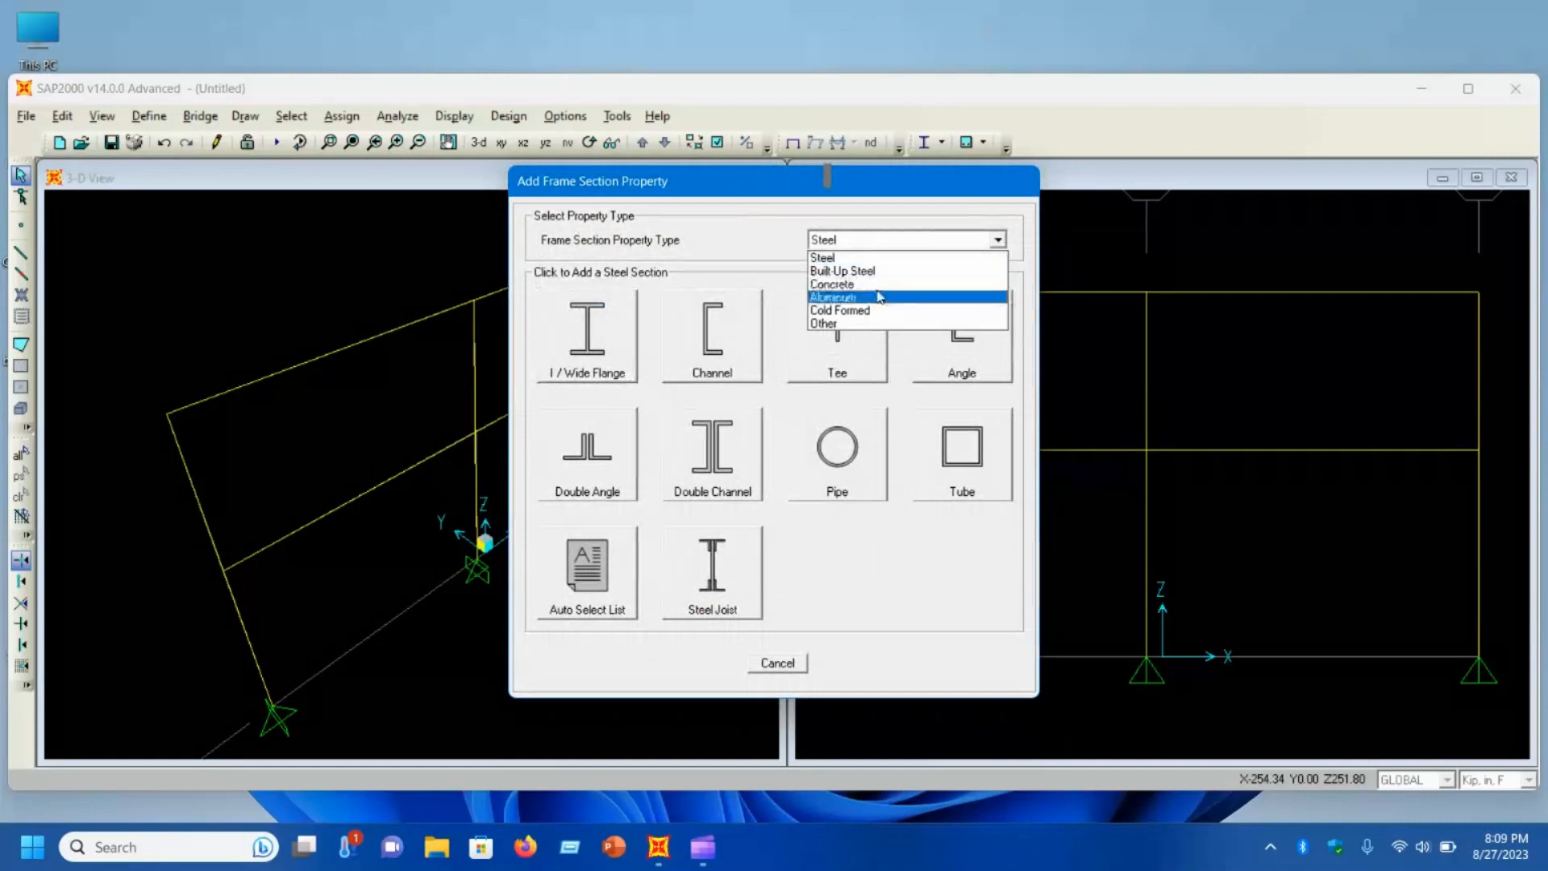
click(832, 284)
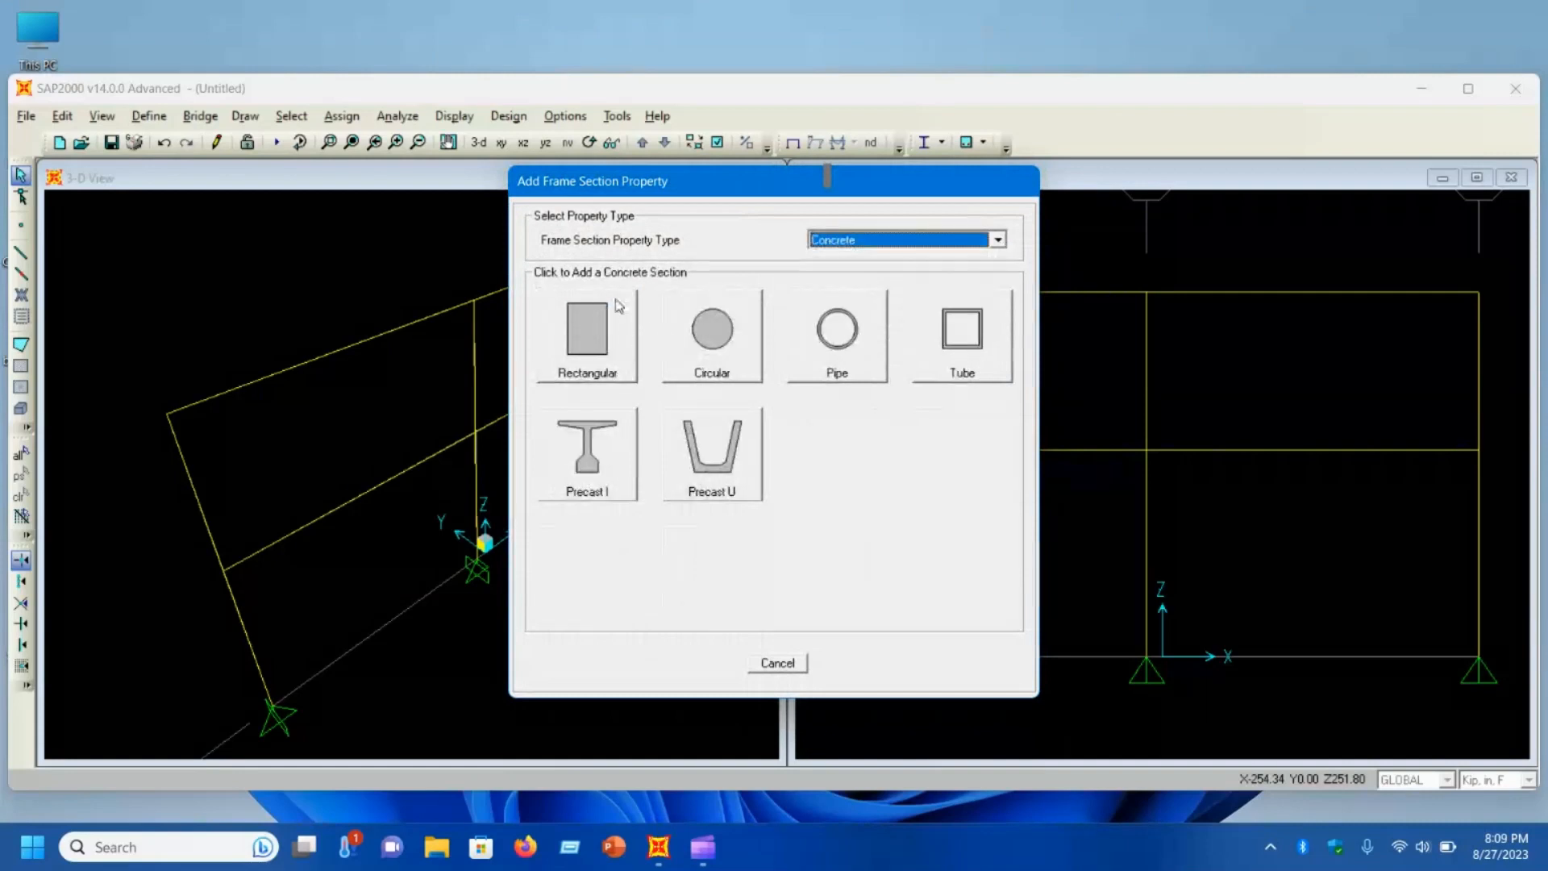
click(587, 332)
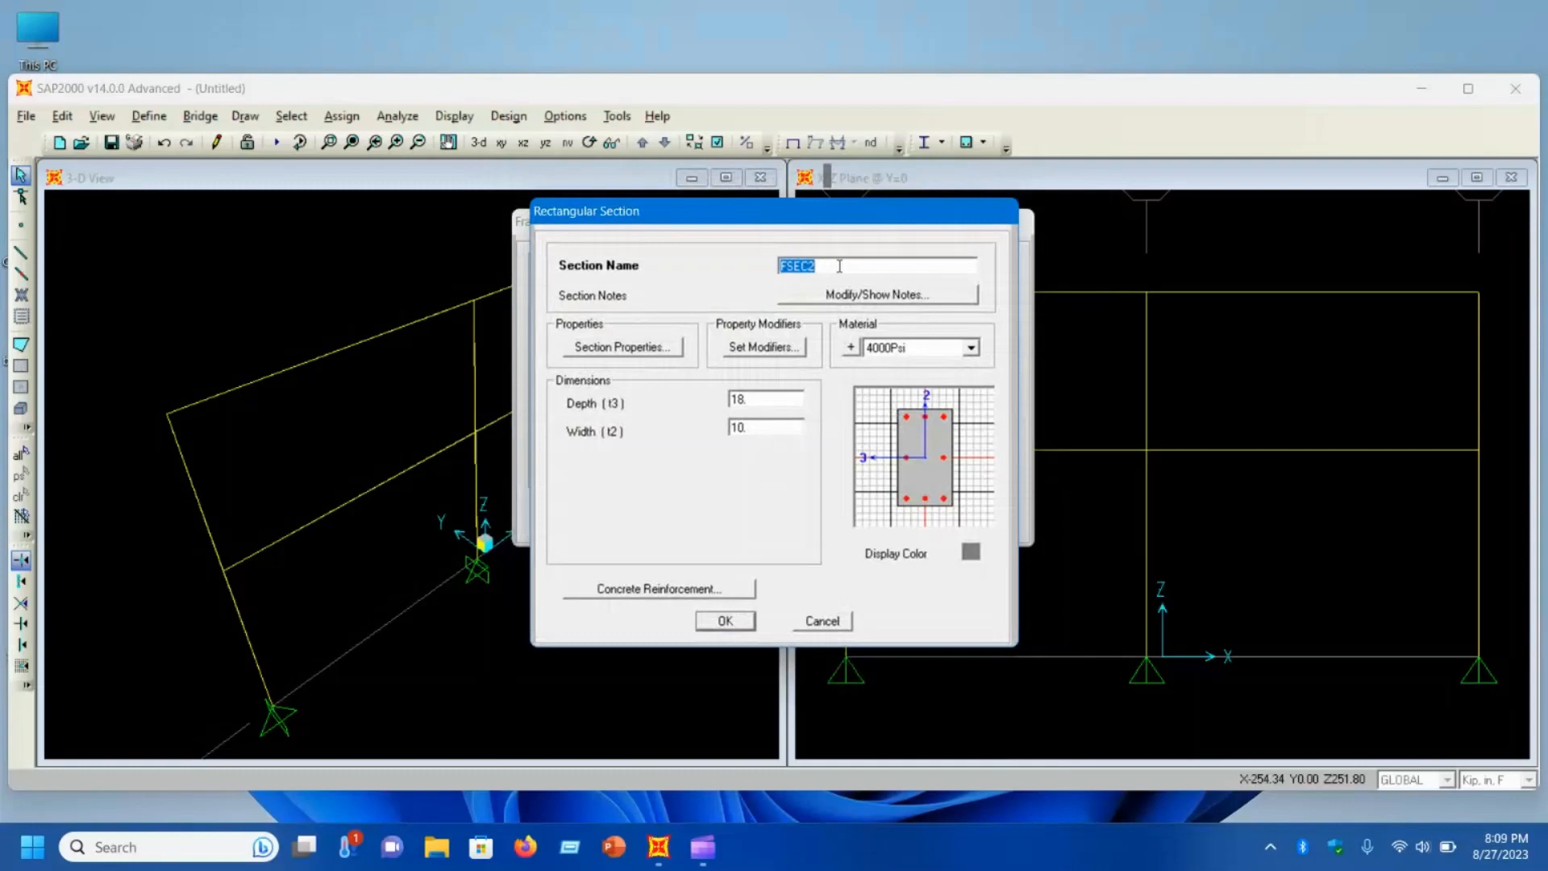
text(B)
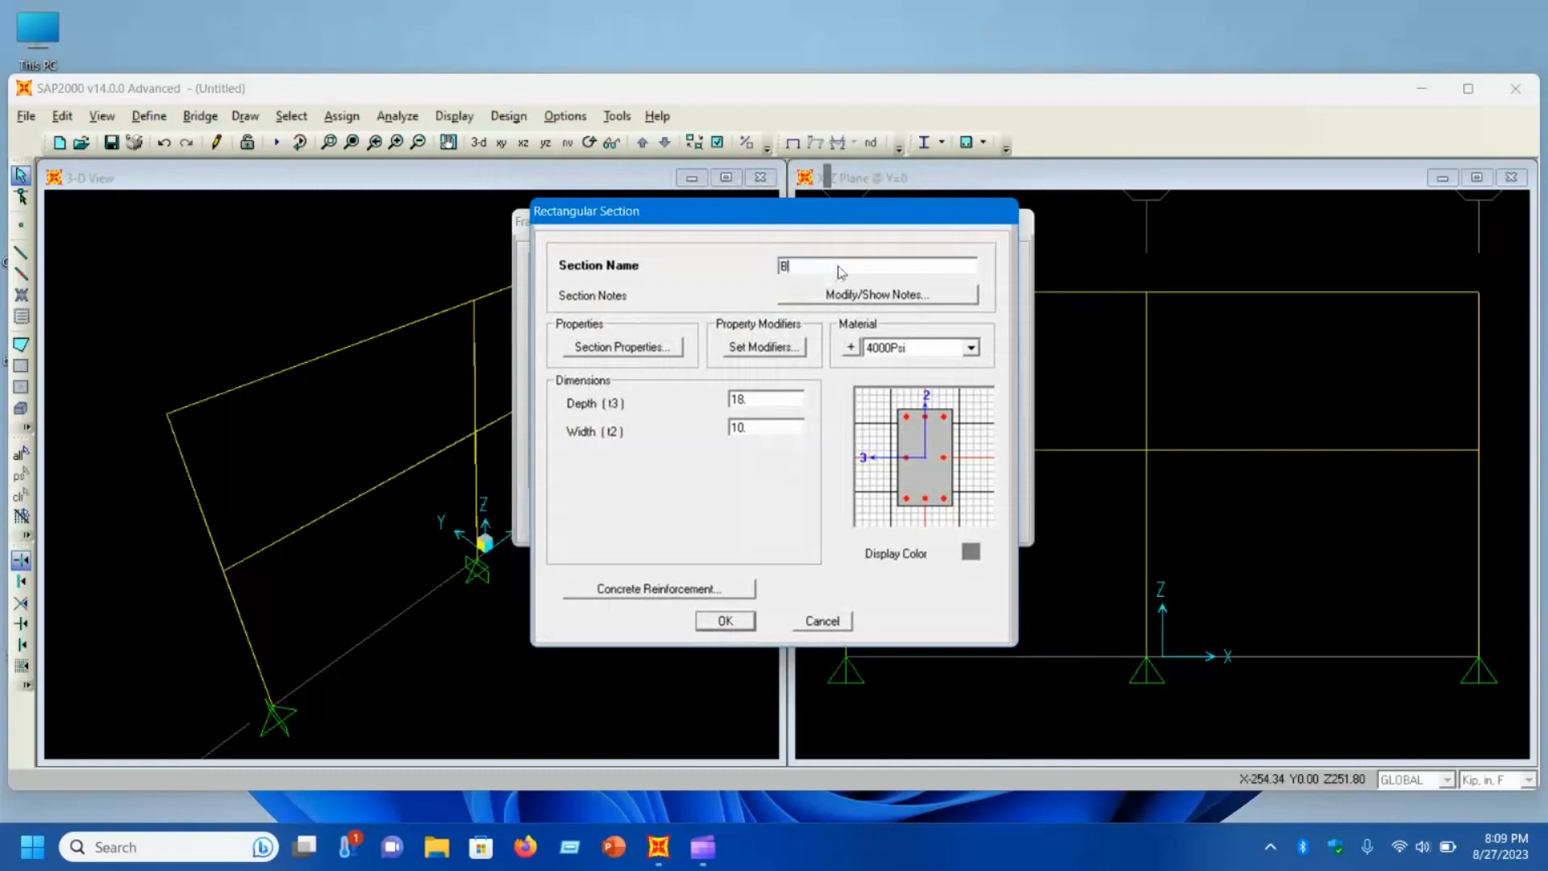
text(-Col)
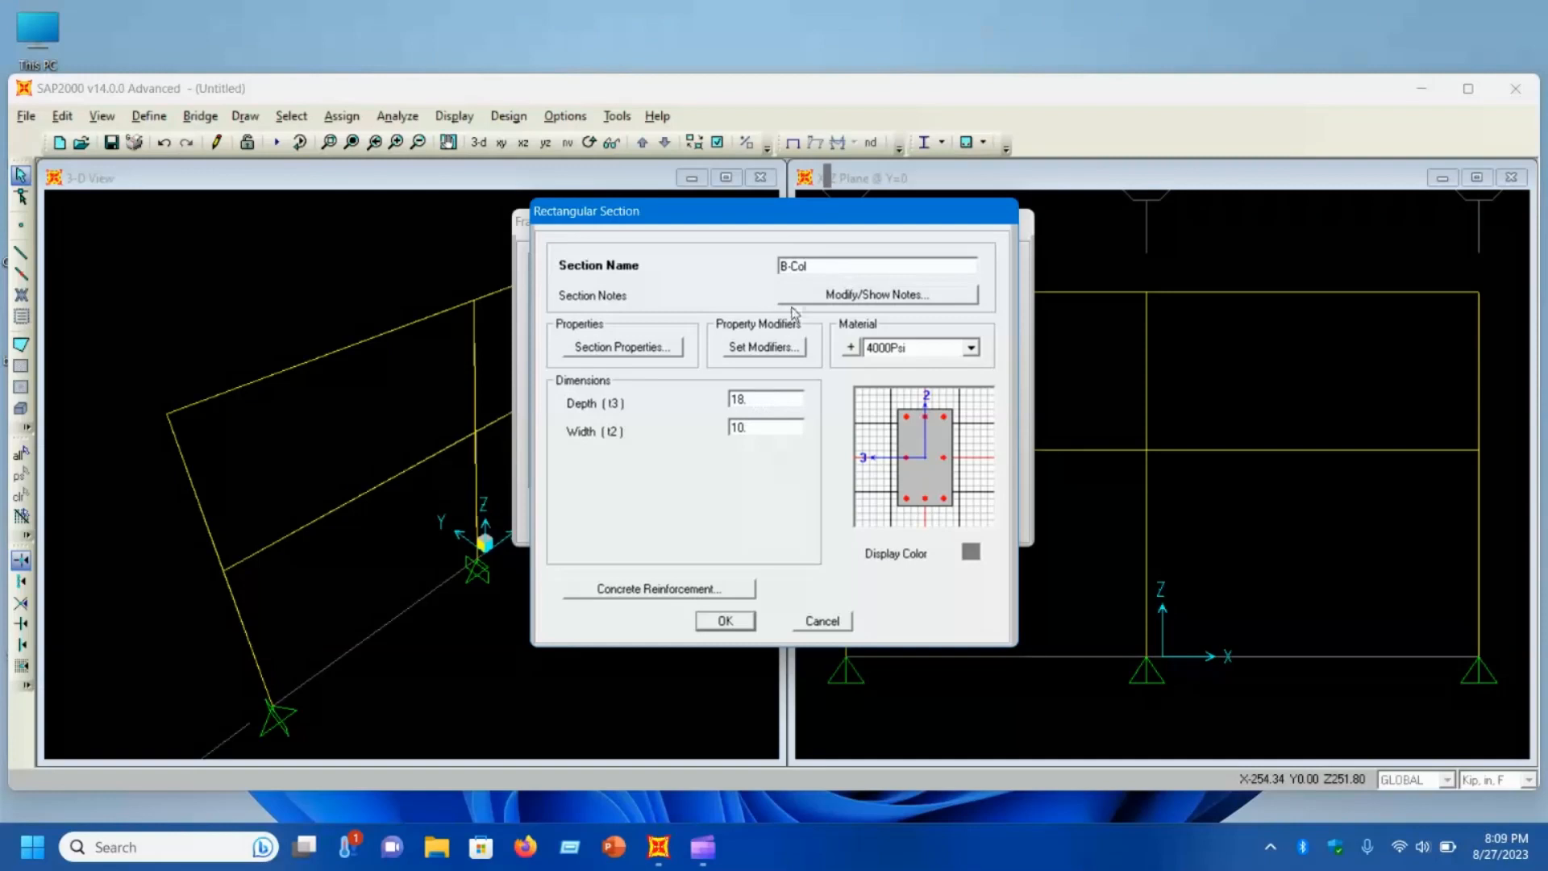
Step: Give B-Col a depth and width of 15, accept the concrete reinforcement and finish it
click(877, 264)
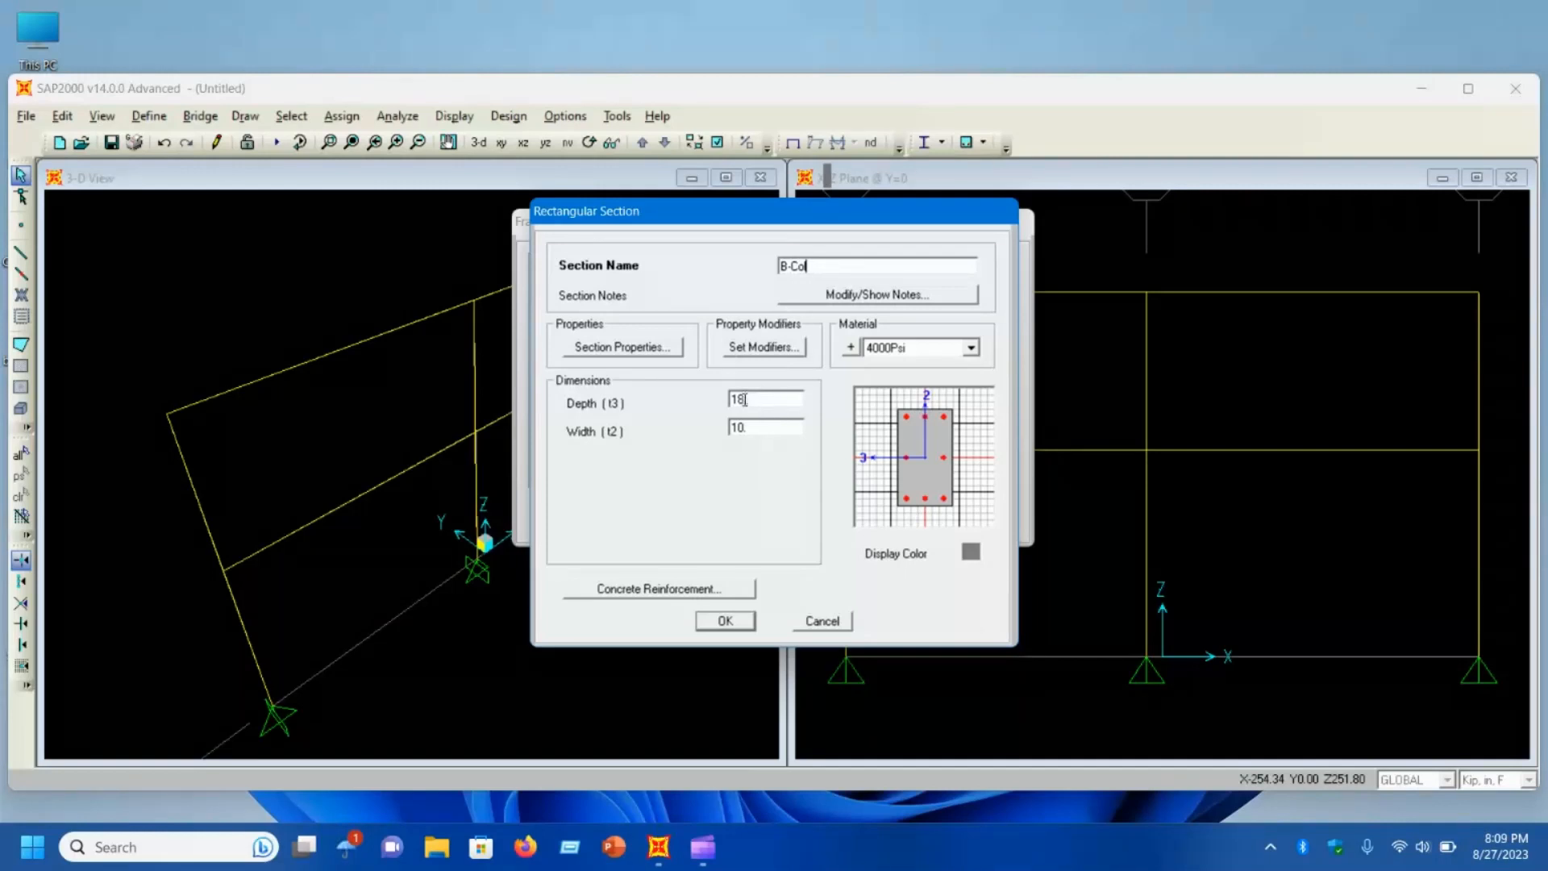
text(15)
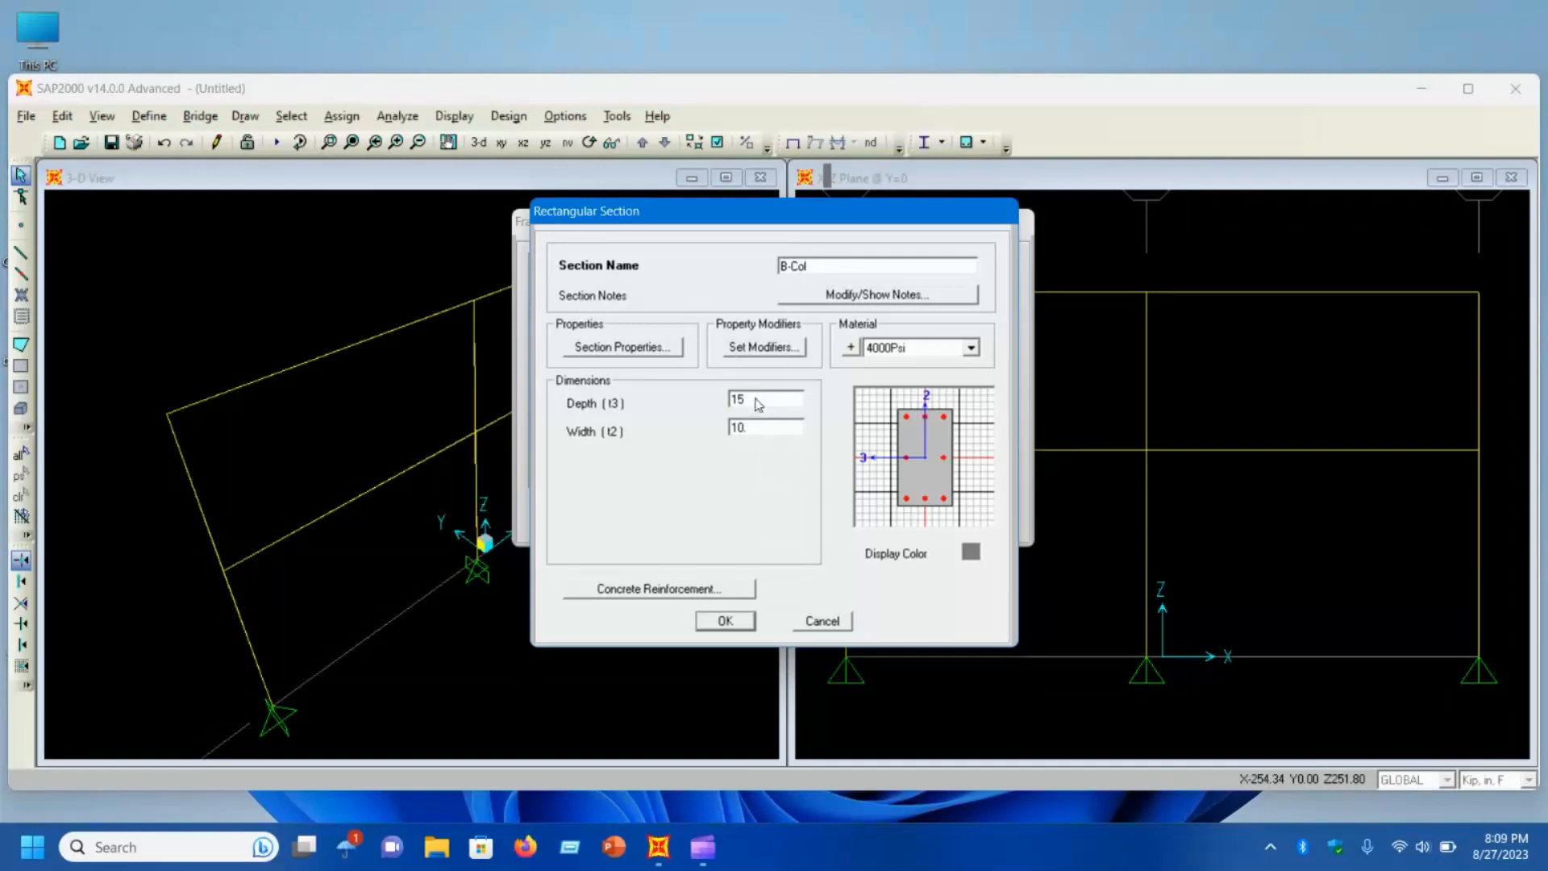
triple_click(763, 426)
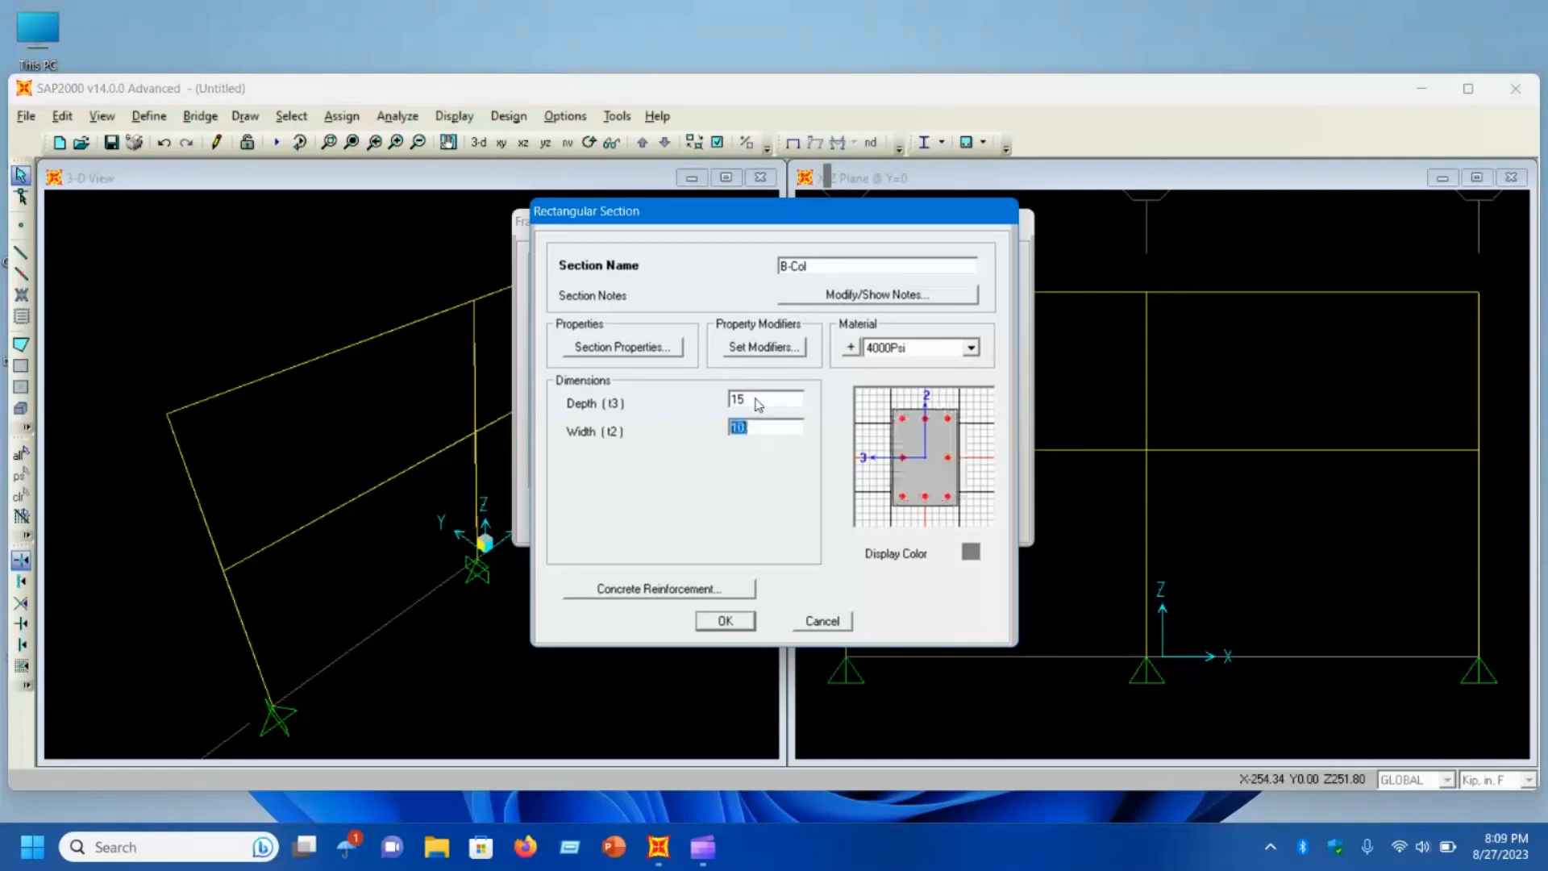
text(15)
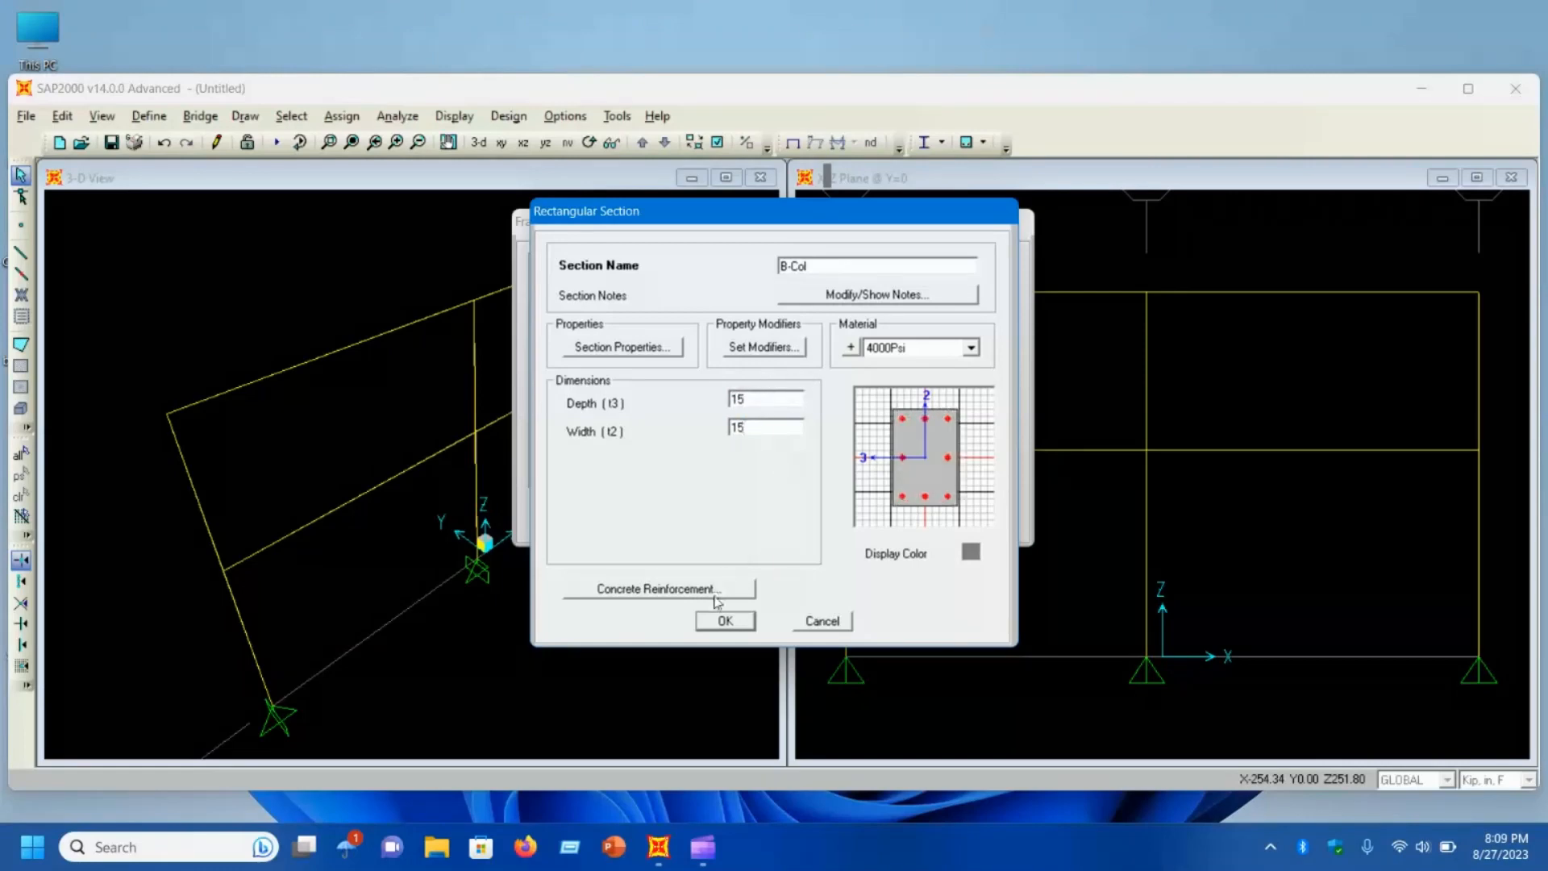
click(672, 589)
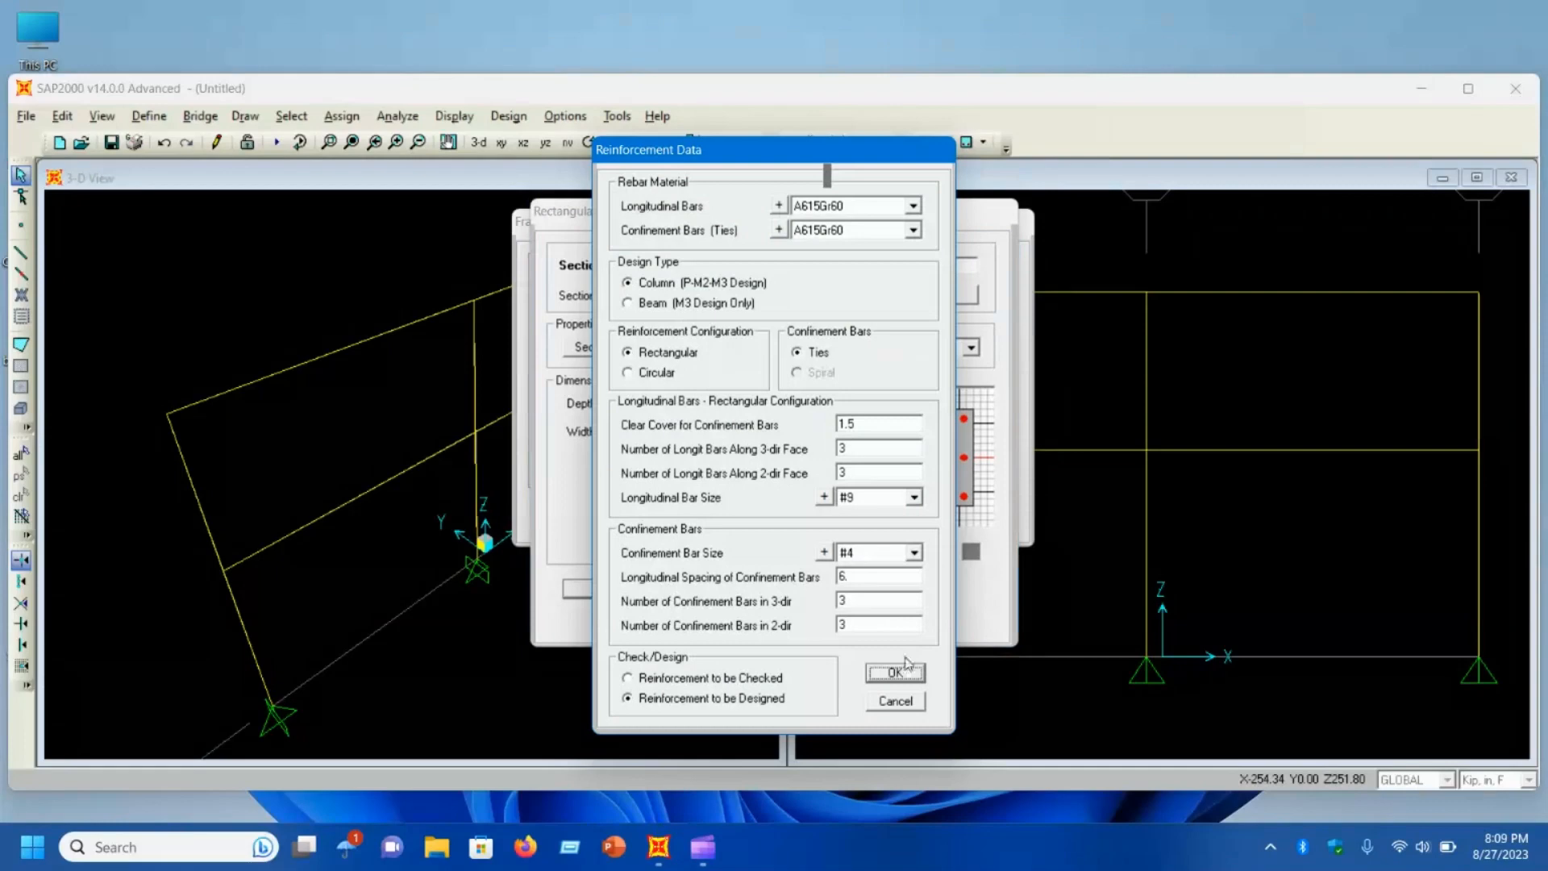
click(893, 671)
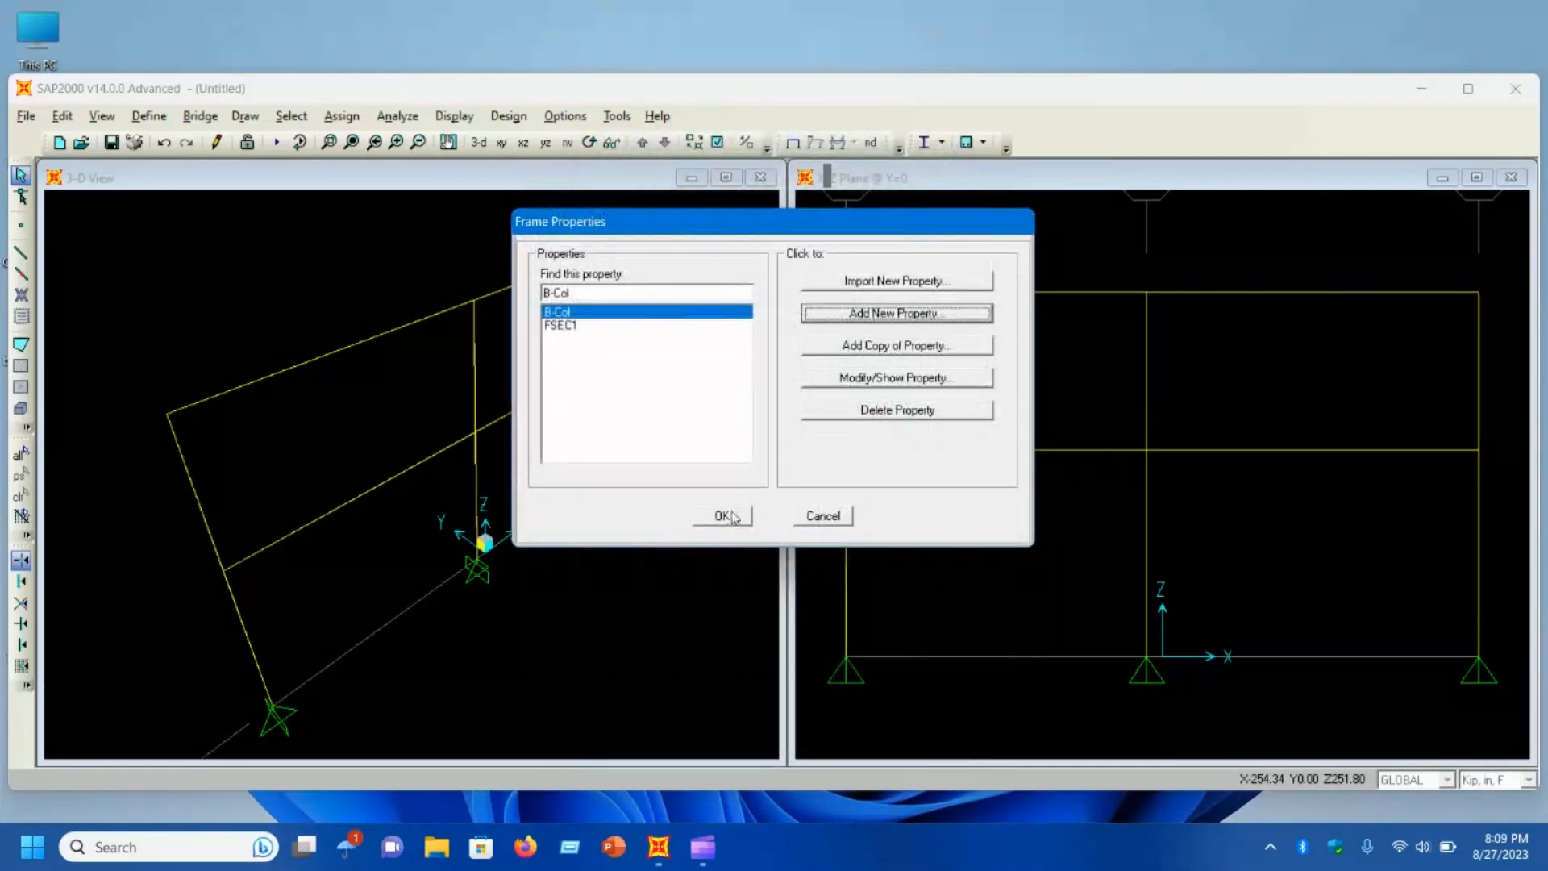
Step: Select all frame members and assign them the B-Col section property
click(722, 516)
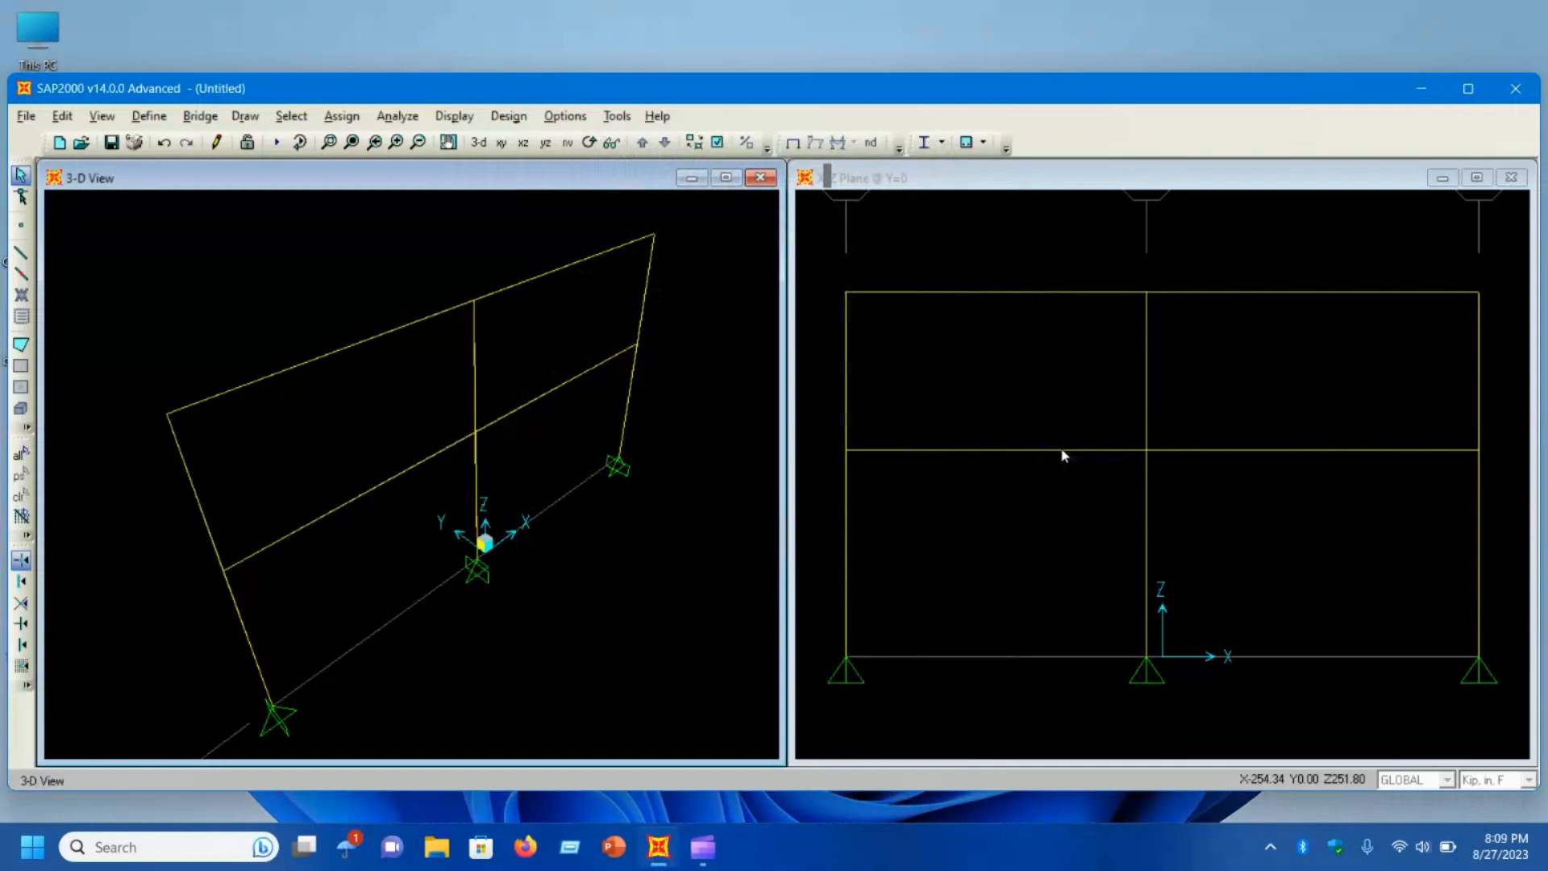
mouse_move(813, 253)
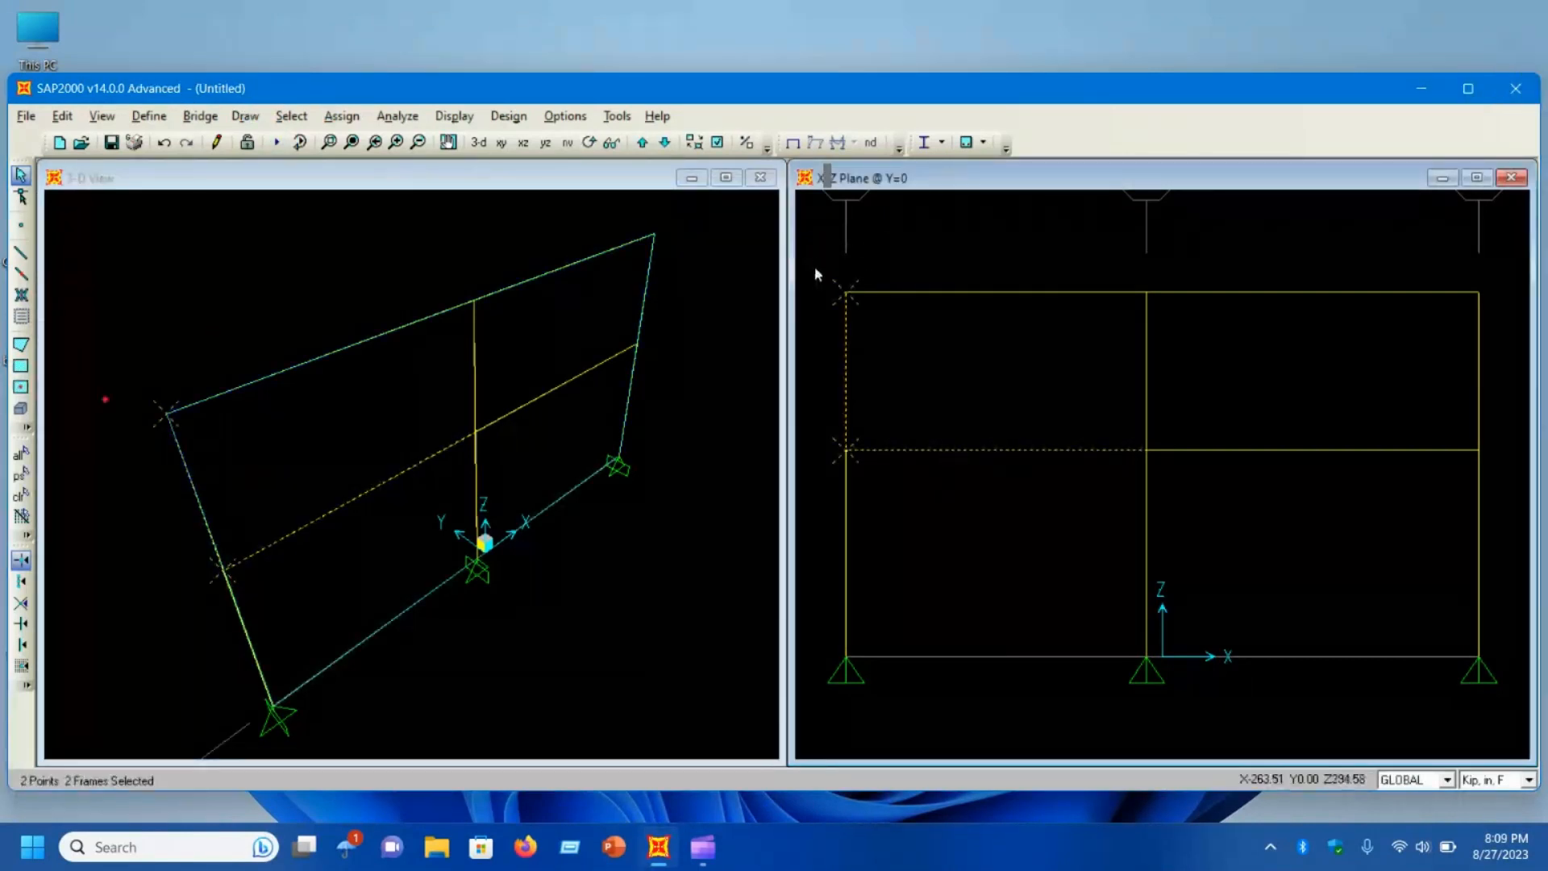
drag(814, 251, 1496, 661)
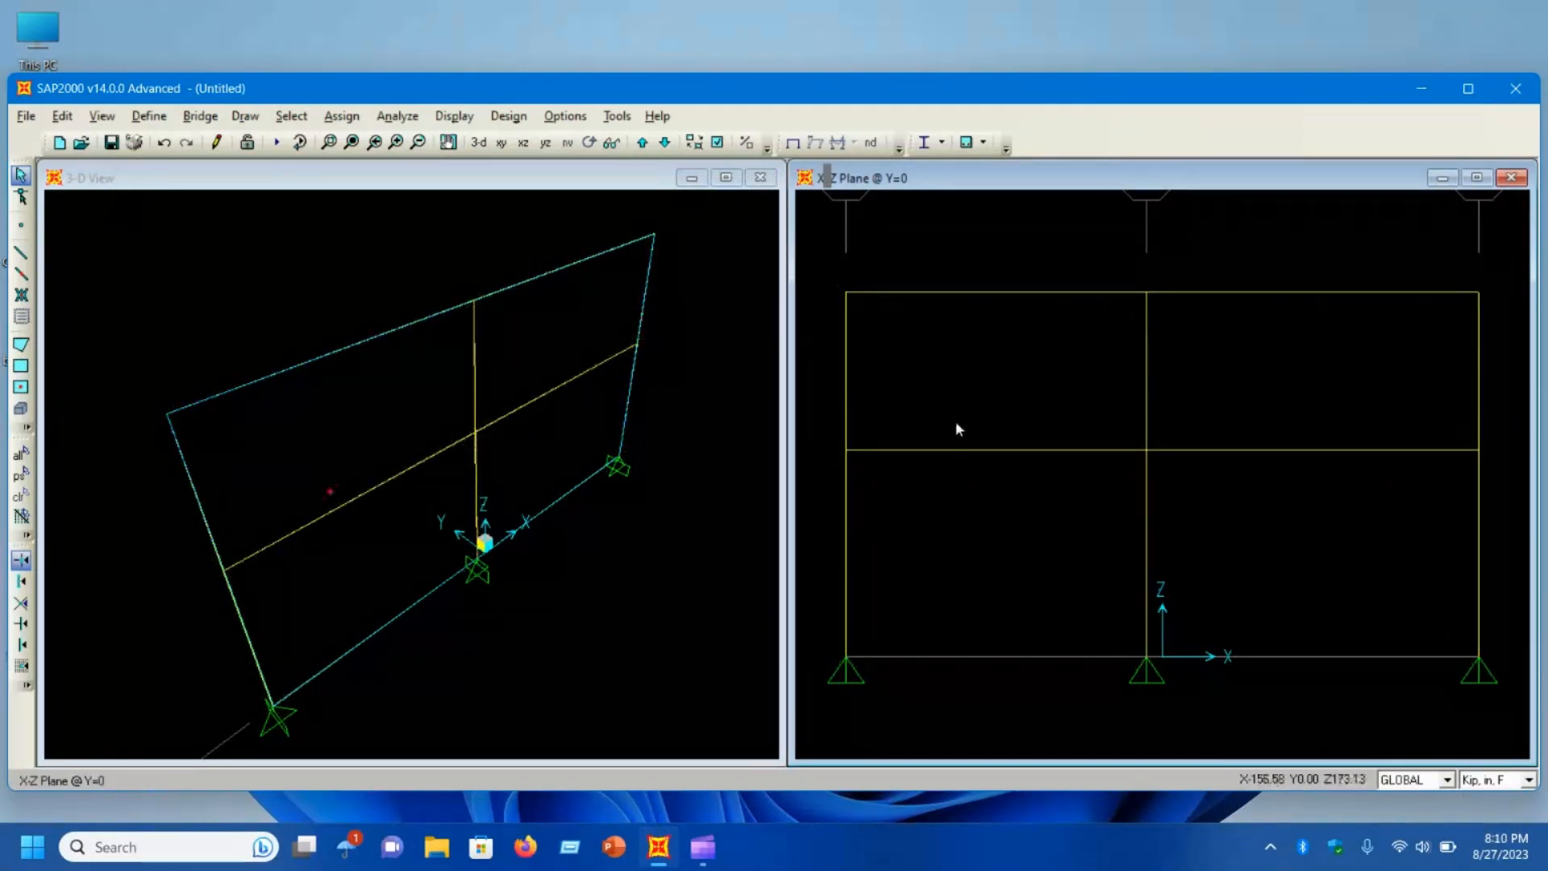
click(291, 116)
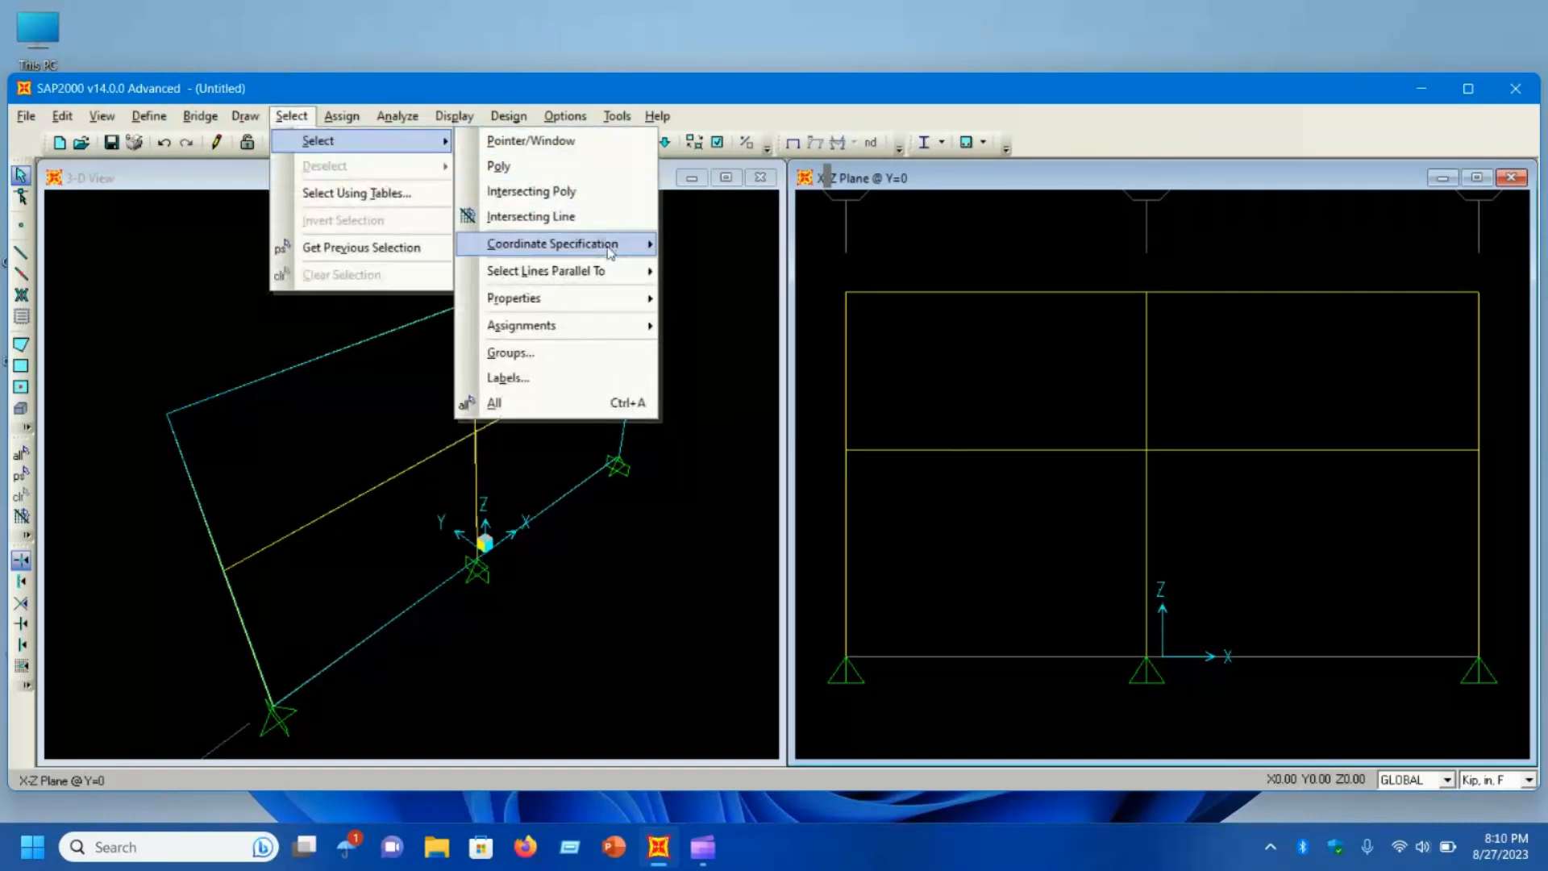
mouse_move(513, 296)
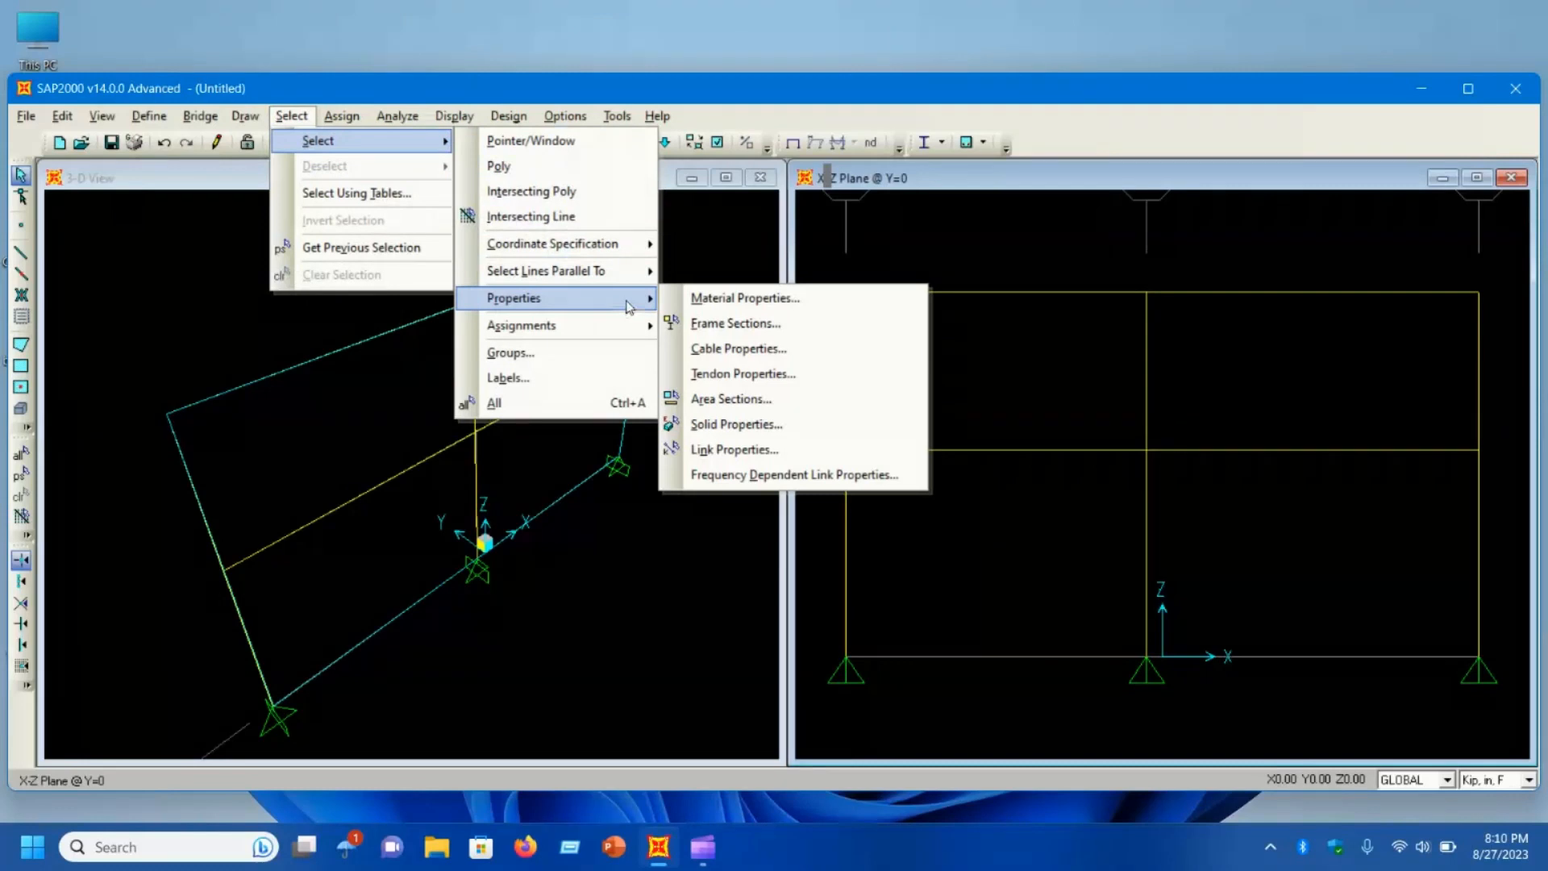
mouse_move(521, 324)
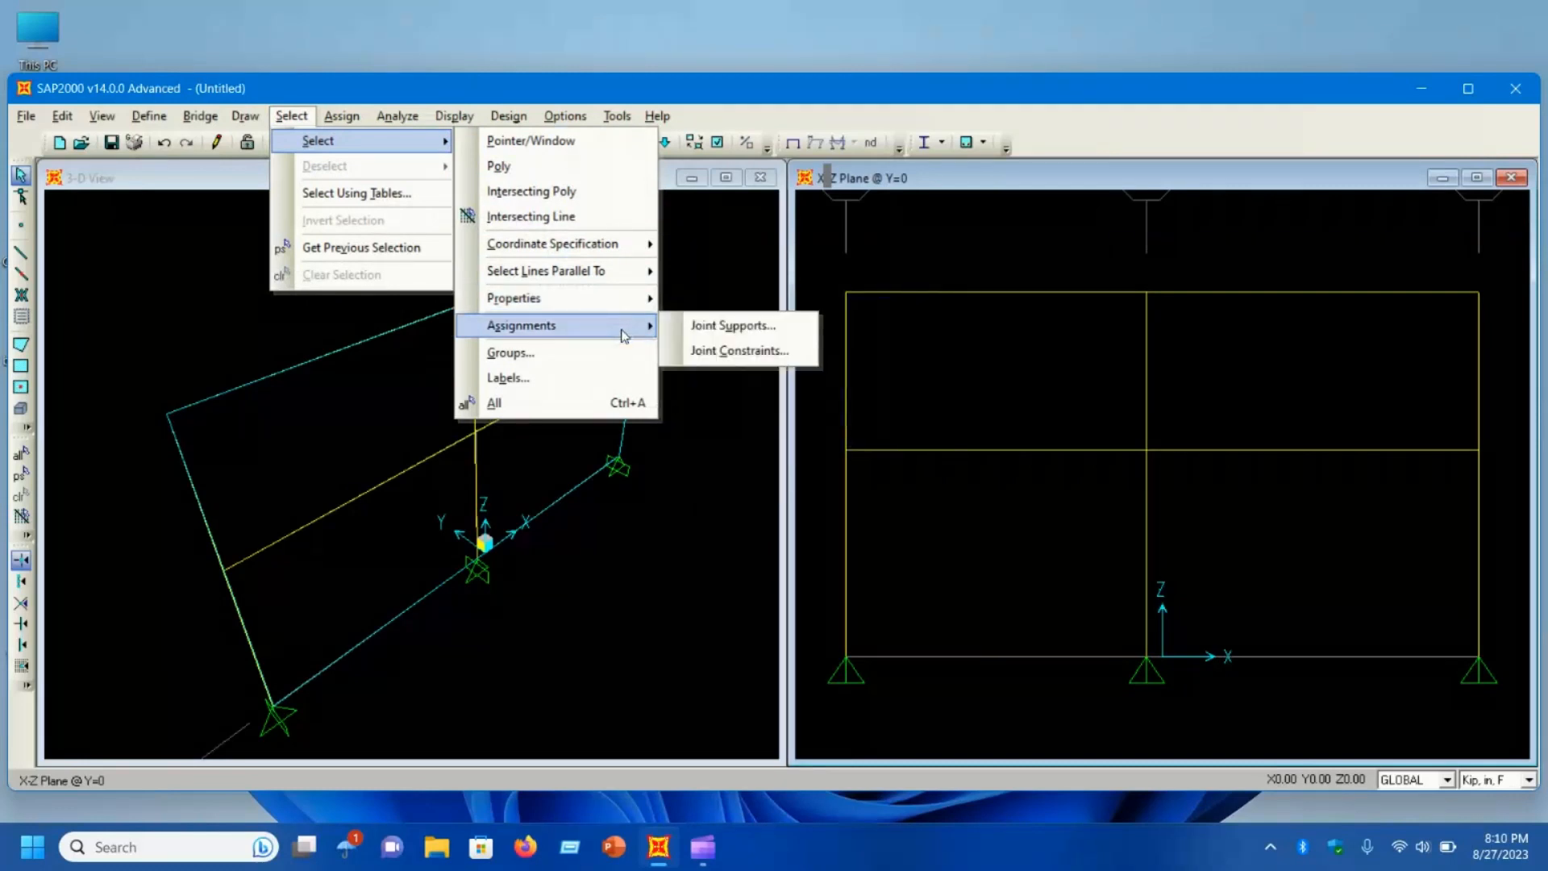
mouse_move(553, 244)
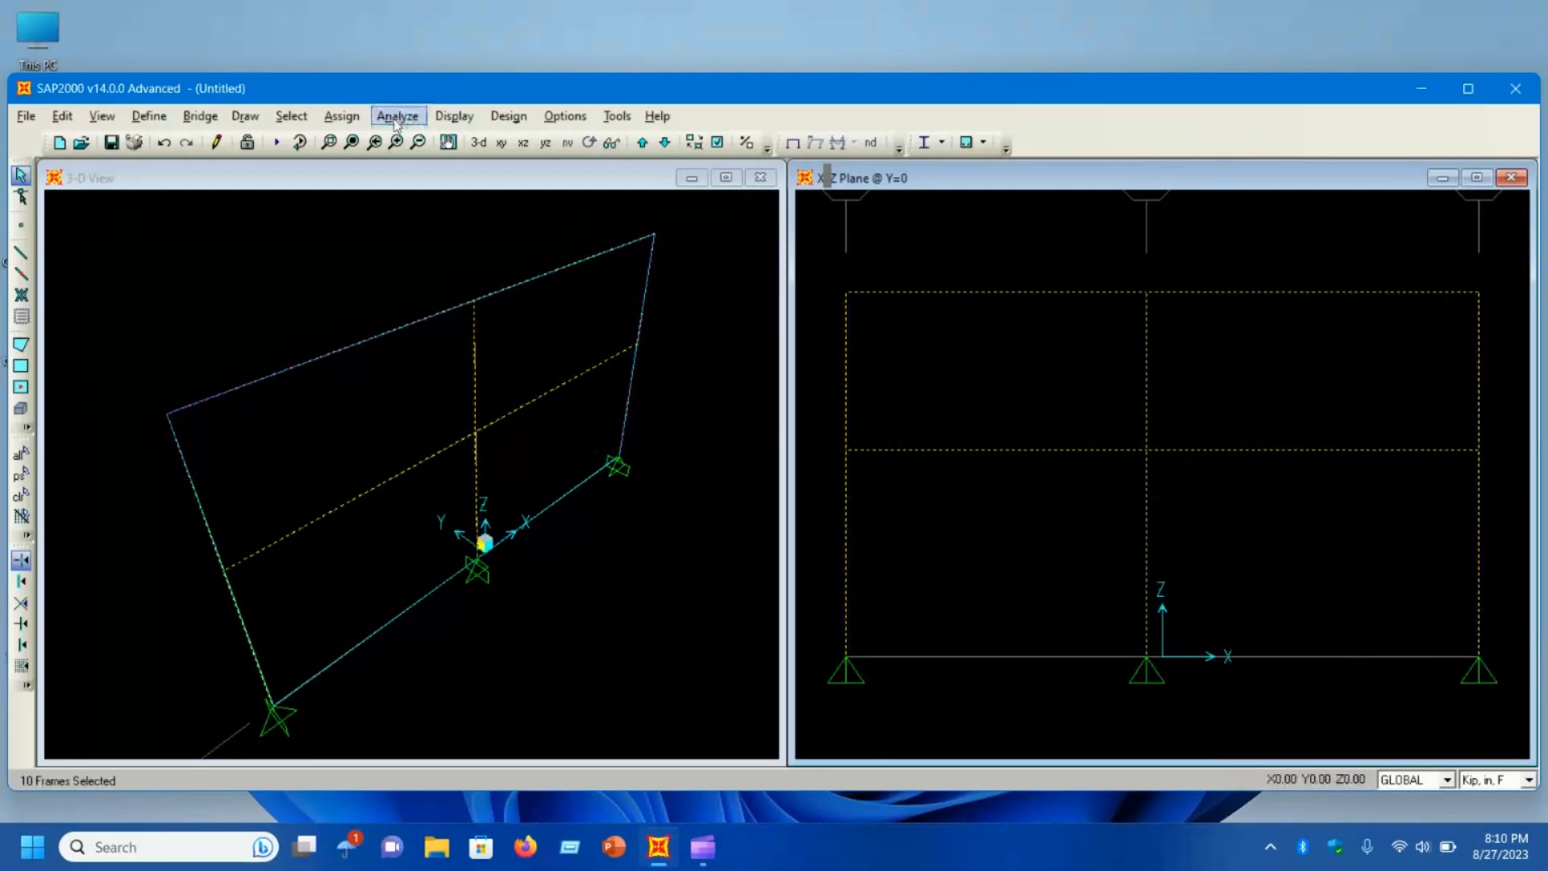
click(340, 116)
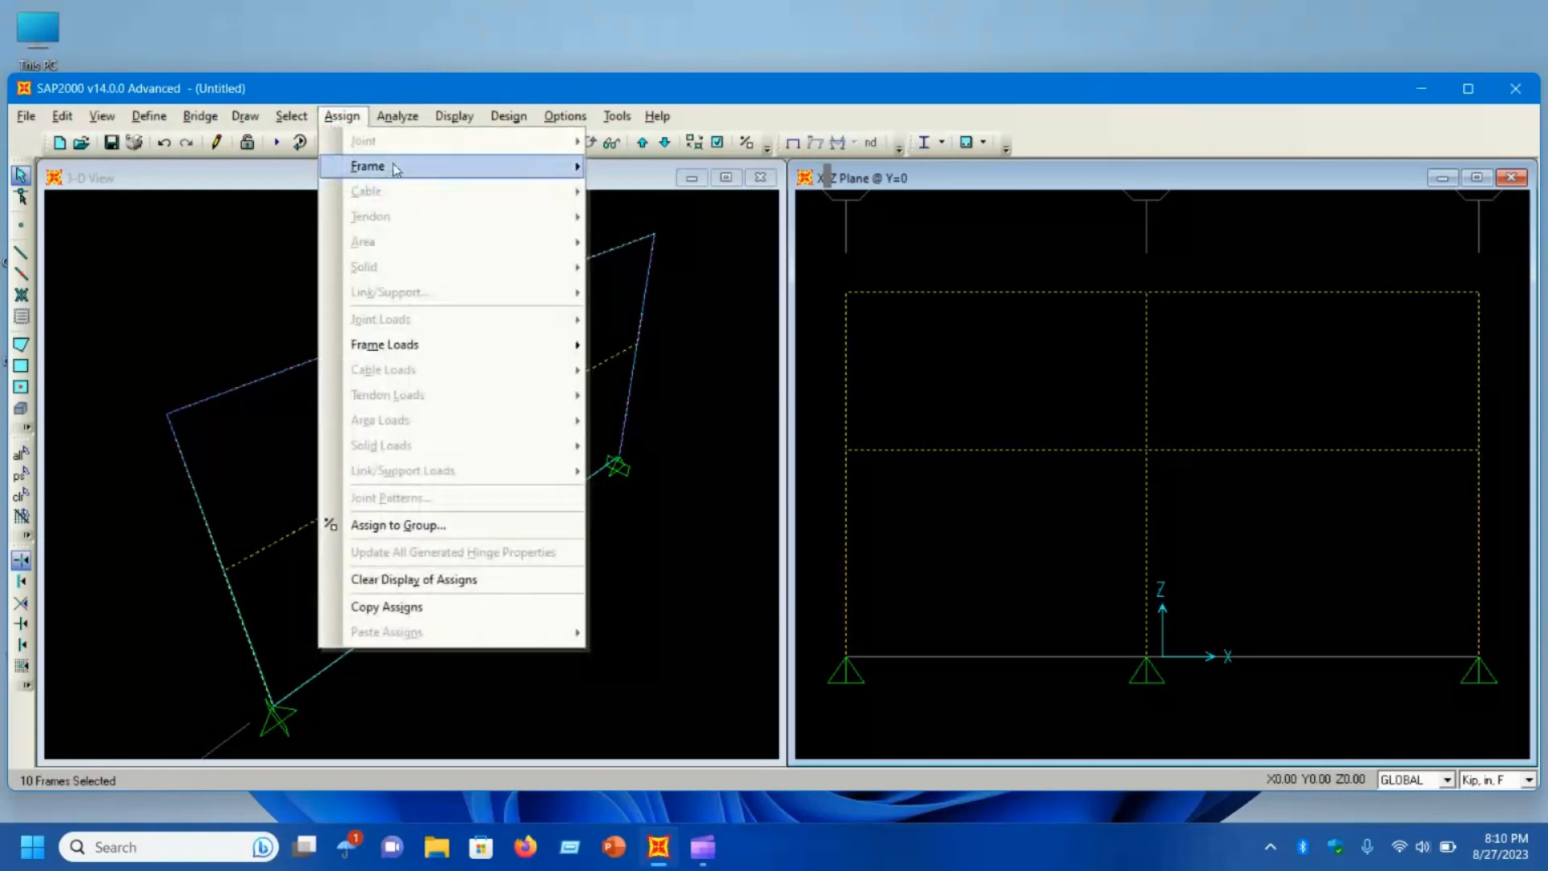
click(367, 164)
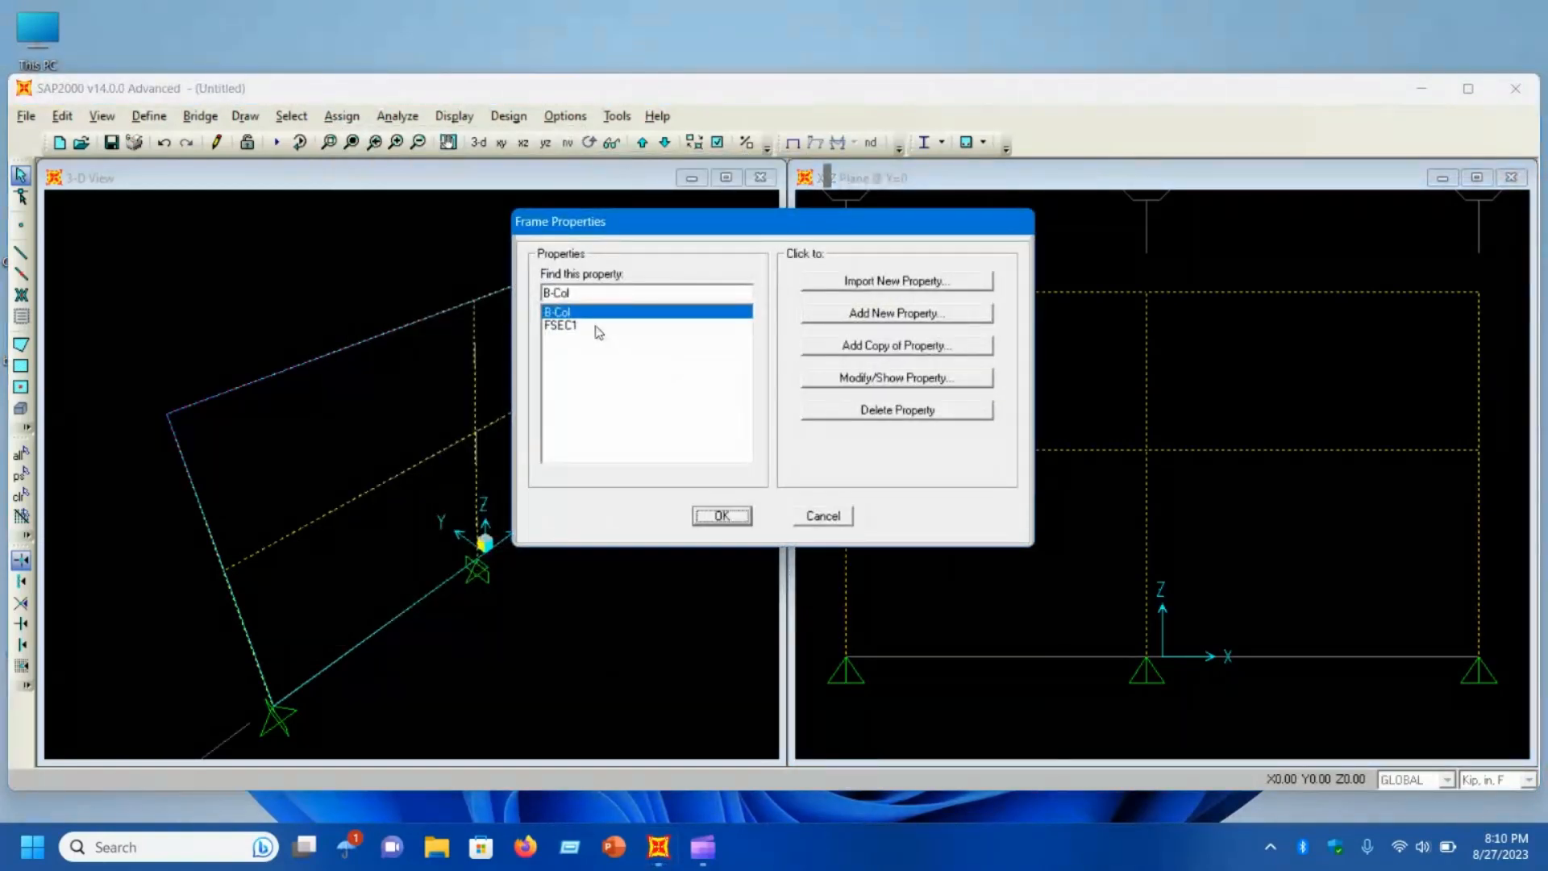
click(721, 516)
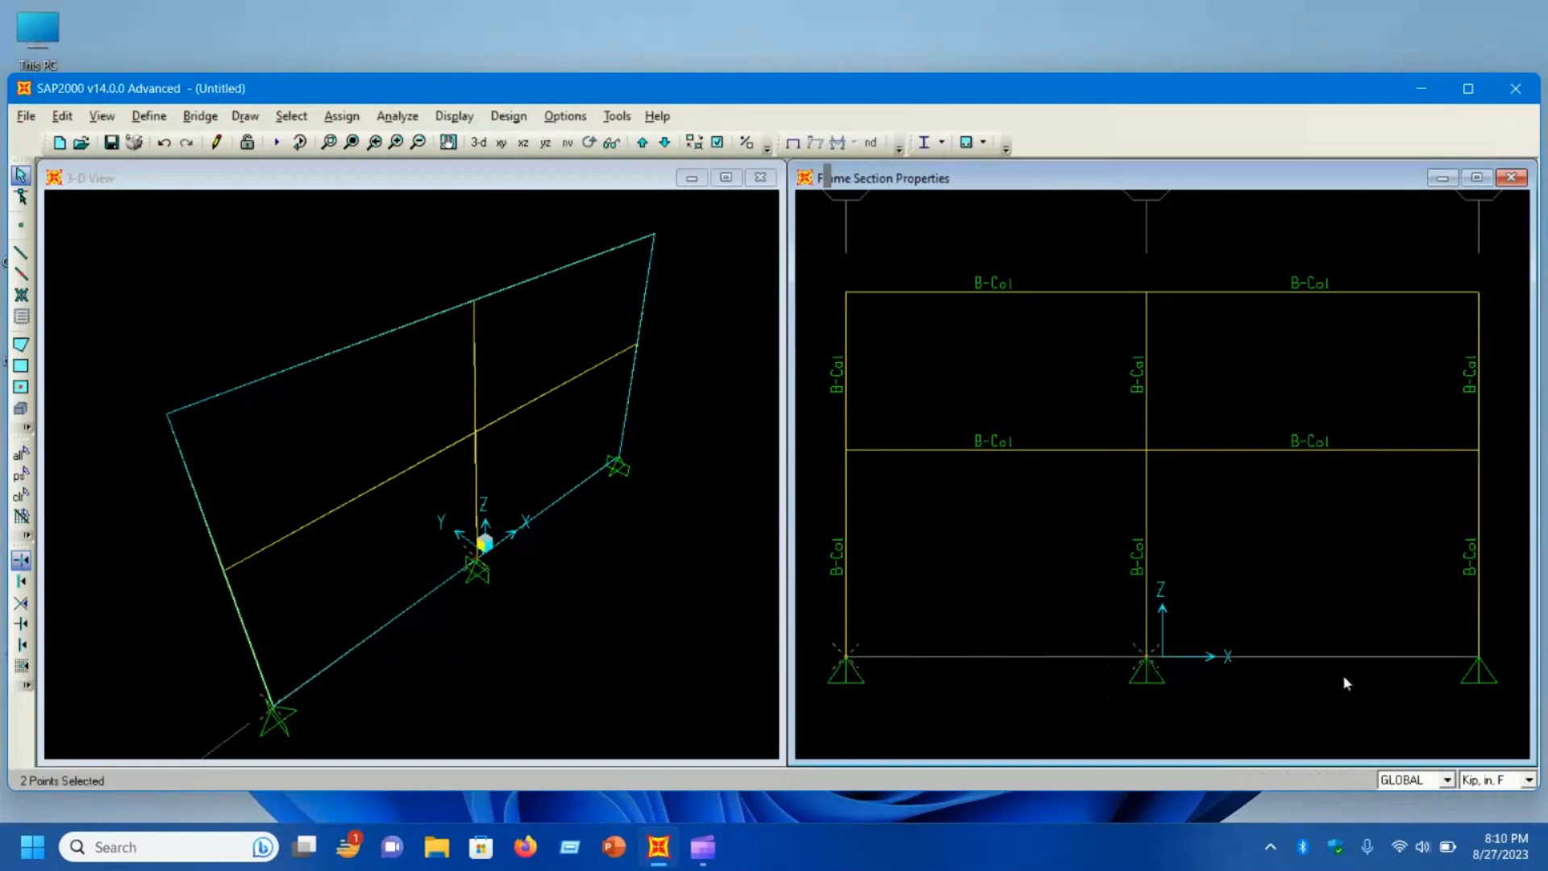
Step: Restrain all three translations at the three base joints using the pinned fast restraint
click(1135, 576)
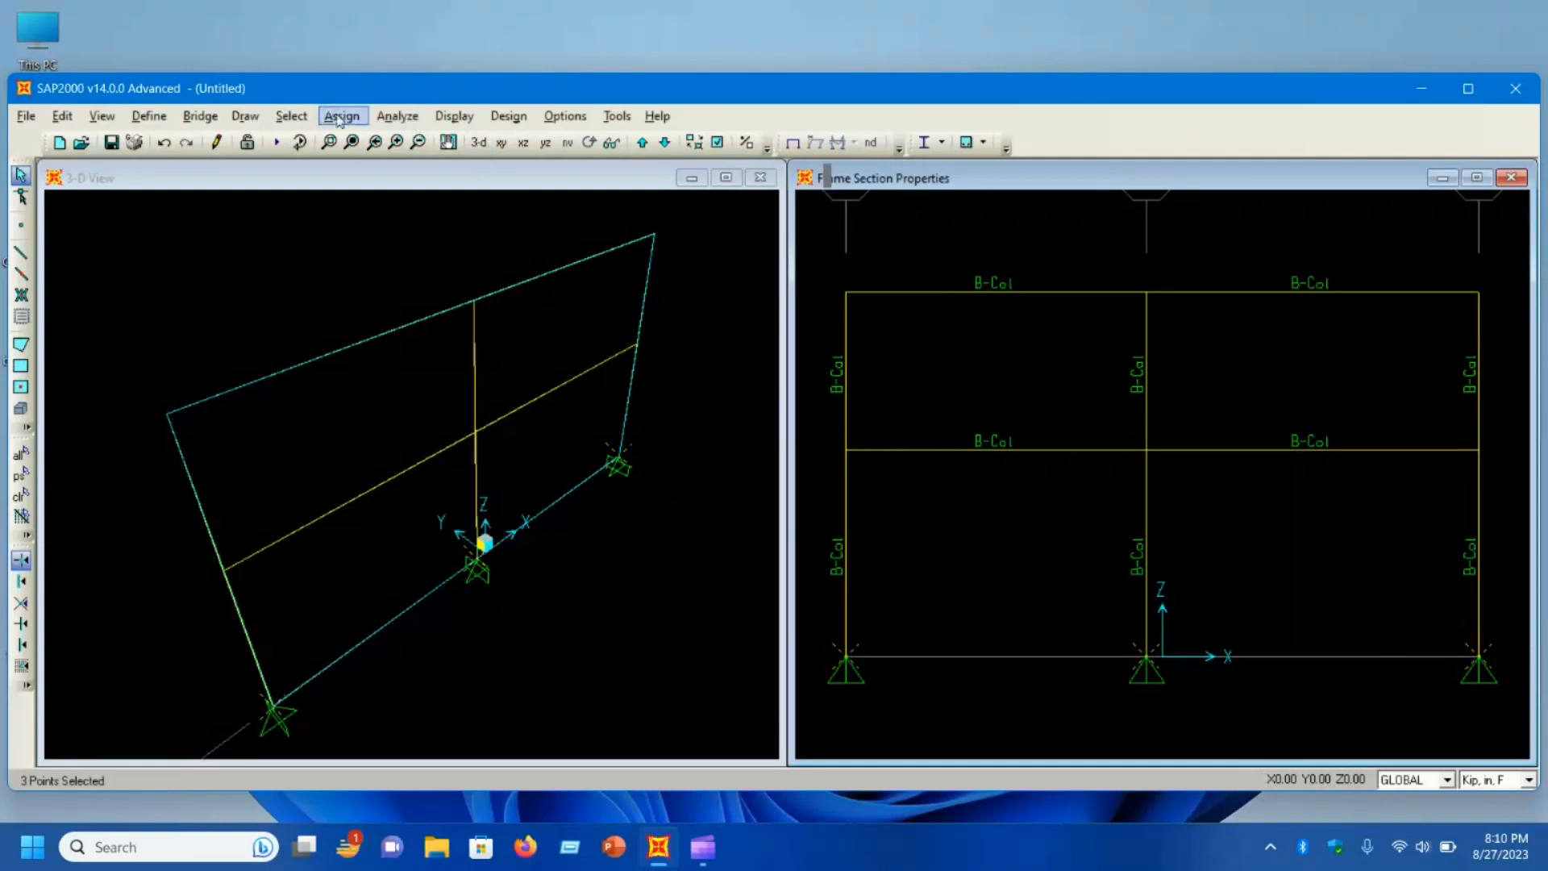
click(342, 116)
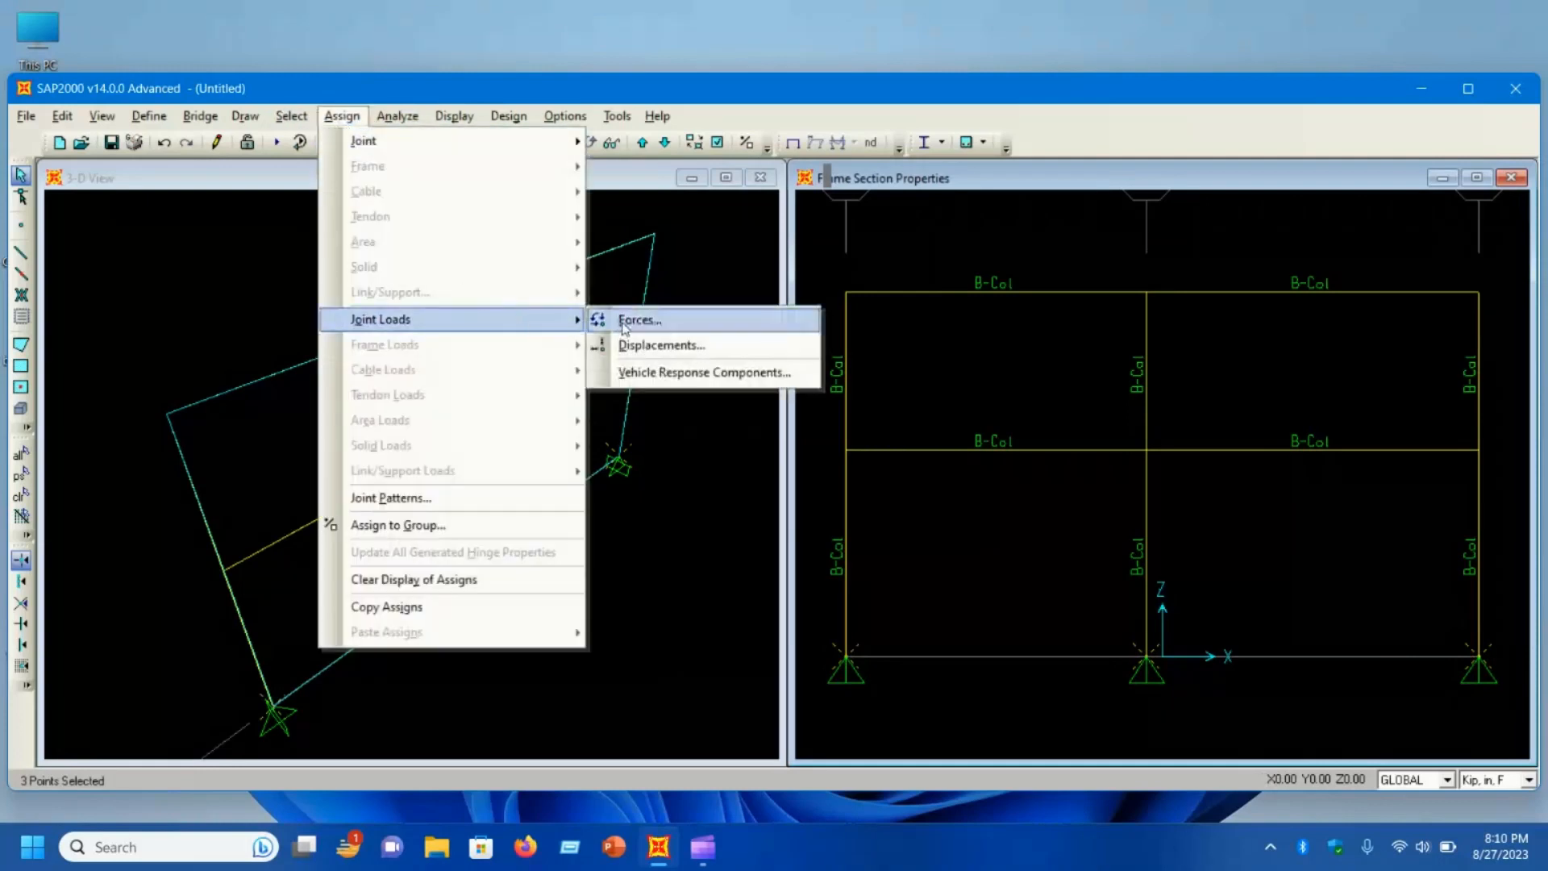
mouse_move(363, 140)
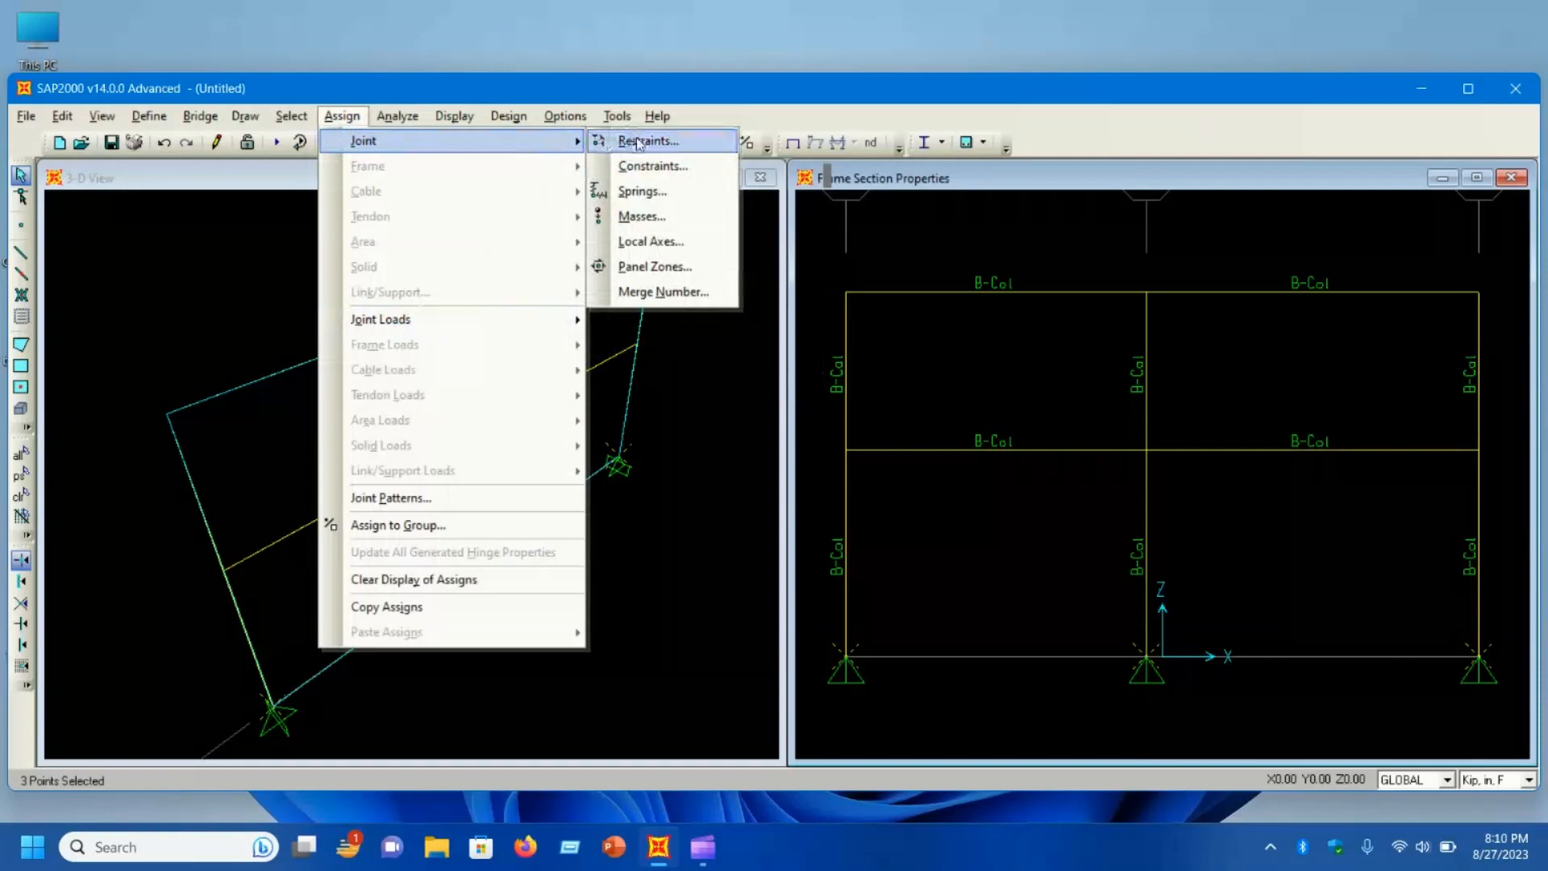
click(646, 140)
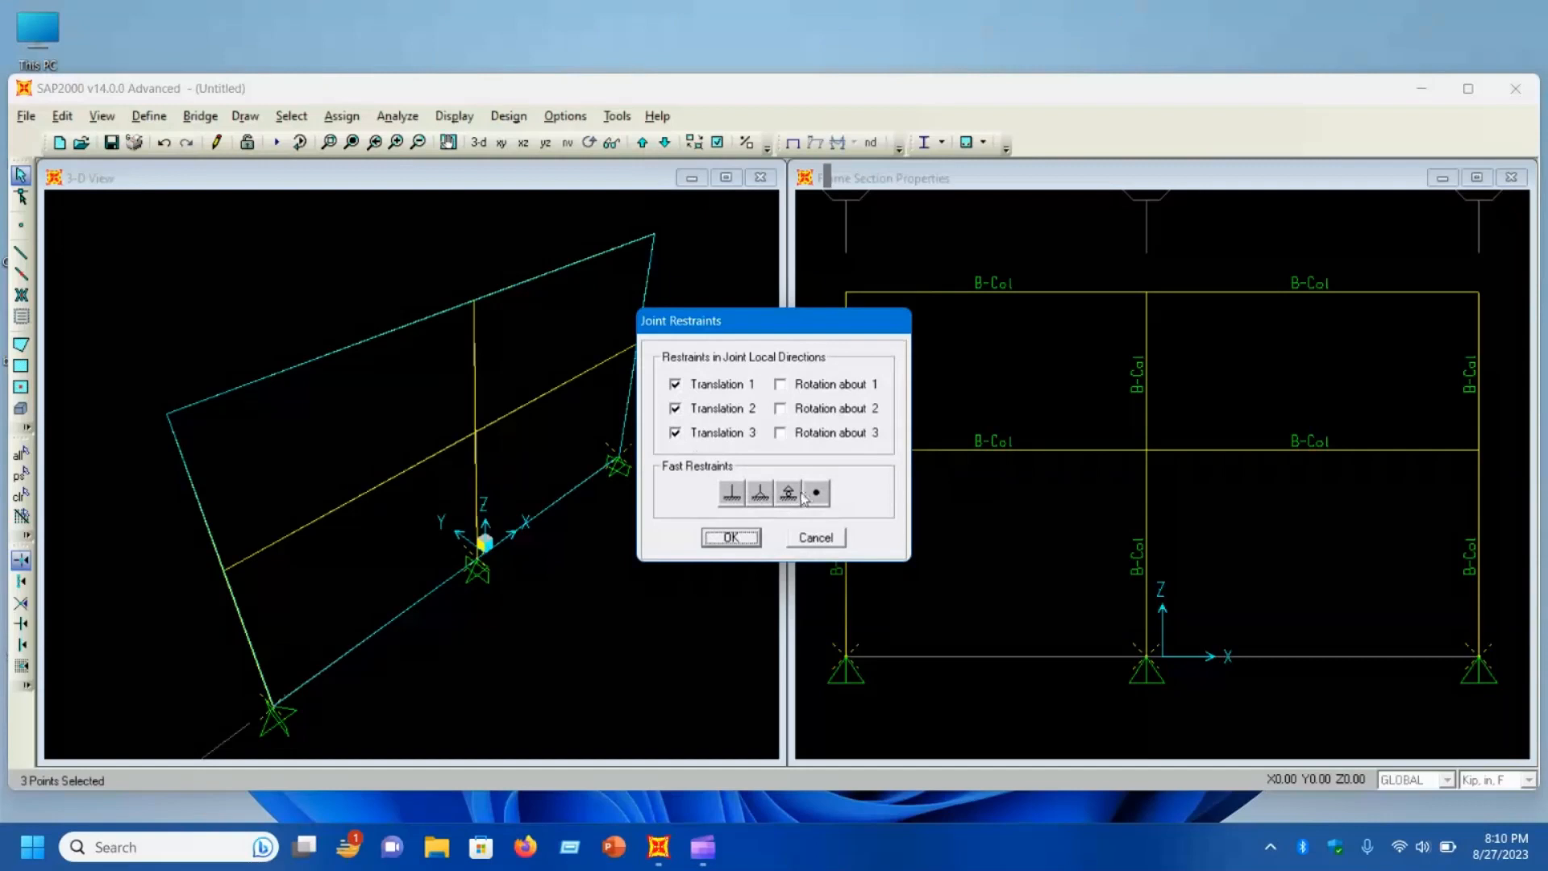
click(788, 491)
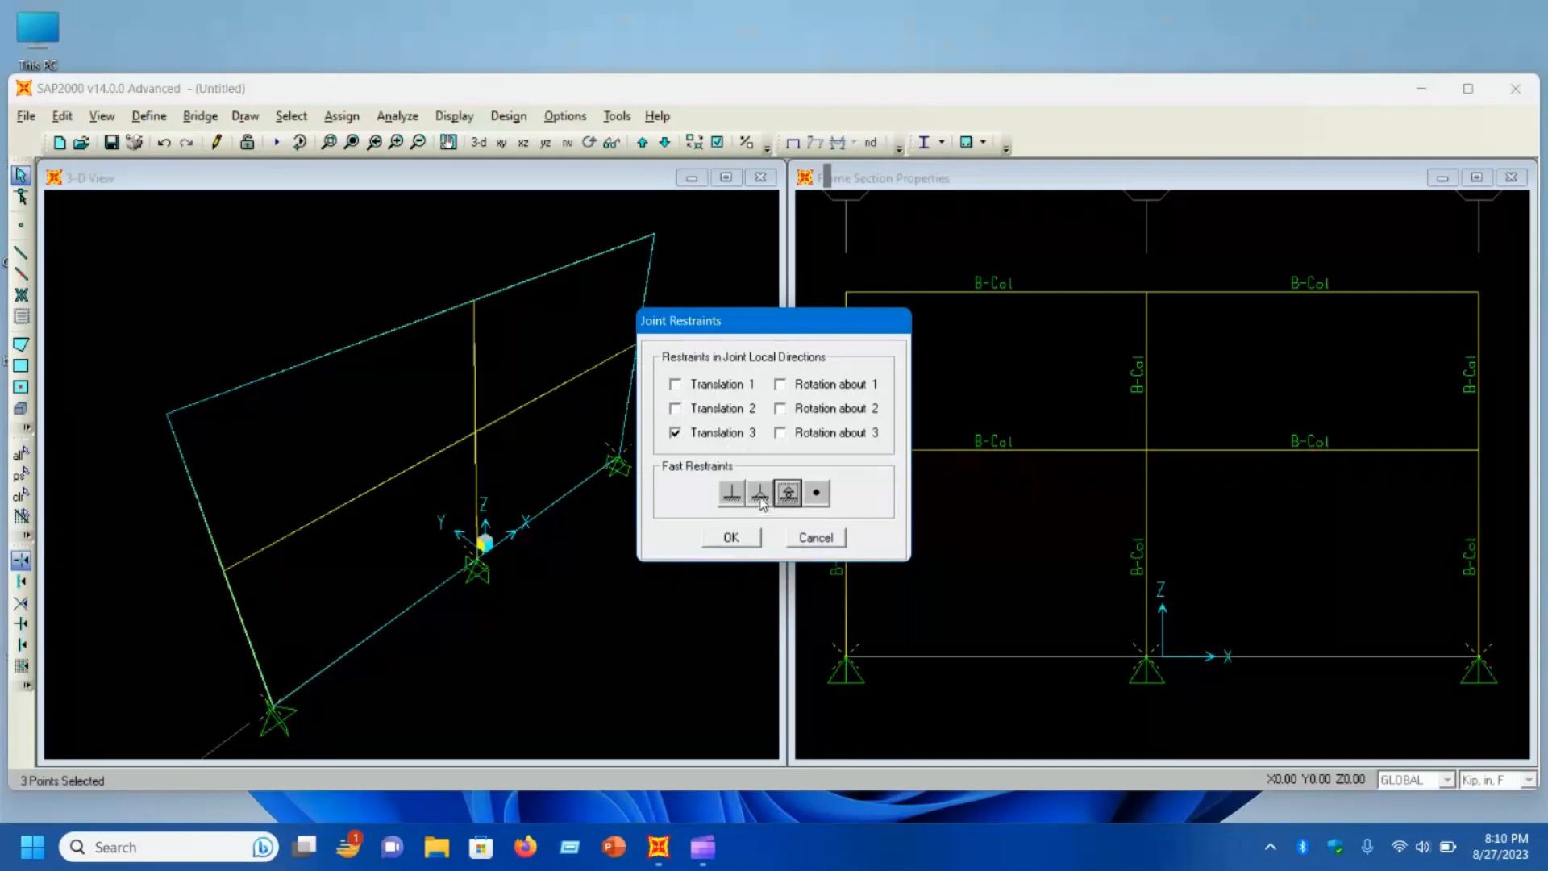
click(760, 492)
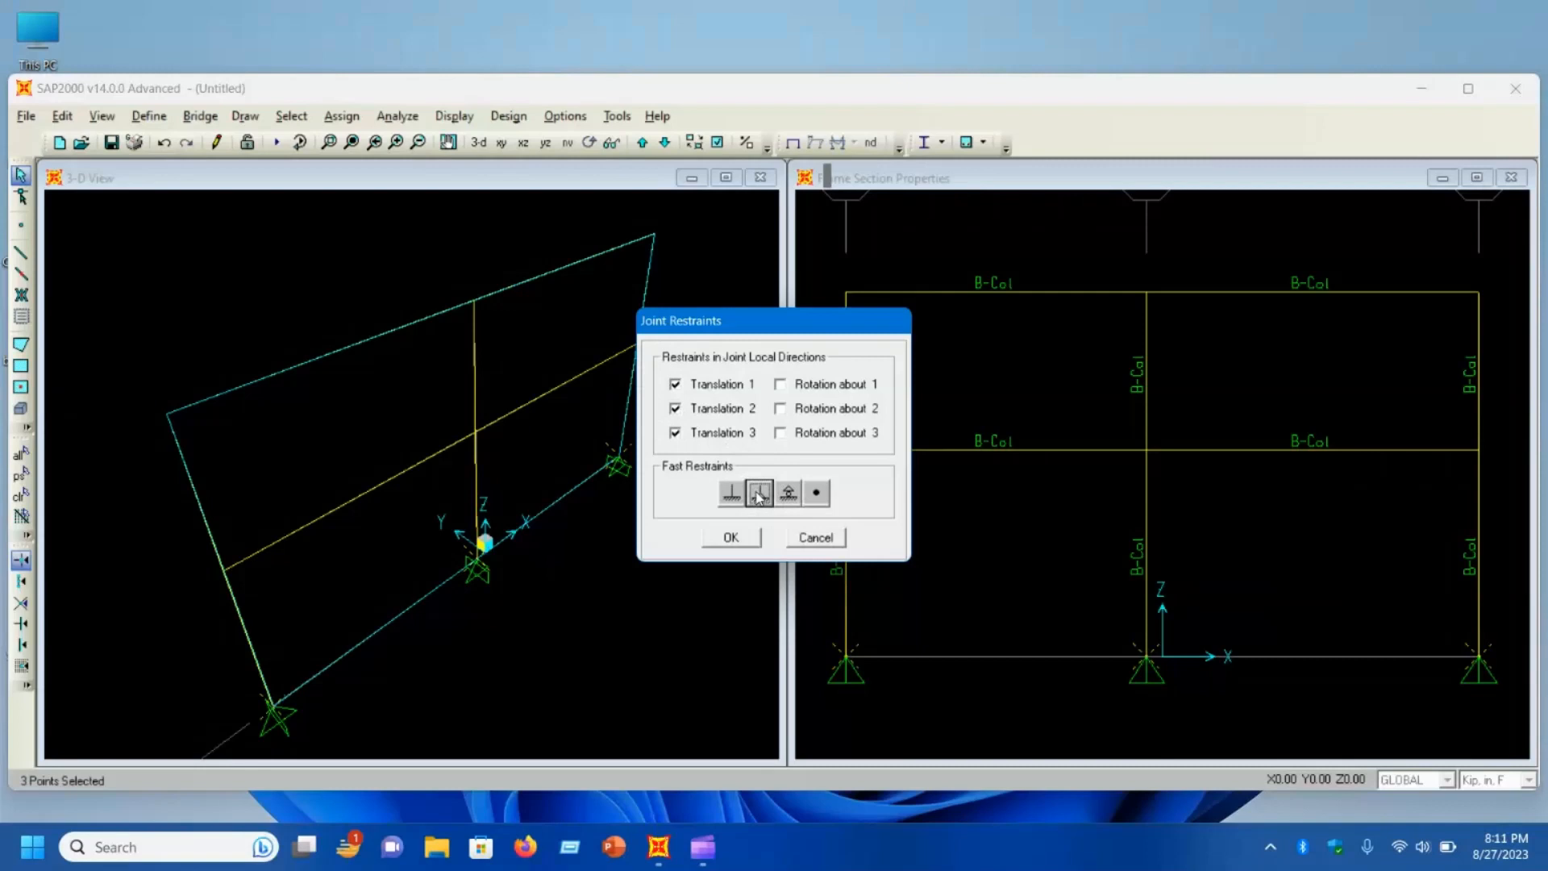
click(730, 493)
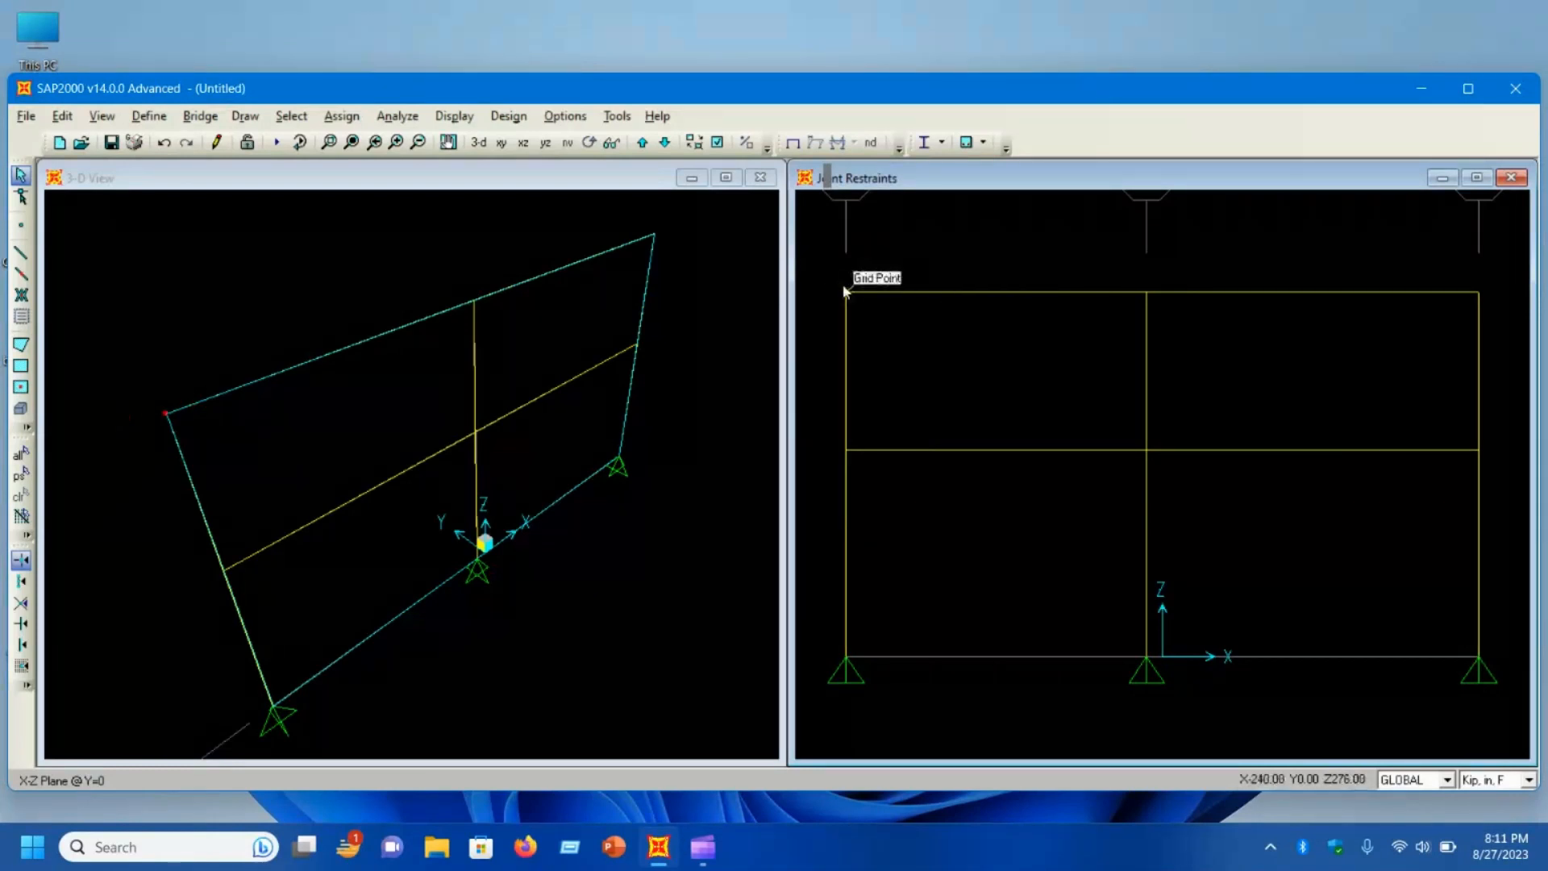
mouse_move(1204, 307)
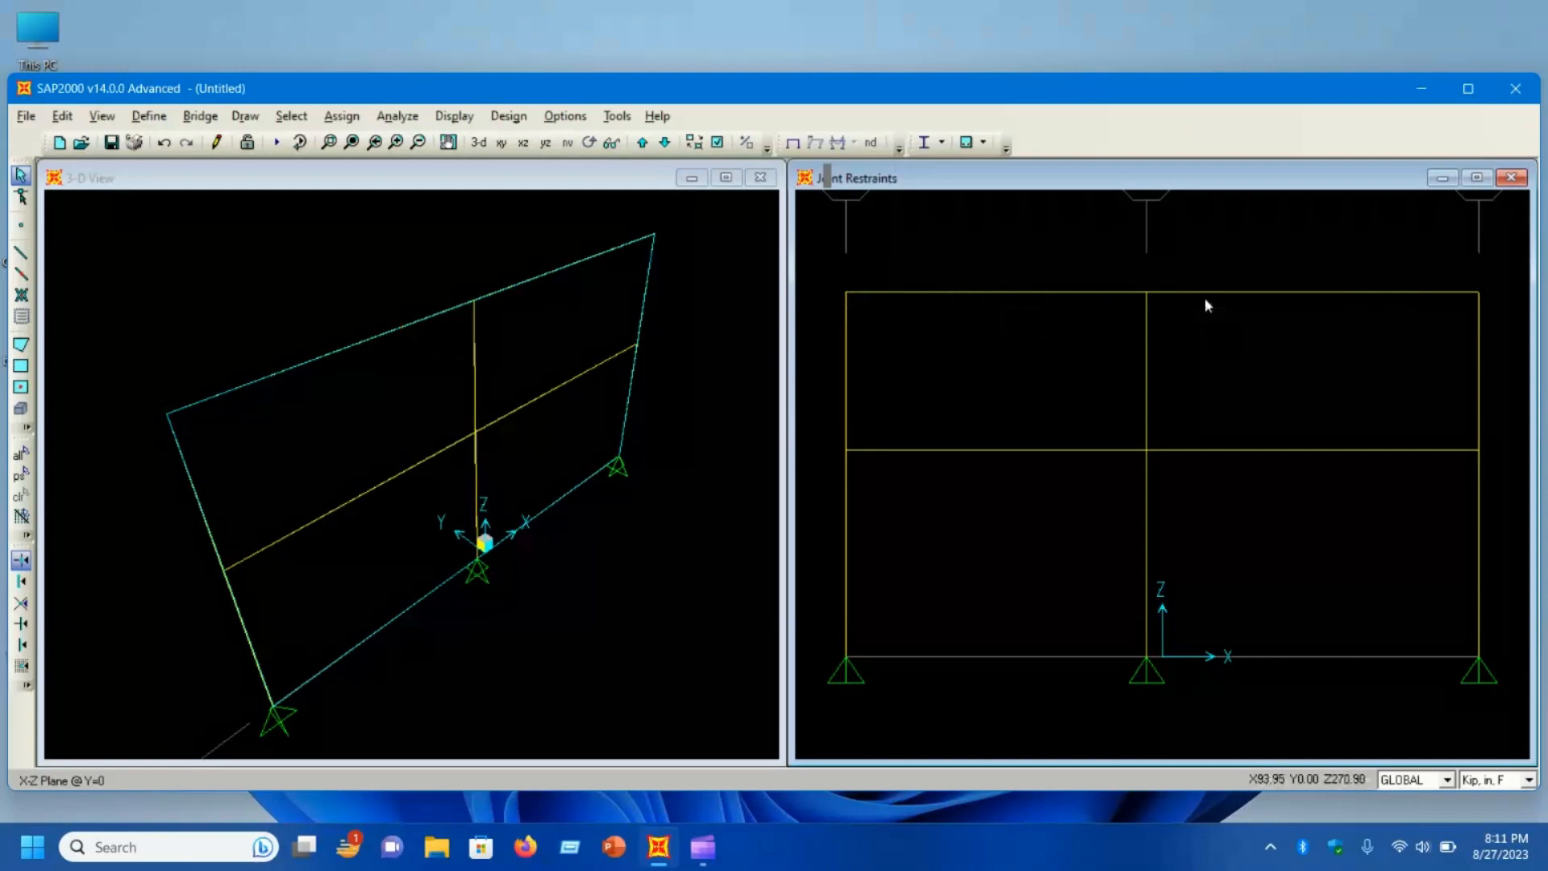
Step: Apply a uniform 2 kip/ft DEAD distributed load to the top beams and show the model in Kip, ft units
click(1164, 293)
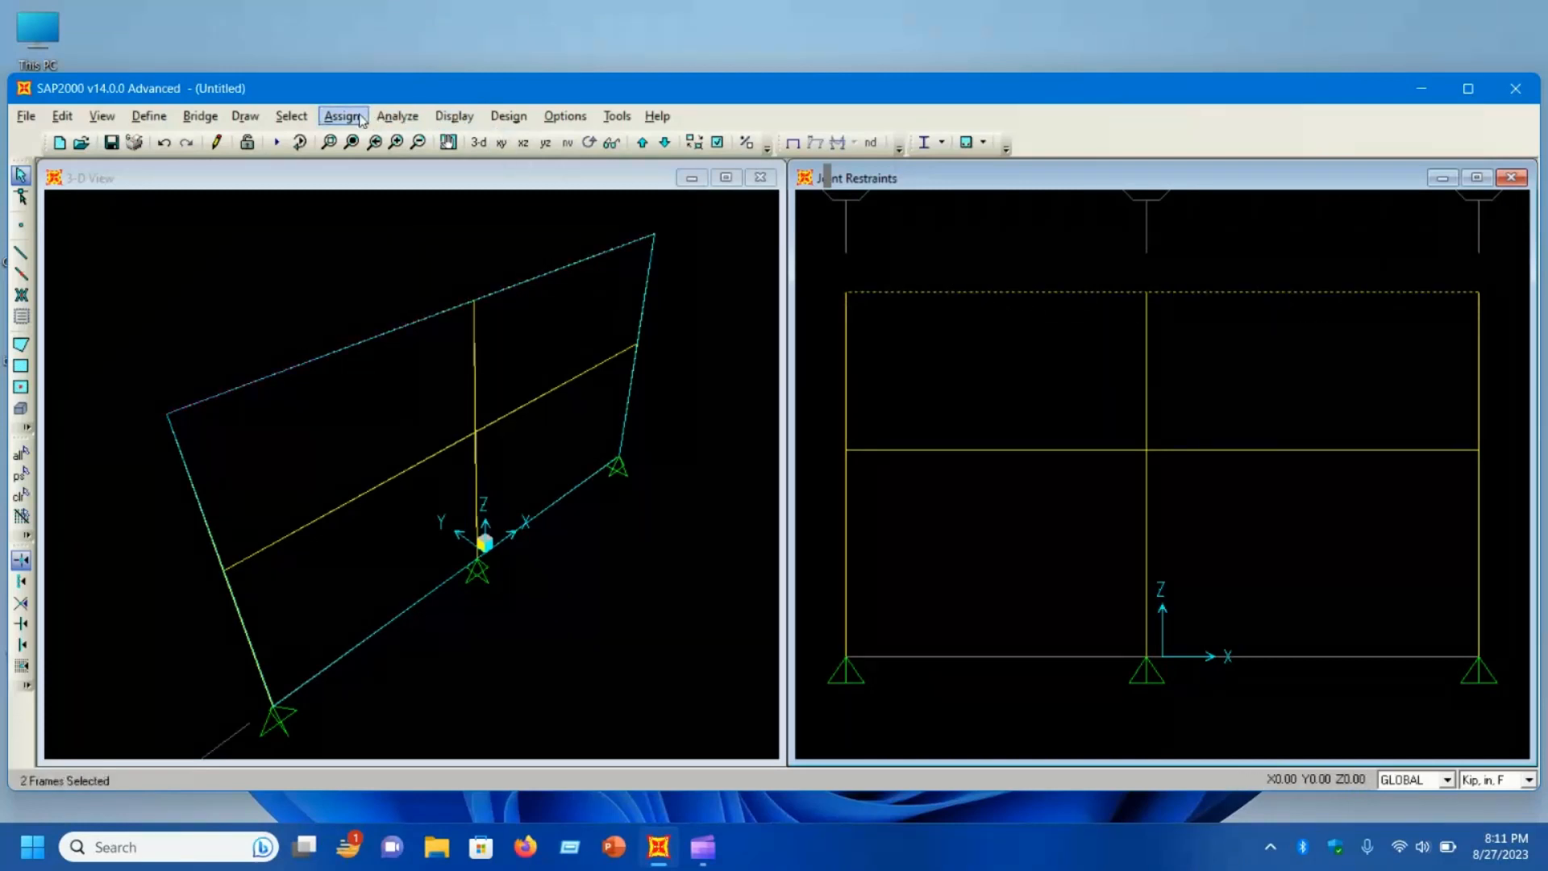
click(341, 116)
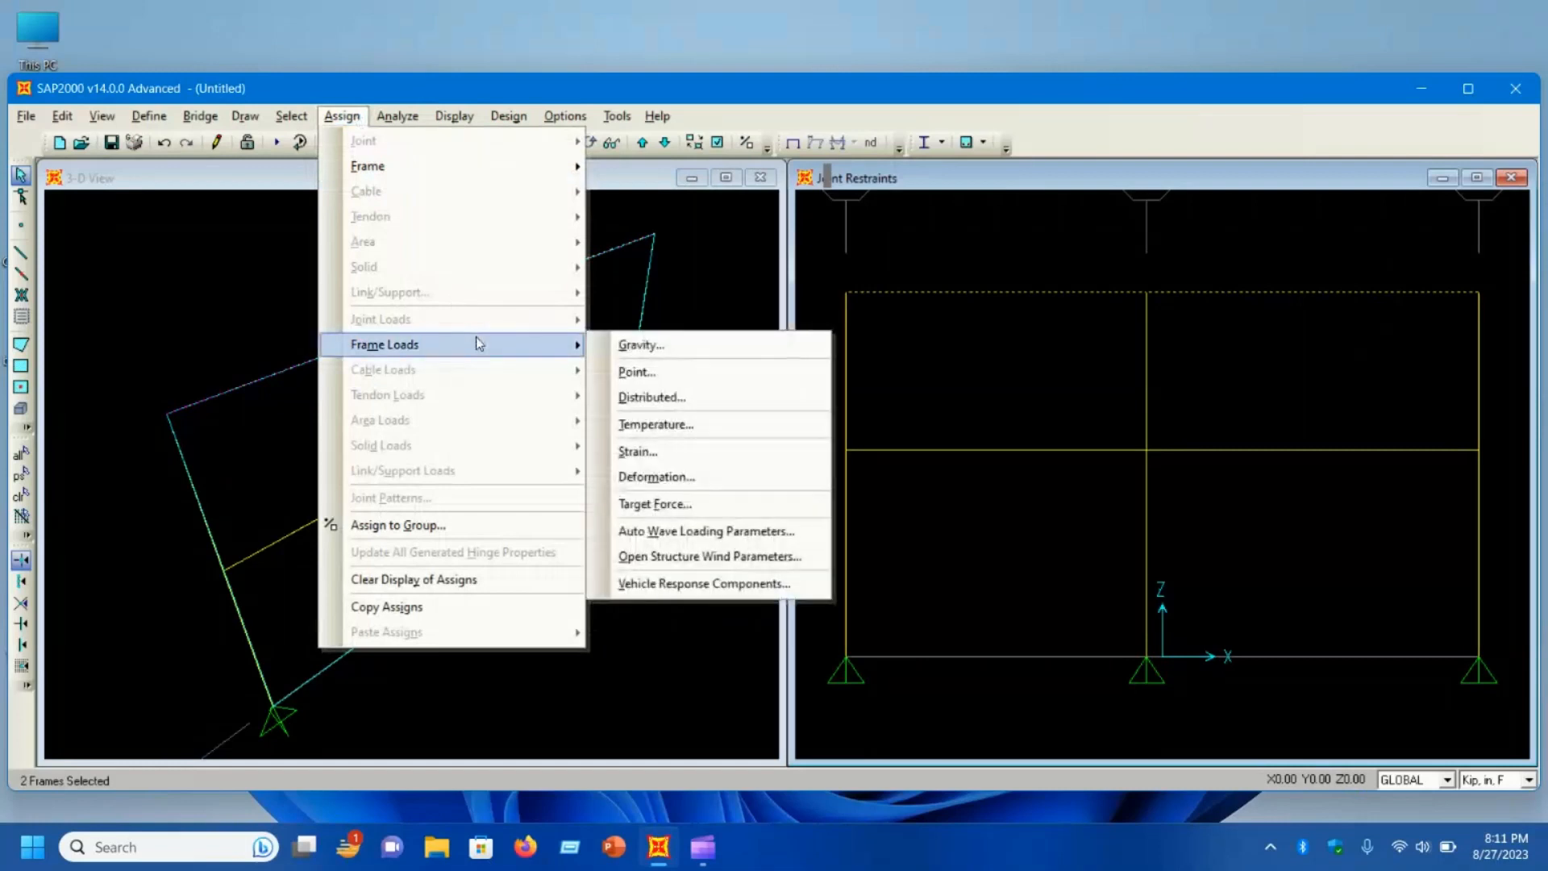
mouse_move(671, 345)
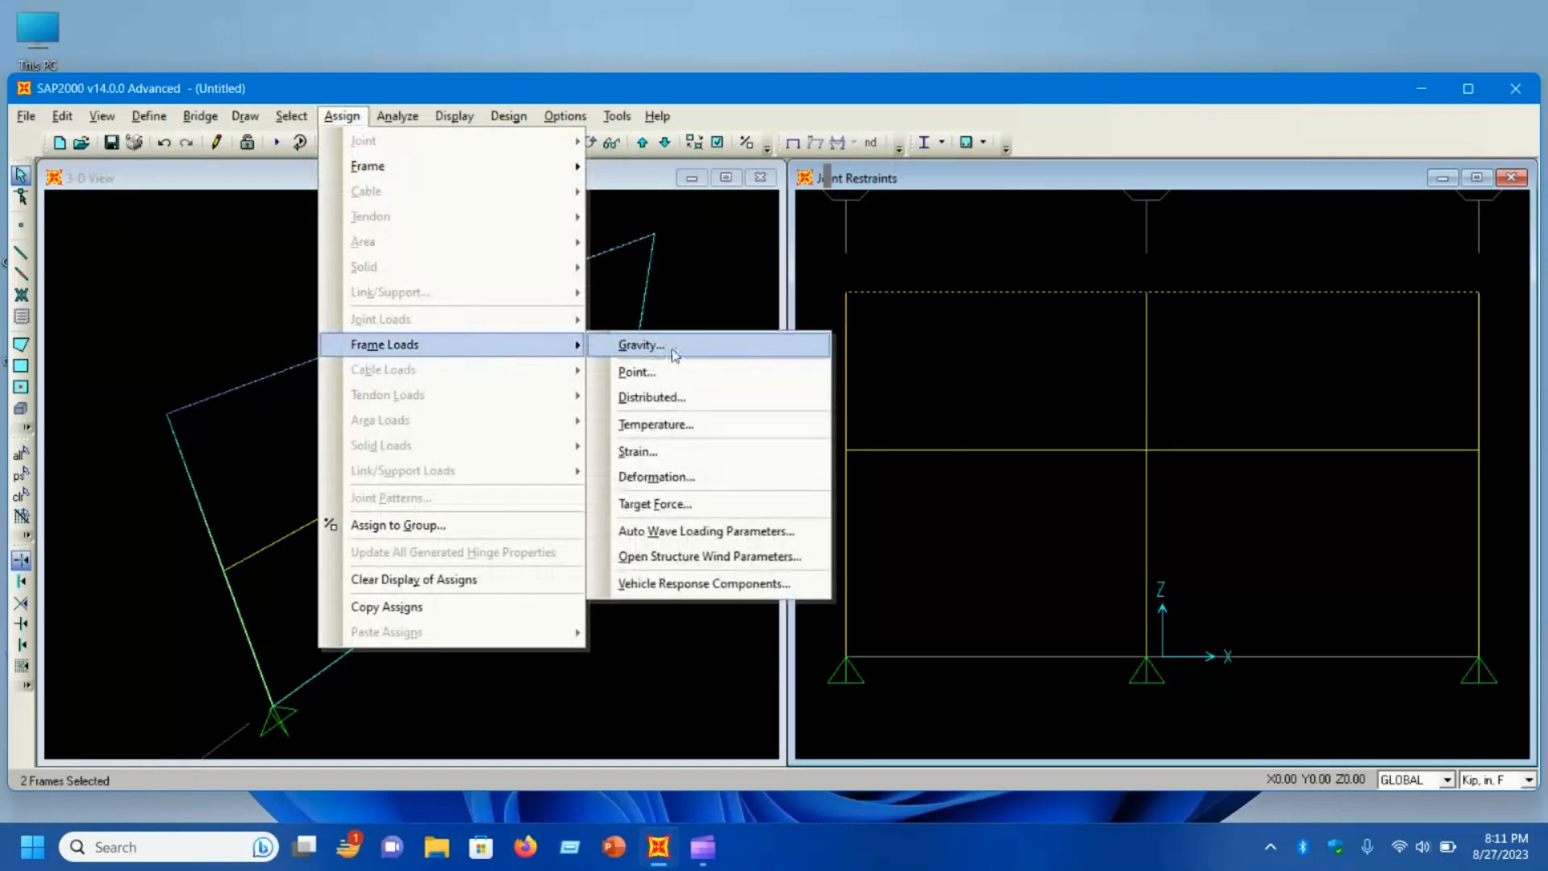
mouse_move(677, 396)
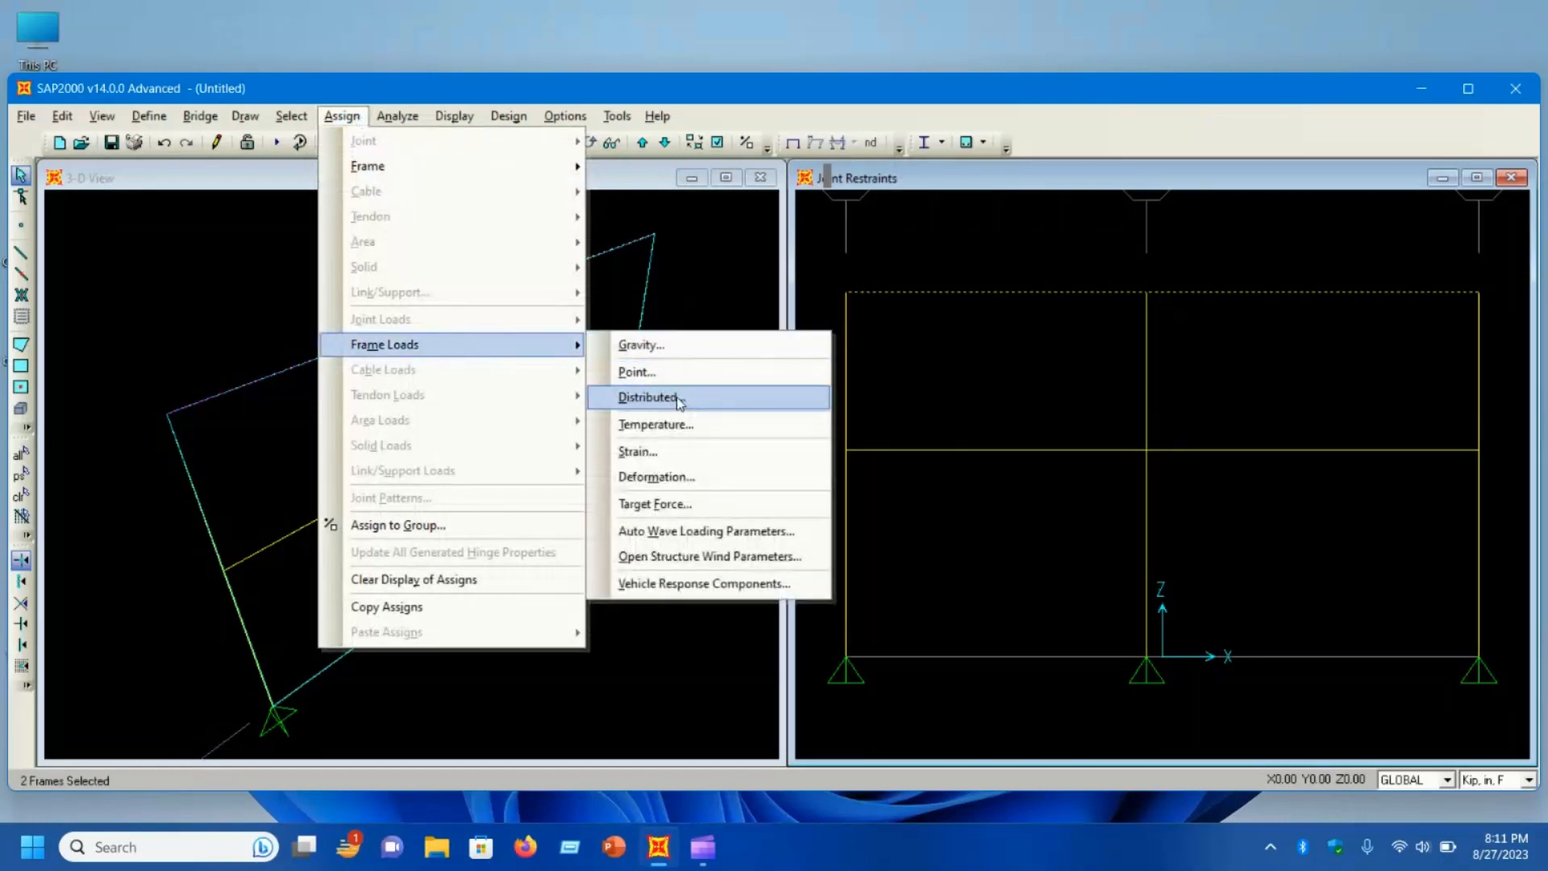
click(648, 396)
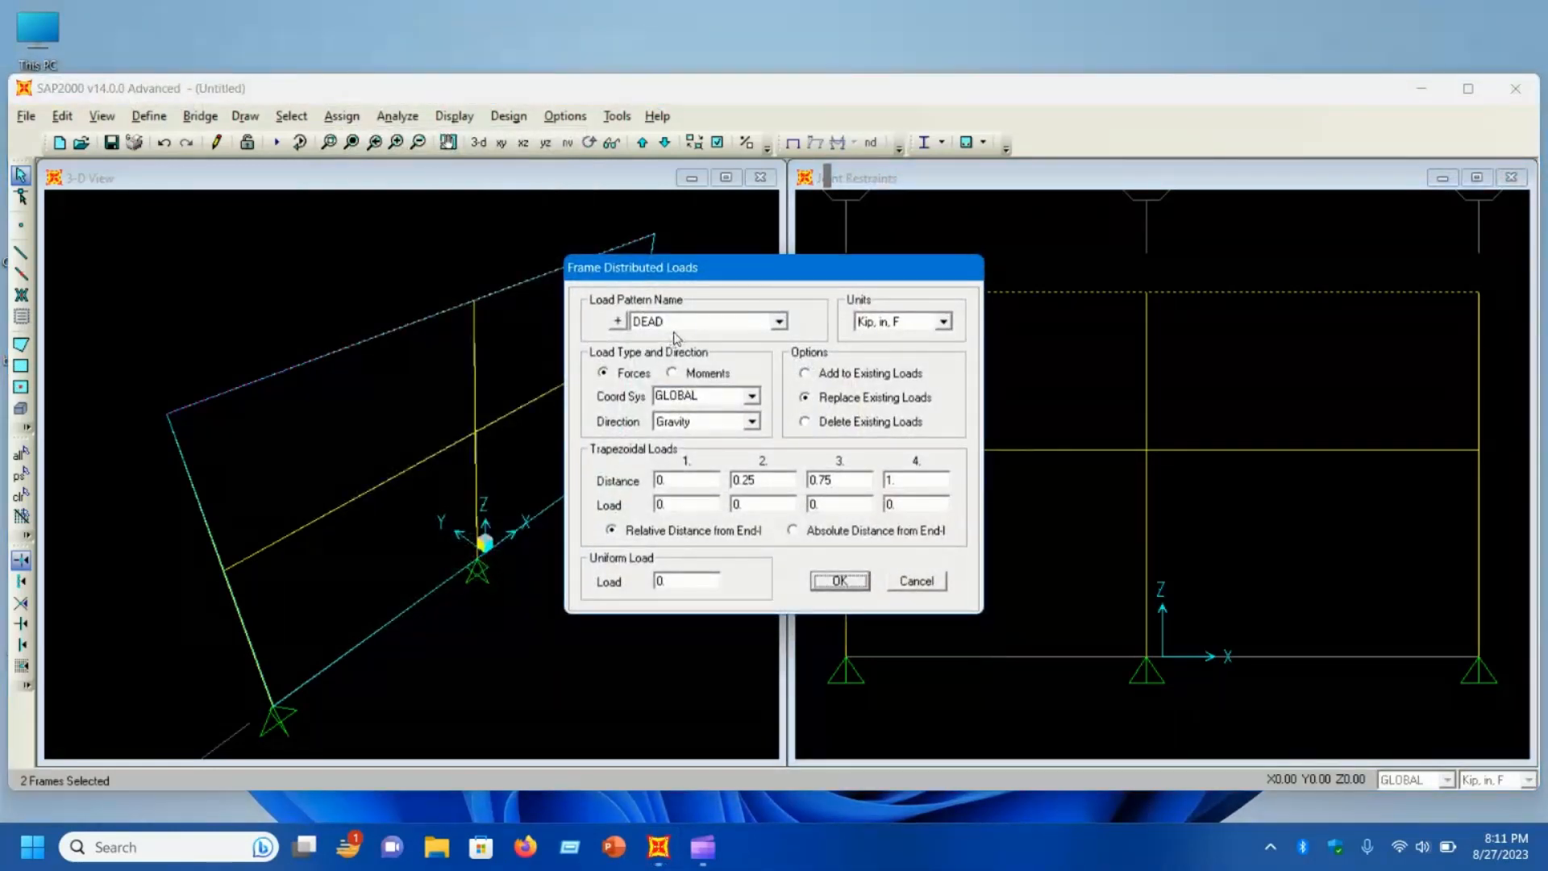
click(945, 321)
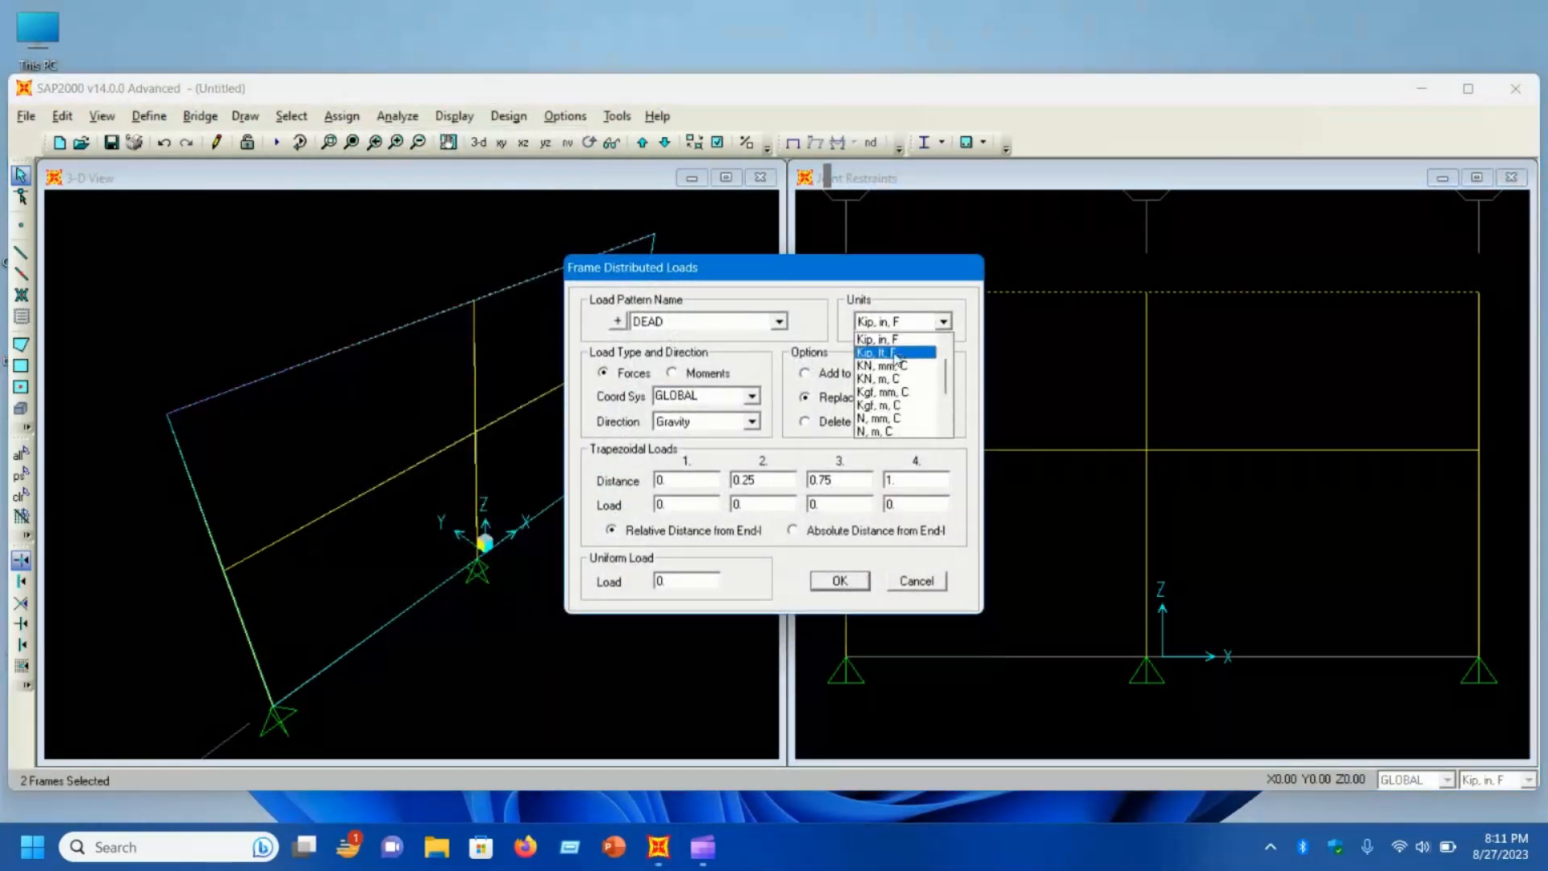
click(892, 353)
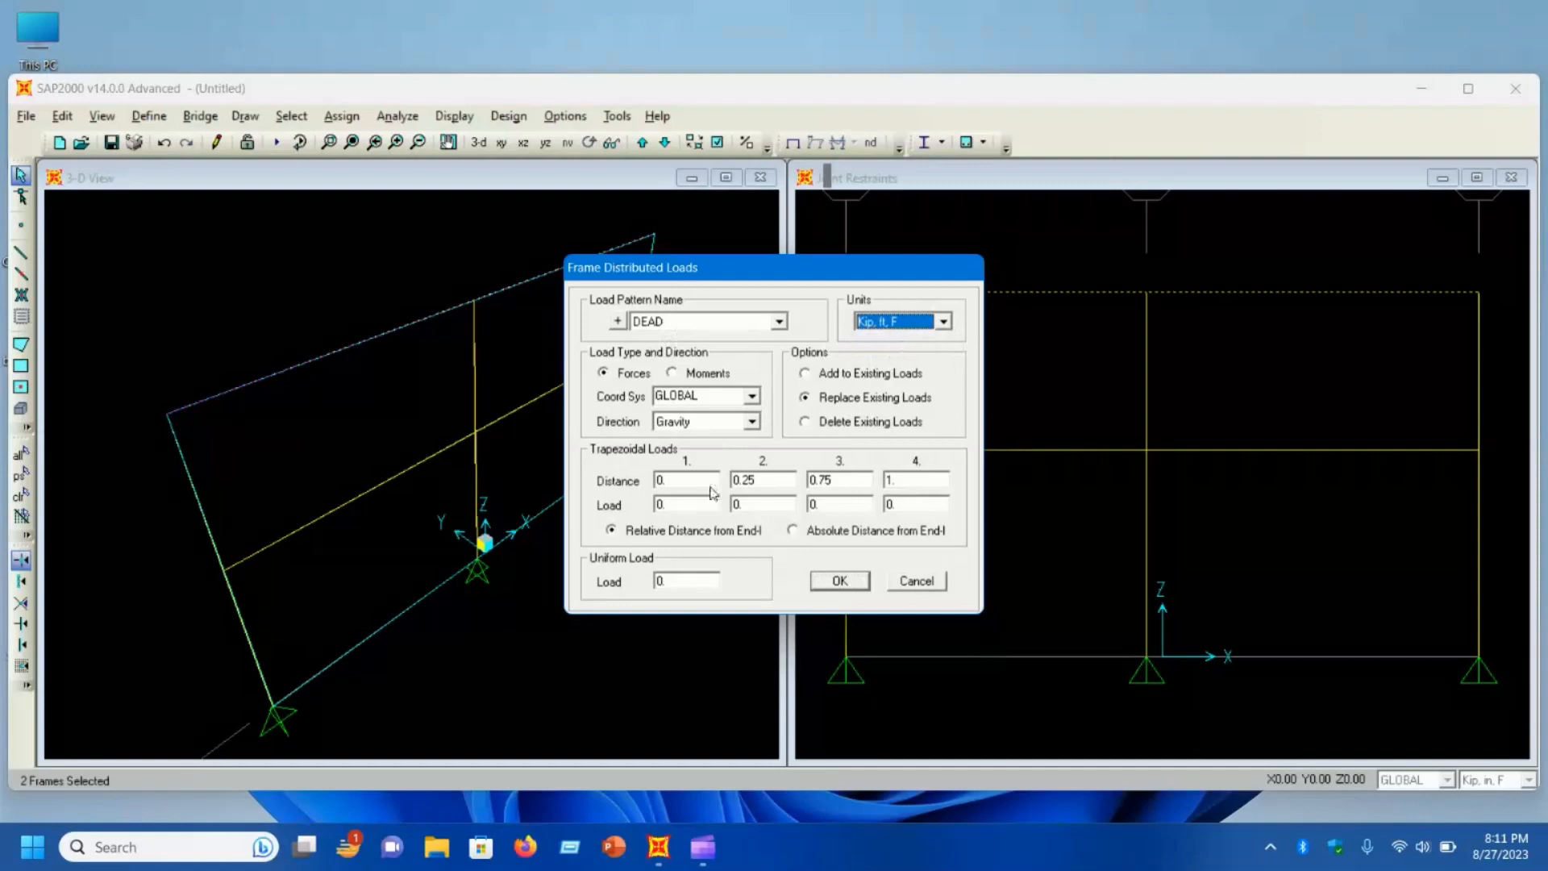
click(685, 580)
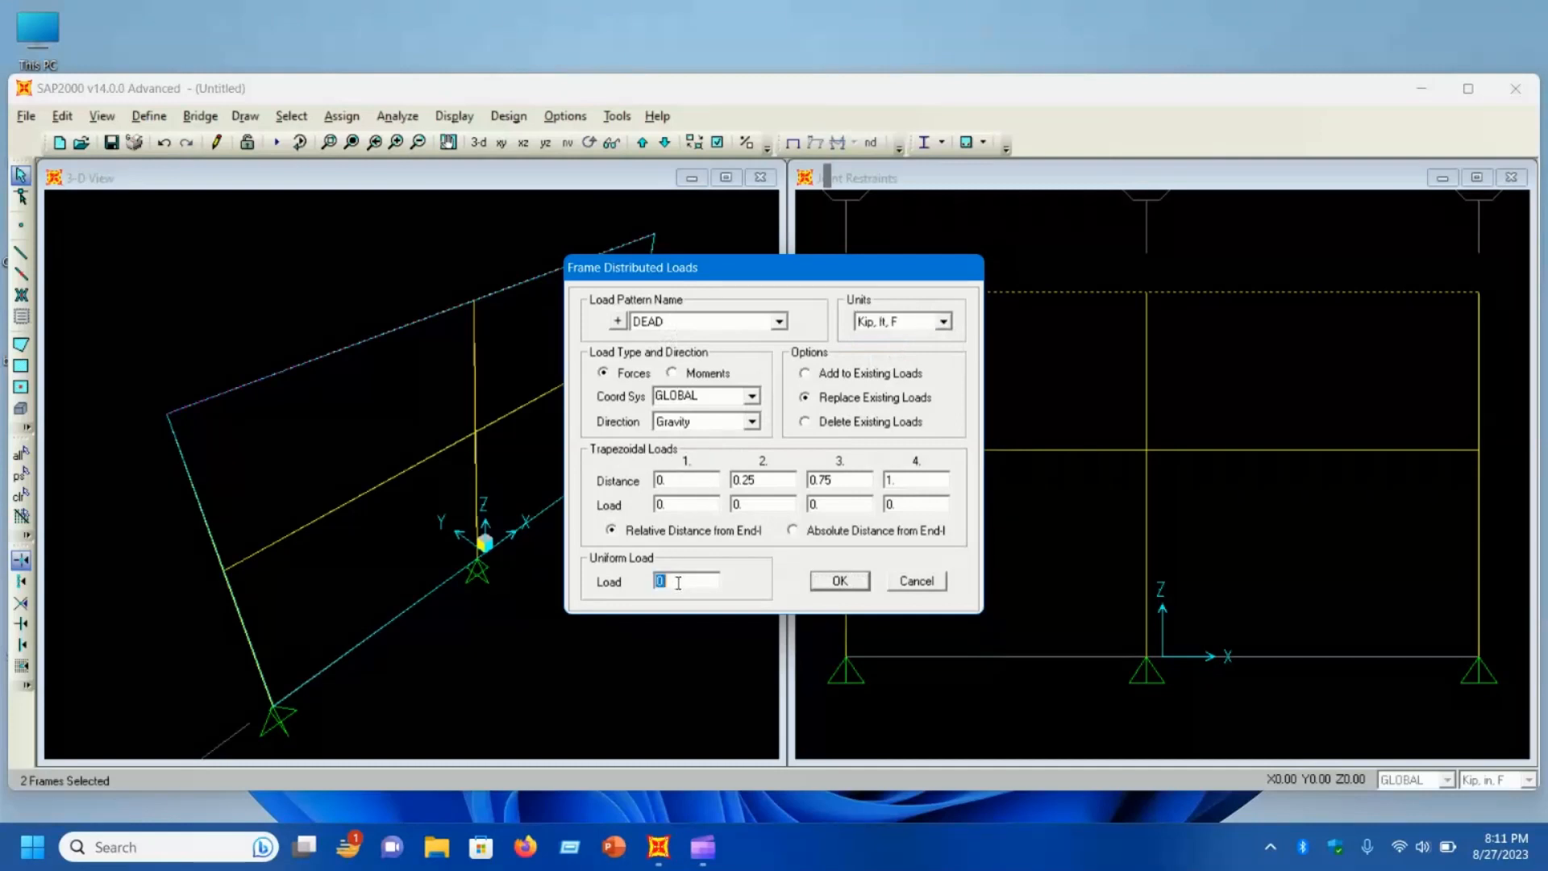
text(2)
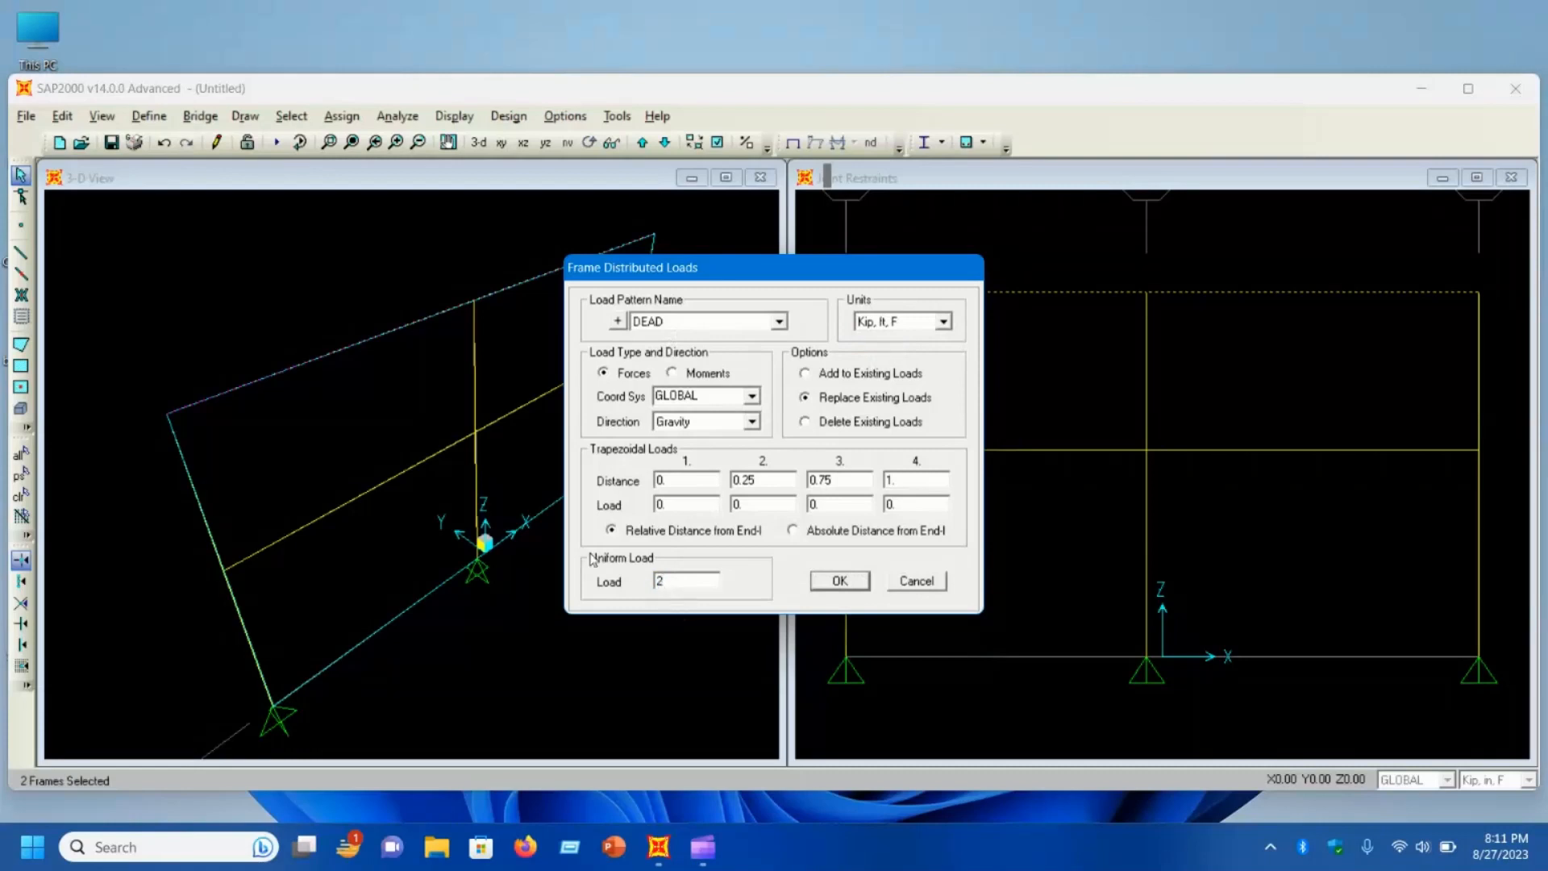
mouse_move(621, 595)
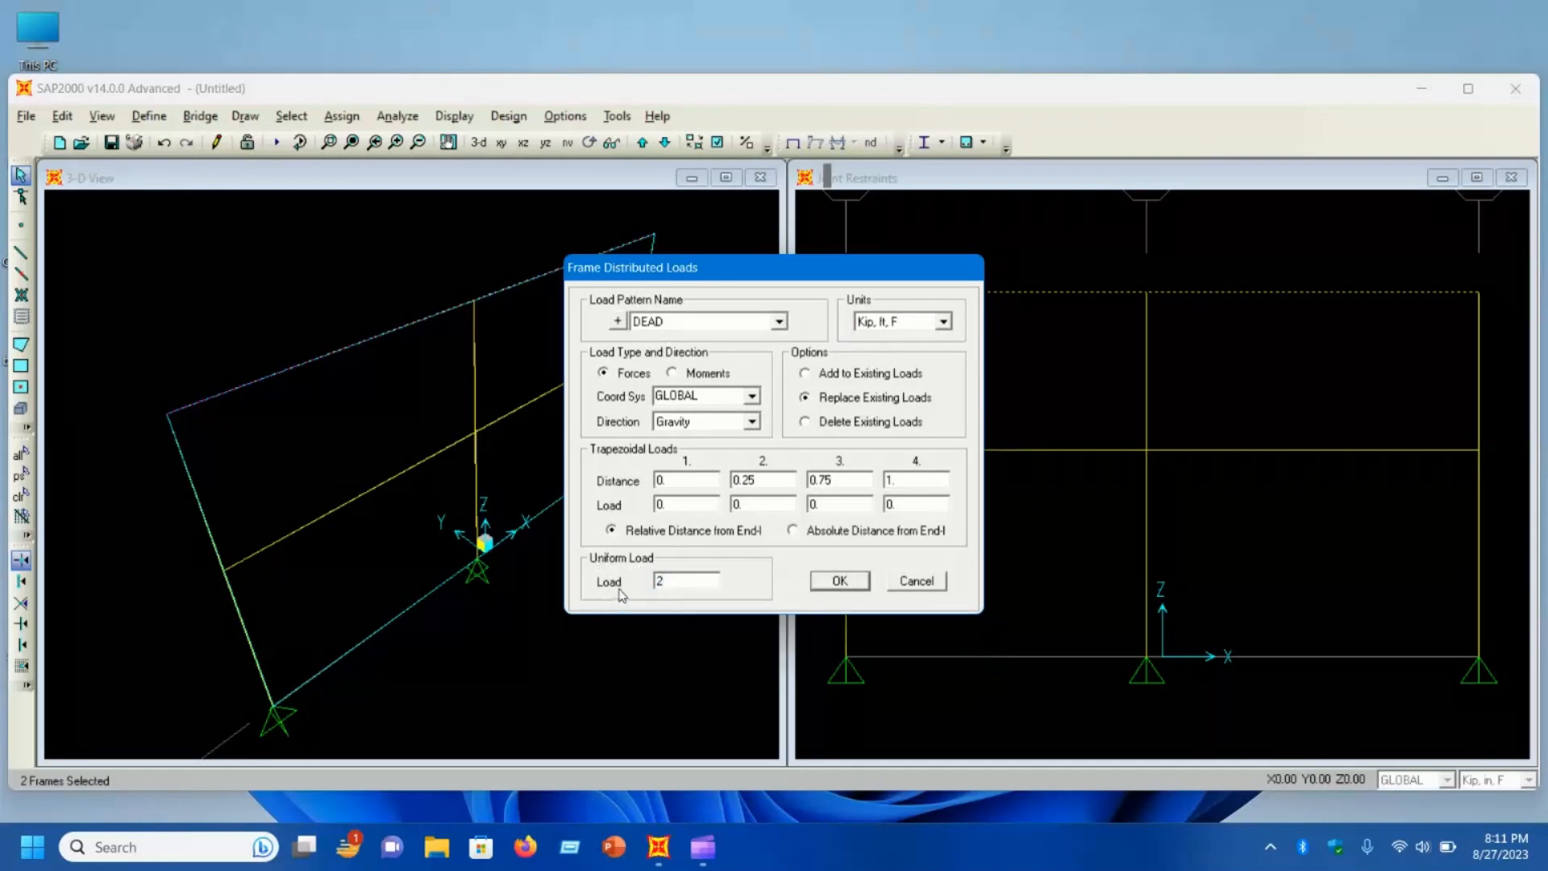
click(839, 579)
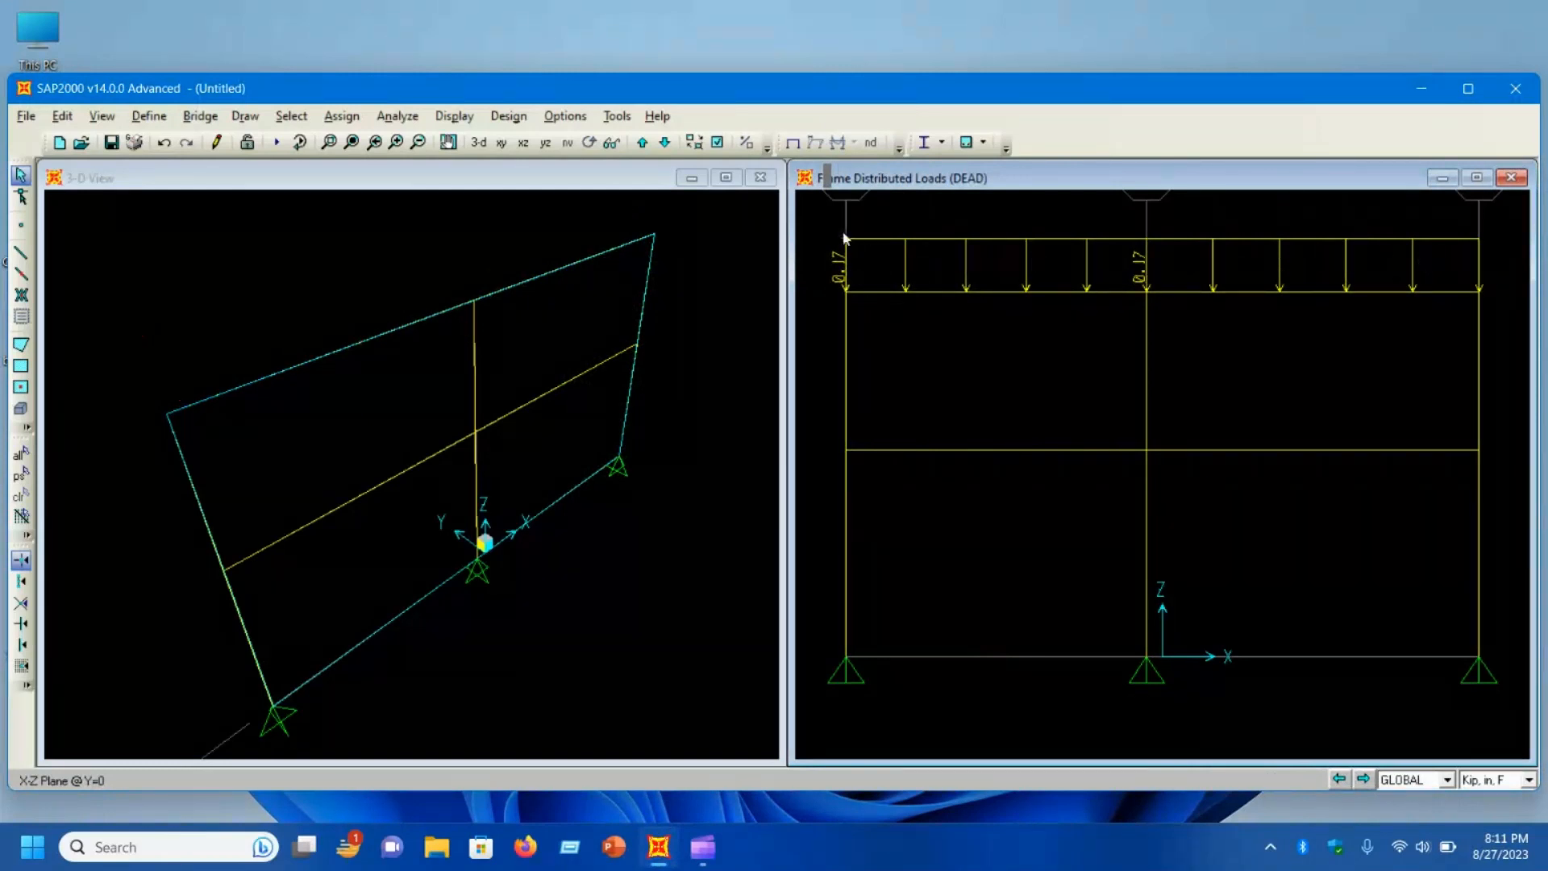
mouse_move(851, 308)
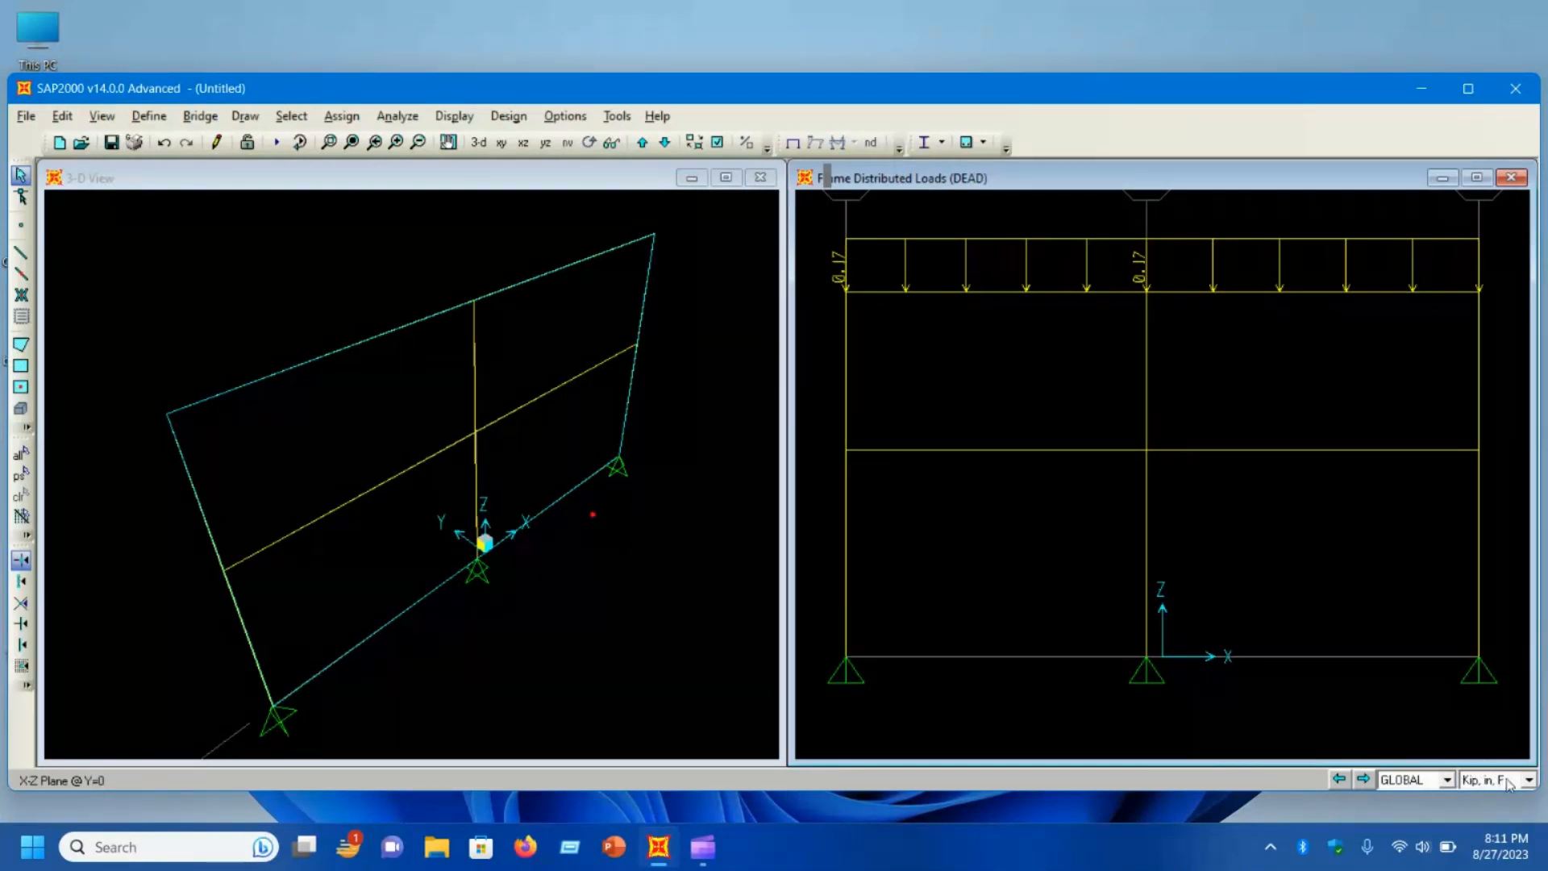
click(1529, 779)
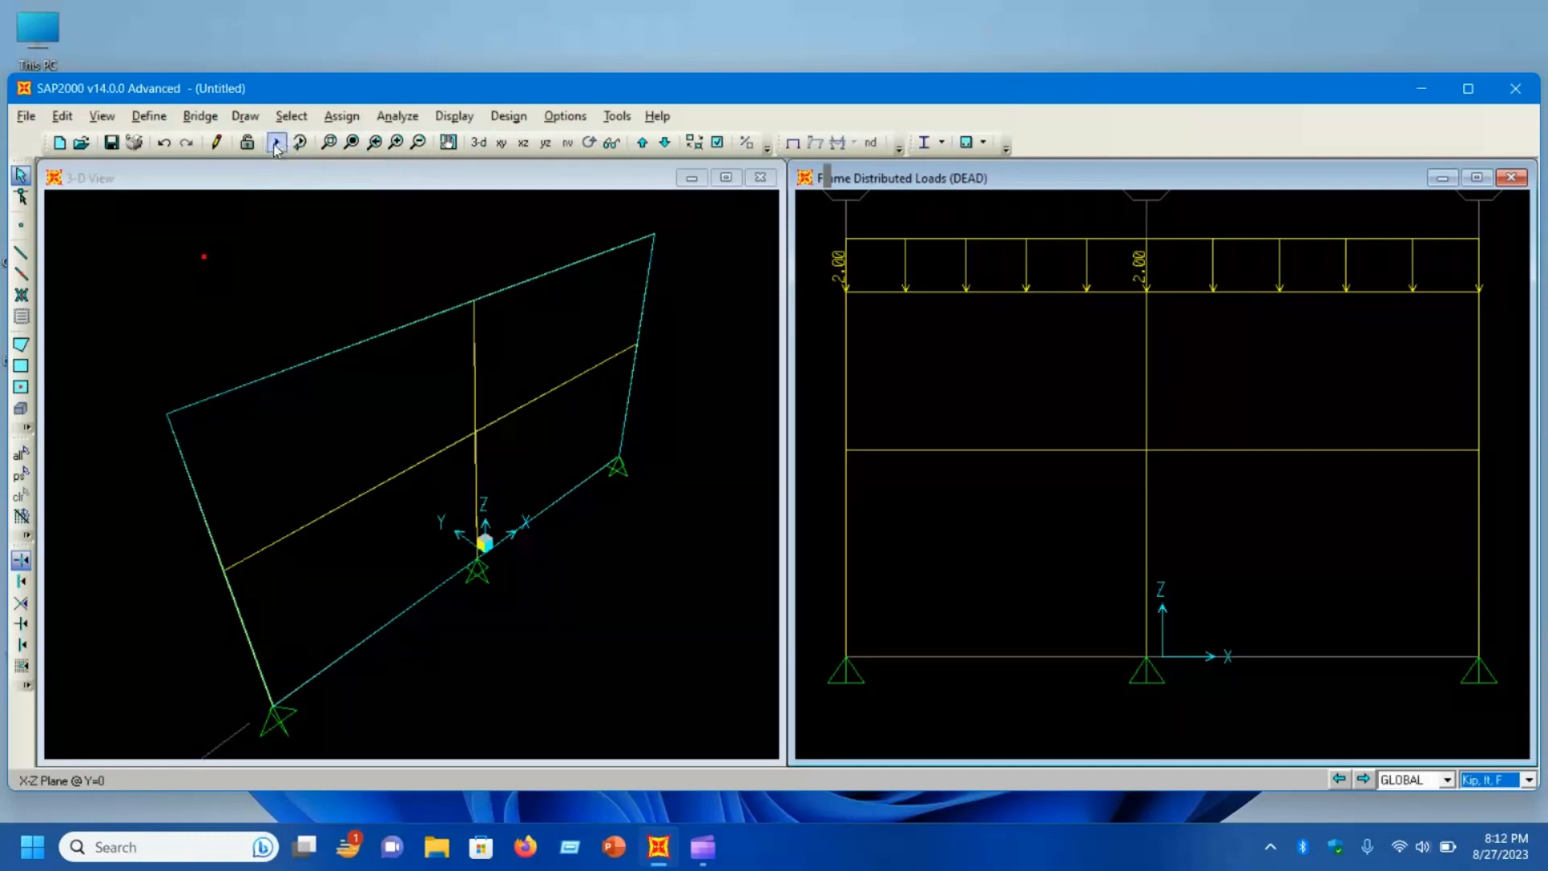
Step: Set MODAL to Do Not Run and start the analysis with only DEAD, reaching the save prompt
click(276, 142)
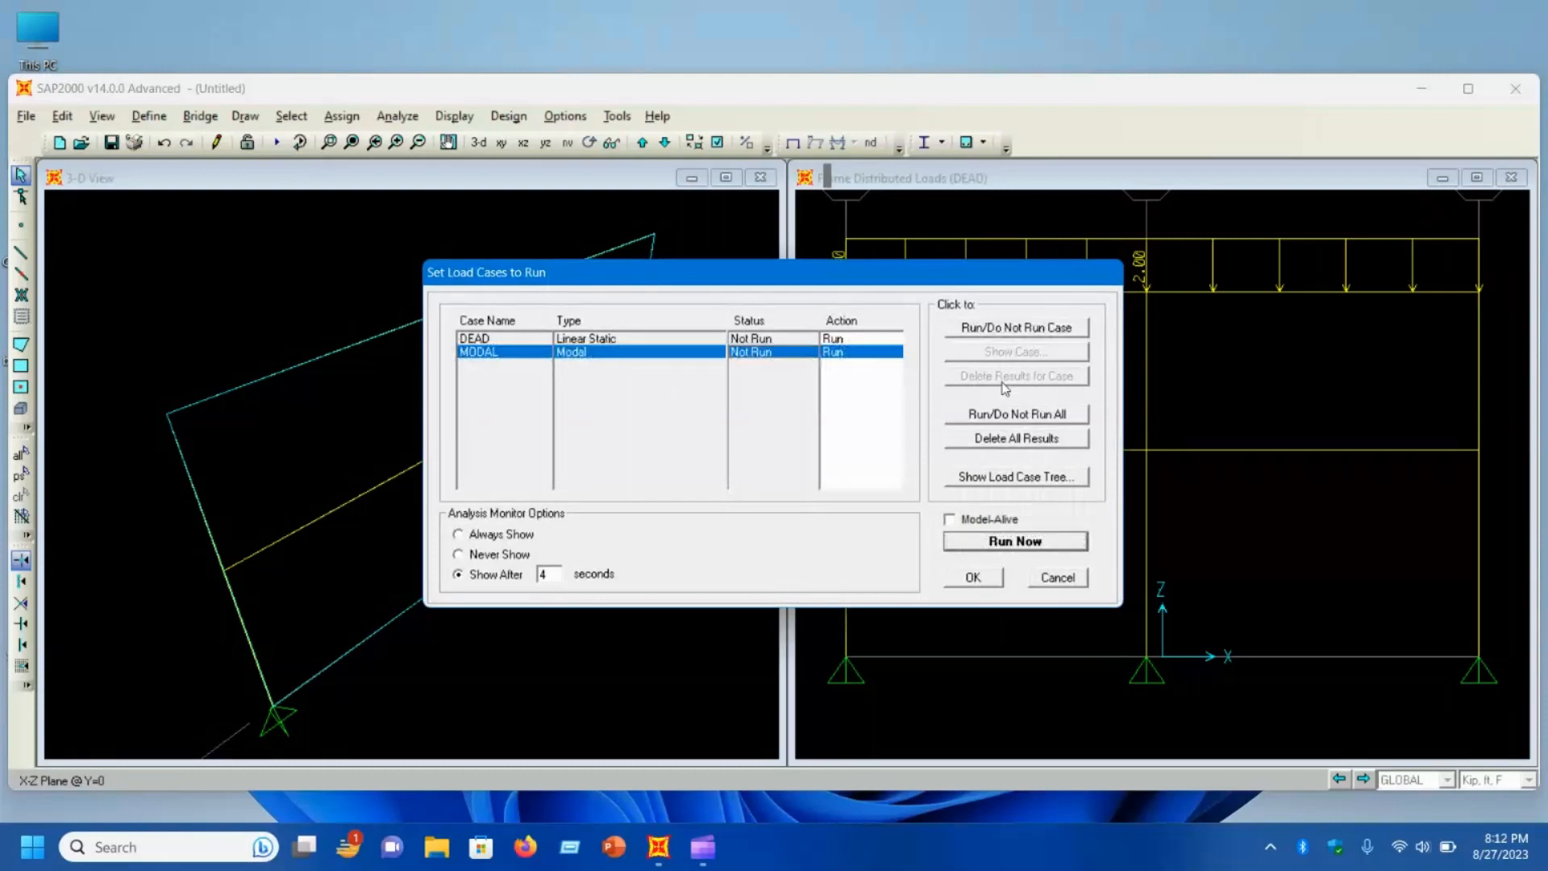
click(1014, 327)
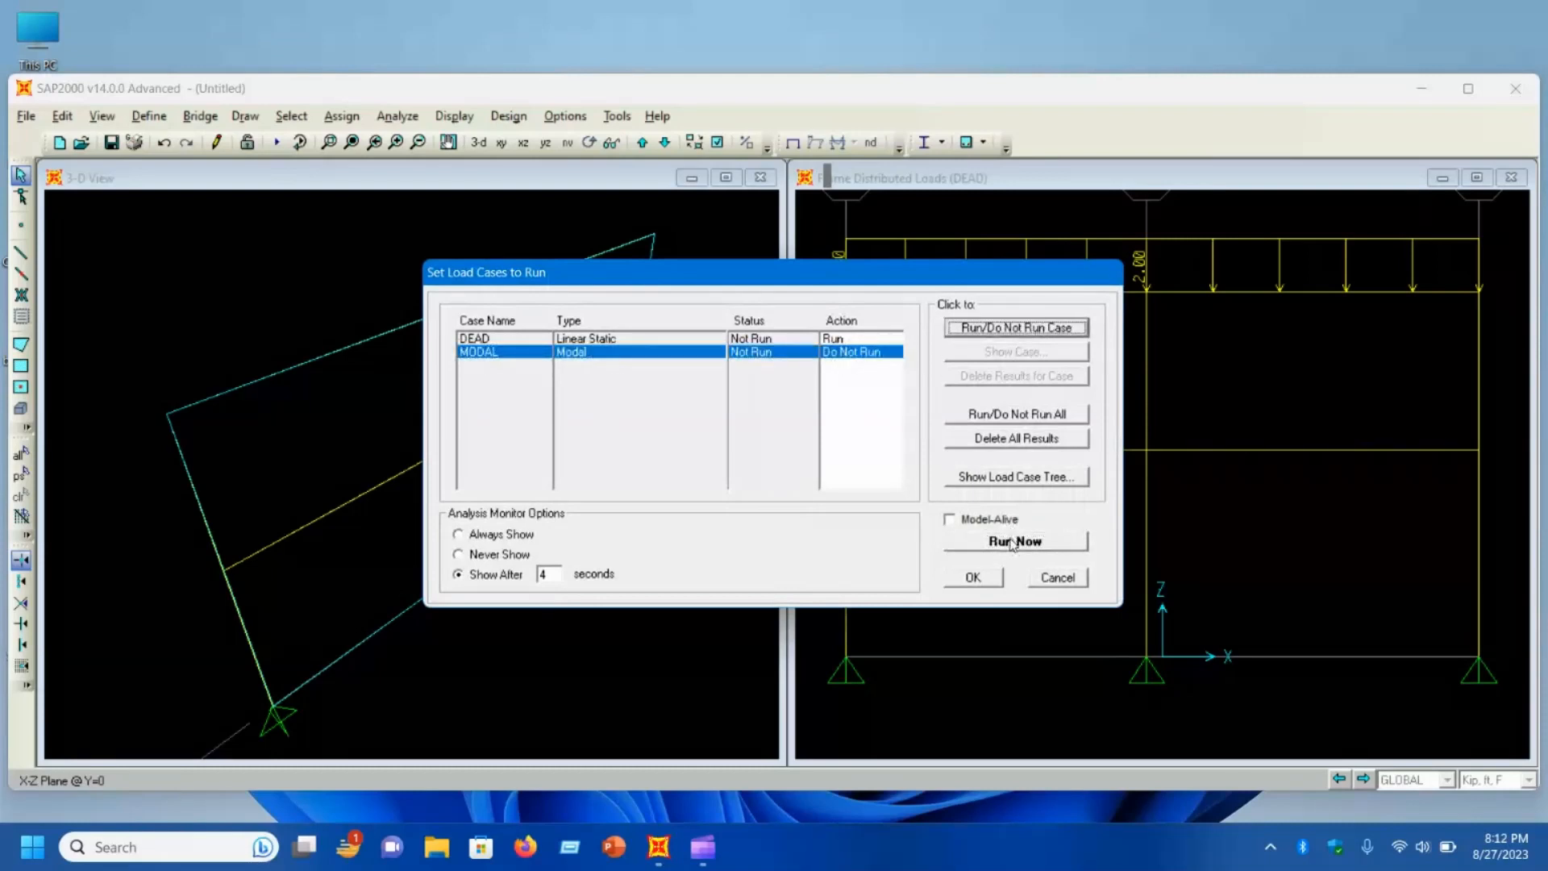
click(1014, 542)
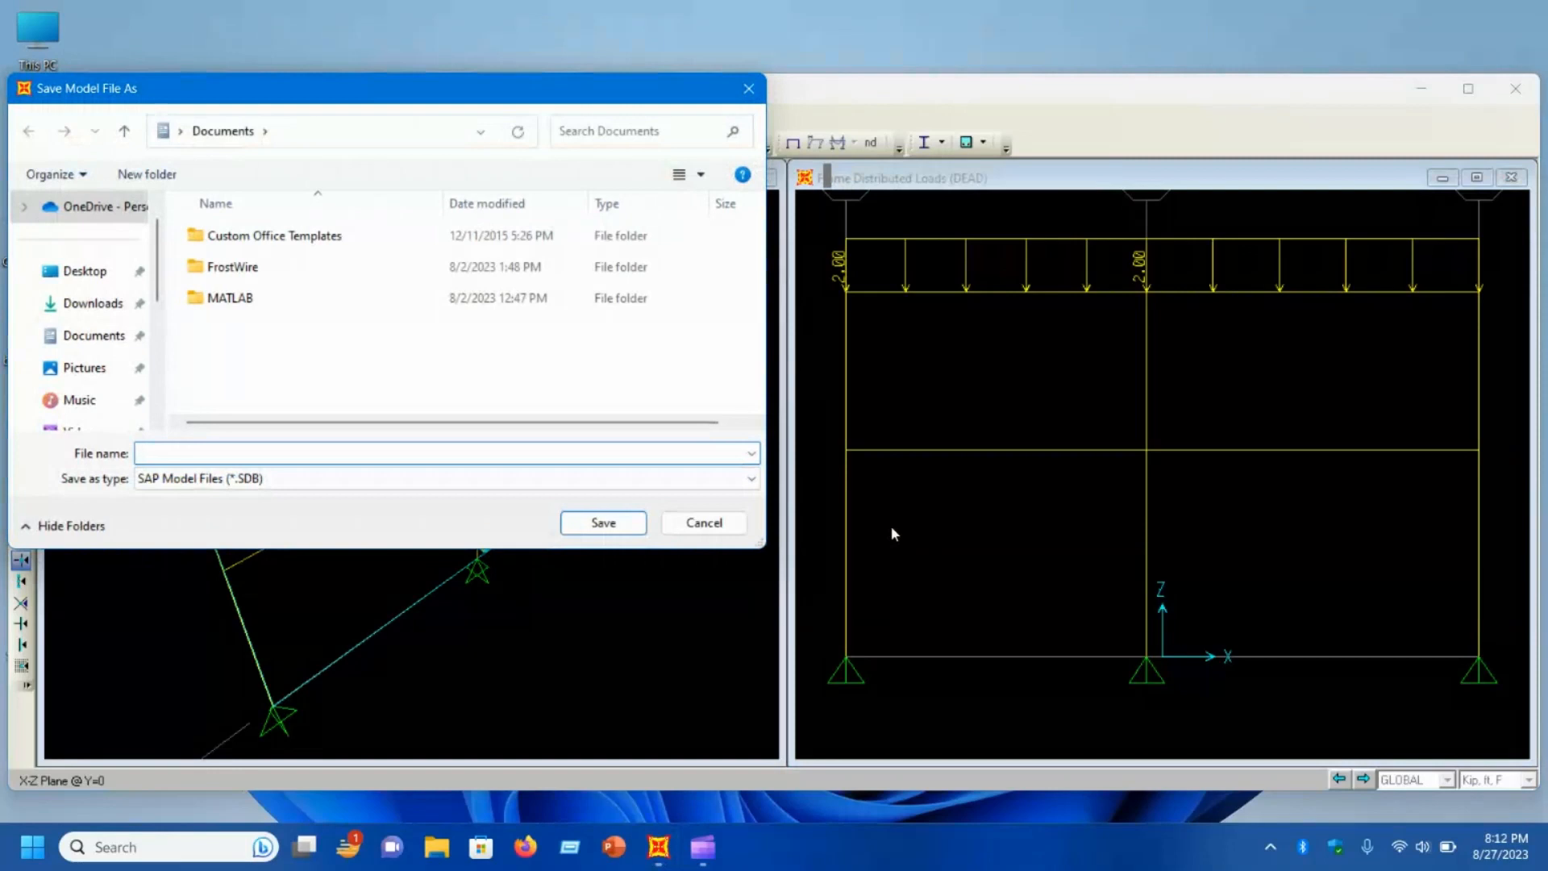
Step: Save the model as '2D Frame' and accept the DEAD deformed shape display after analysis
text(2)
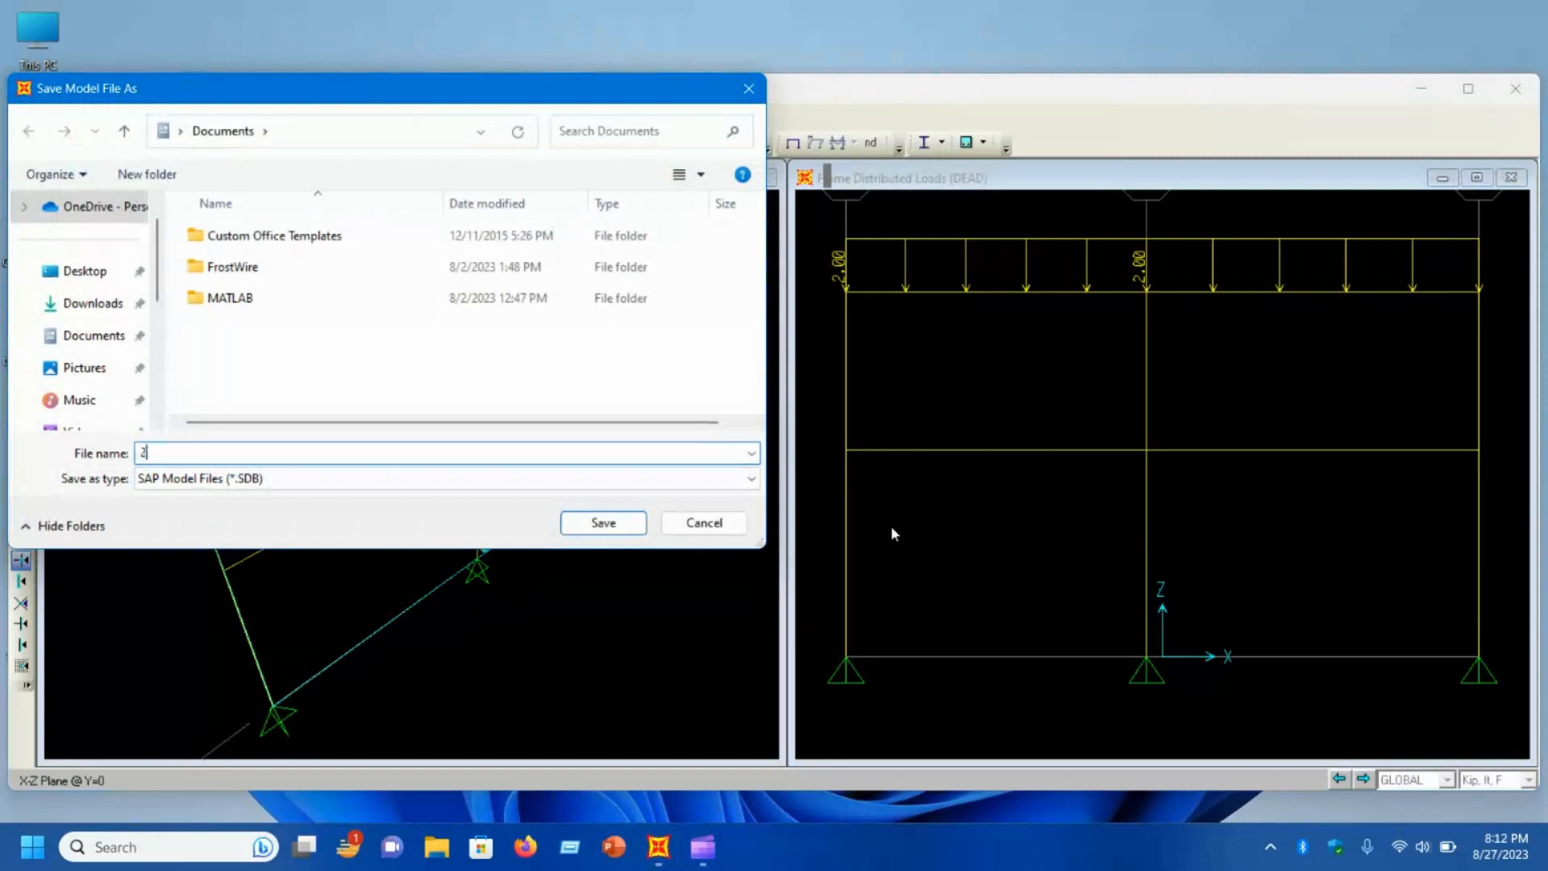
text(D Fram)
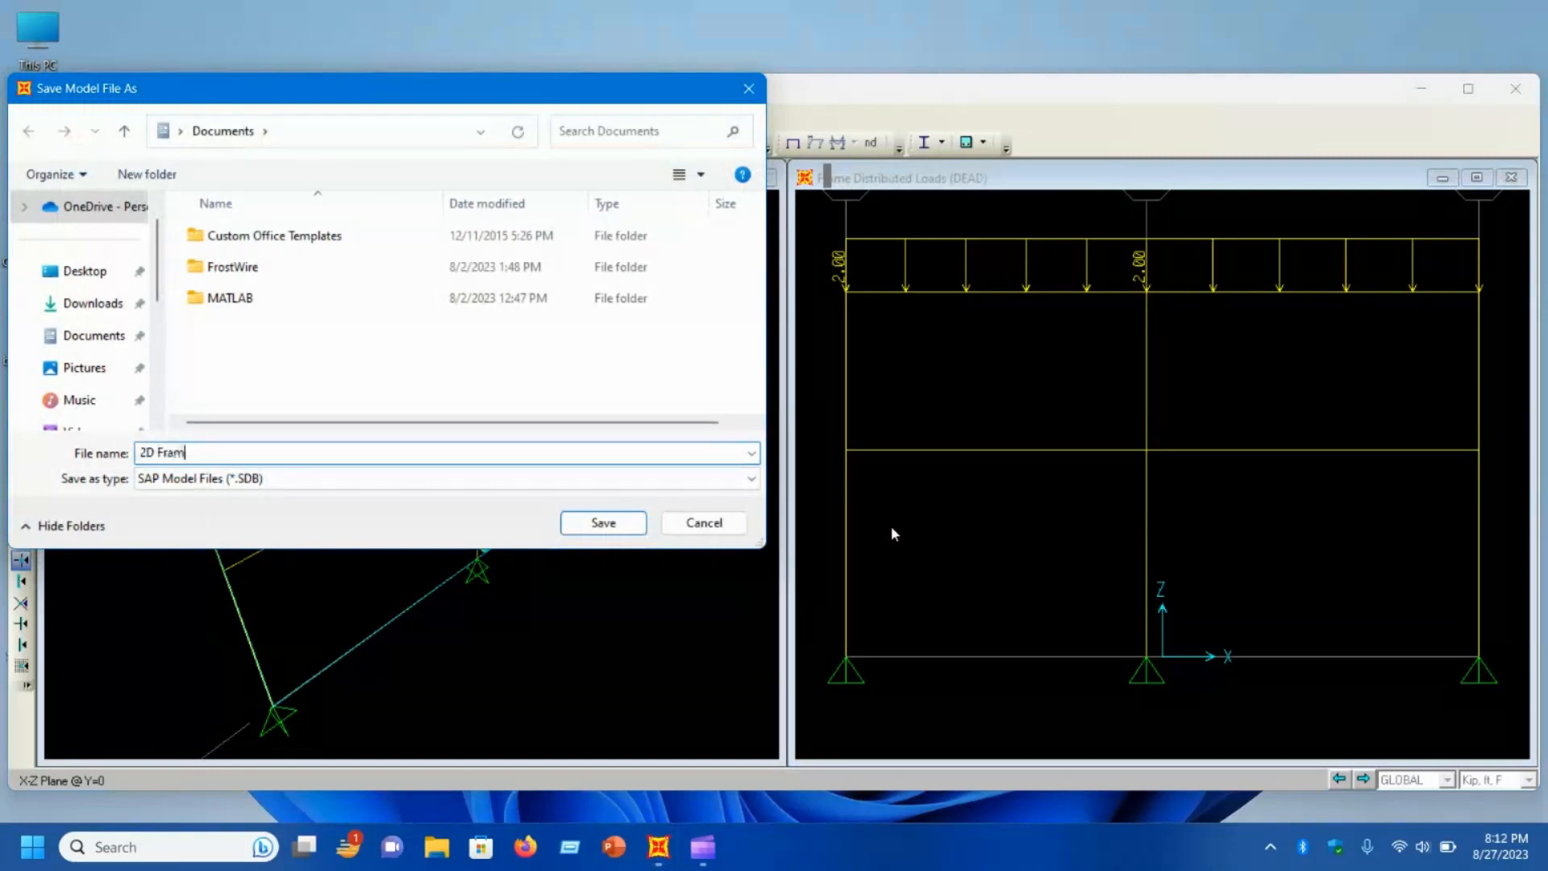
click(602, 523)
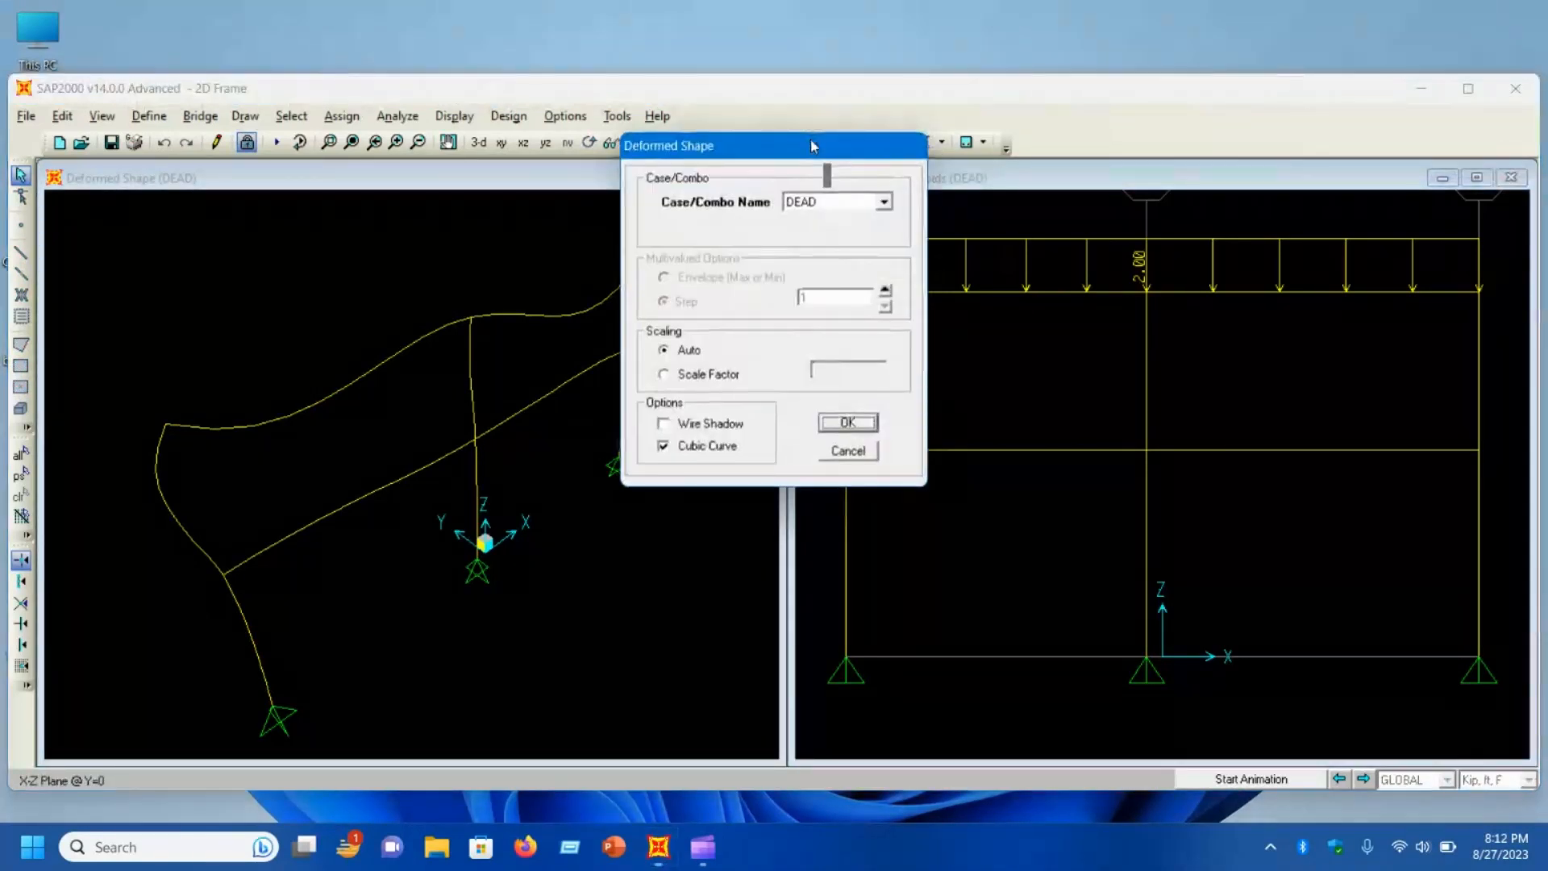
click(846, 421)
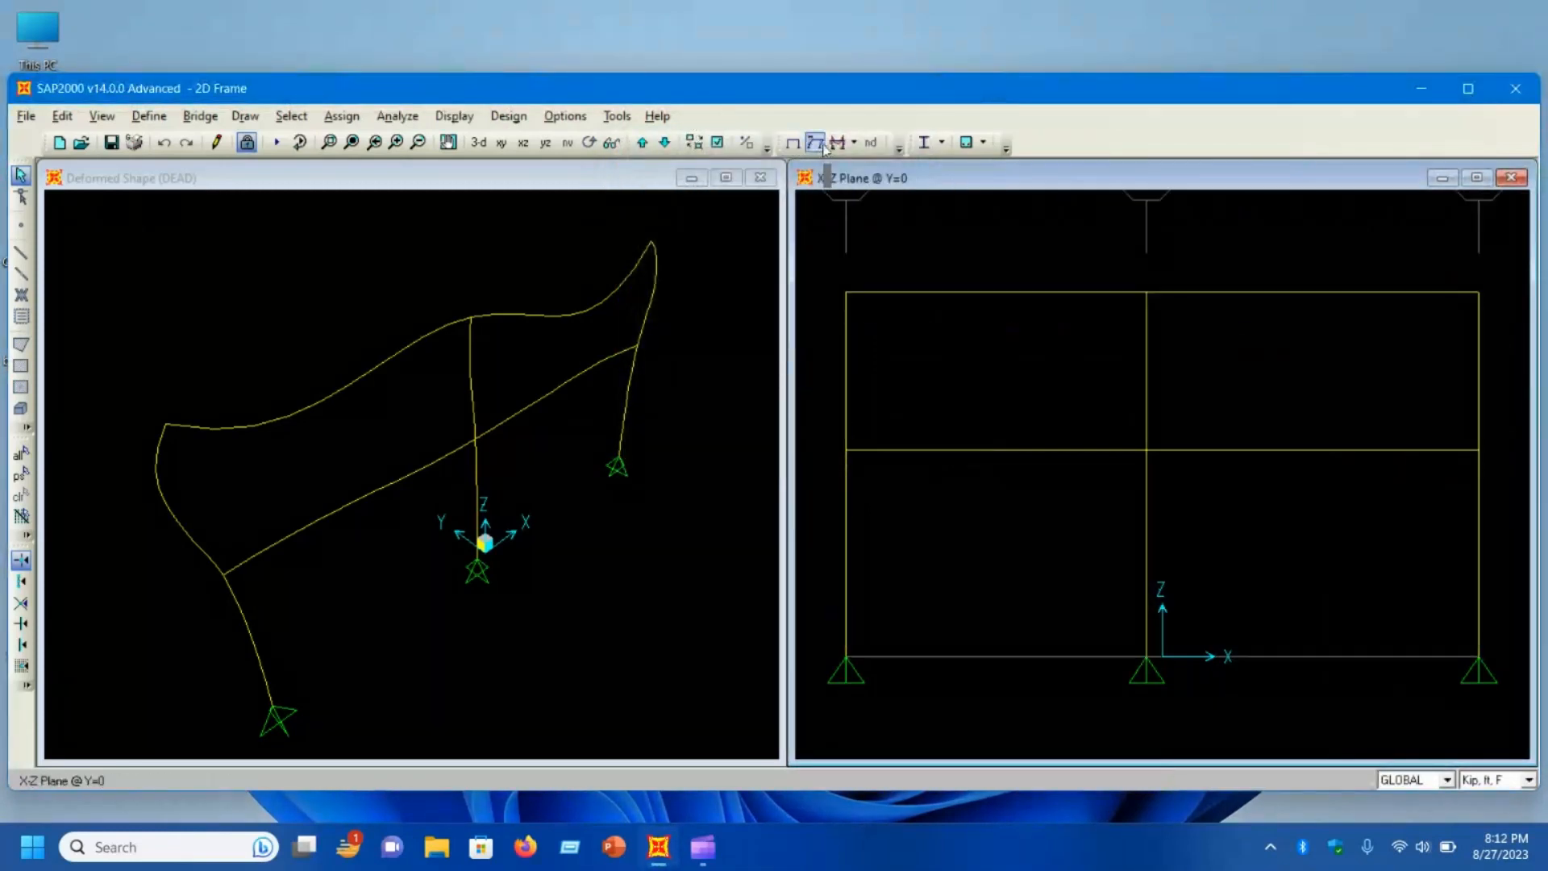
click(835, 142)
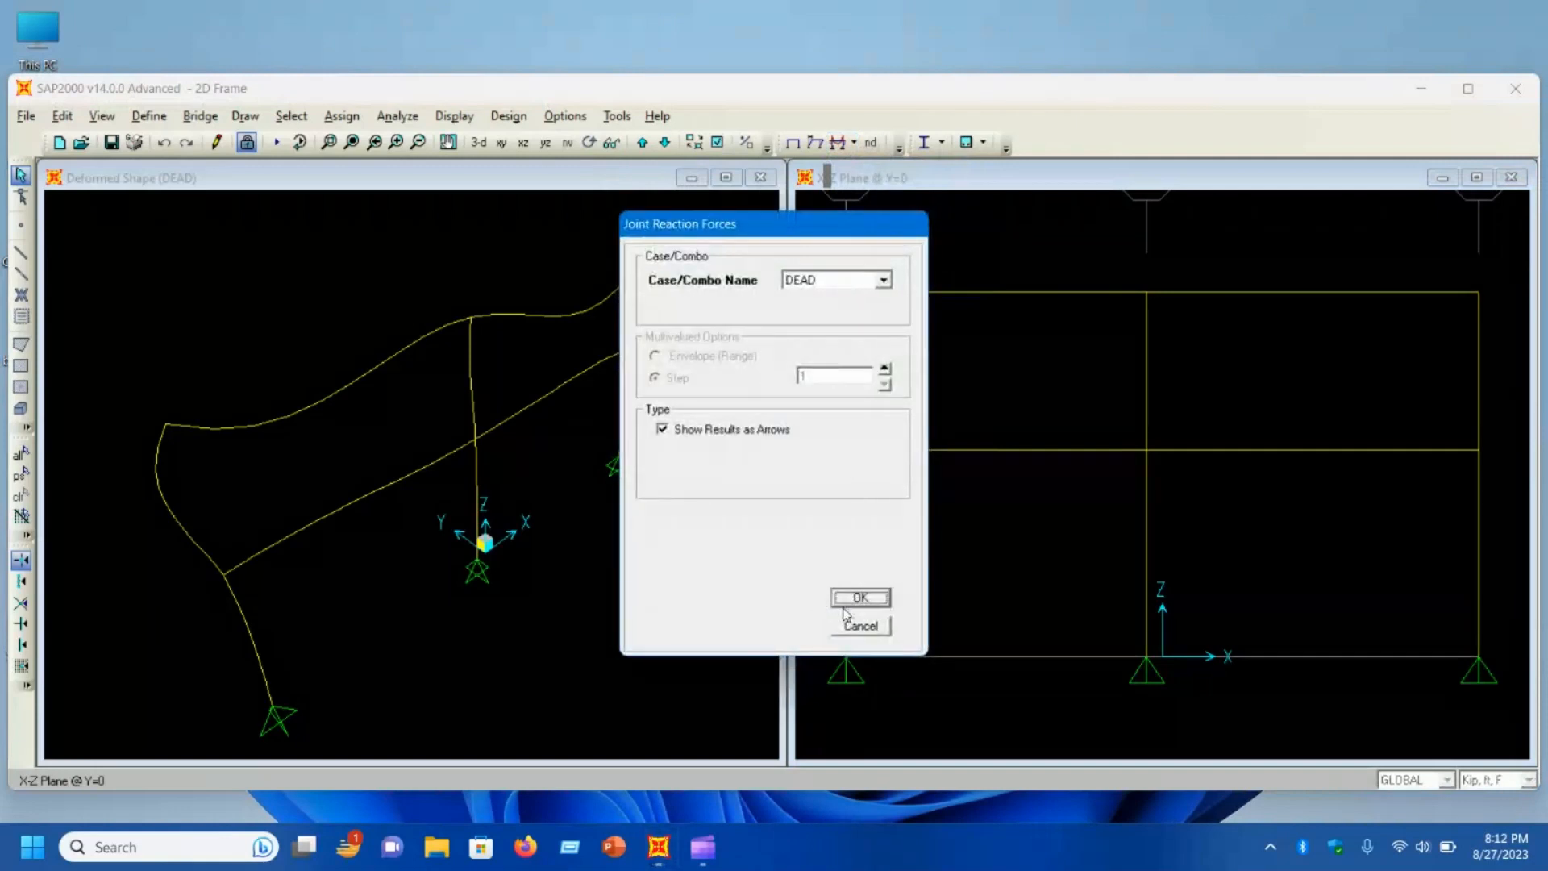
click(856, 597)
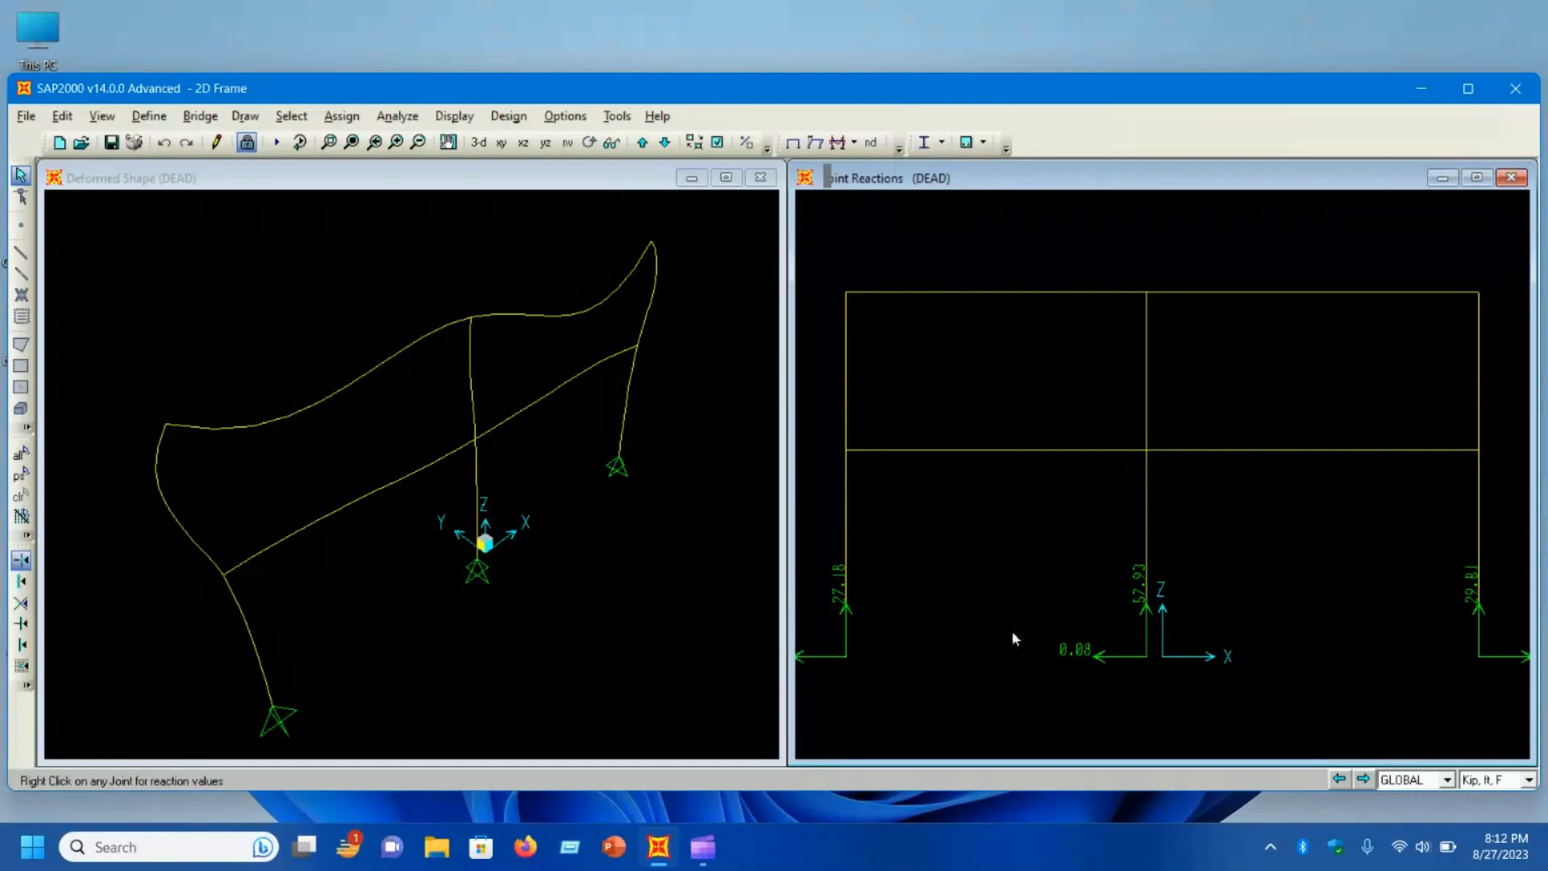
mouse_move(1093, 665)
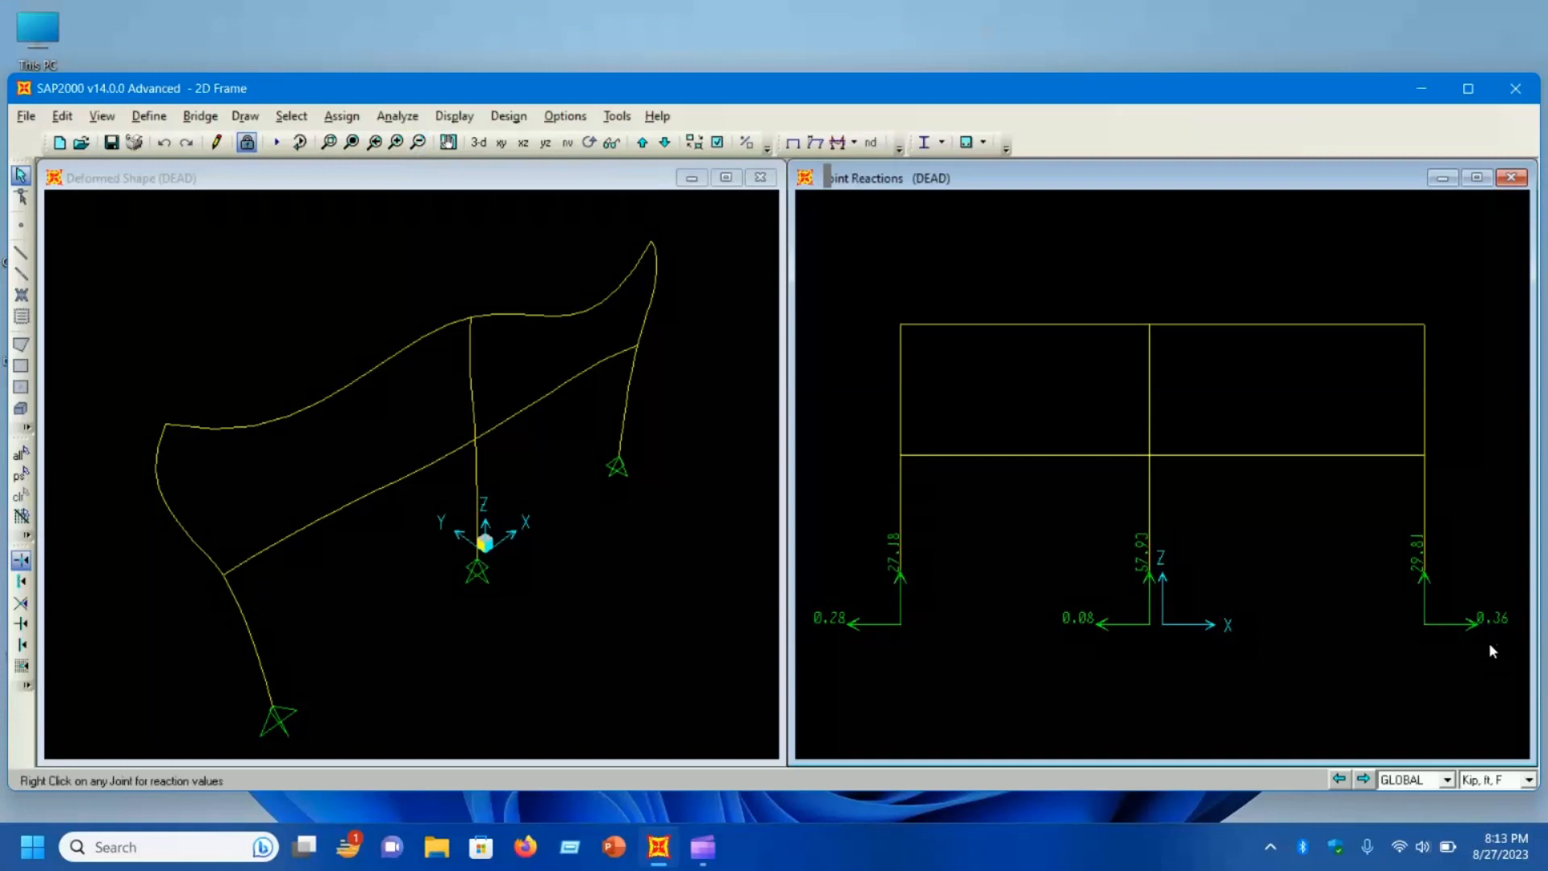
mouse_move(1027, 668)
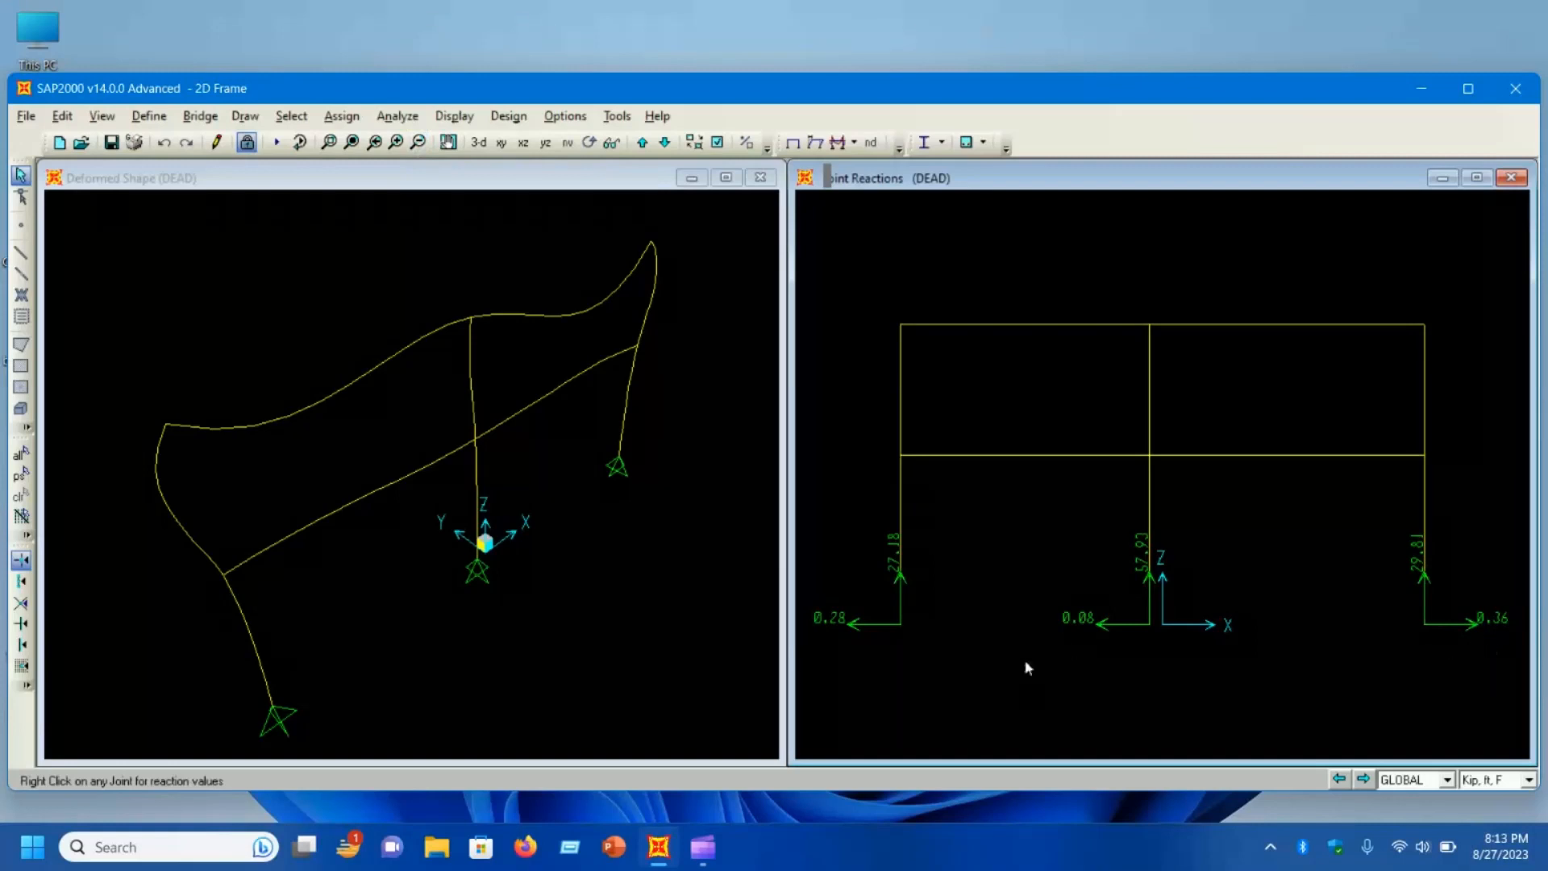
mouse_move(1115, 349)
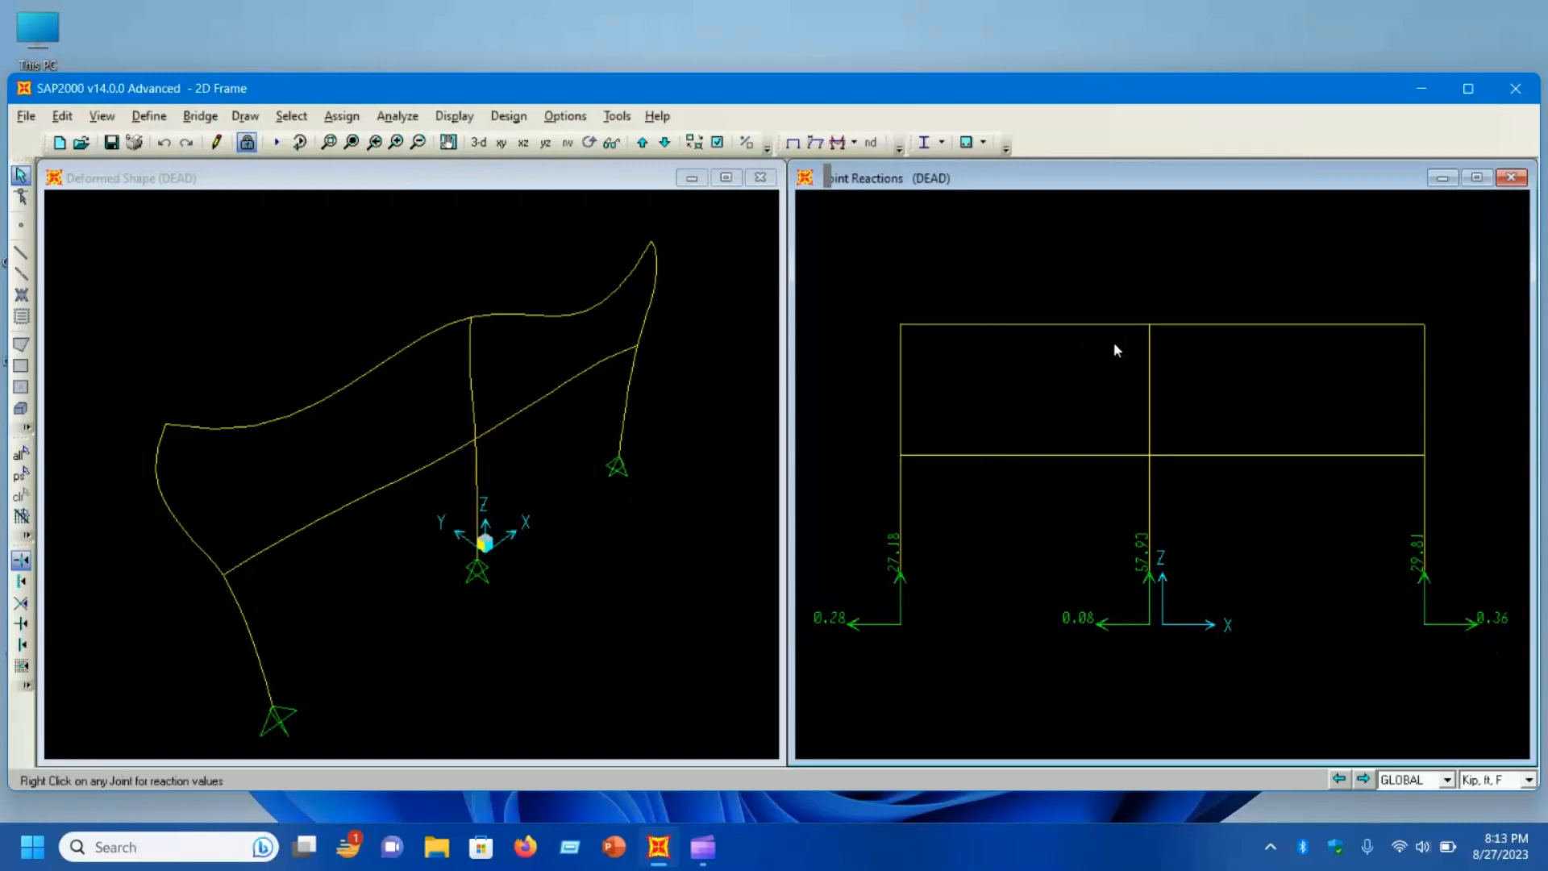
mouse_move(1315, 385)
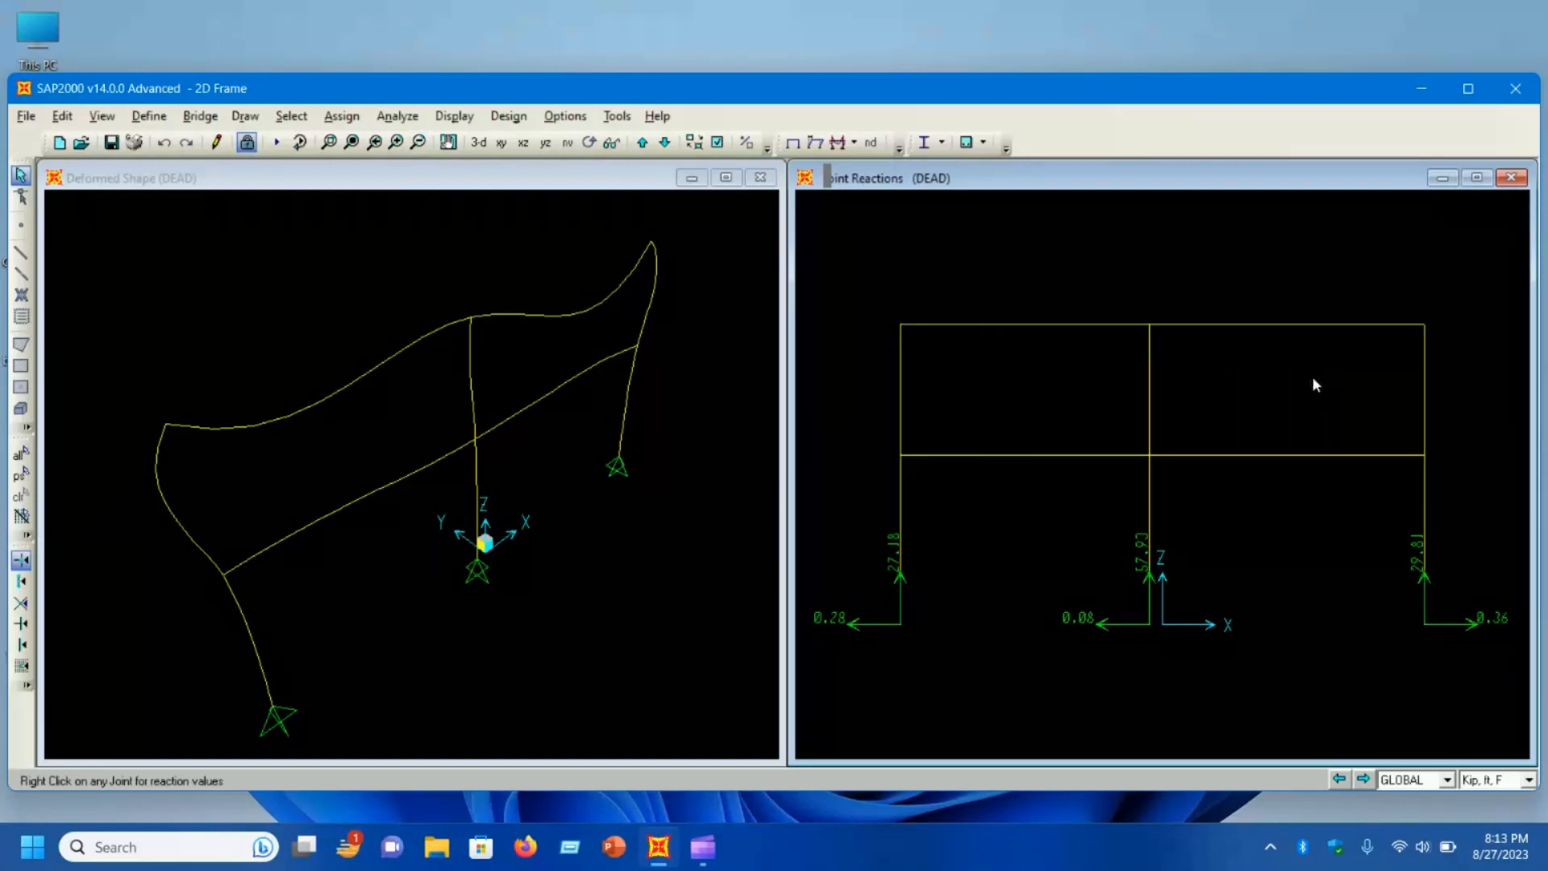
mouse_move(1288, 387)
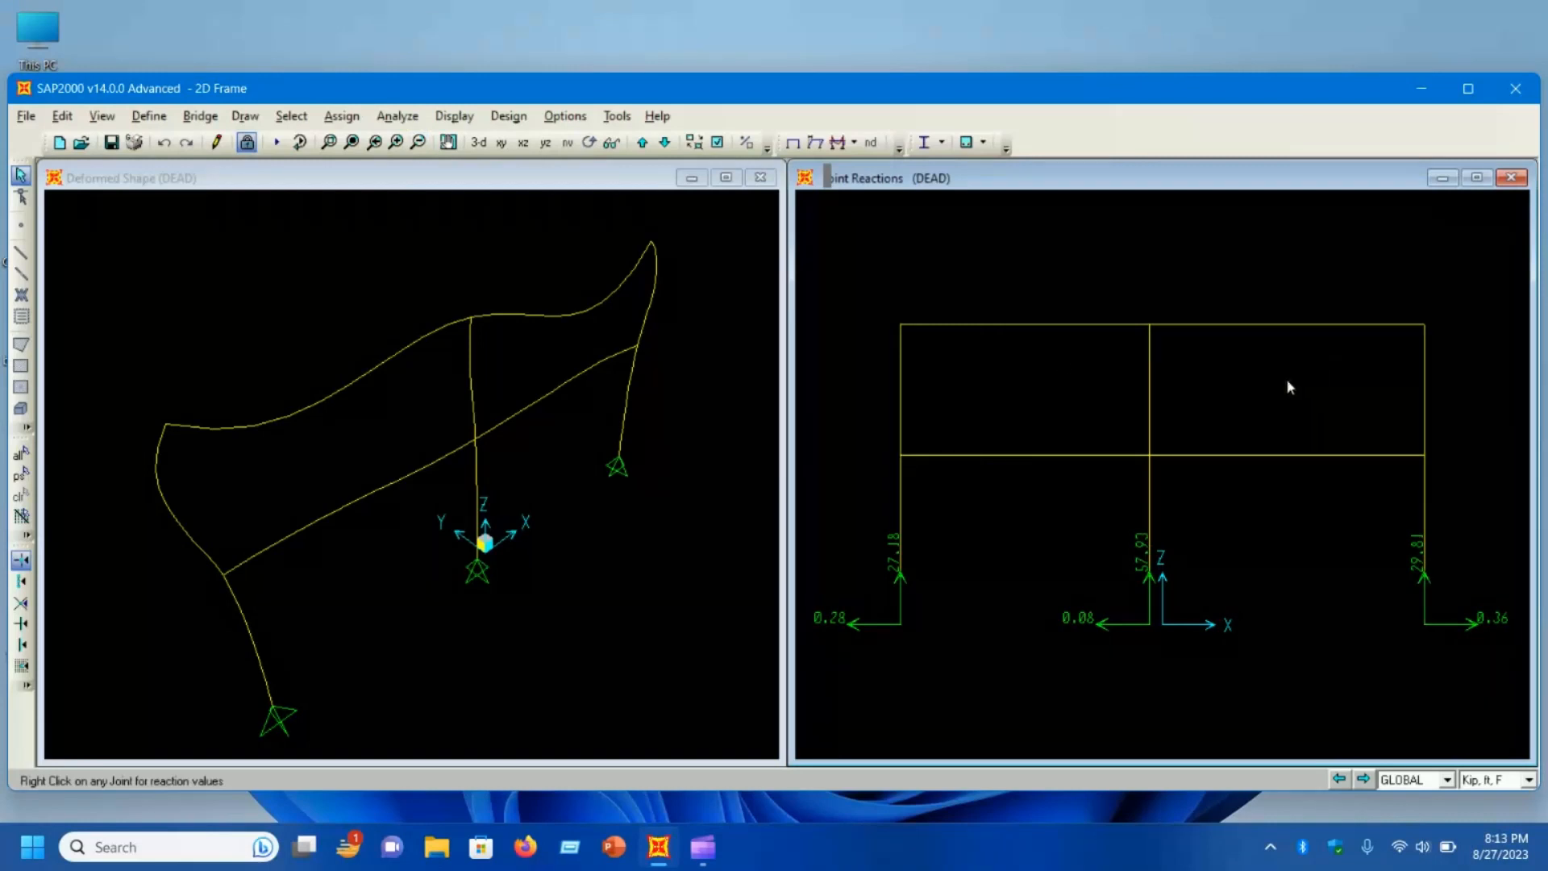
mouse_move(834, 645)
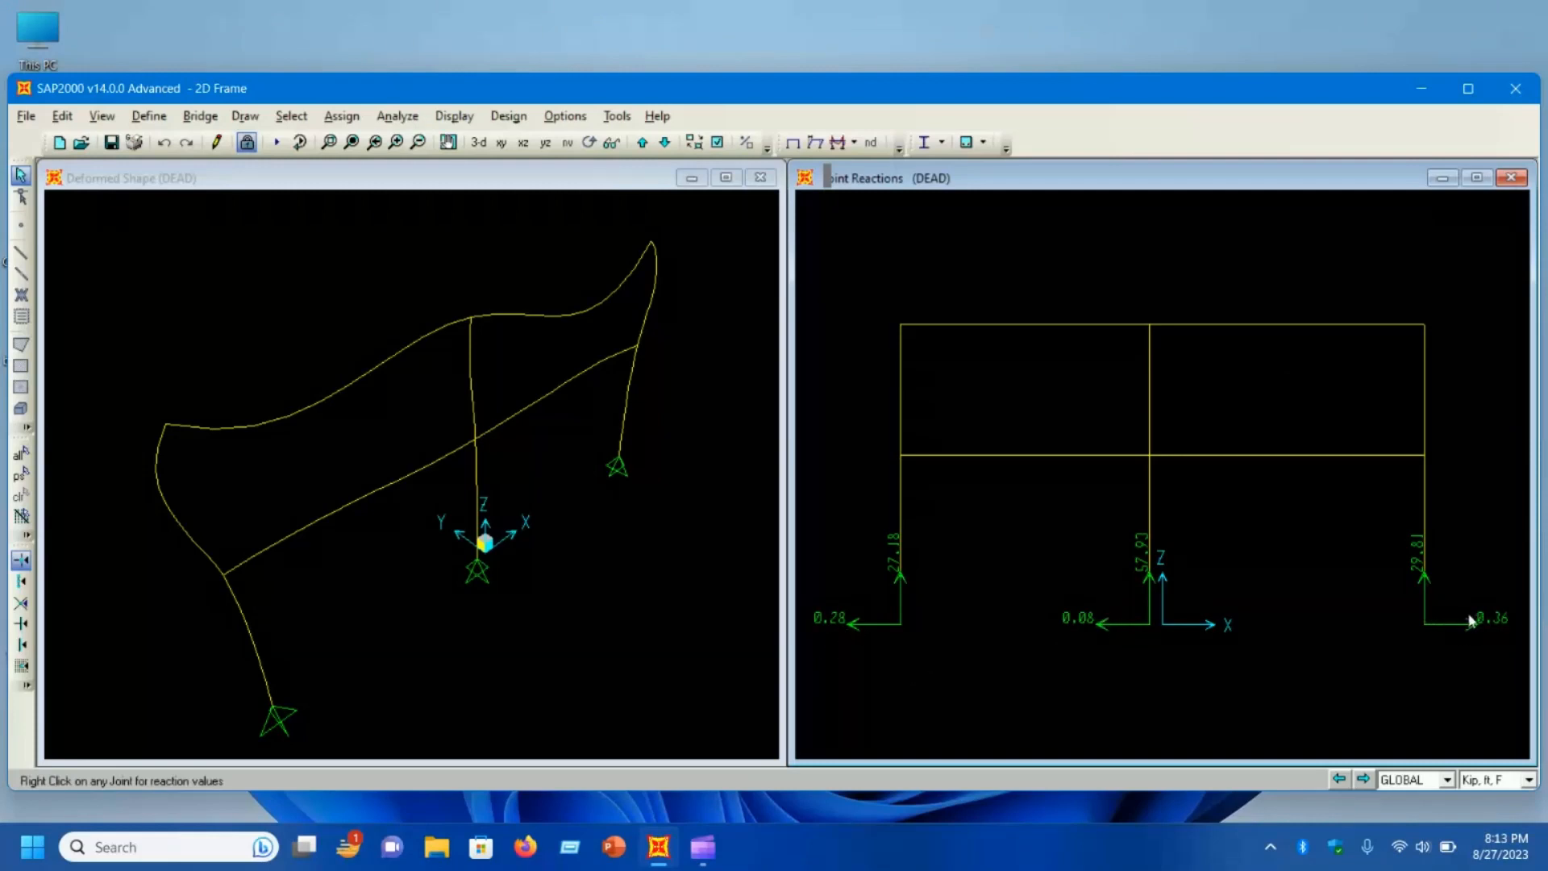
mouse_move(898, 631)
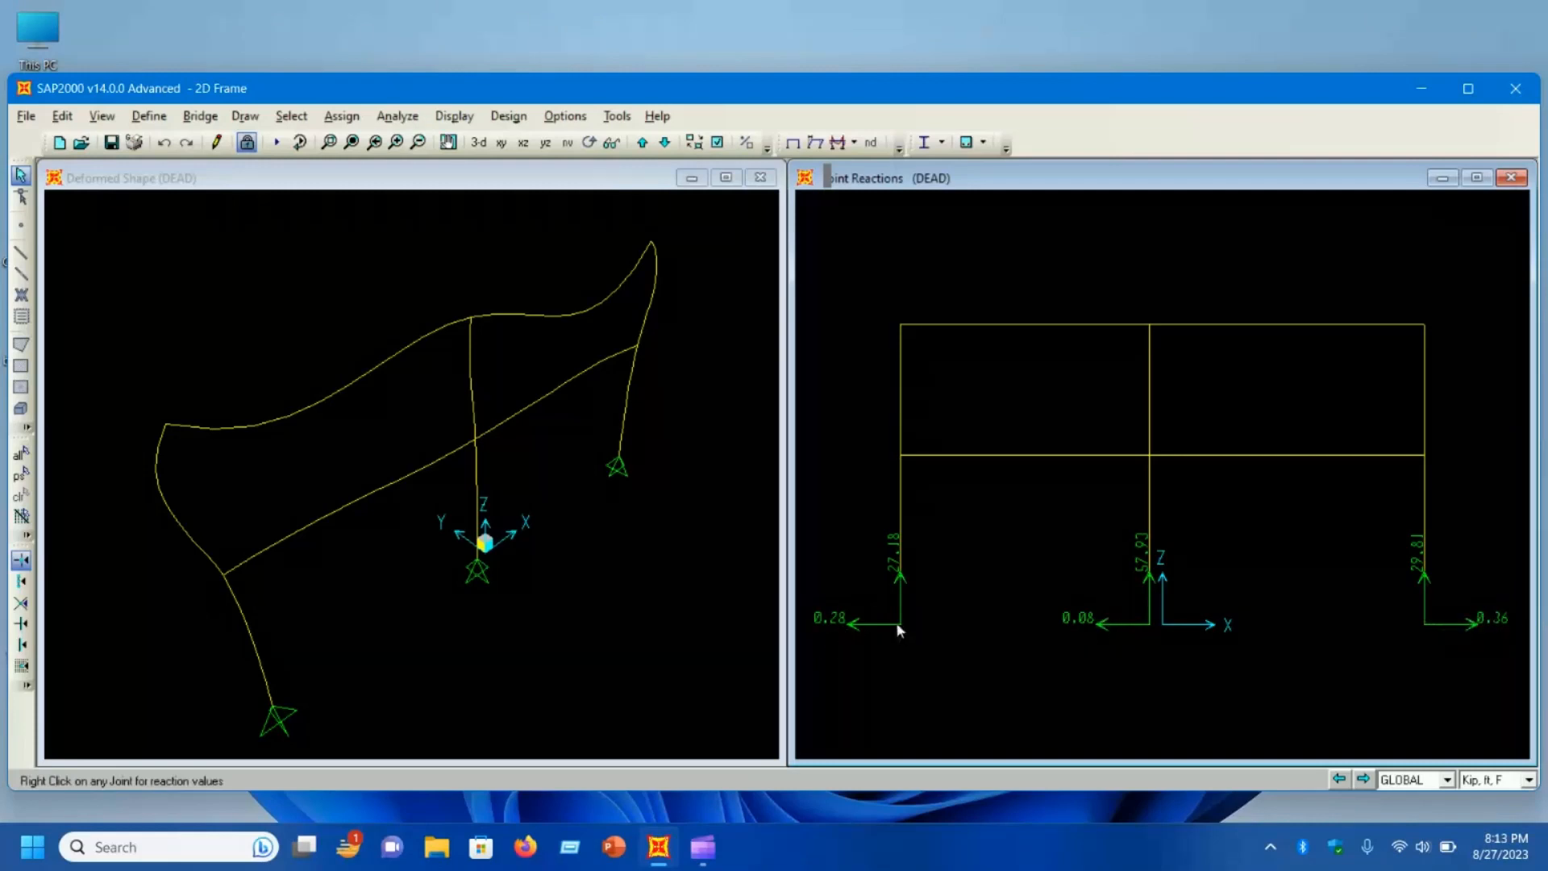
mouse_move(1084, 387)
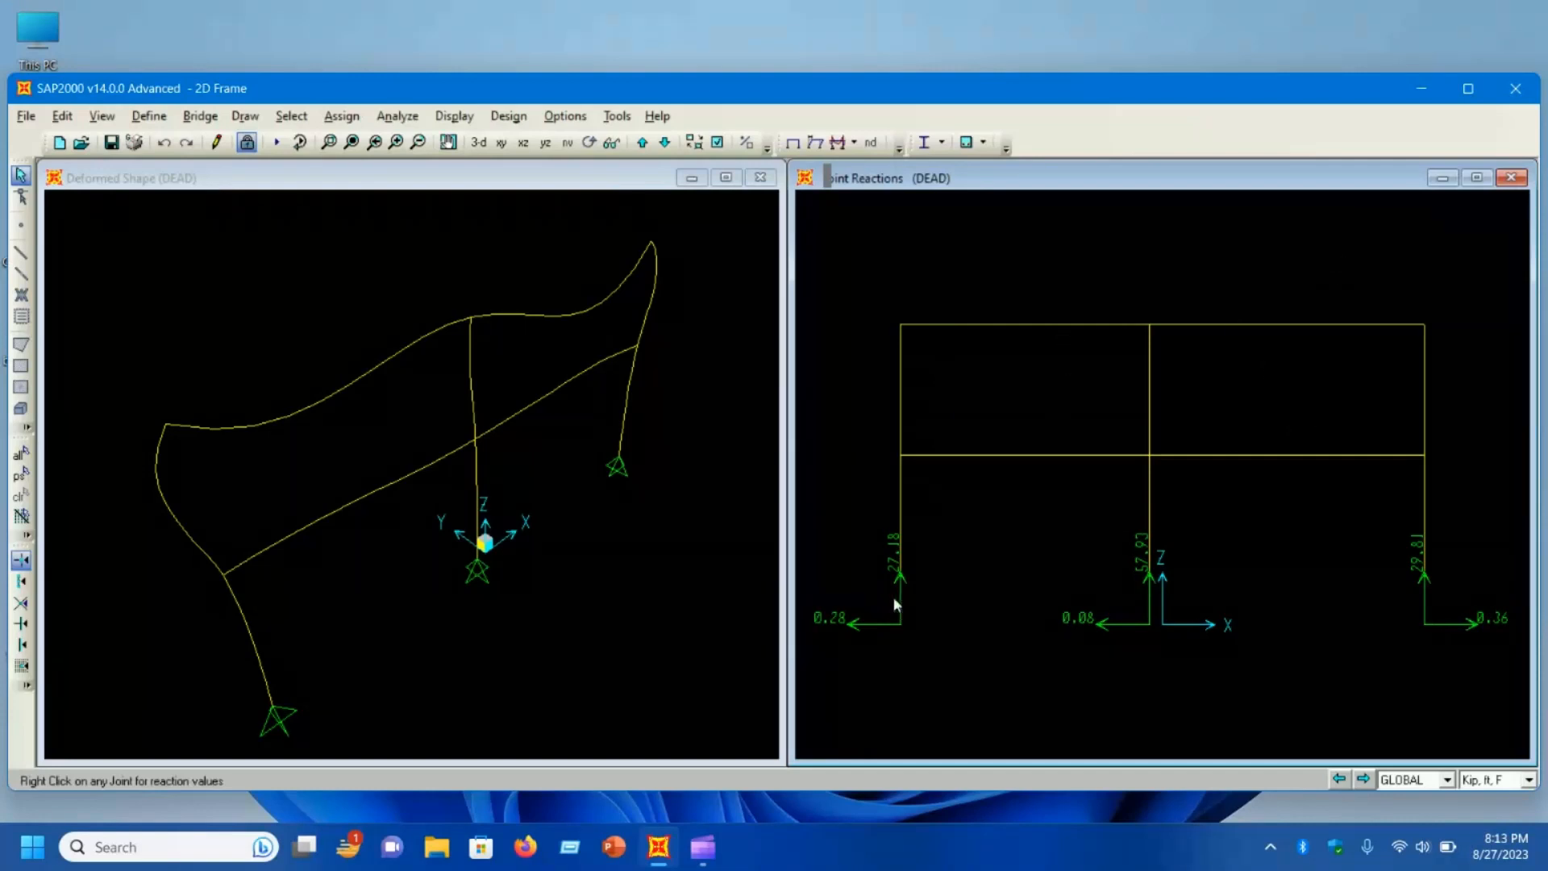
mouse_move(1388, 582)
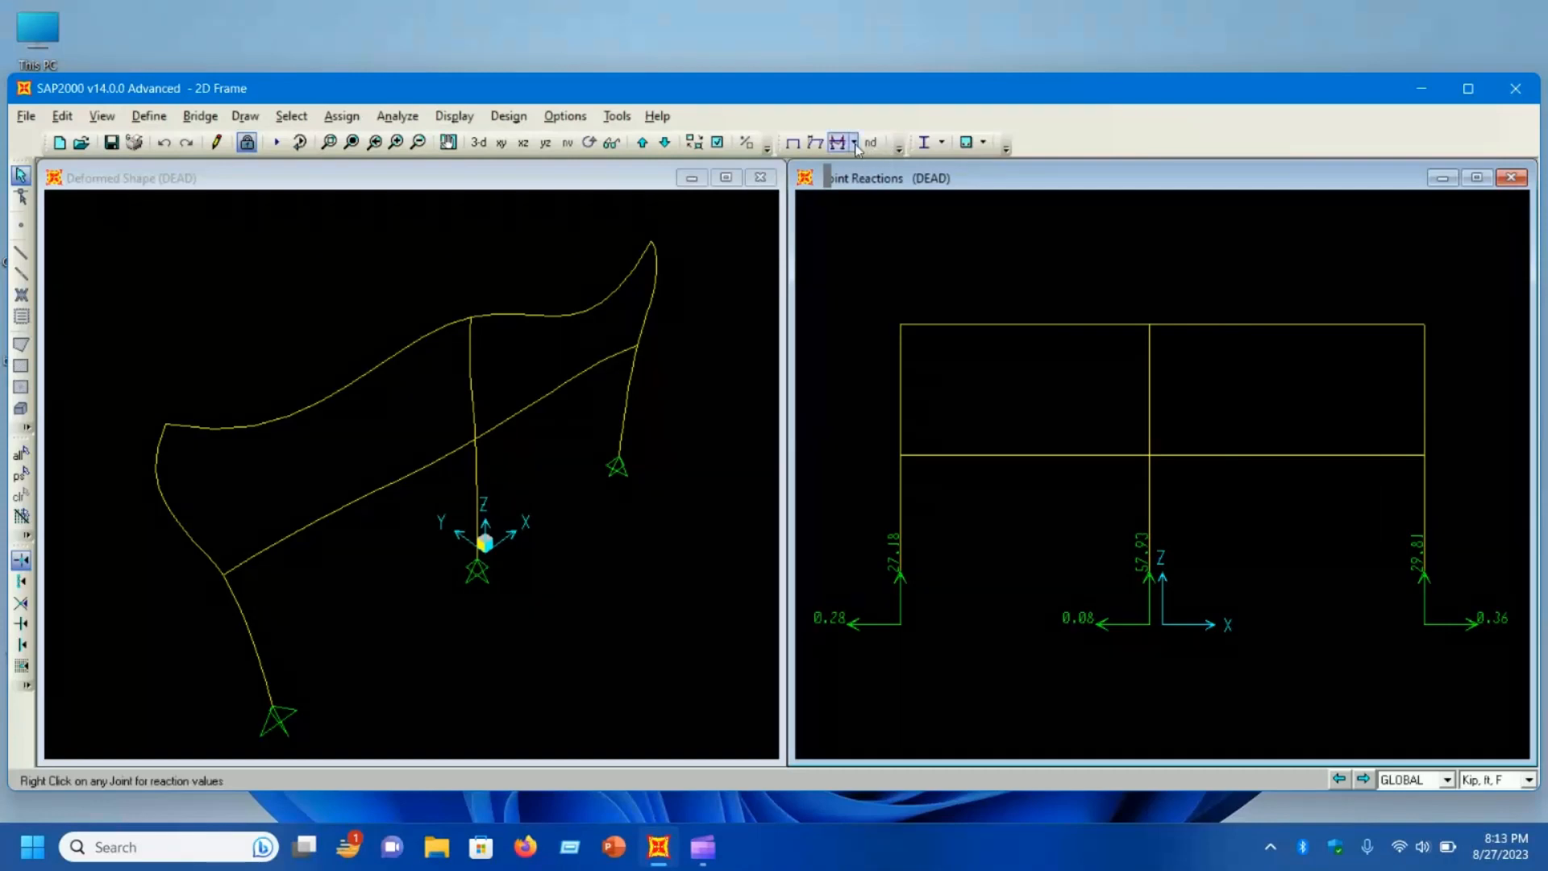
Step: Display the DEAD Shear 2-2 diagram on the frames, then switch to the Moment 3-3 diagram
click(836, 142)
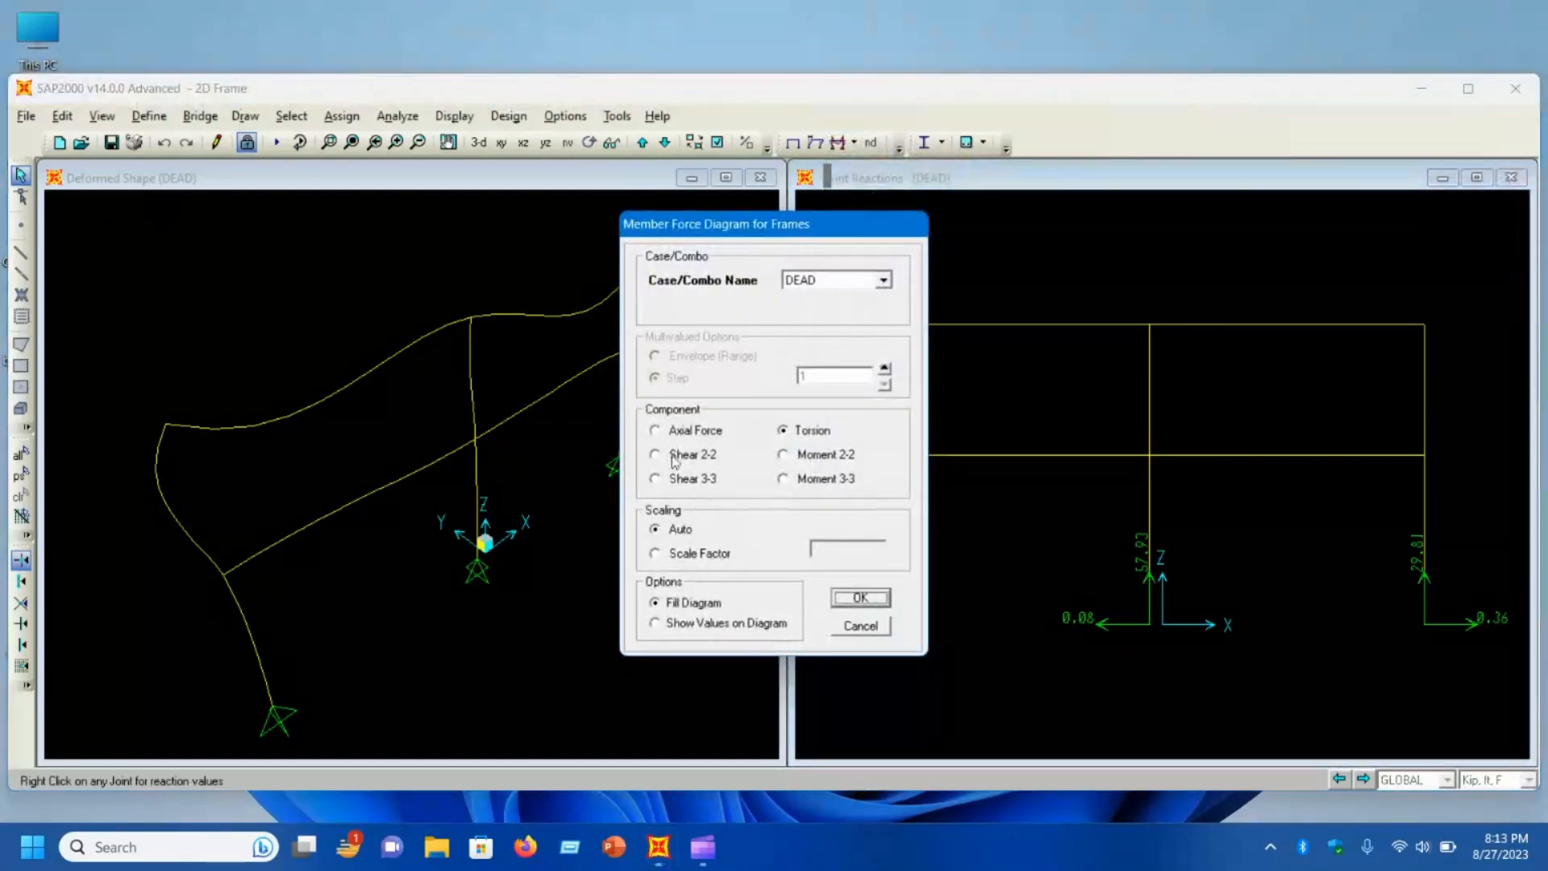
click(654, 455)
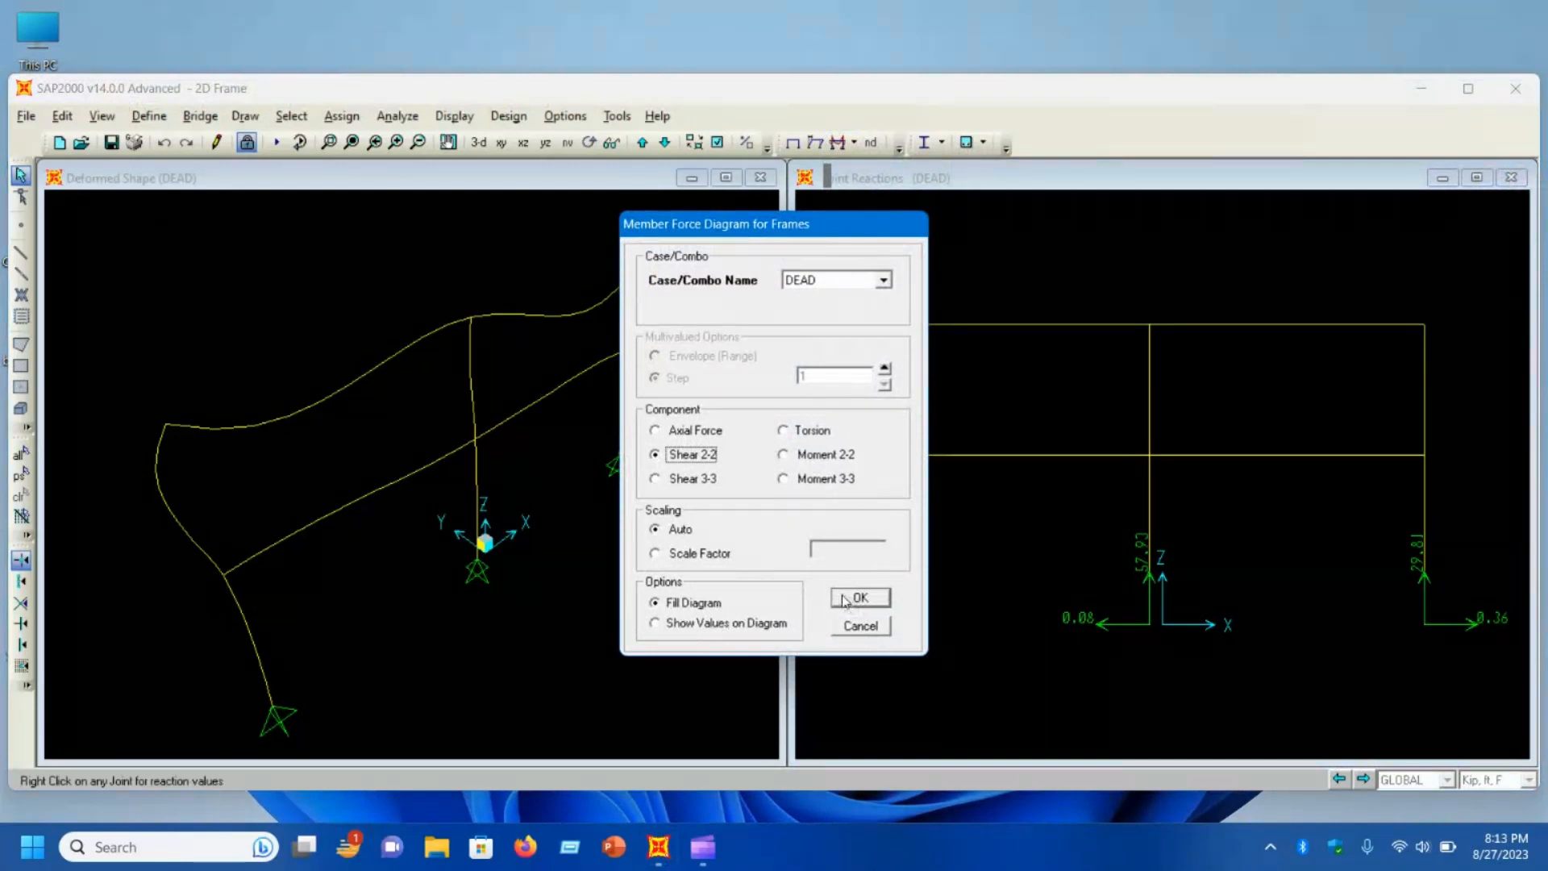
click(856, 598)
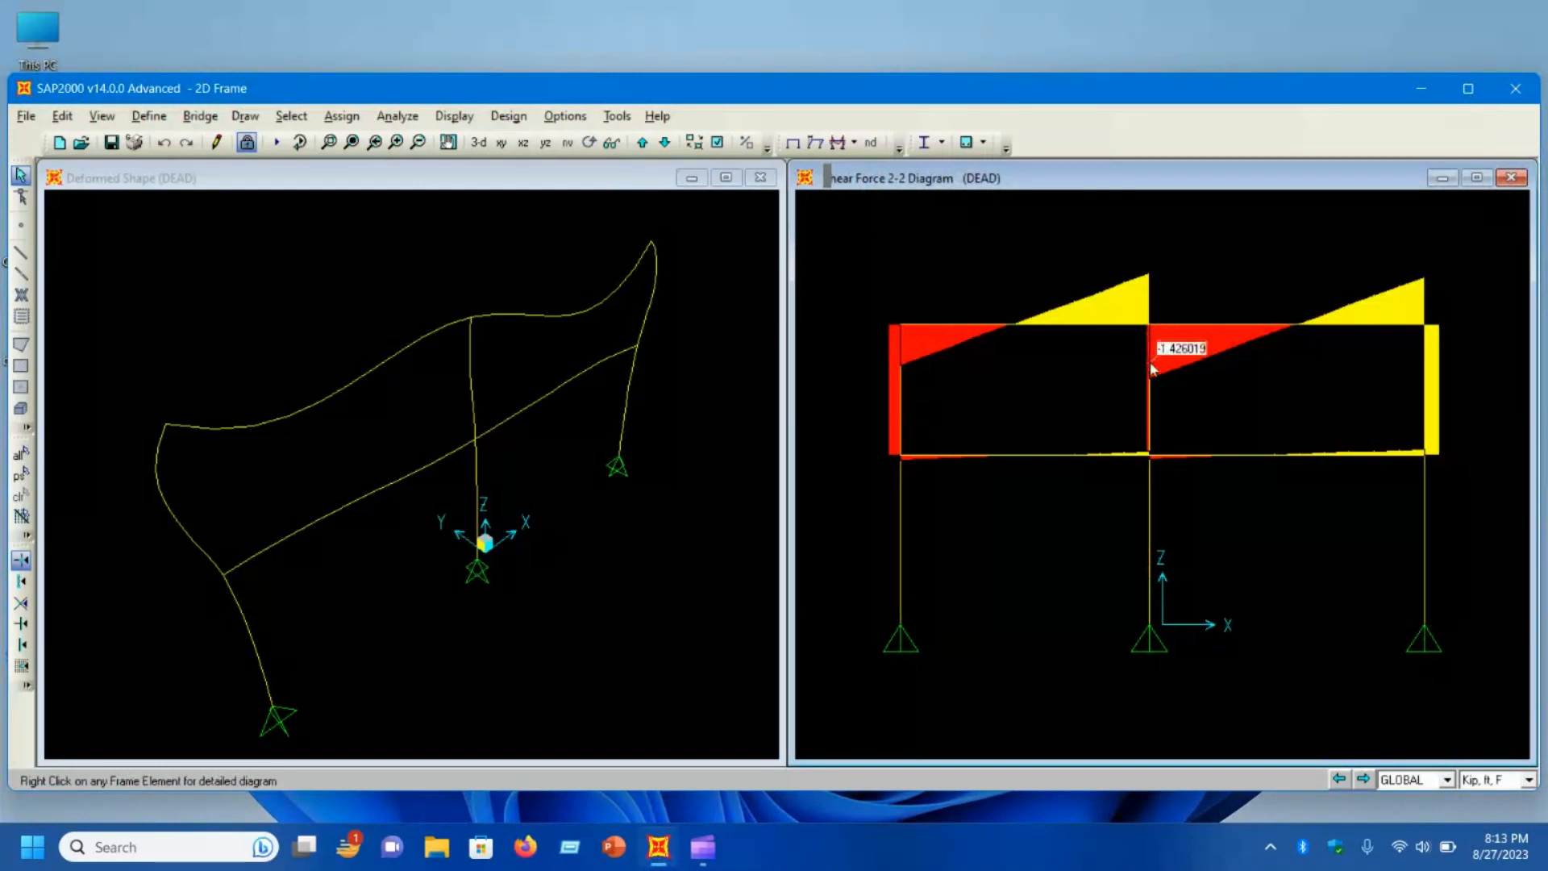
mouse_move(1233, 472)
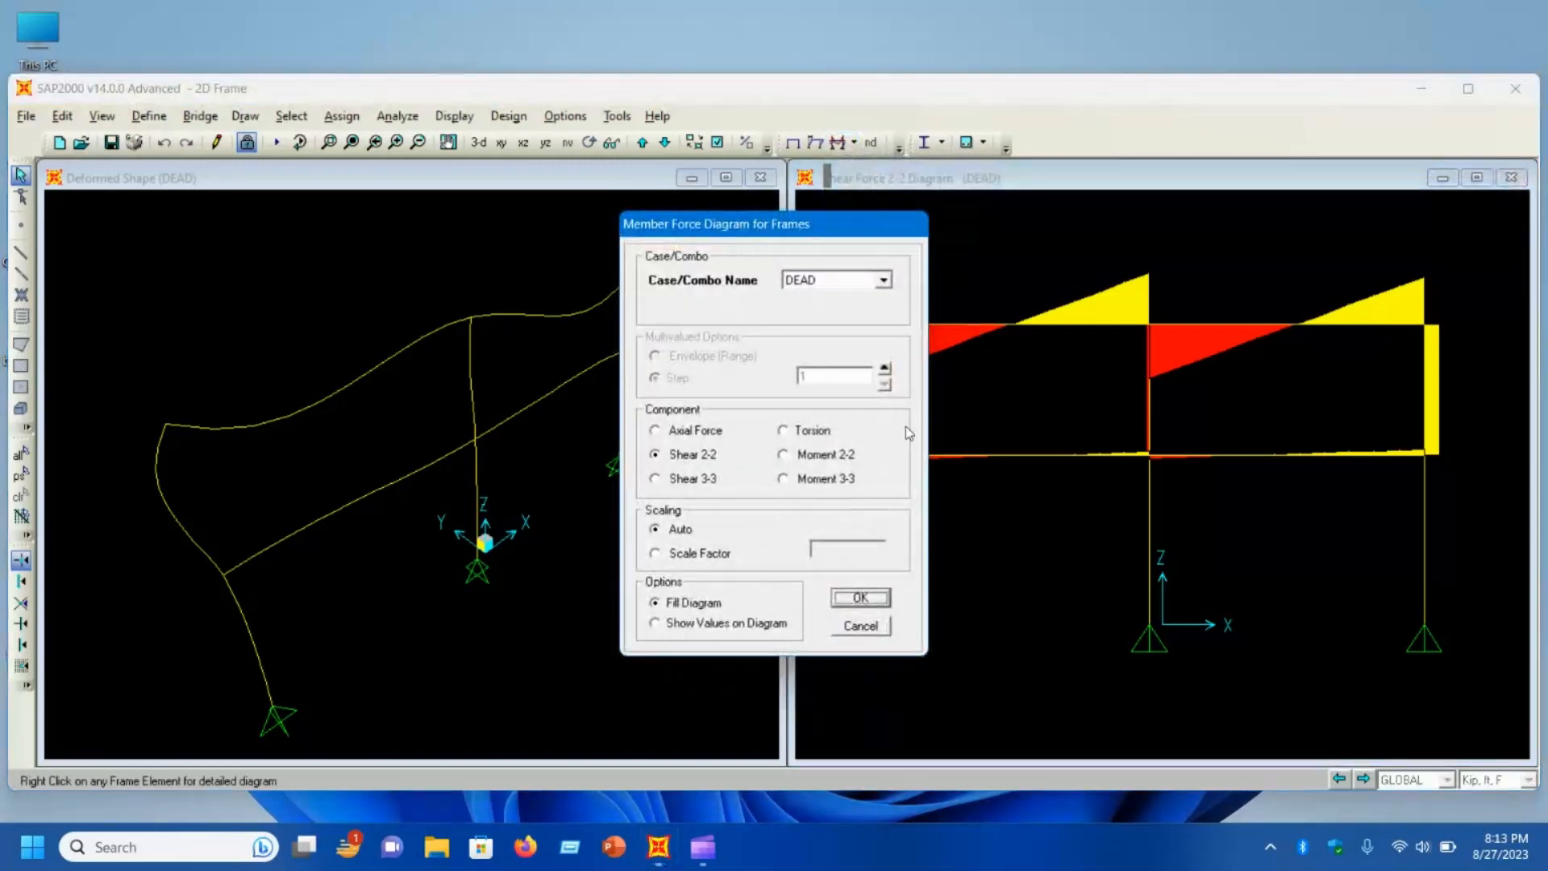
click(858, 597)
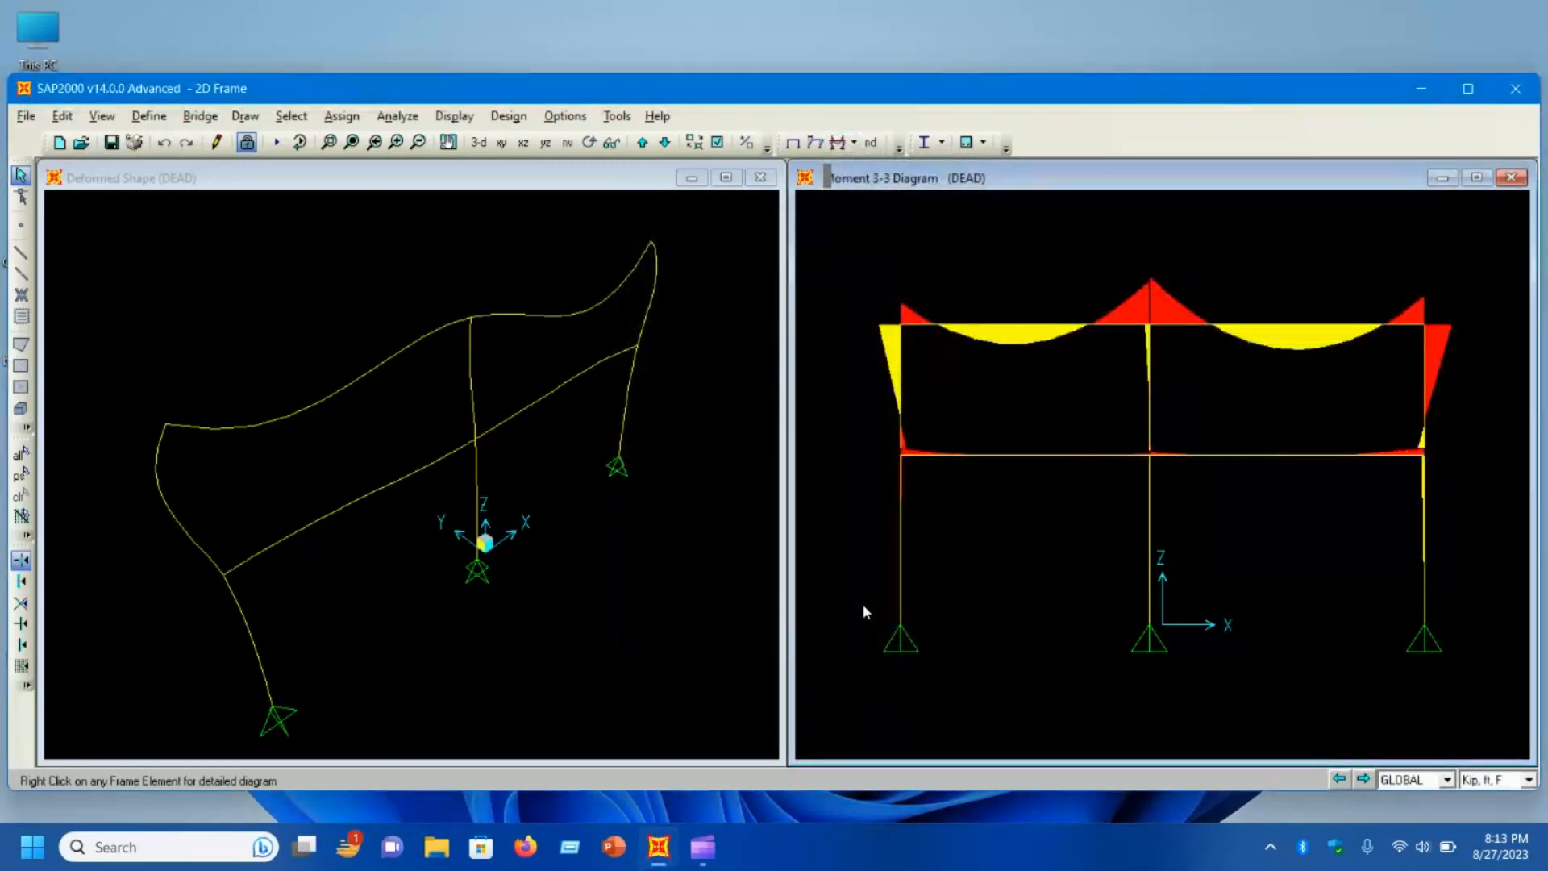
mouse_move(1121, 287)
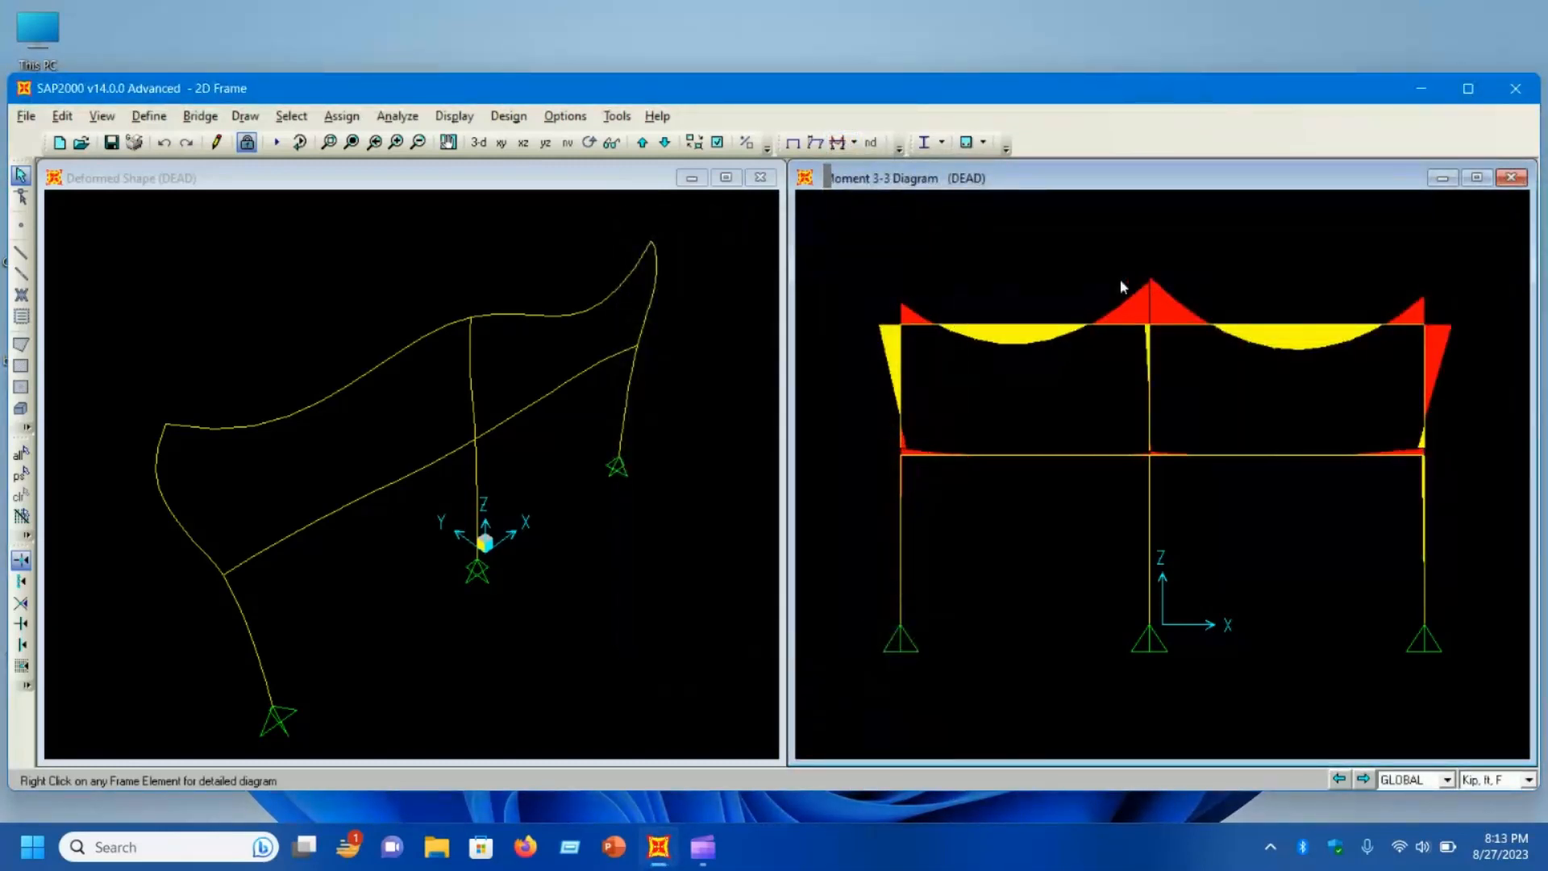
mouse_move(1238, 396)
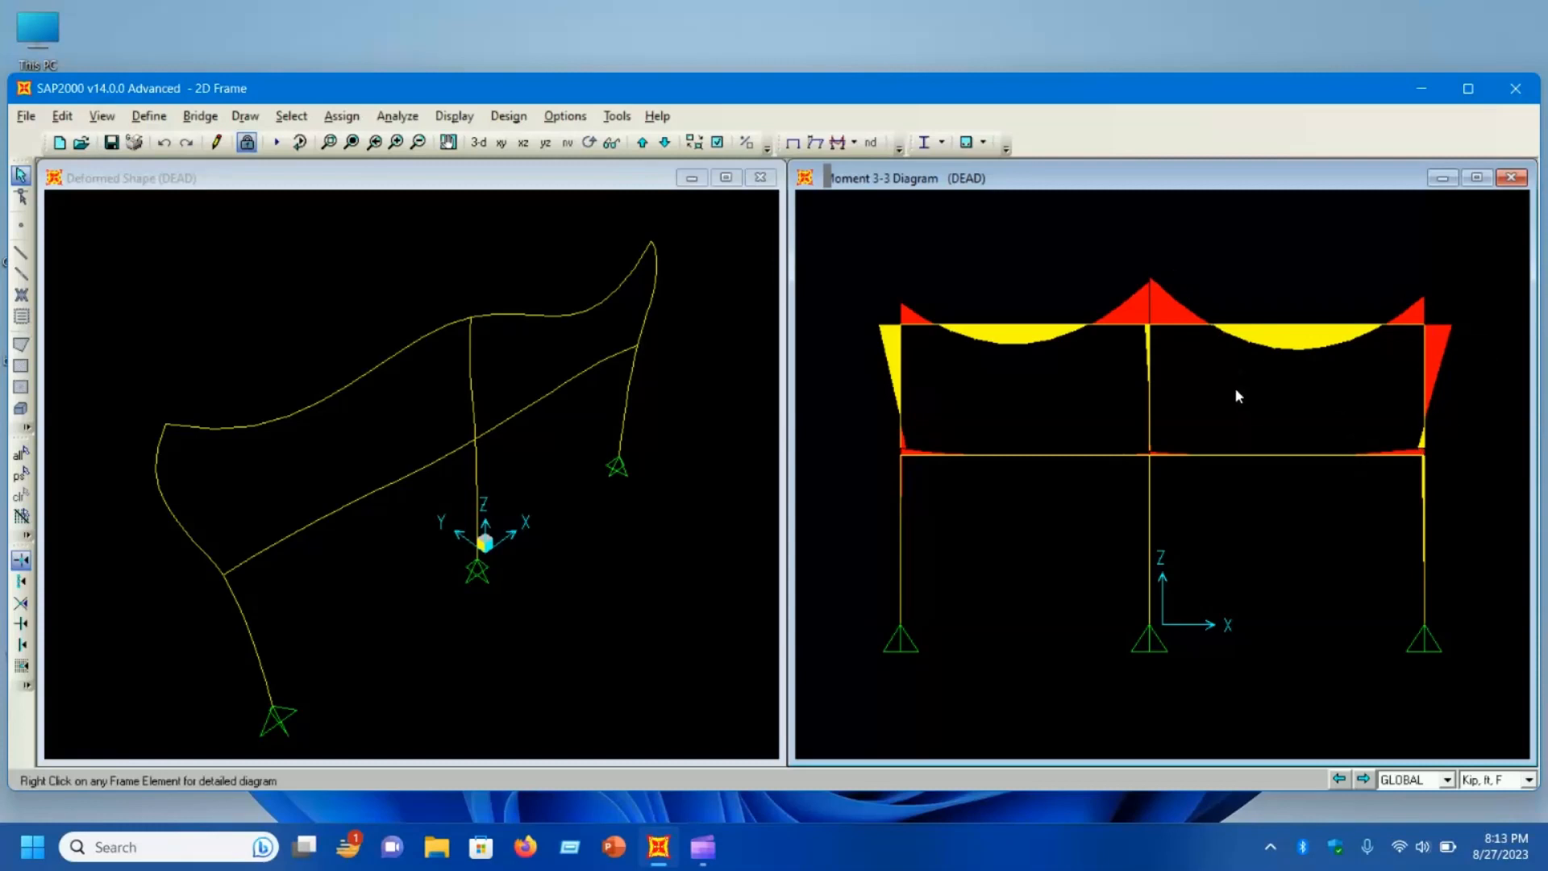
mouse_move(1233, 385)
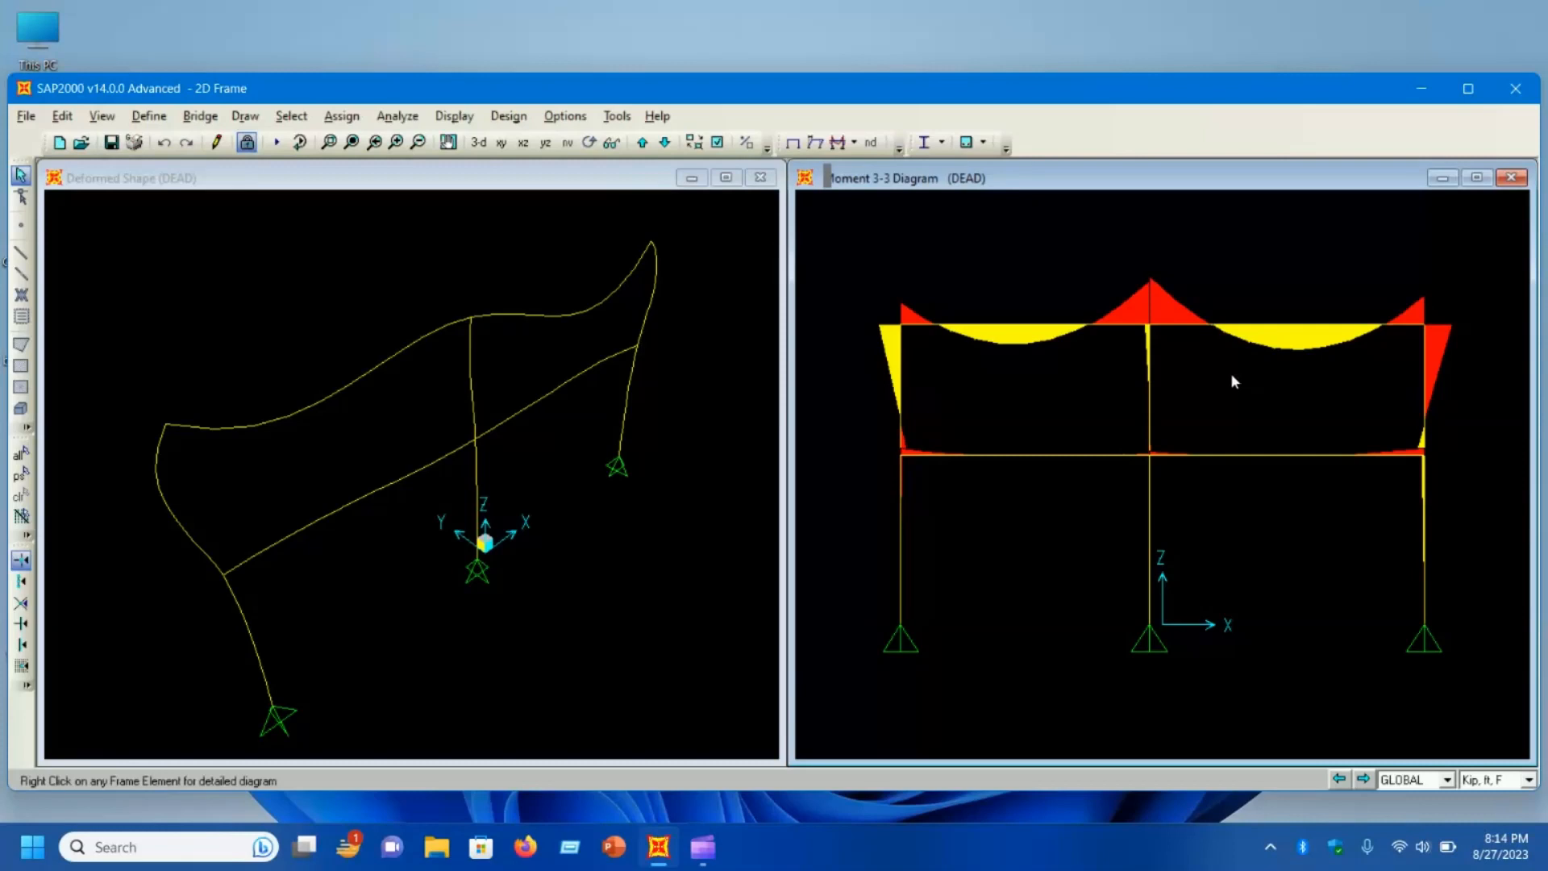
mouse_move(58, 144)
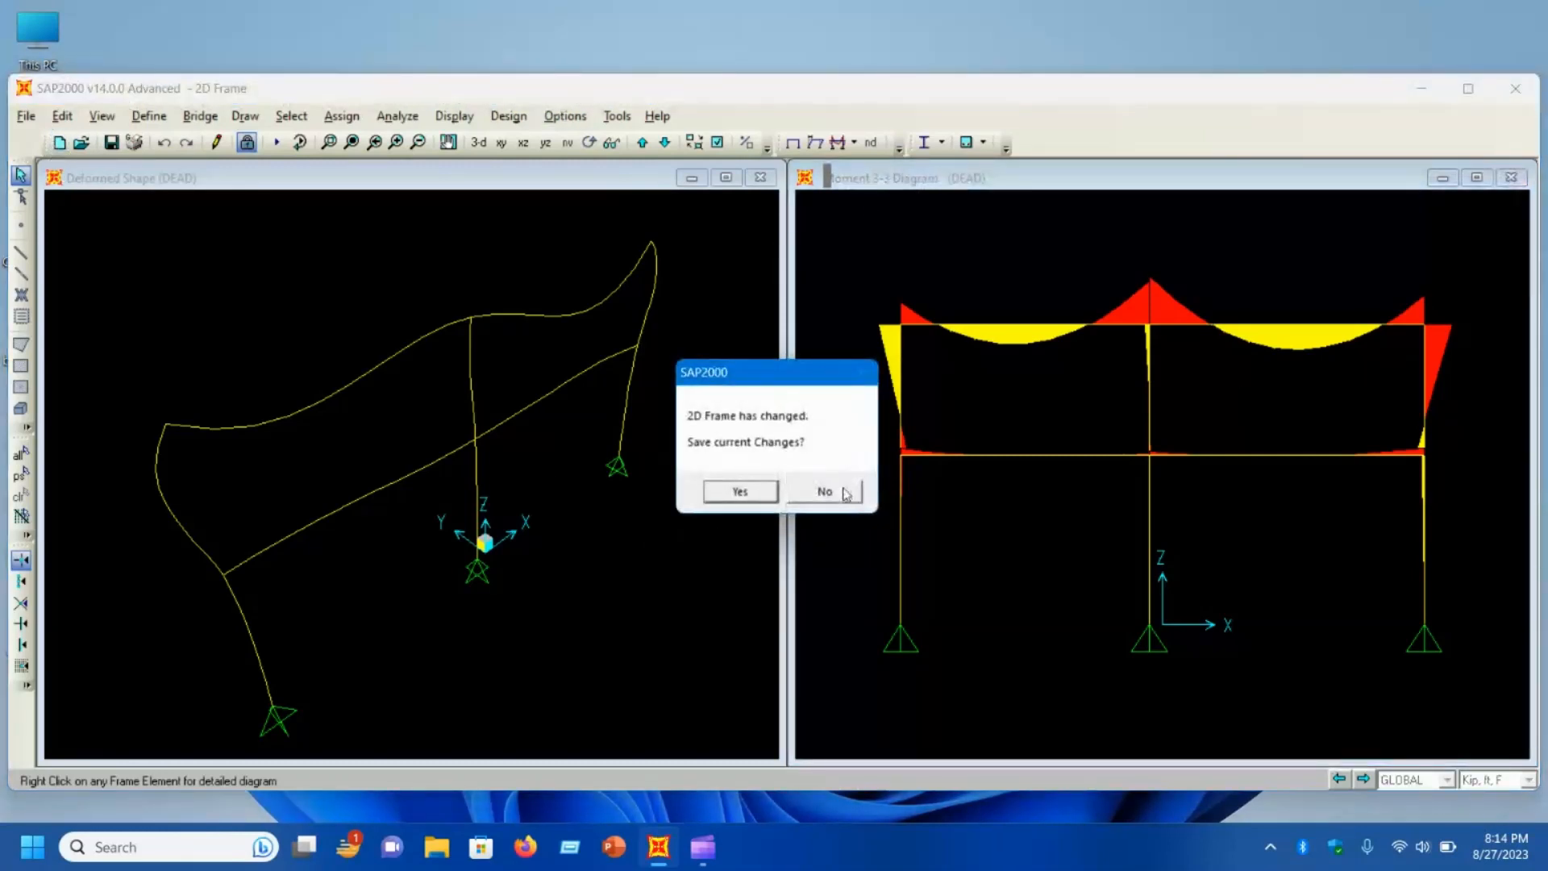
Step: Create a new 2-story, 3-bay Braced (Concentric) 2D frame without saving, then select a beam and brace
click(825, 490)
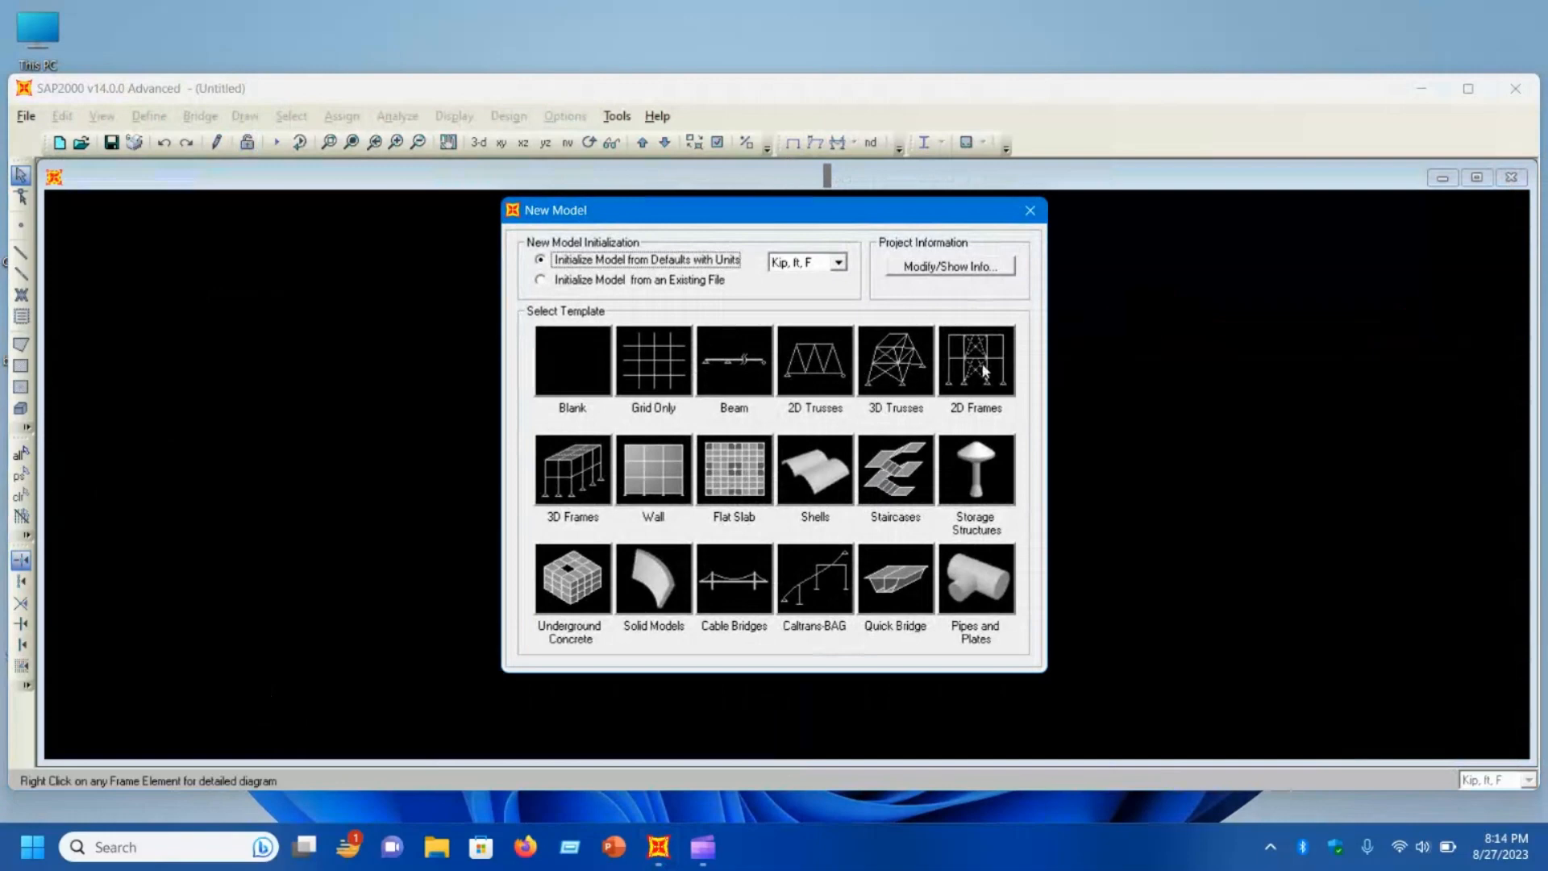
click(974, 362)
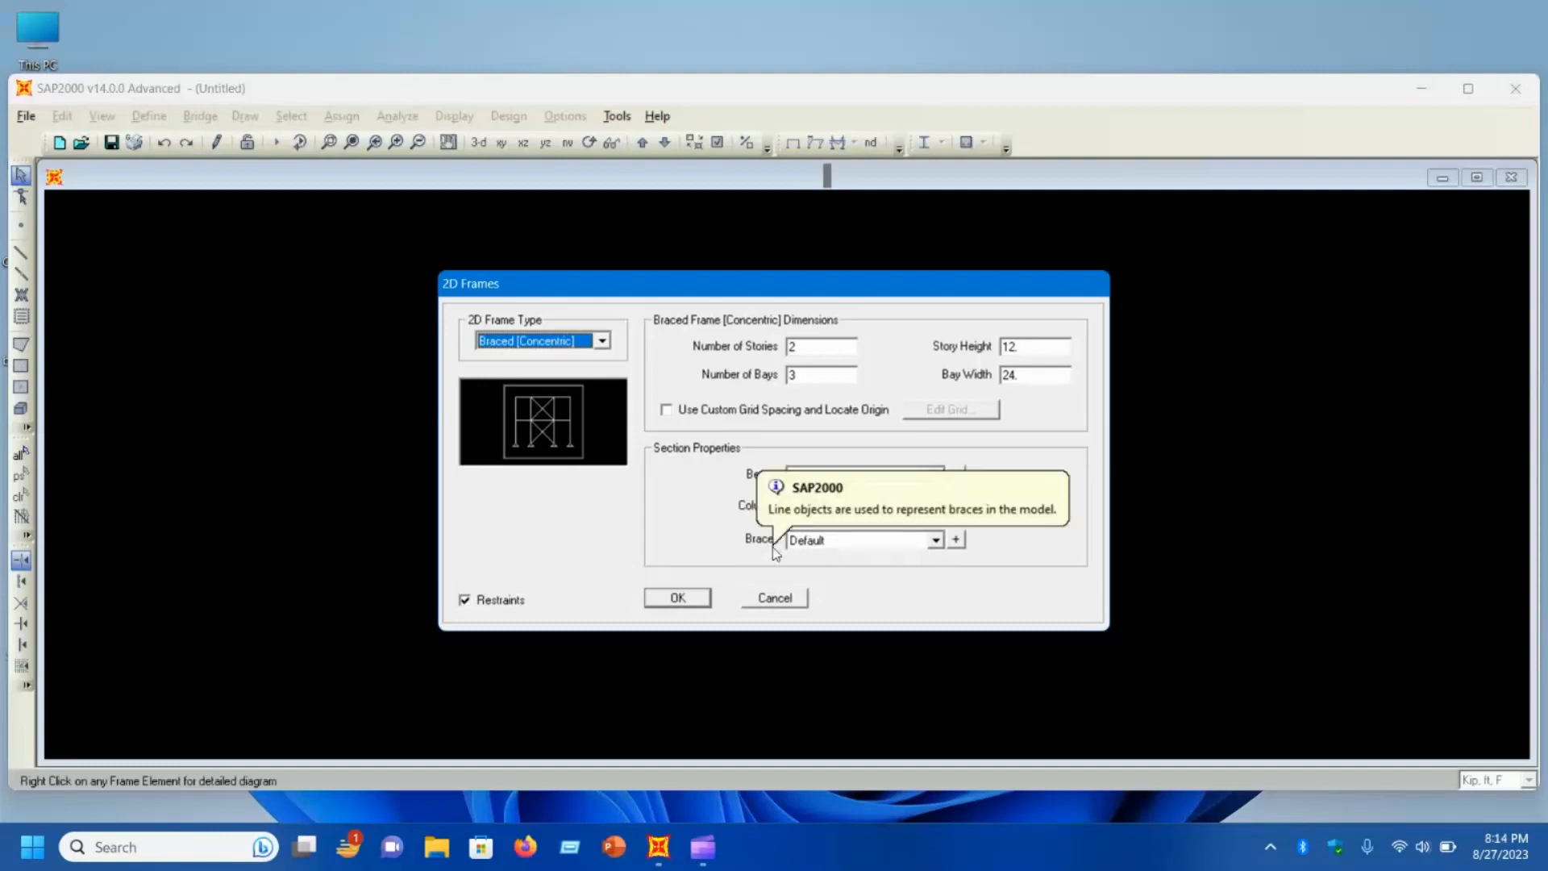
click(676, 596)
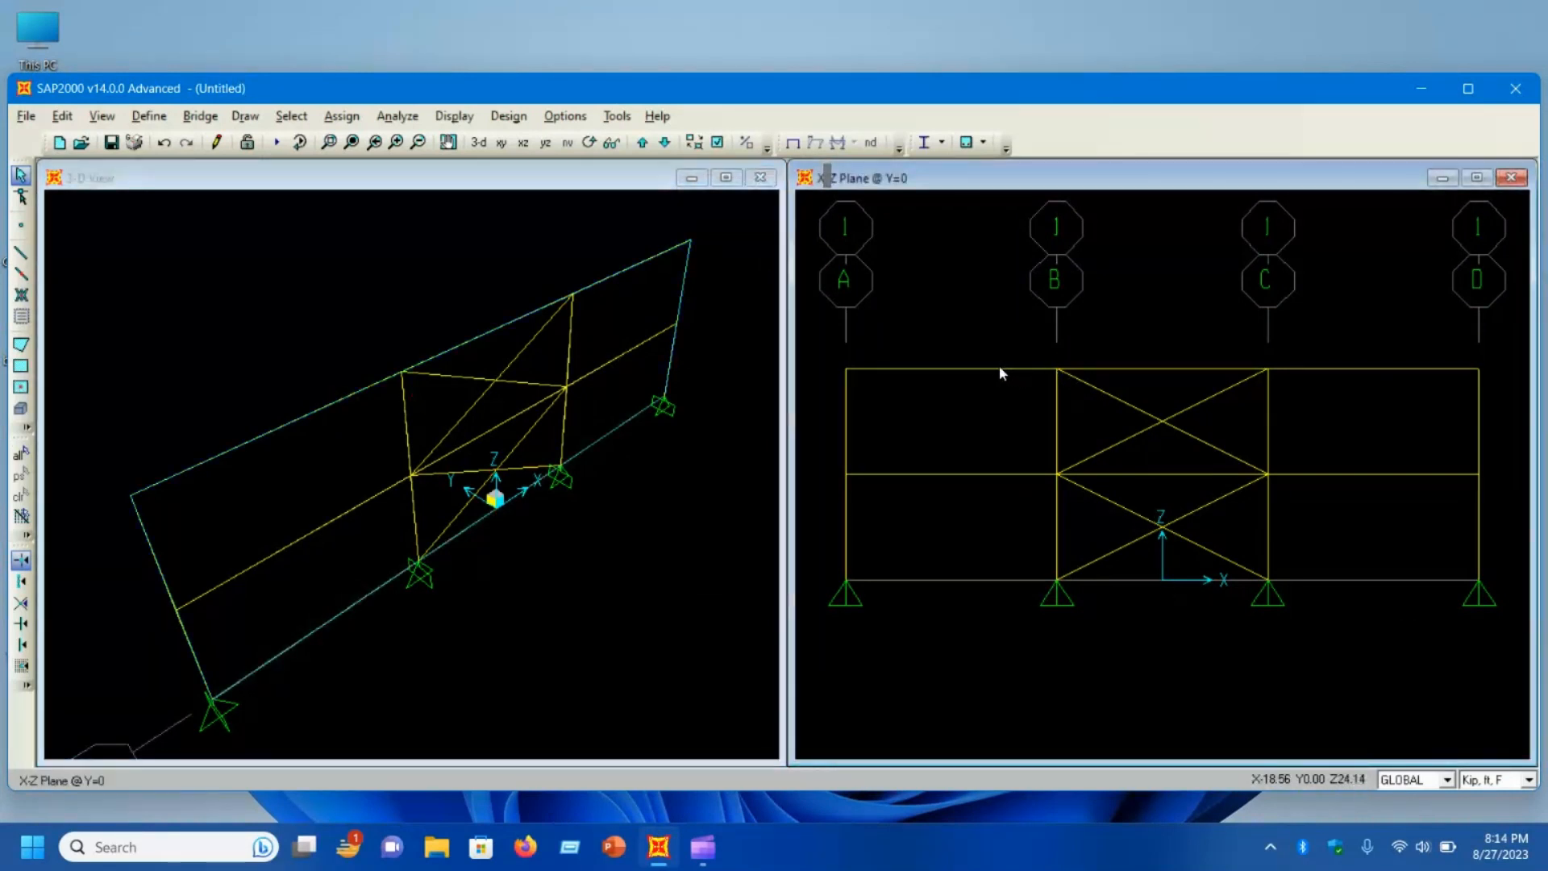
click(948, 372)
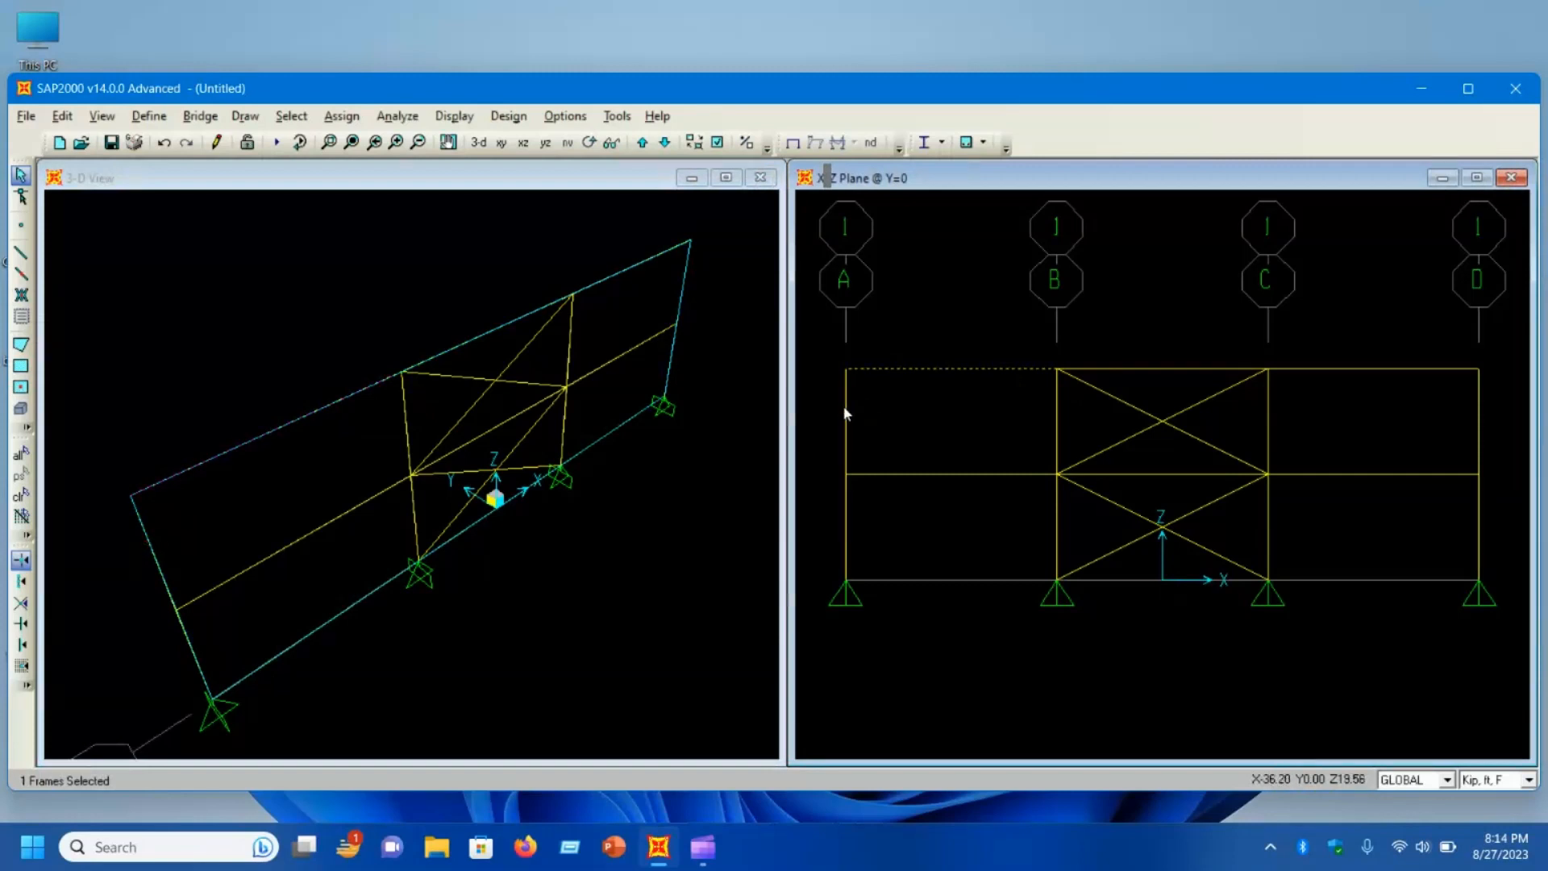
click(1195, 439)
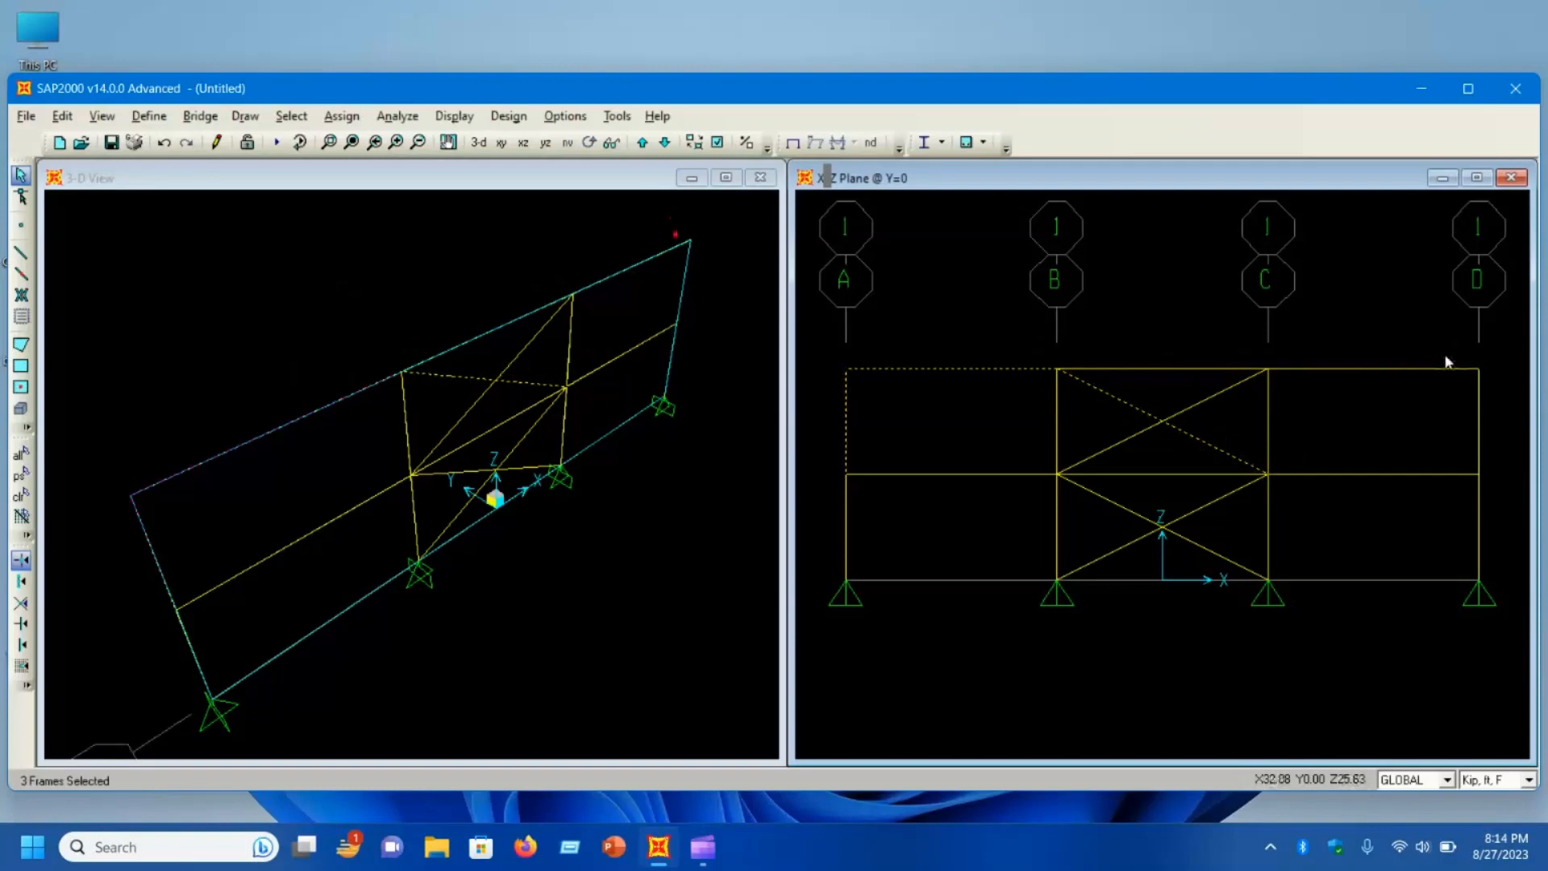
mouse_move(1009, 479)
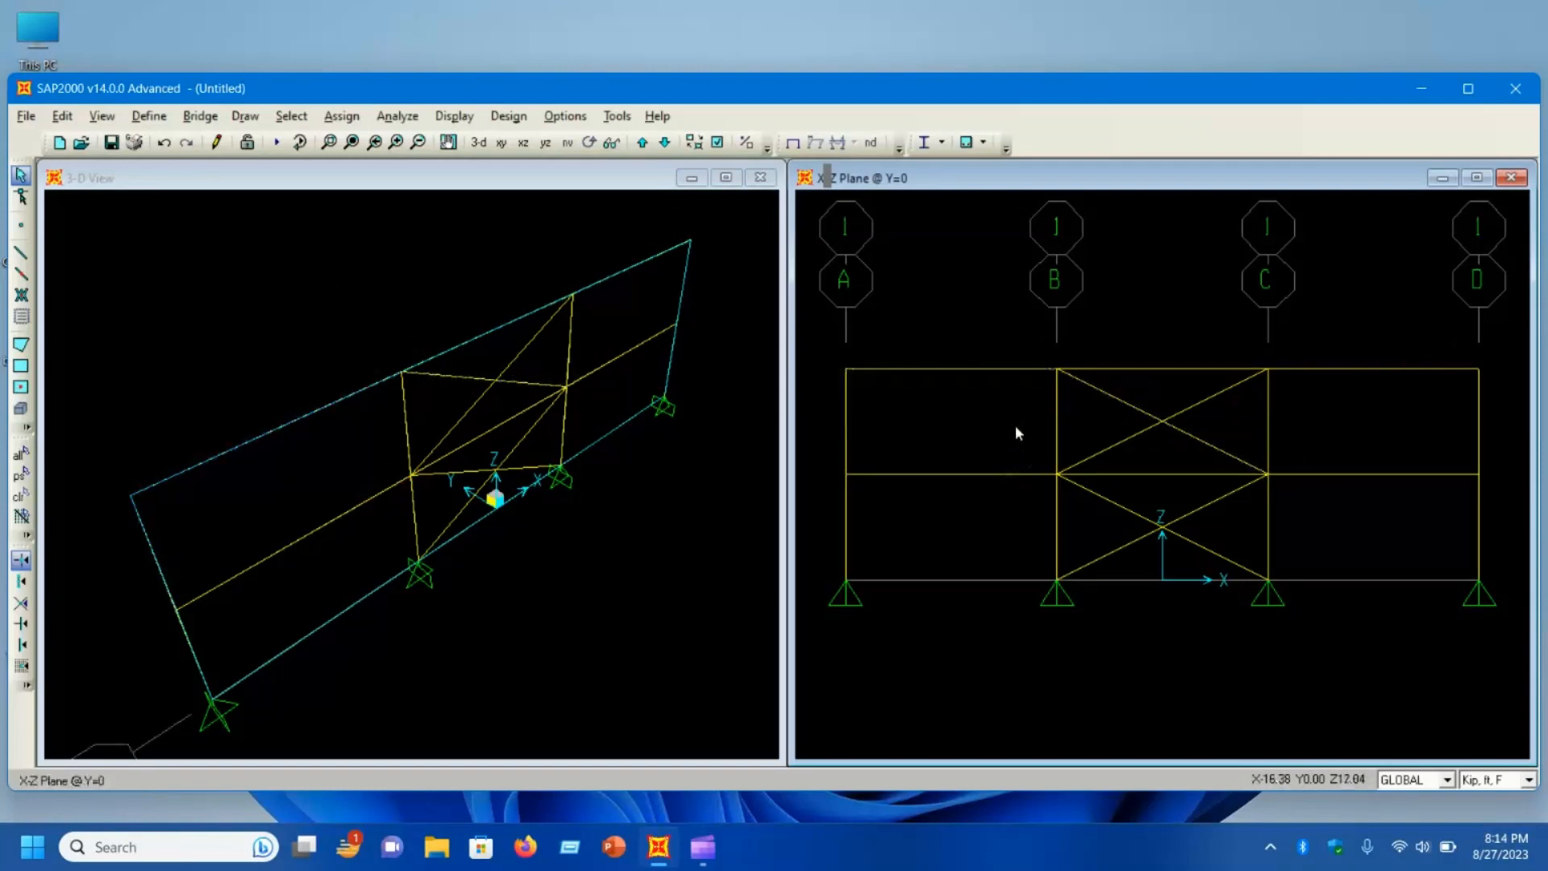
Step: Create another new 2D frame model of type Braced (Eccentric) with default stories and bays
click(59, 142)
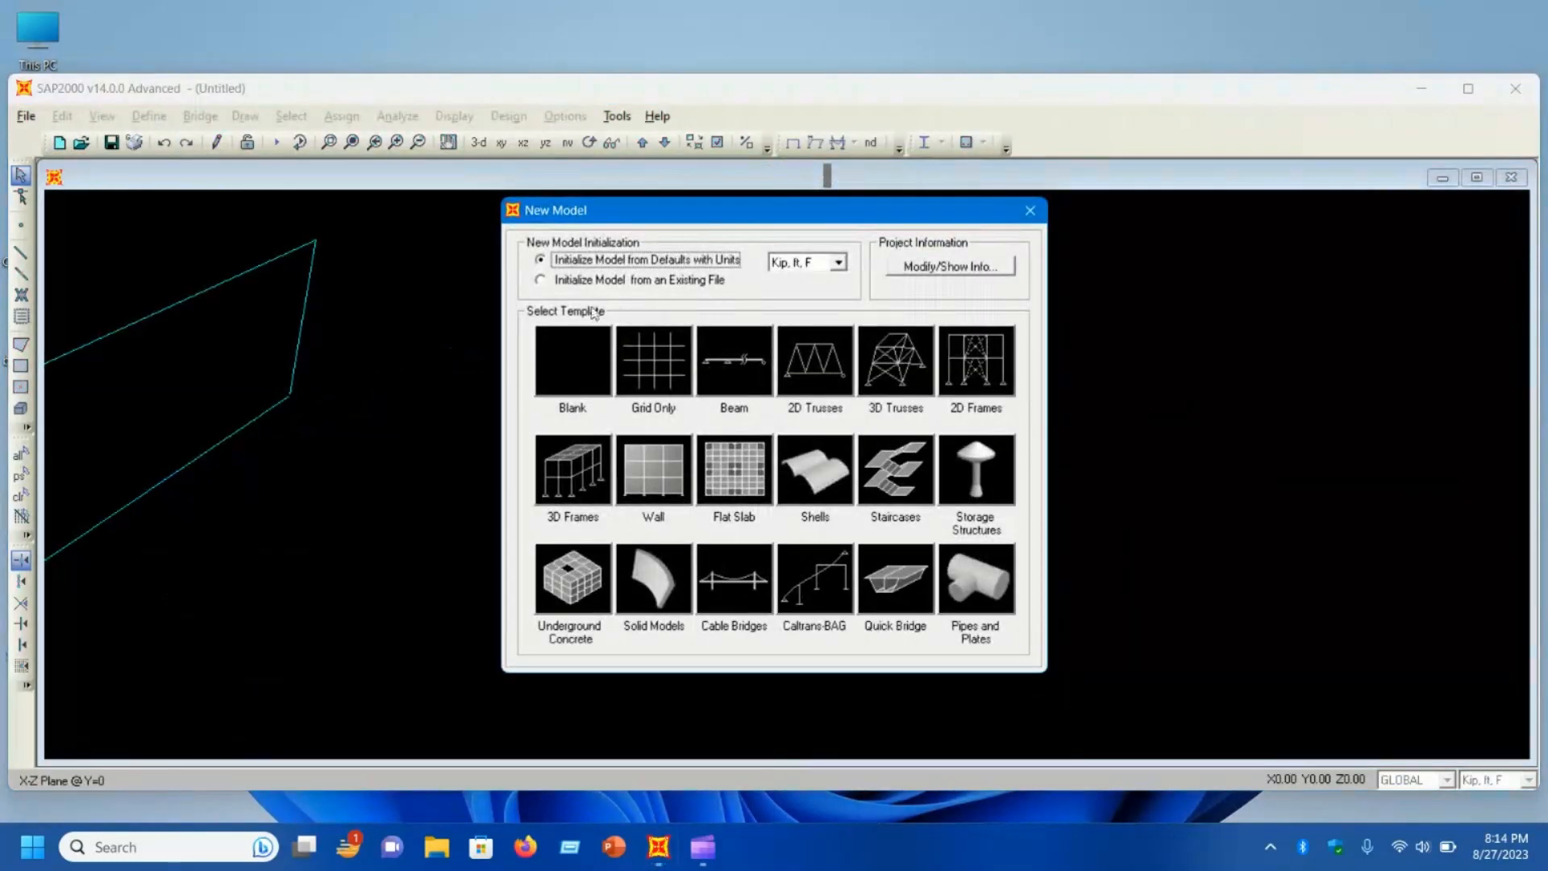
click(974, 359)
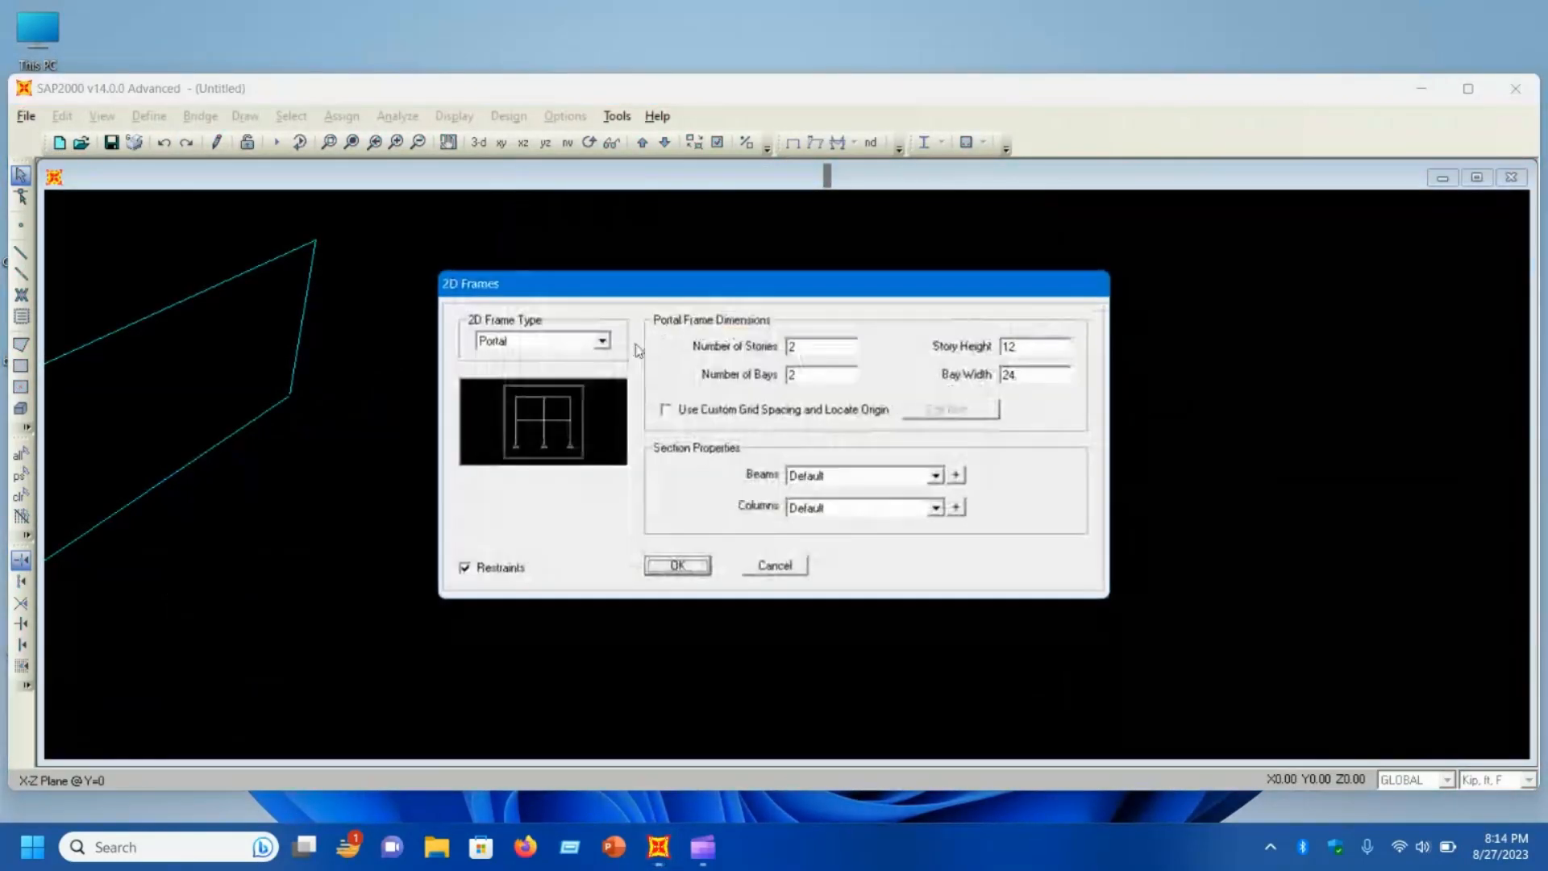
click(601, 340)
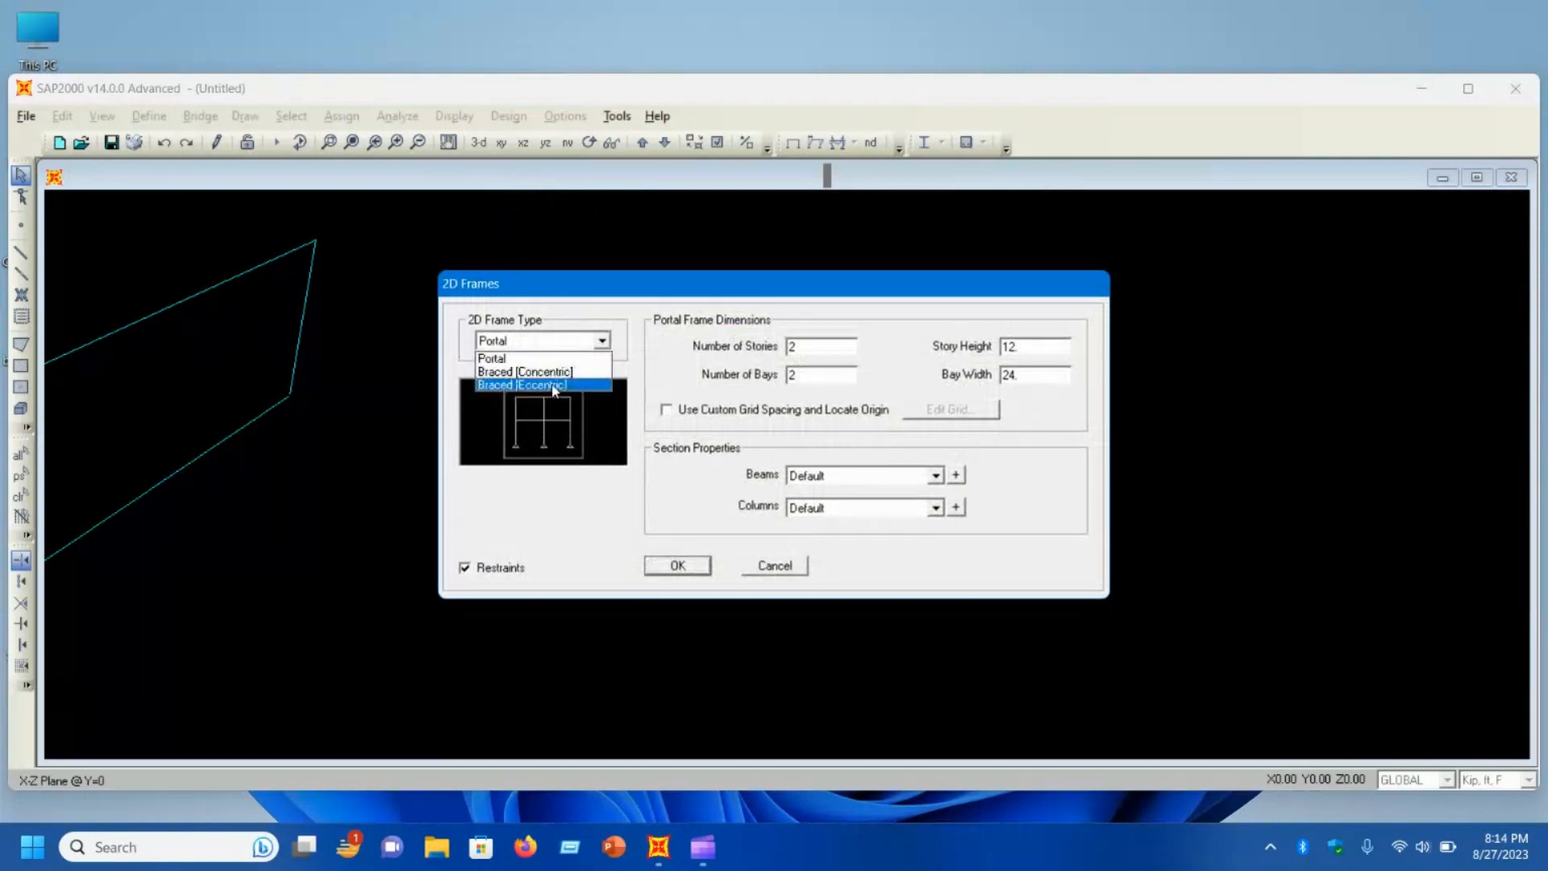
click(535, 384)
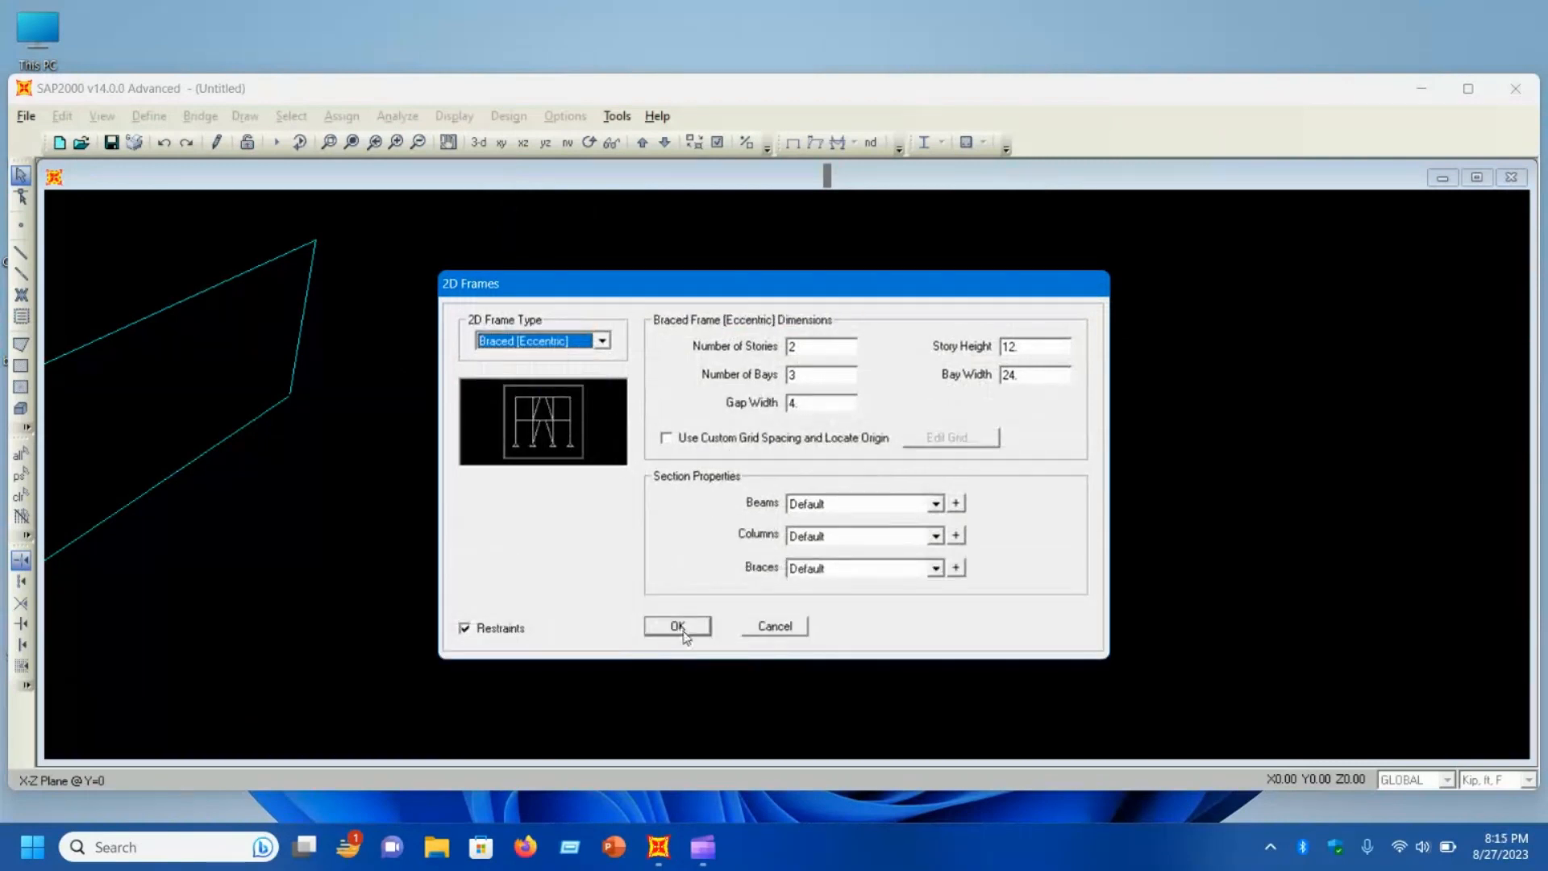
click(675, 626)
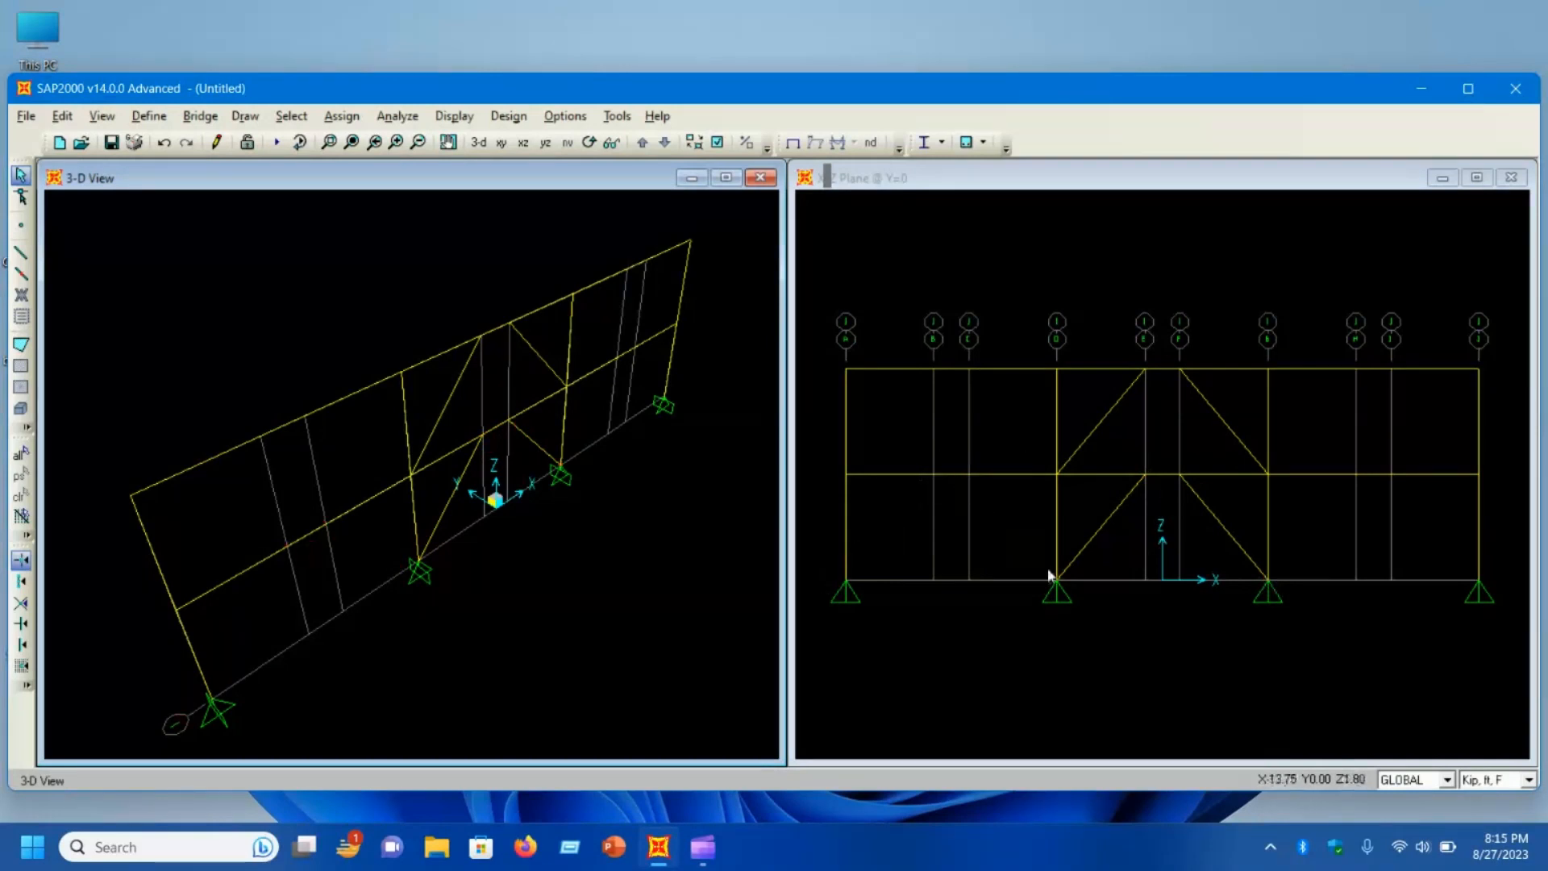
mouse_move(1485, 564)
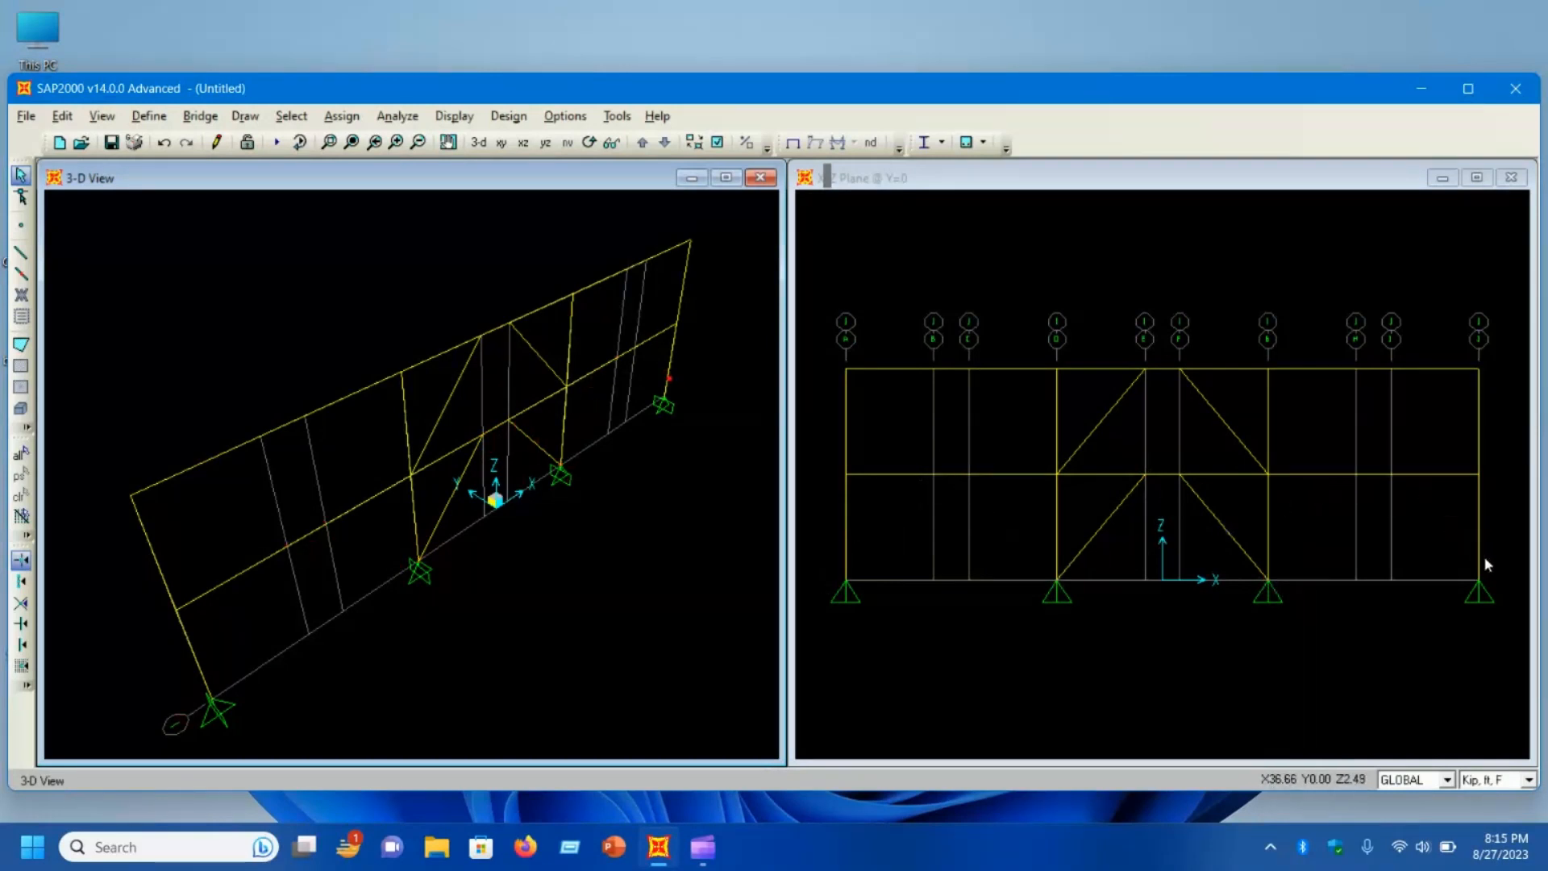